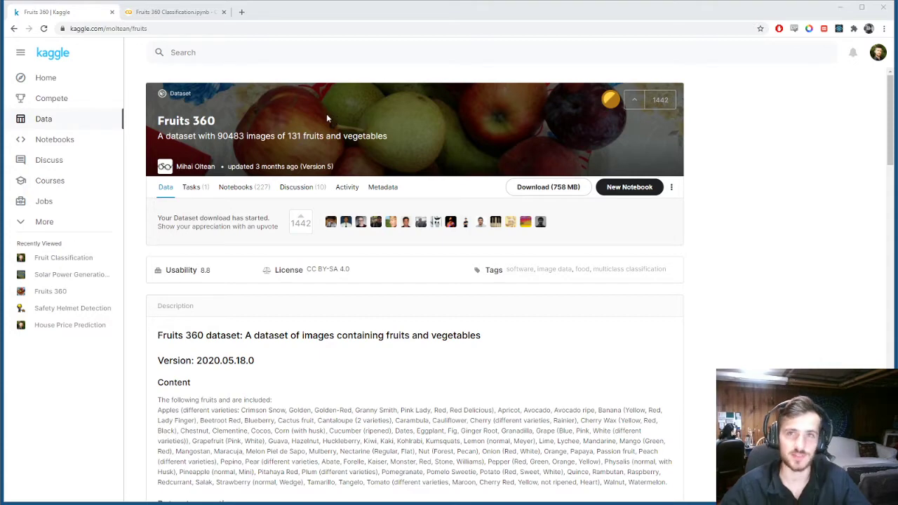
mouse_move(304, 151)
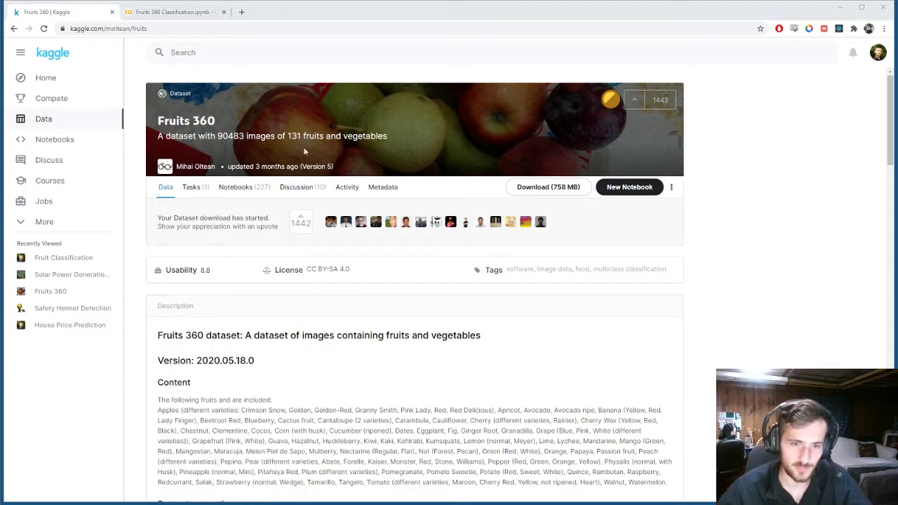
mouse_move(299, 128)
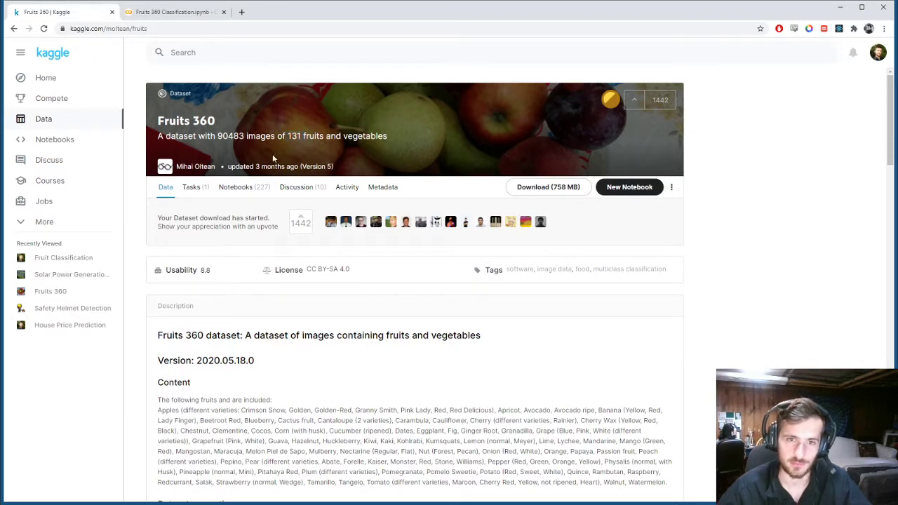
mouse_move(395, 349)
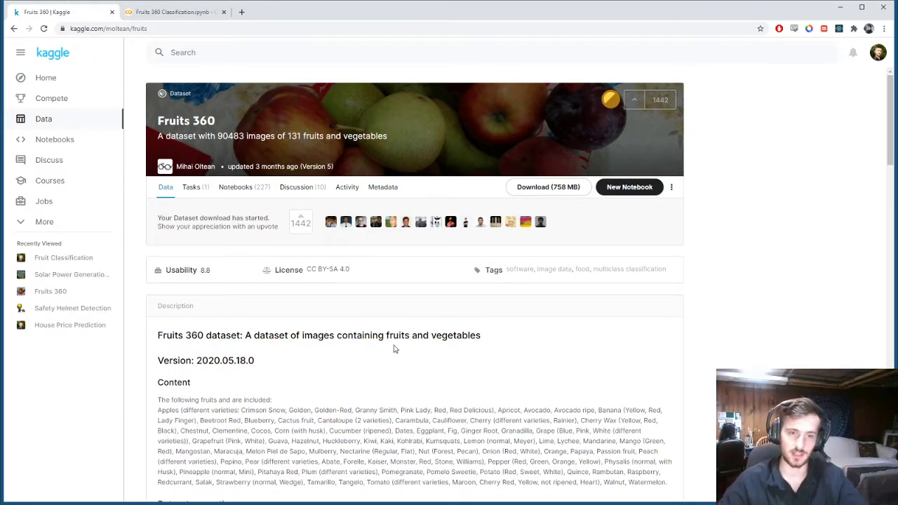
Step: Note the test set size on Kaggle, then browse fruits-360 > Training class folders in Colab's Files sidebar
scroll("down", 3)
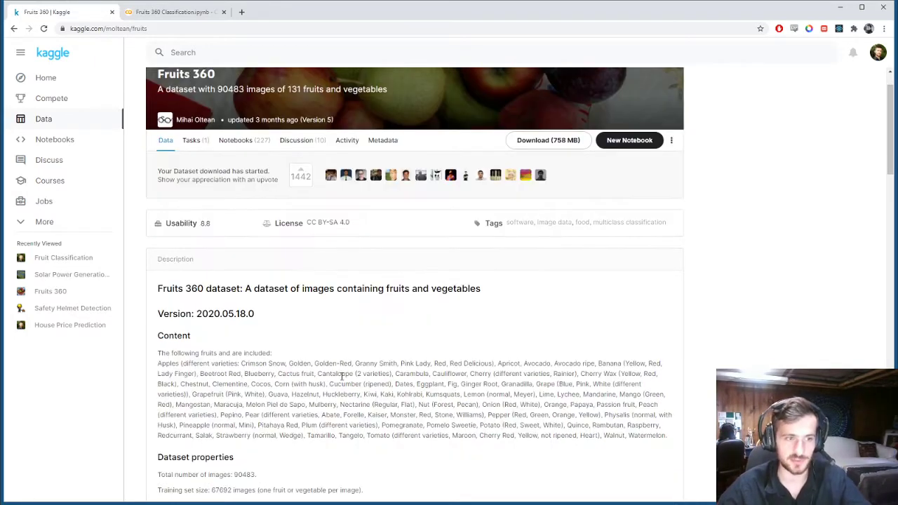
mouse_move(353, 351)
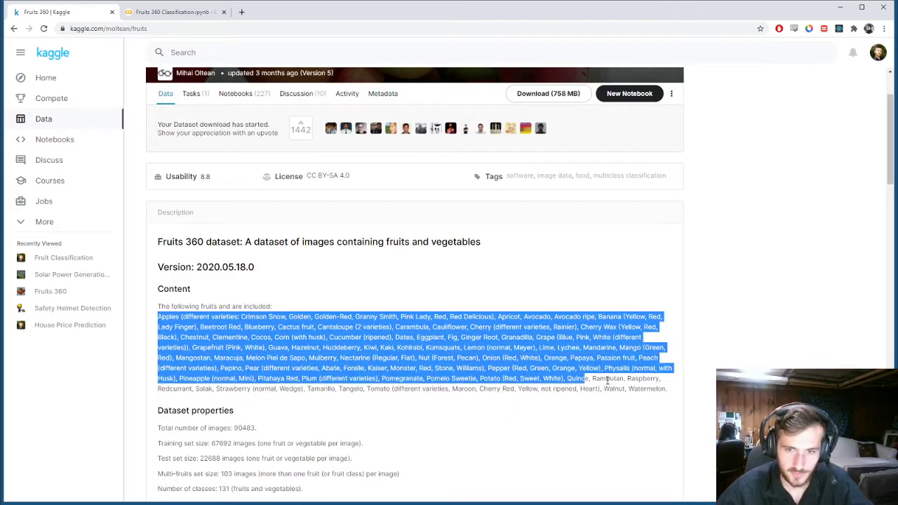
scroll("down", 3)
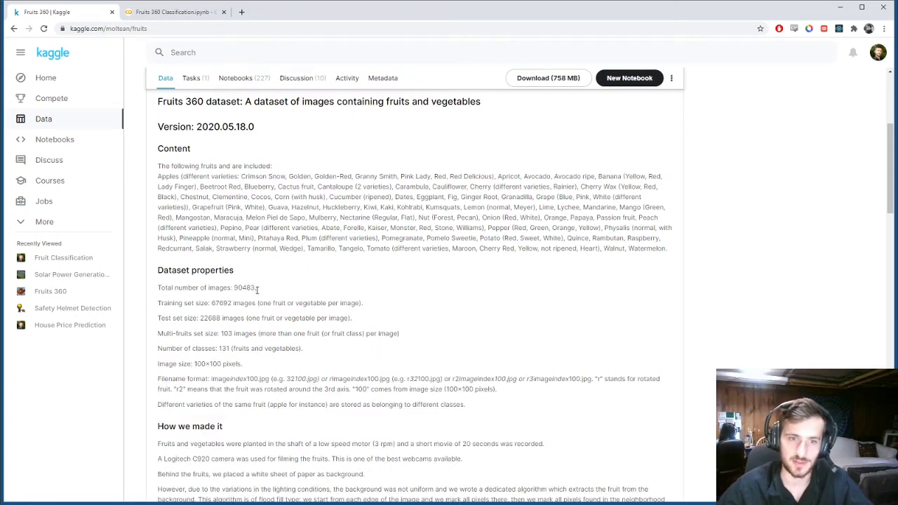
mouse_move(339, 321)
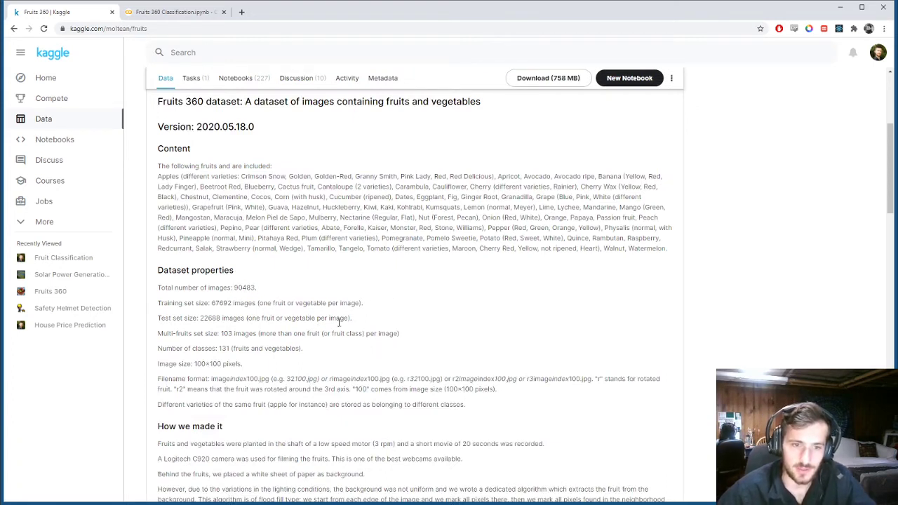
double_click(205, 364)
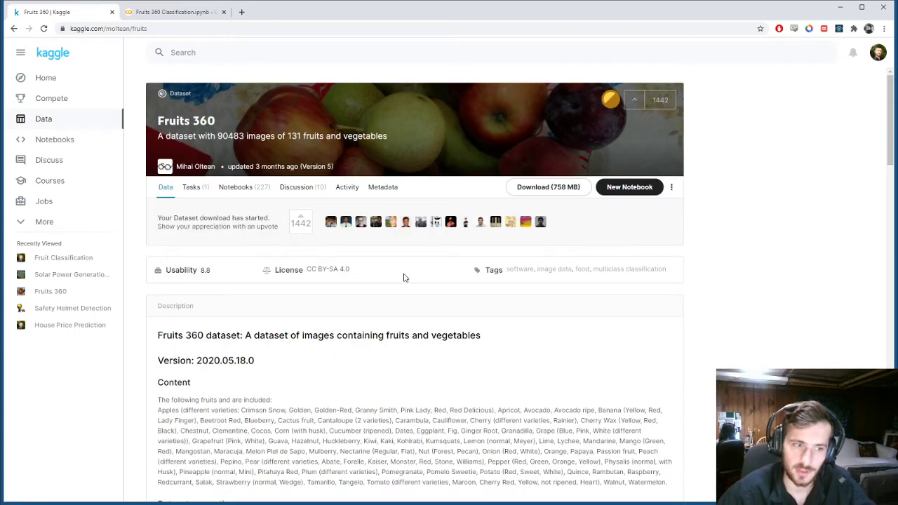
mouse_move(374, 311)
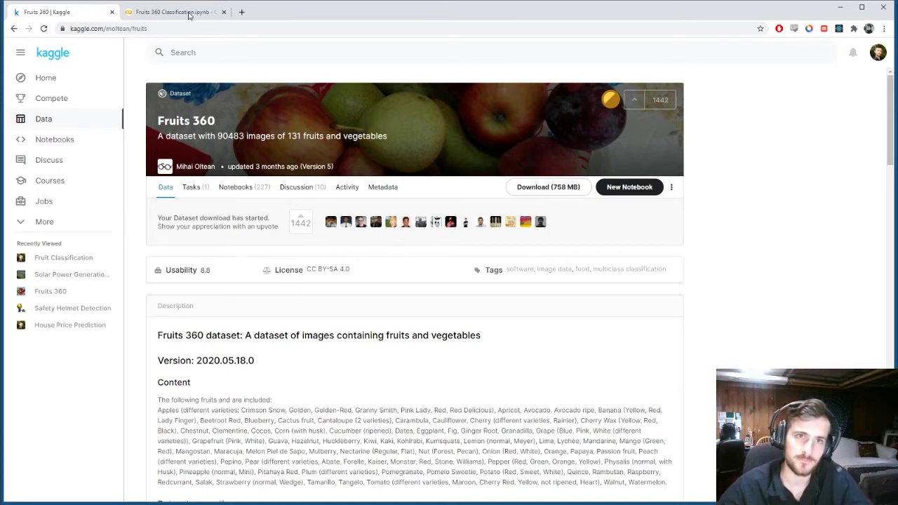
left_click(175, 11)
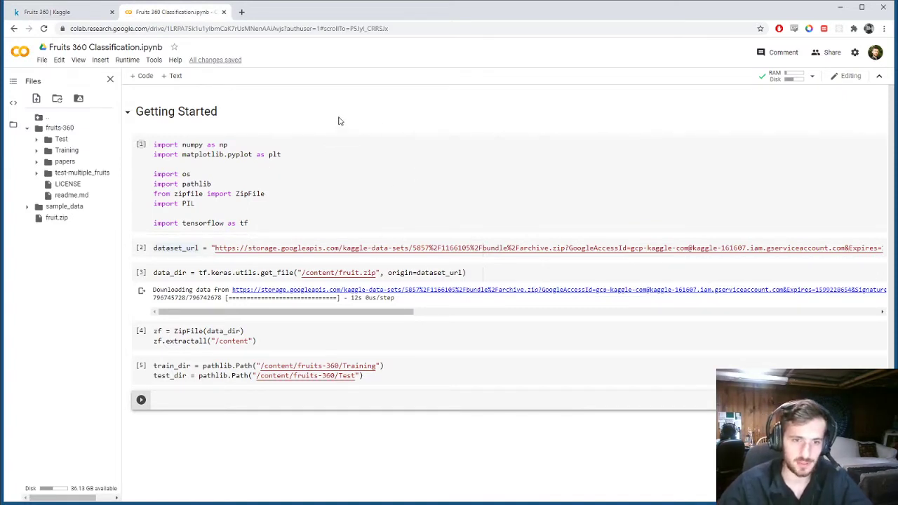
mouse_move(183, 76)
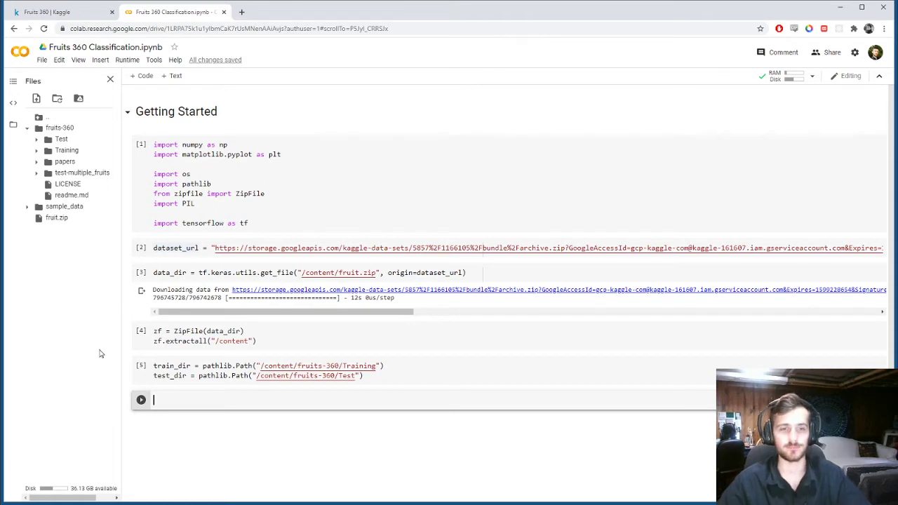
mouse_move(59, 289)
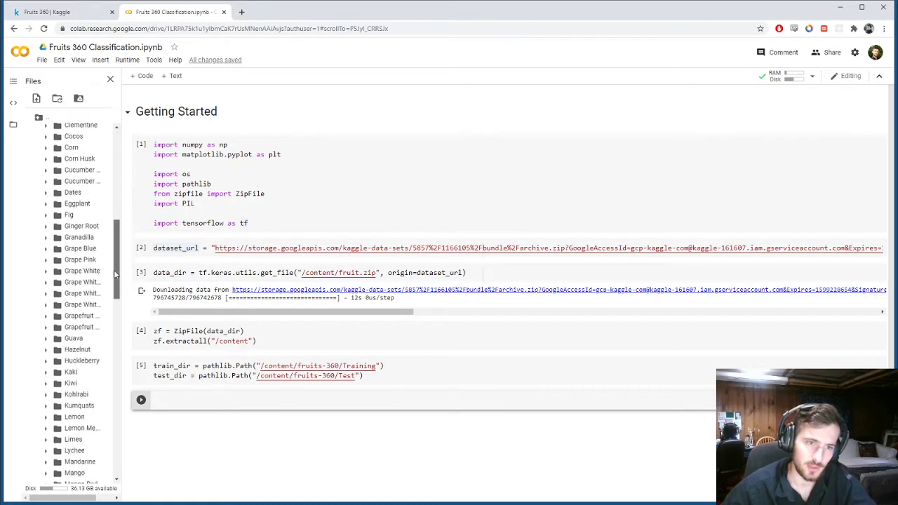
left_click(67, 150)
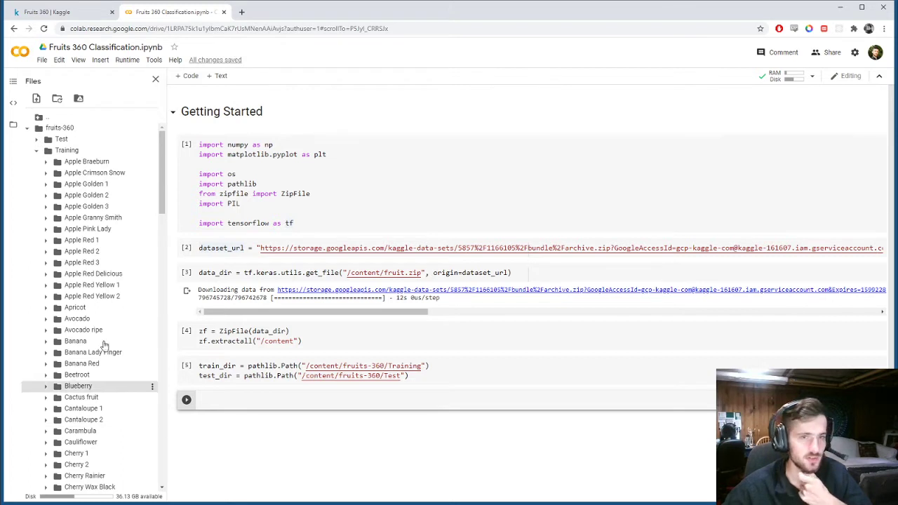
mouse_move(109, 390)
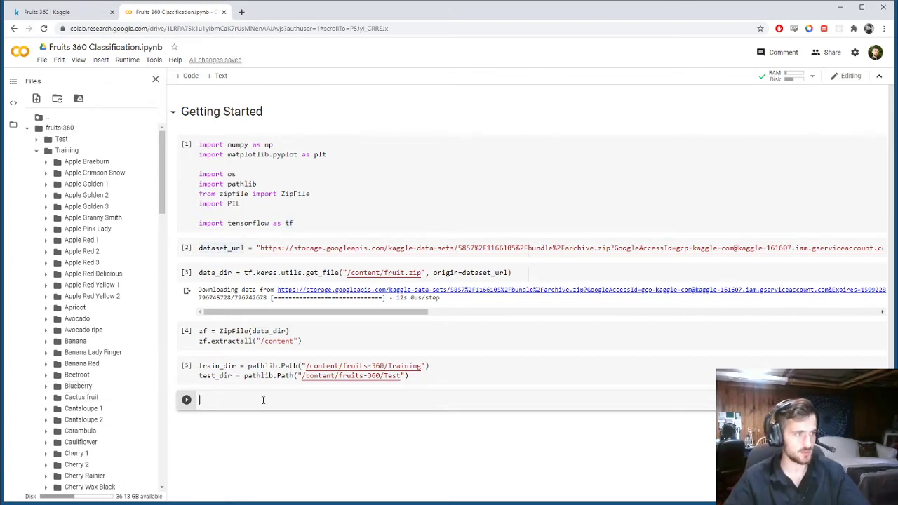
Step: Begin the image_count cell and correct test_dir to pathlib.Path("/content/fruits-360/Test")
type("image_count =")
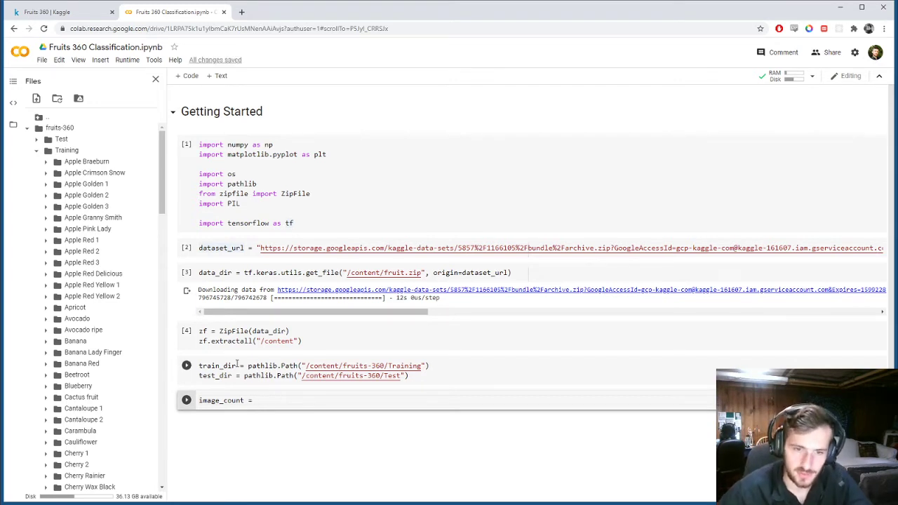
double_click(216, 365)
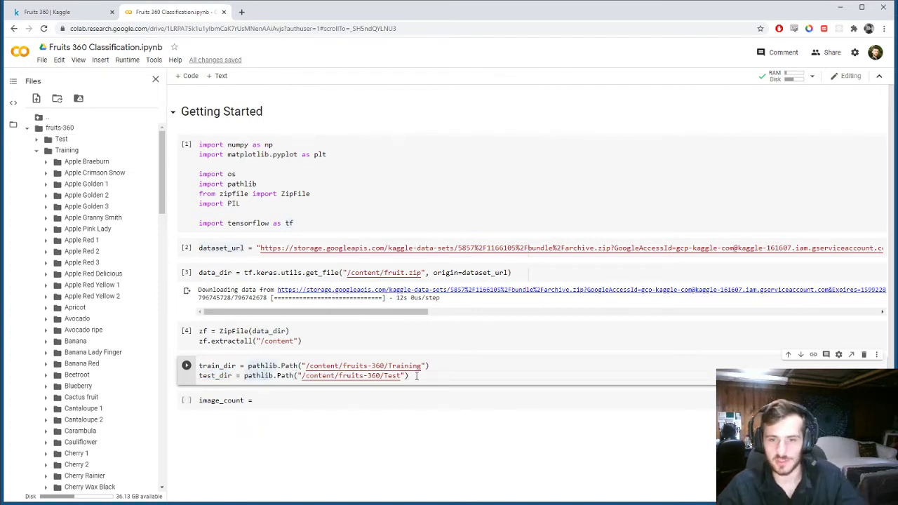
triple_click(302, 376)
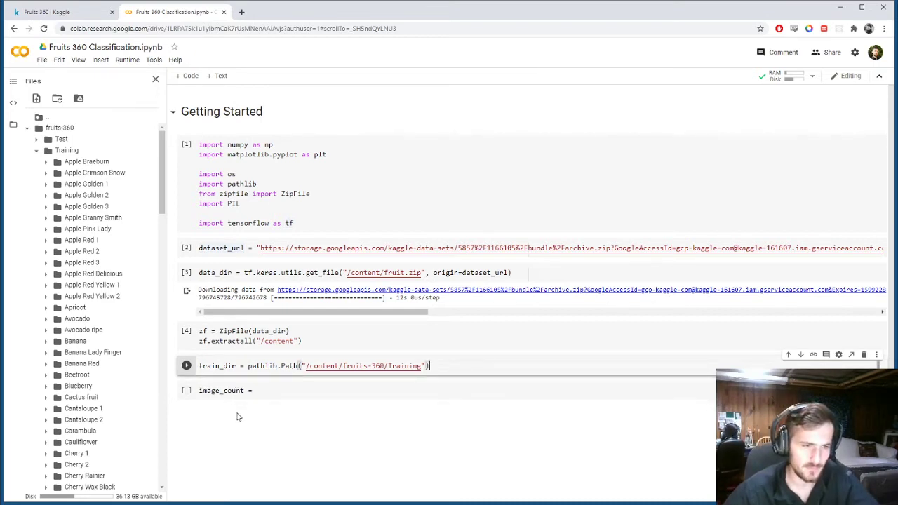
type("test_dir = pathlib.Path(\"/content/fruits-360/Test\")")
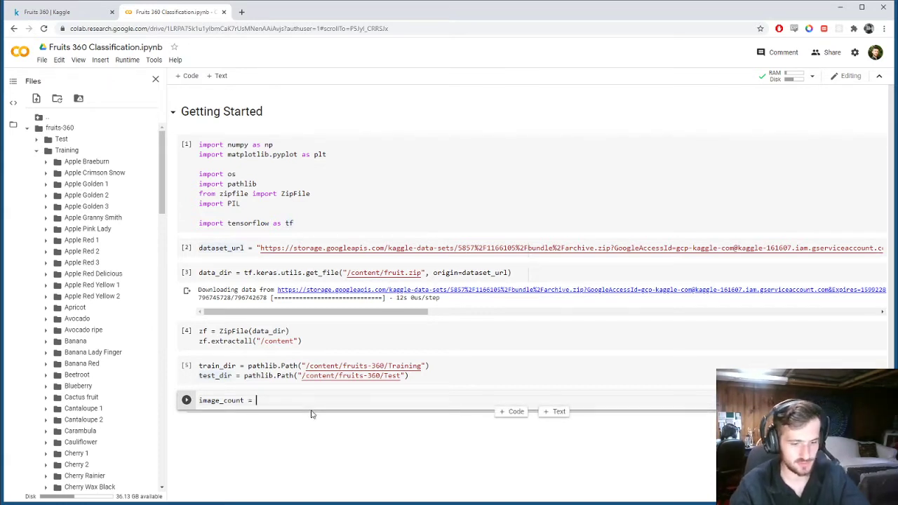
Step: Count training images with len(list(train_dir.glob("*/*.jpg"))), which reports 67692
type("train_dir.")
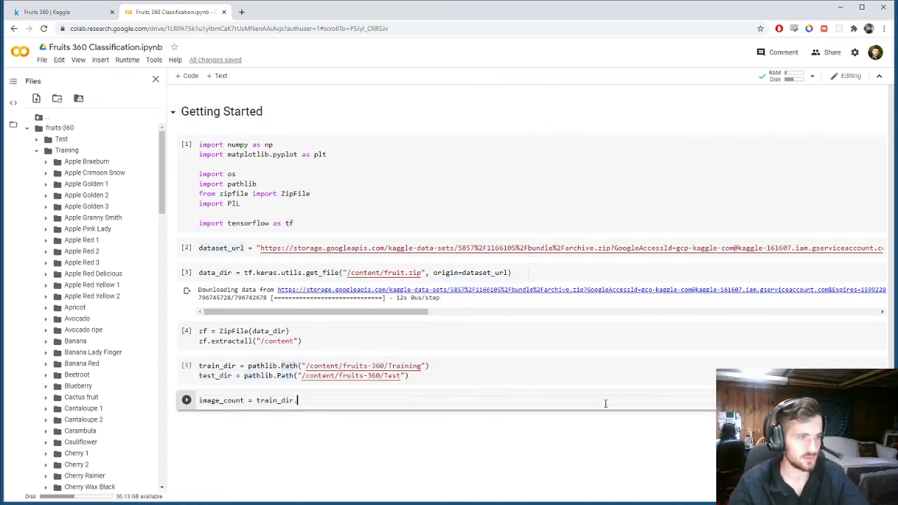
type("glob(\"")
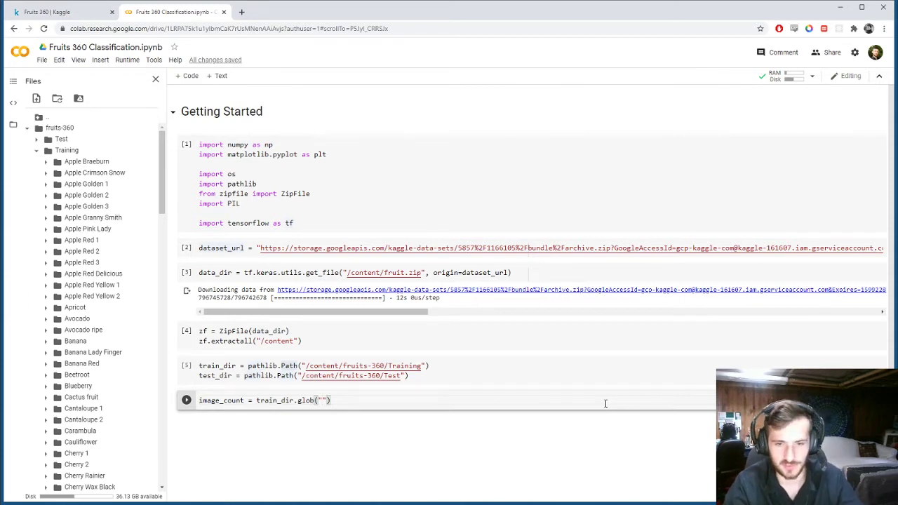
type("*/*")
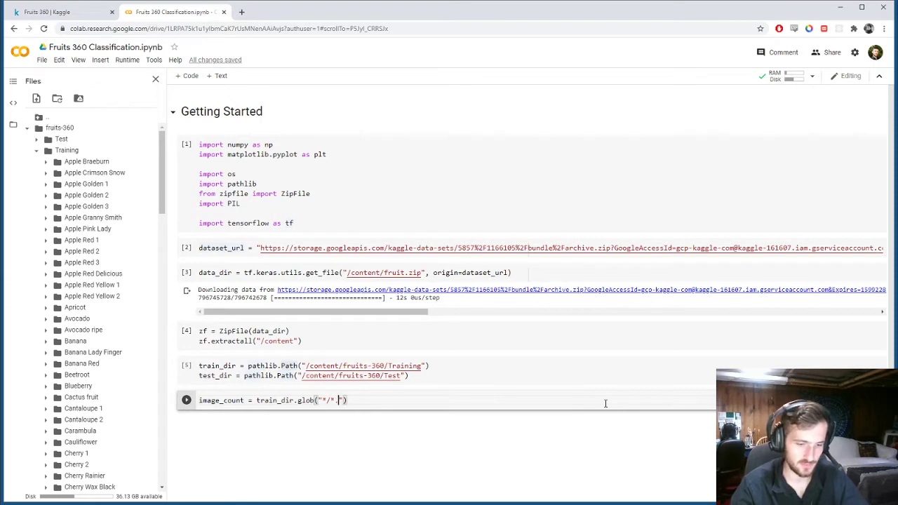
type(".jpg")
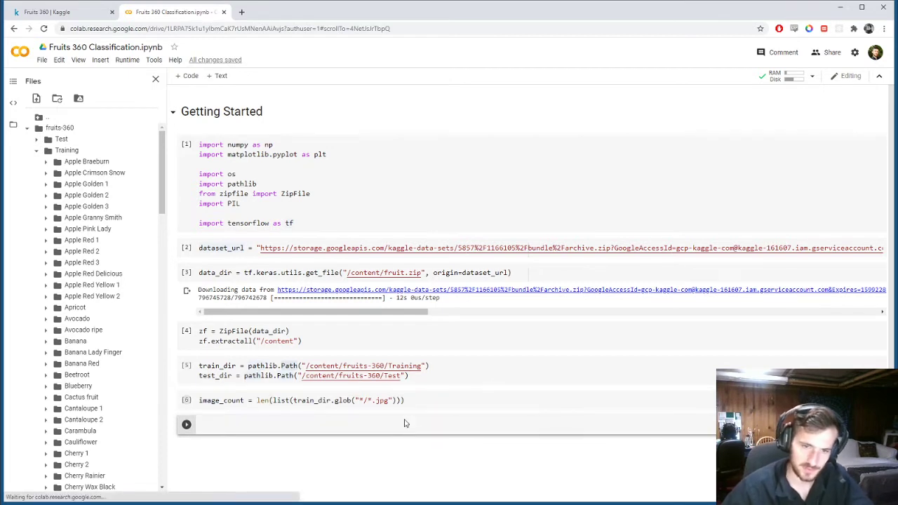
type("image_count")
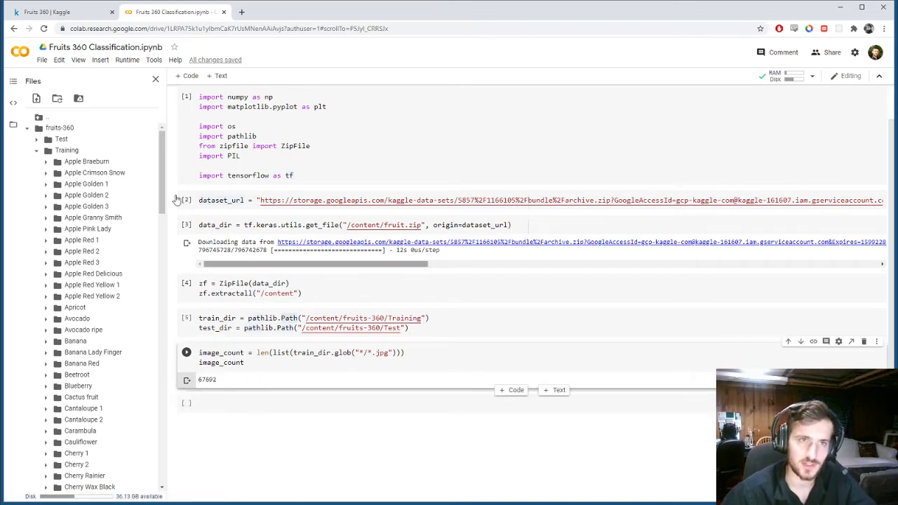
left_click(59, 11)
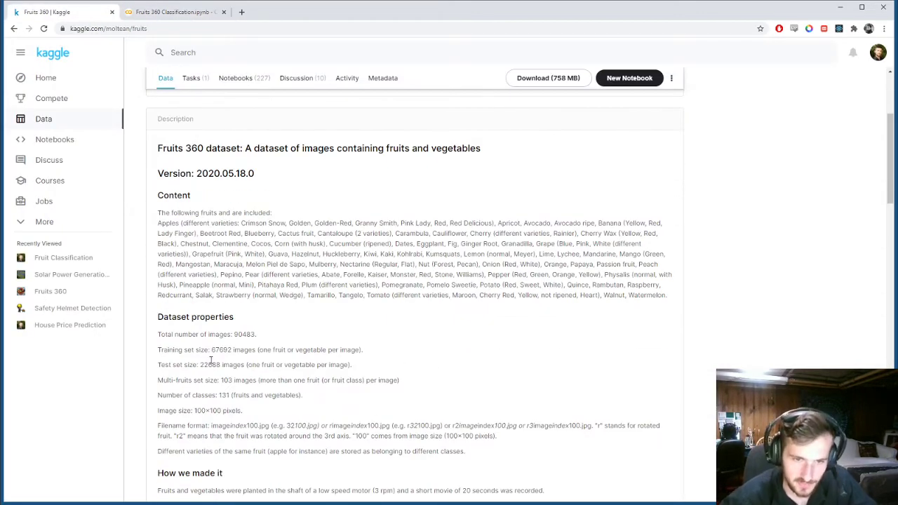
double_click(219, 349)
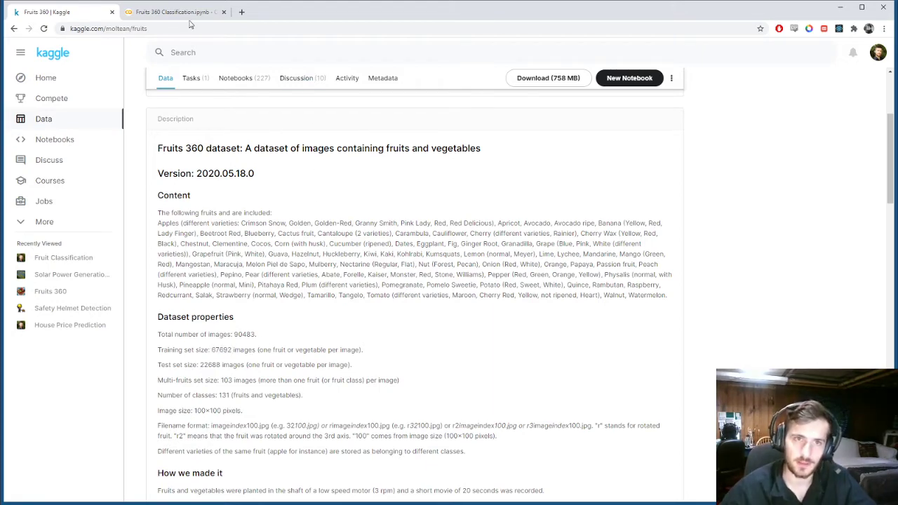
left_click(171, 11)
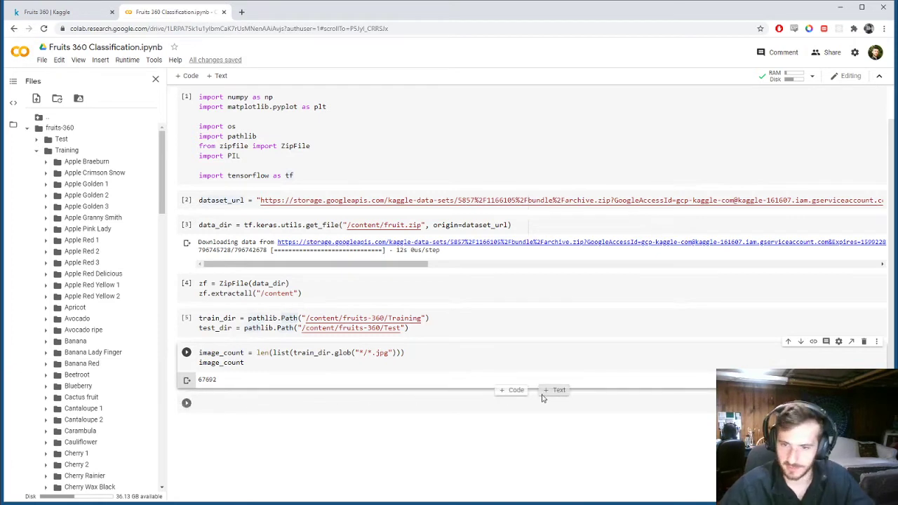
Step: Add a '# Visualization' text heading below the image count with an empty code cell beneath
left_click(555, 390)
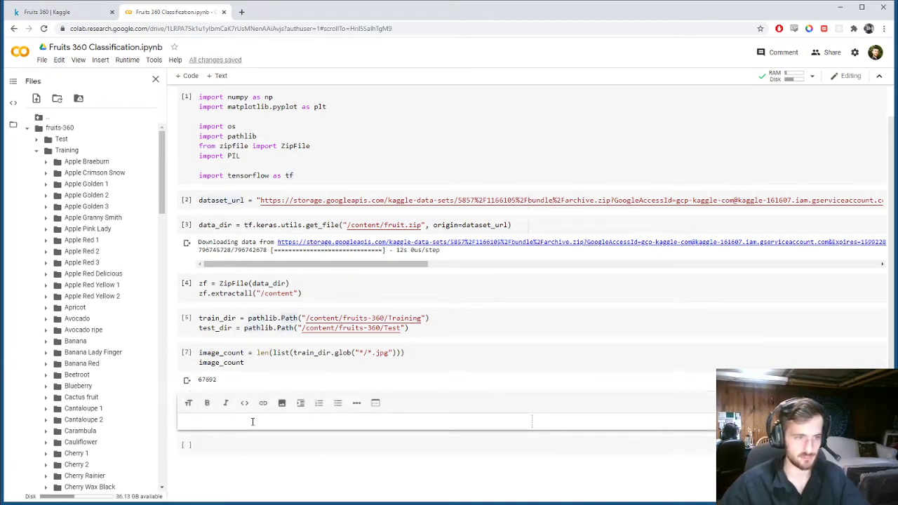
type("#")
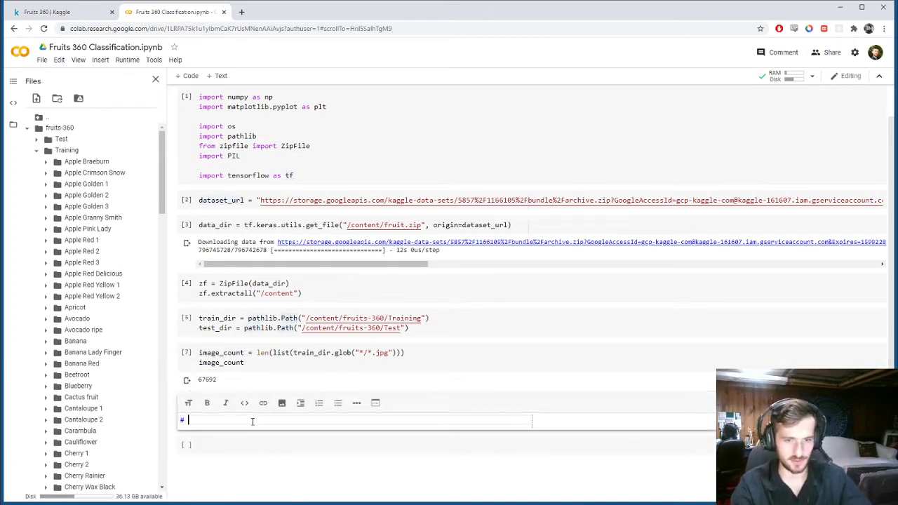
type("Visualization")
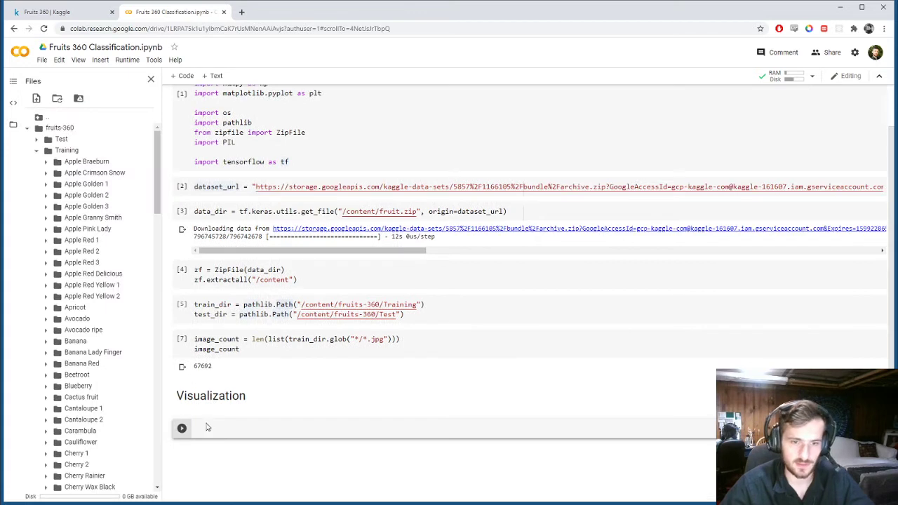
scroll("down", 3)
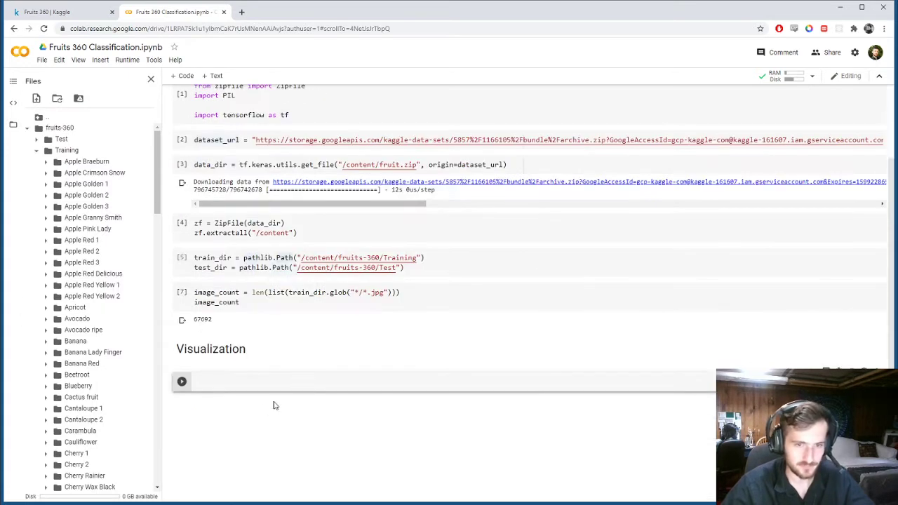
mouse_move(285, 401)
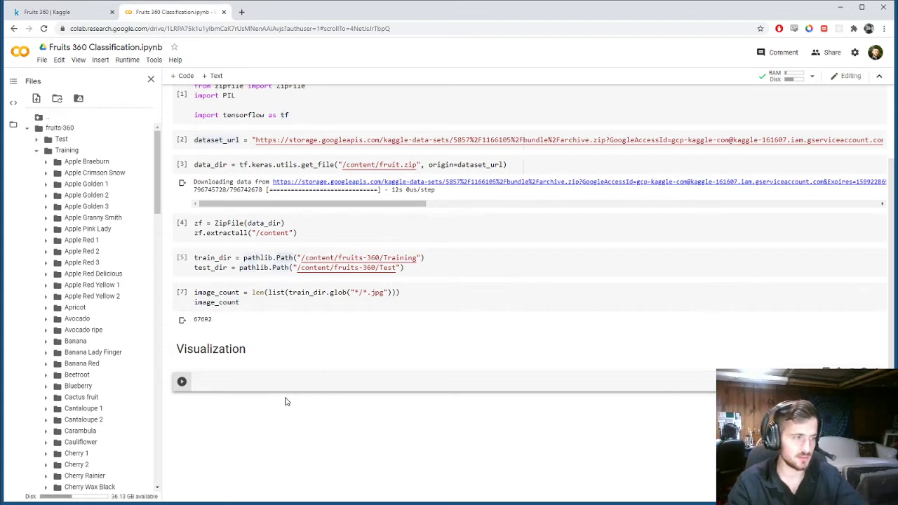
Step: Define fruits as a list of train_dir's 'Apple Red Delicious/*.jpg' image paths
type("fruits =")
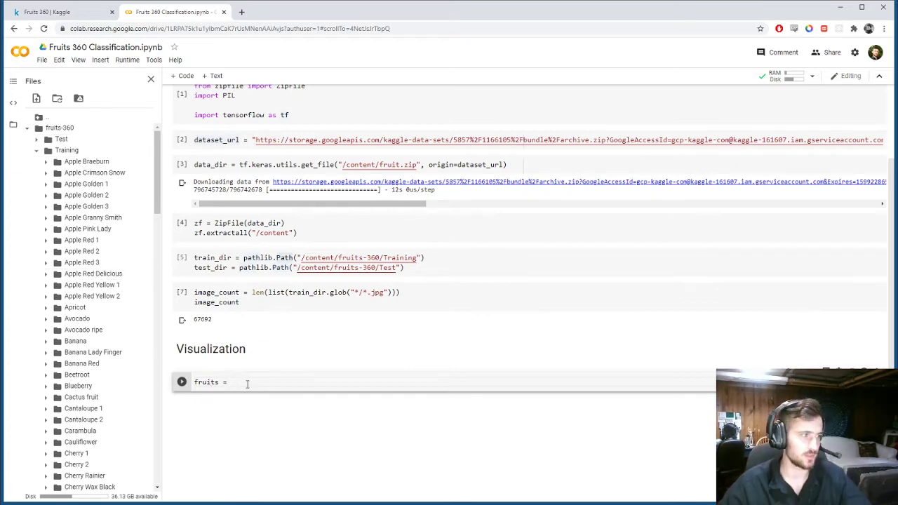
type("t")
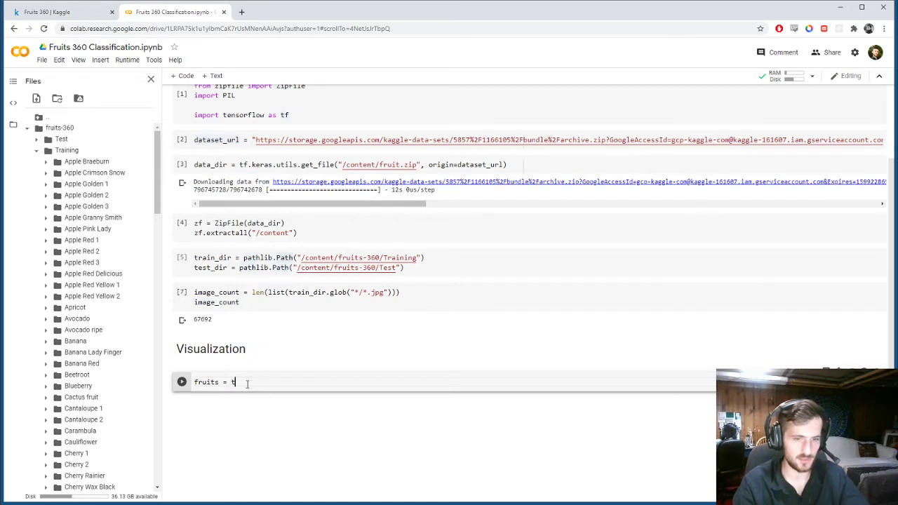
type("rain_dir.glob(\"")
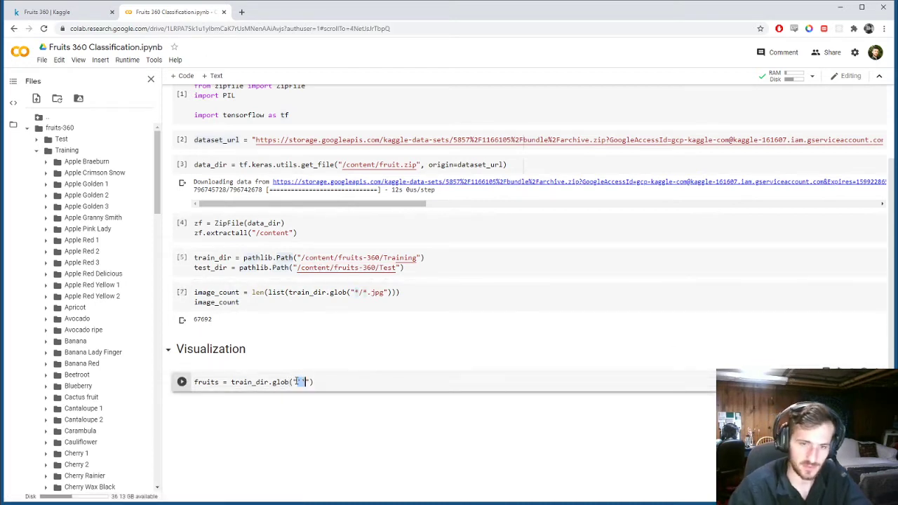
type("Red")
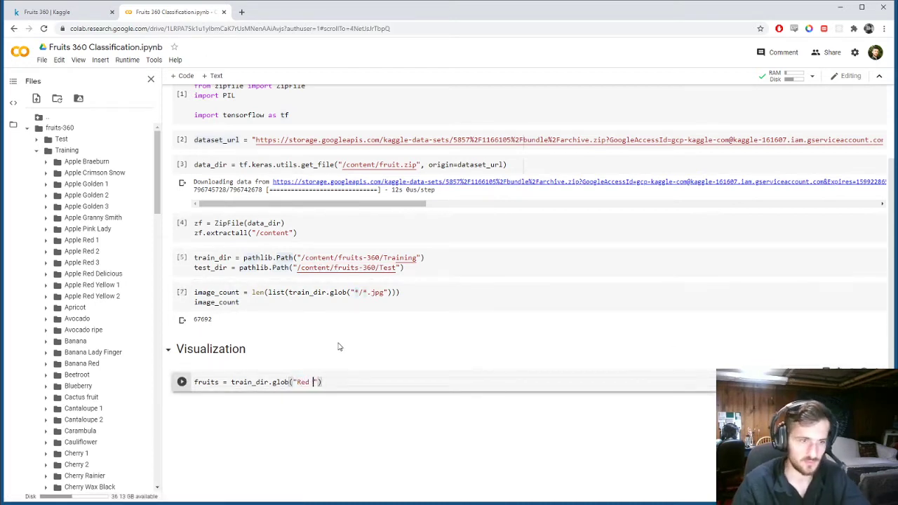
type("Delicious")
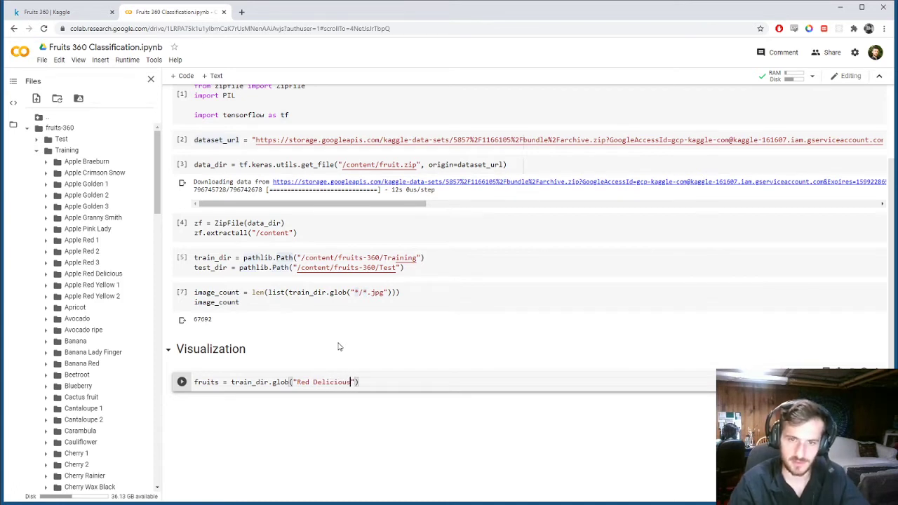
type("/*.jpg")
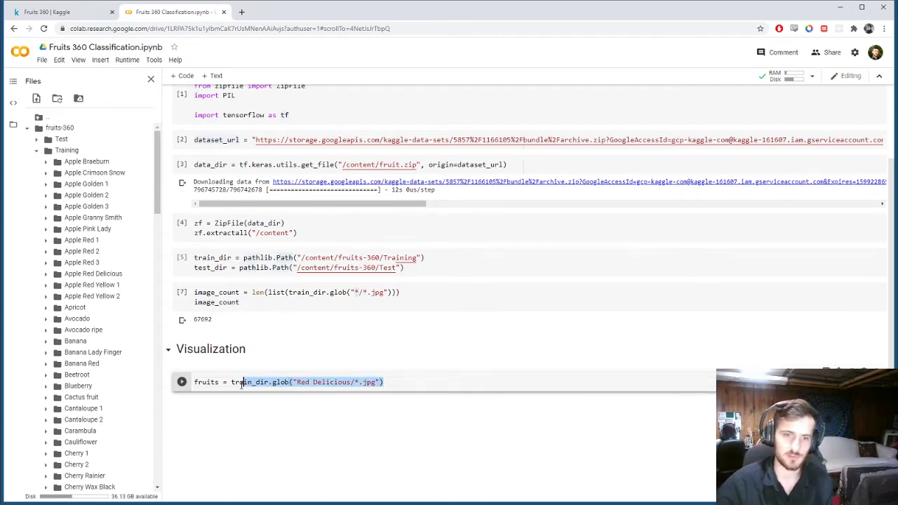
mouse_move(93, 273)
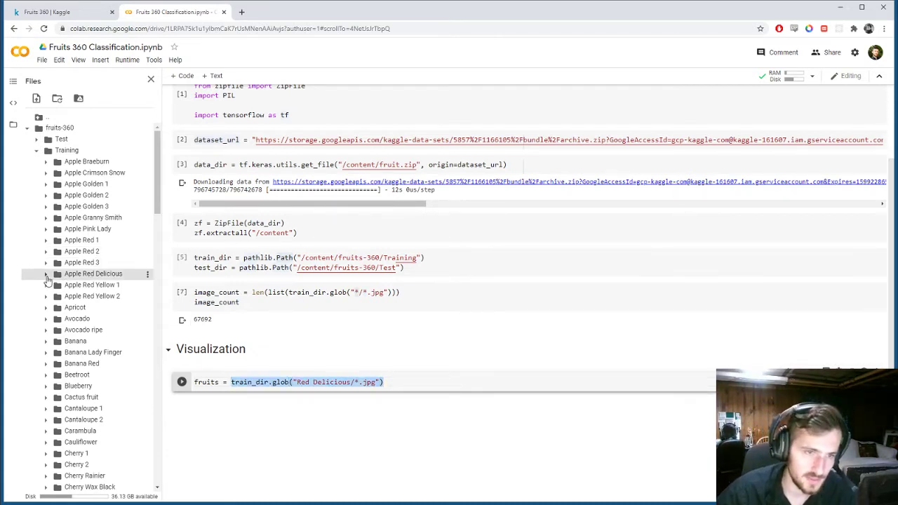
left_click(44, 273)
type("Apple ")
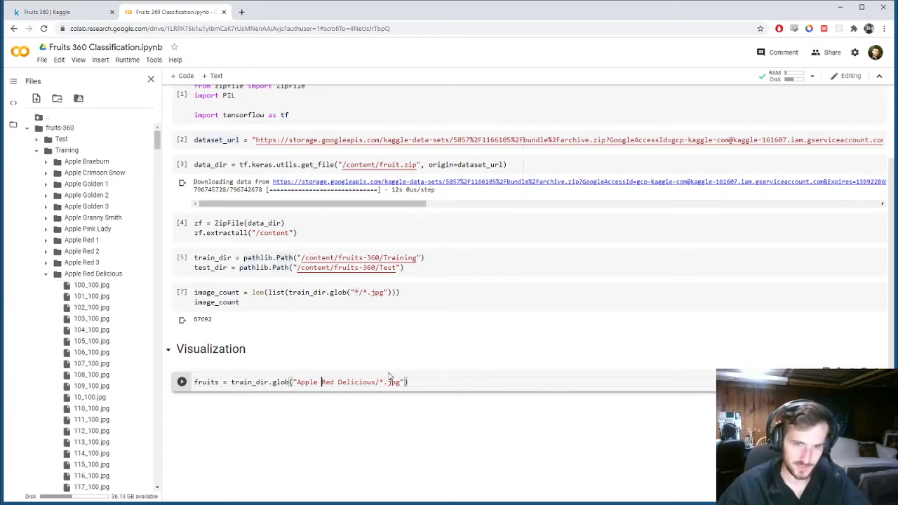
type("list(")
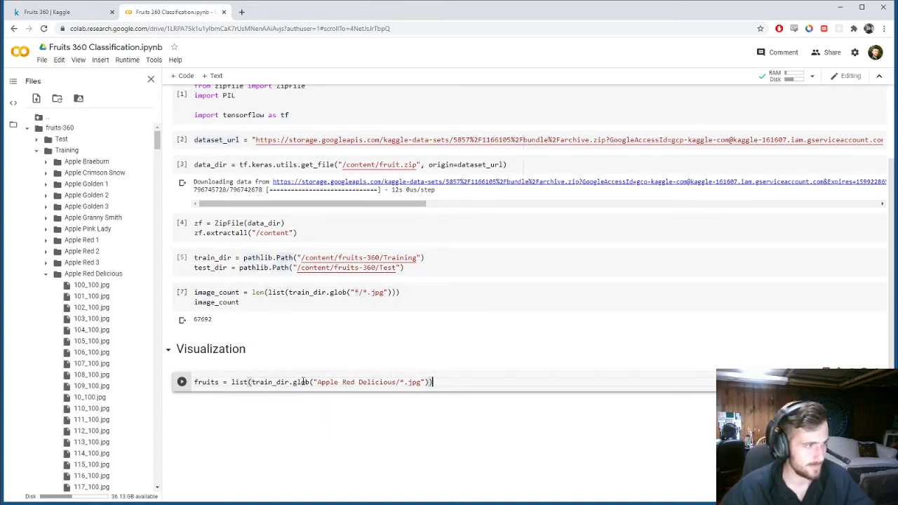
left_click(182, 382)
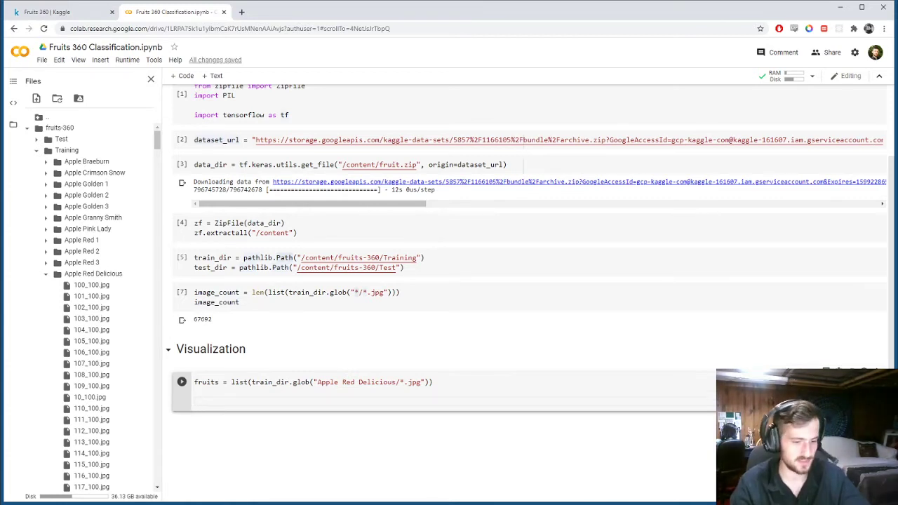
Step: Create a figure with figsize and loop over 9 images placing each in a 3x3 subplot
type("plt.figure(")
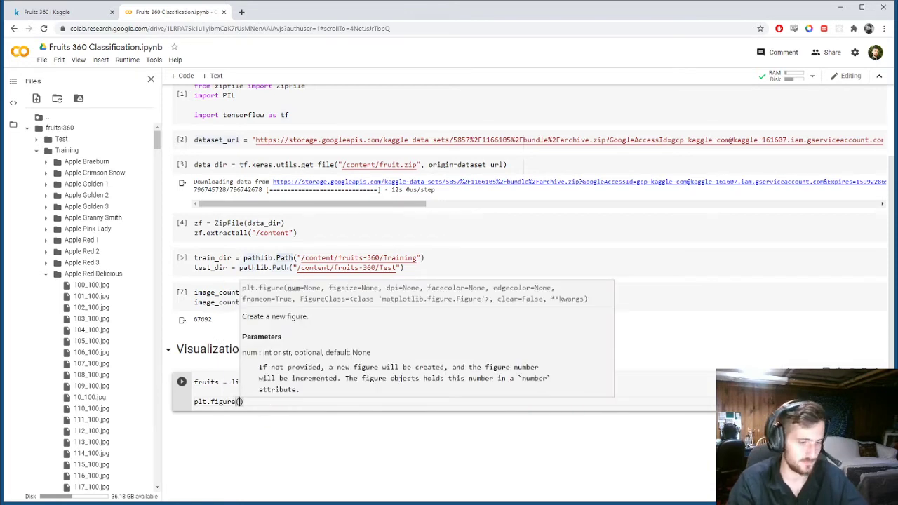
type("figsize=(10, 10")
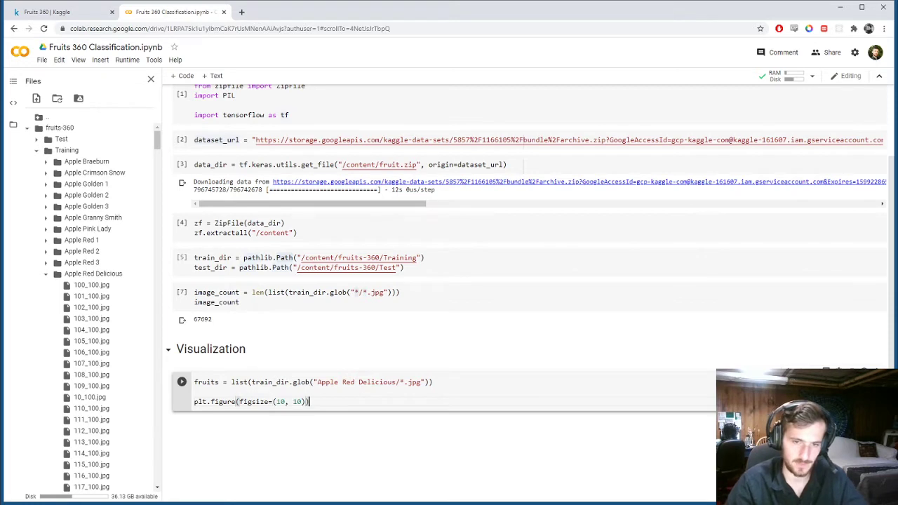
type("for it")
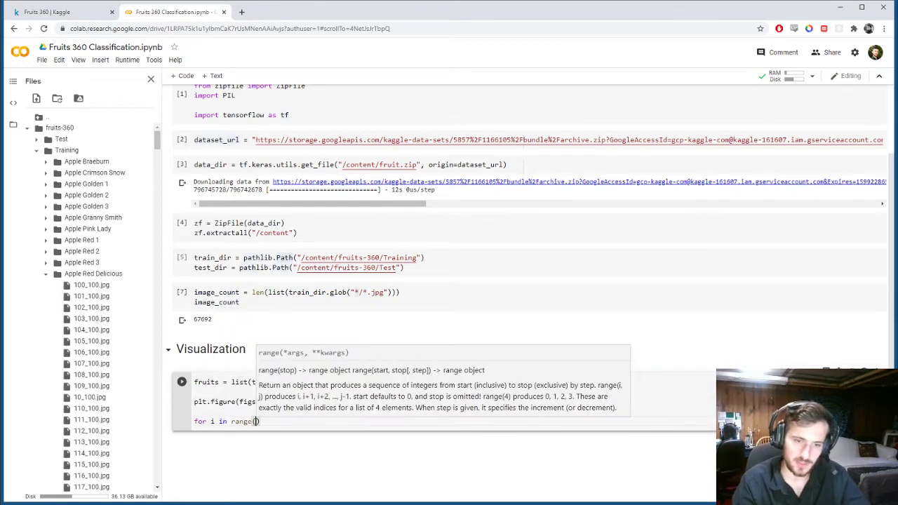
type("9")
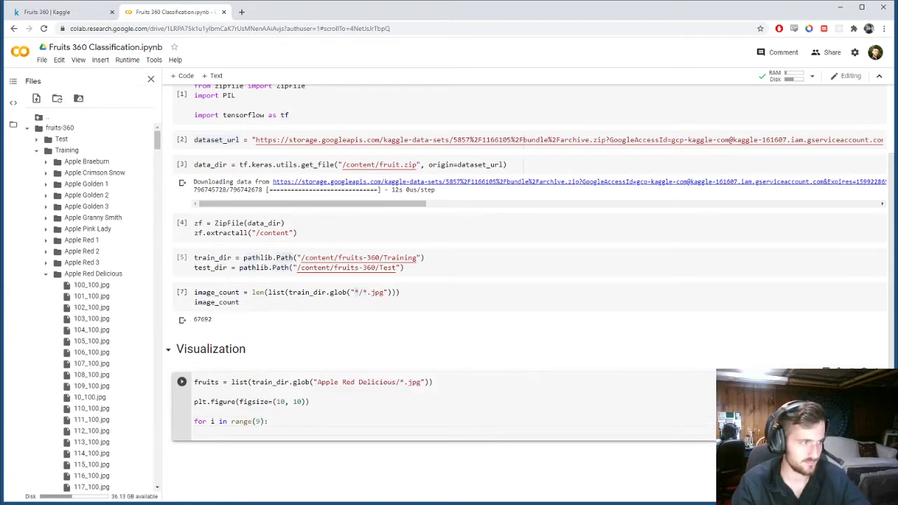
type("plt.subplot")
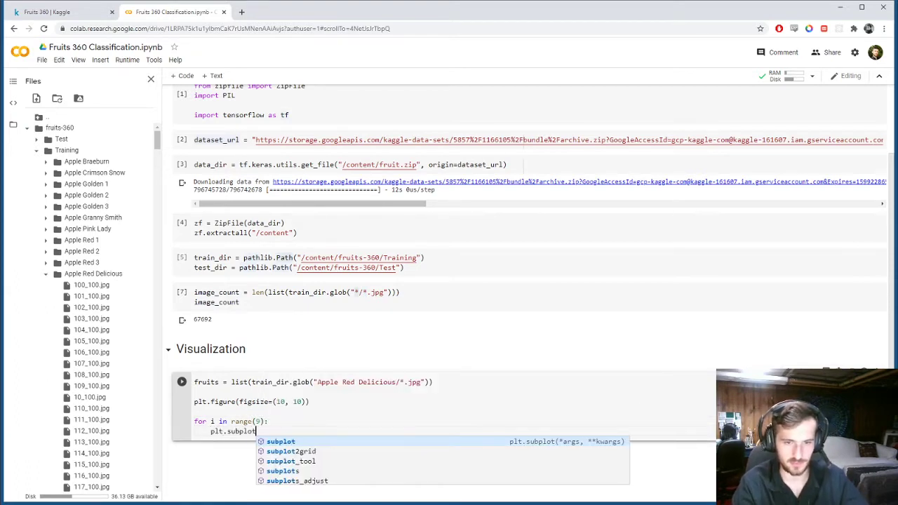
type("(3,")
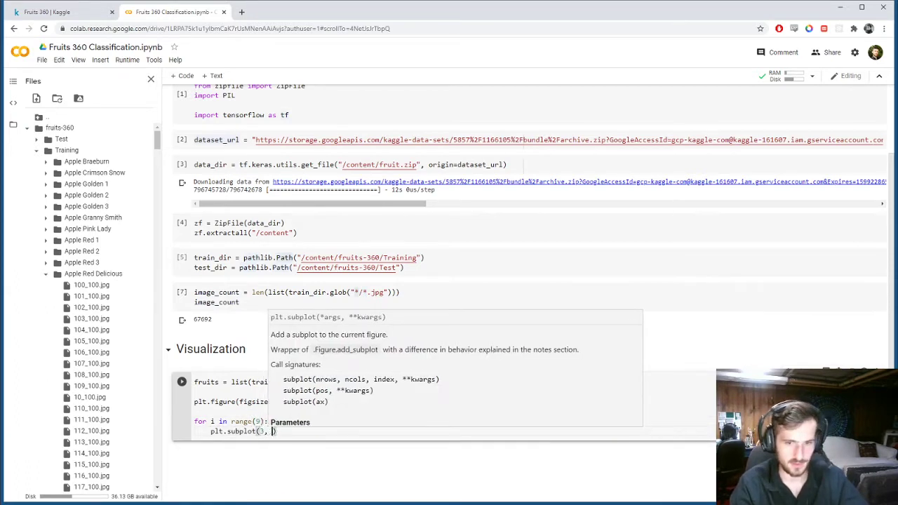
type("3,")
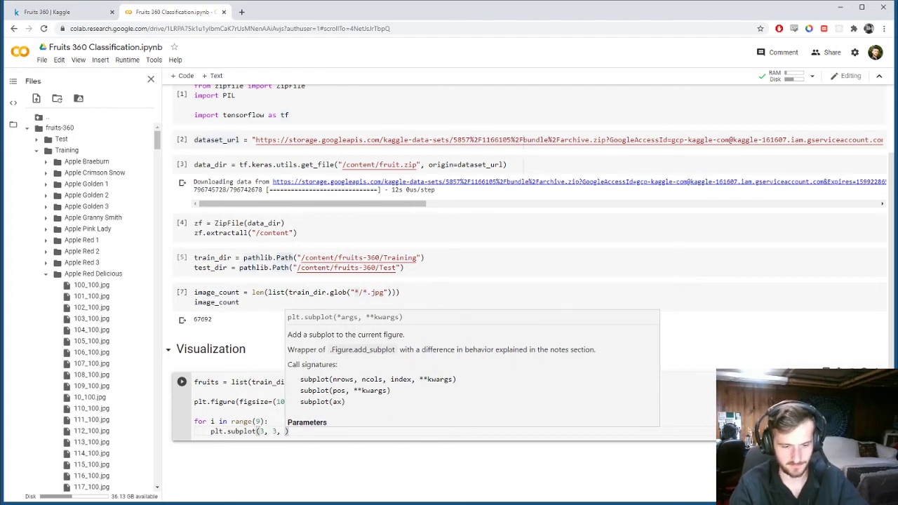
type("i + 1")
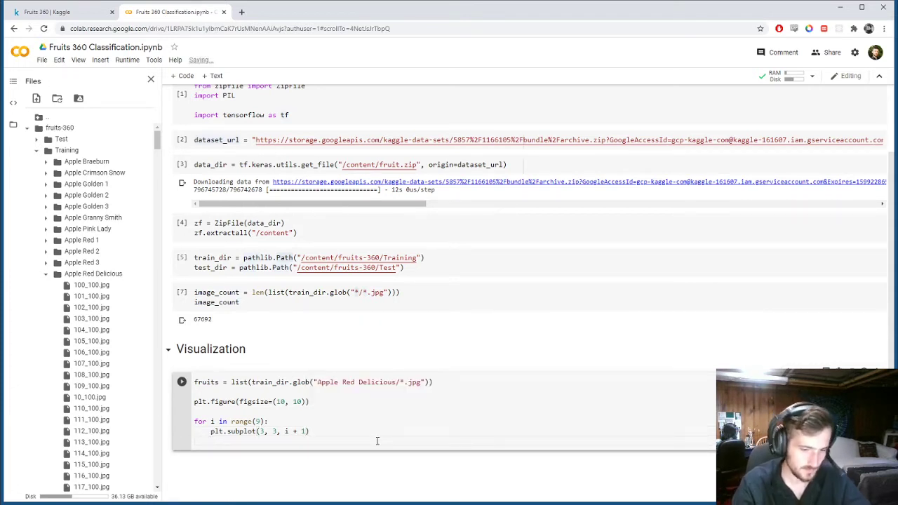
Step: Load each fruits[i] with PIL.open, imshow it and run the cell, which raises a PIL AttributeError
type("img =")
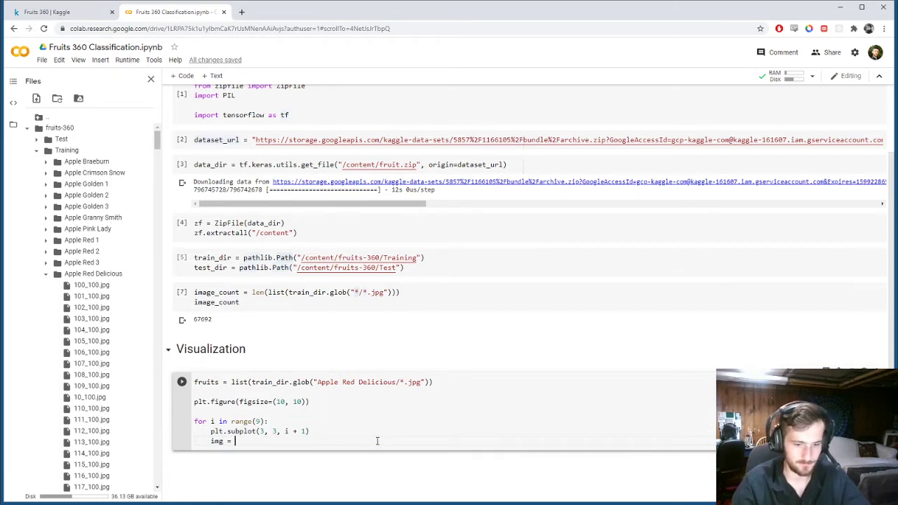
type("PIL.open")
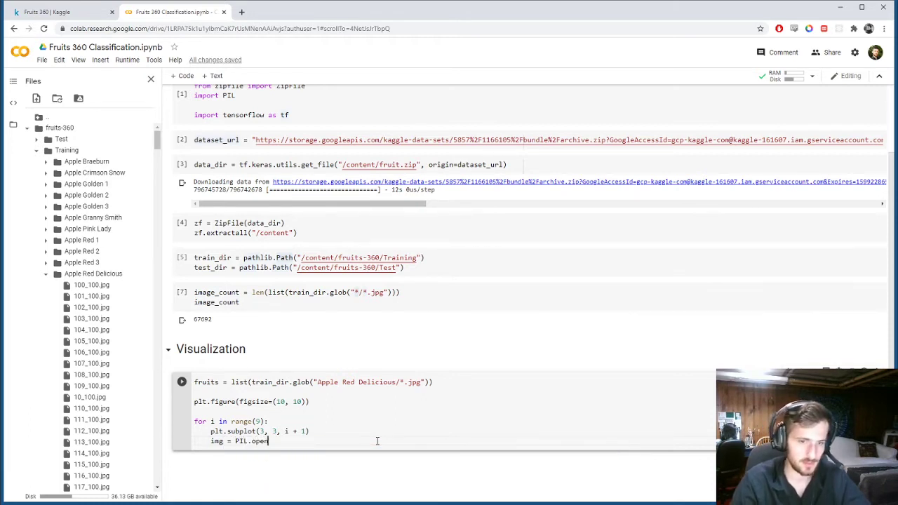
type("()")
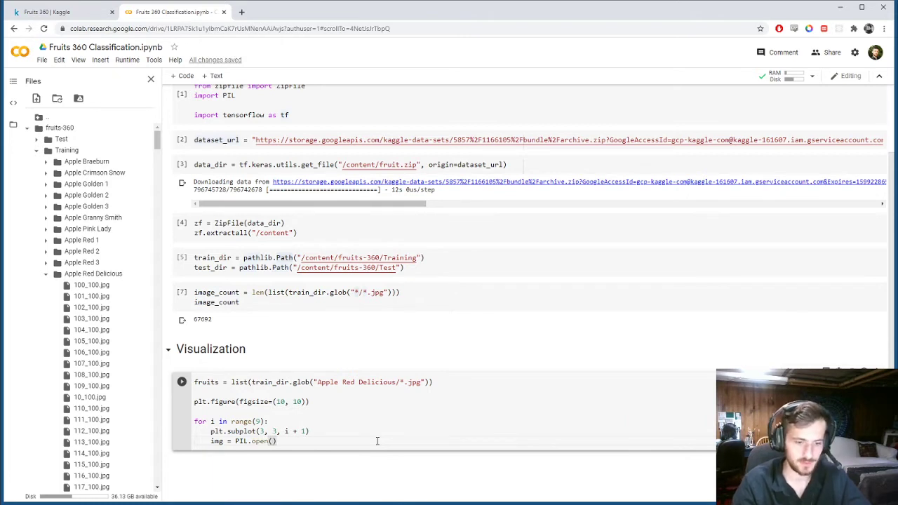
type("fruits[i]")
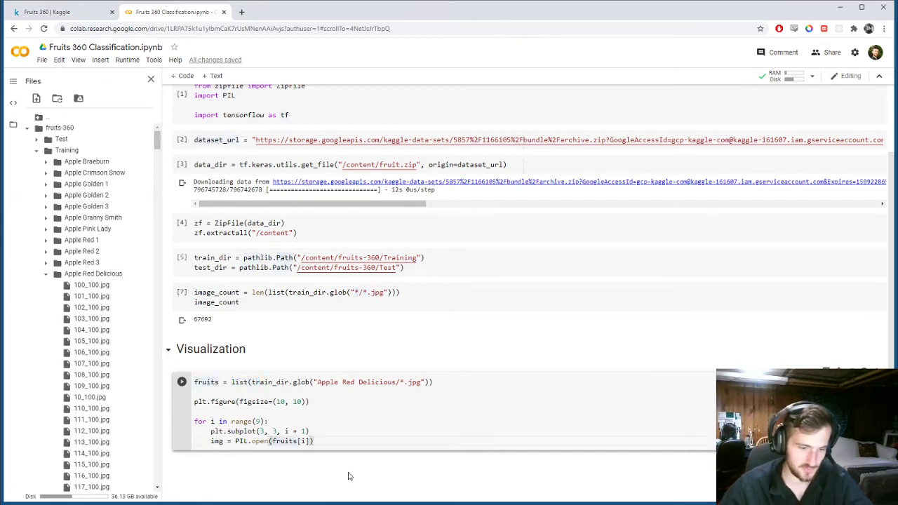
type("str(")
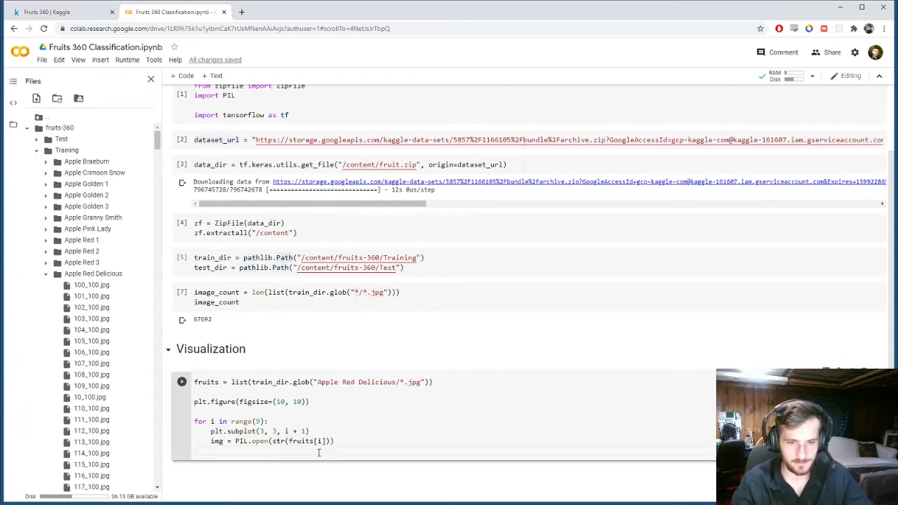
type("plt.imshow(img")
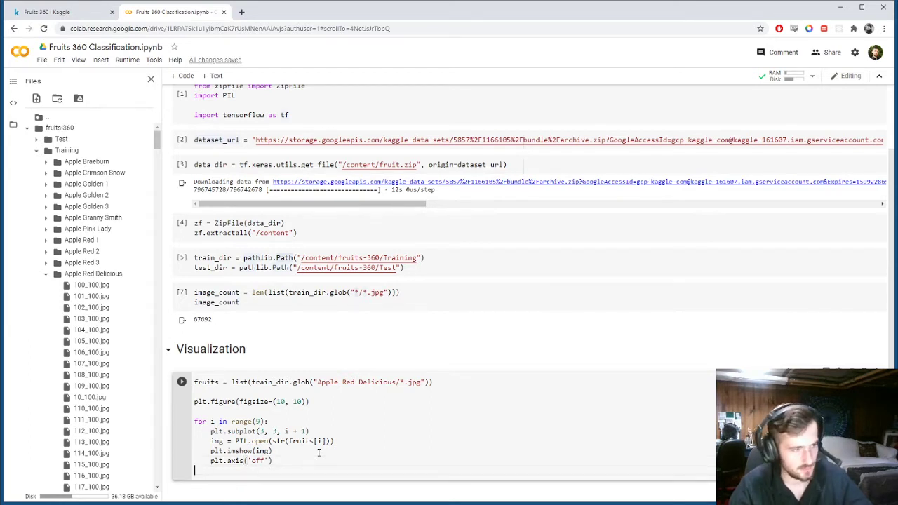
type("plt.show()")
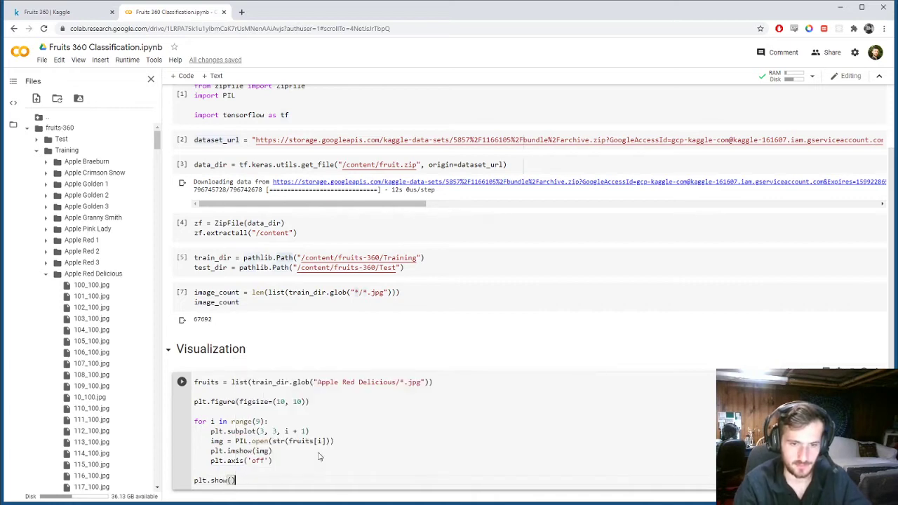
left_click(181, 381)
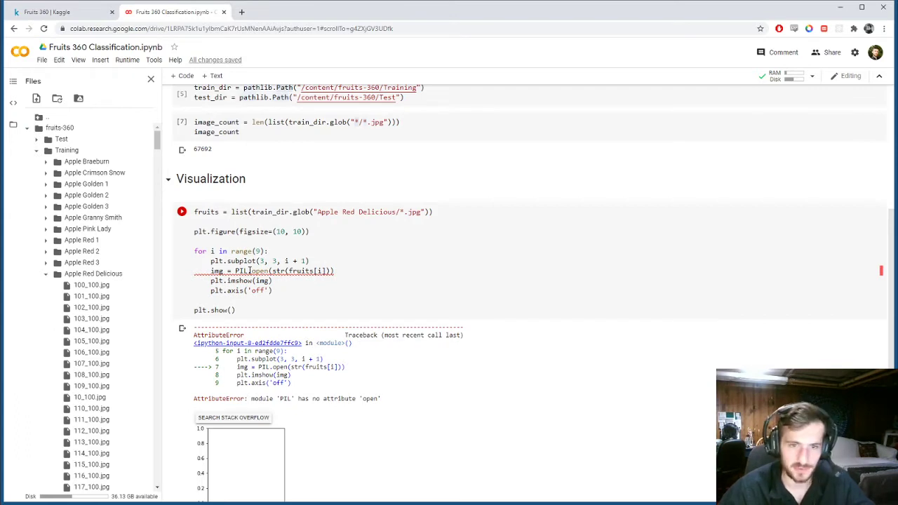
Step: Fix the call to PIL.Image.open and show a 3x3 grid of Avocado, then Banana, training images
type("Image")
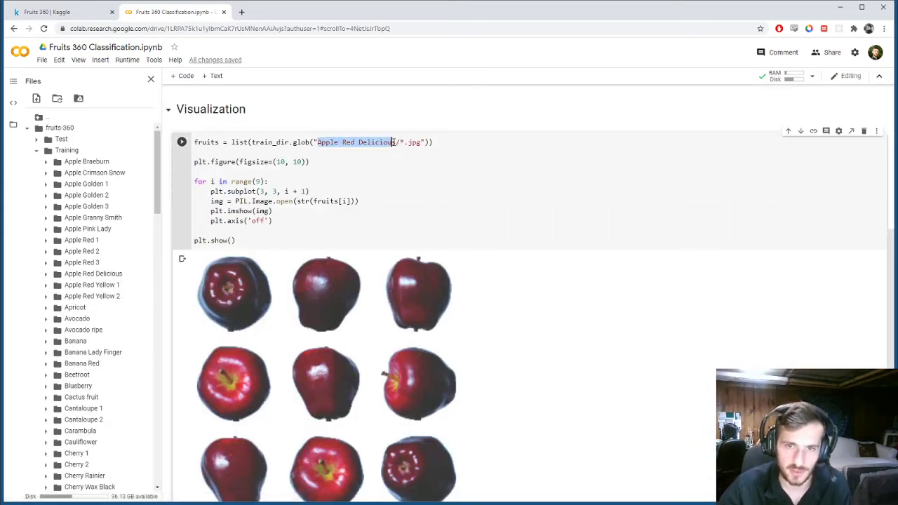
type("Avocado")
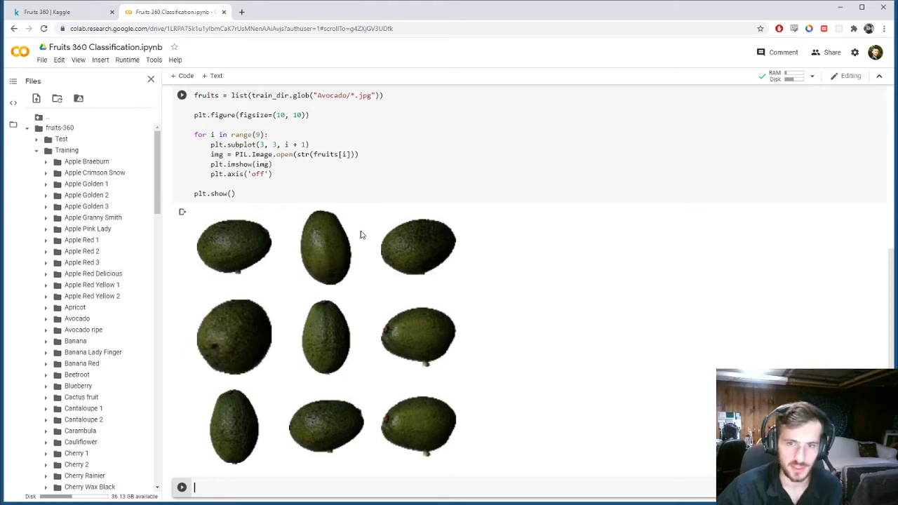
mouse_move(454, 351)
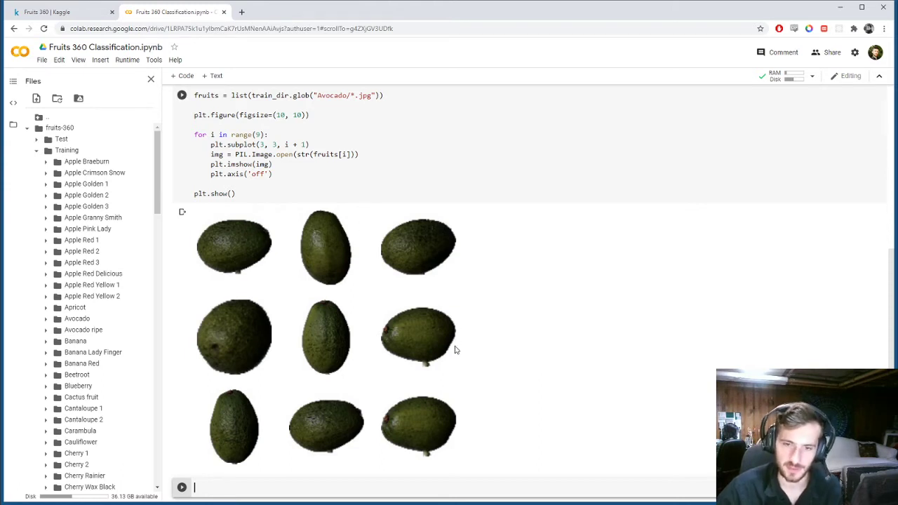
mouse_move(444, 363)
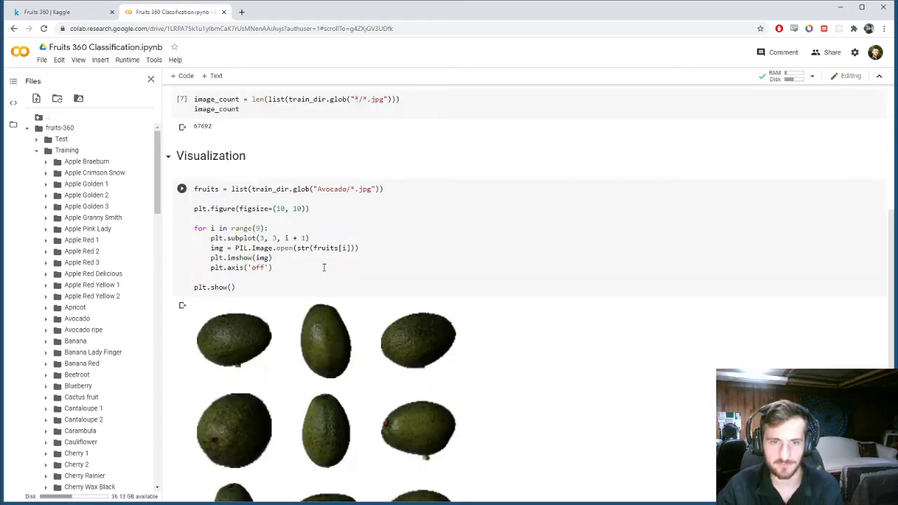
double_click(331, 188)
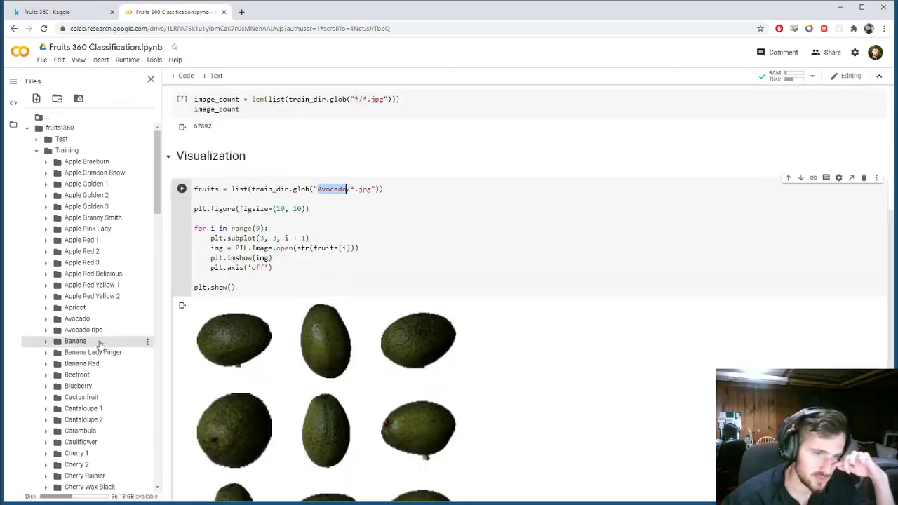
mouse_move(92, 353)
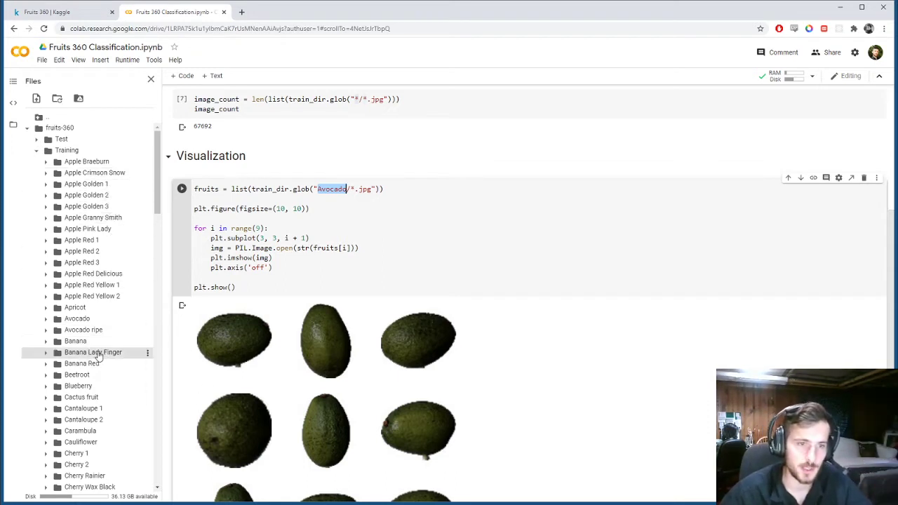
type("Banana")
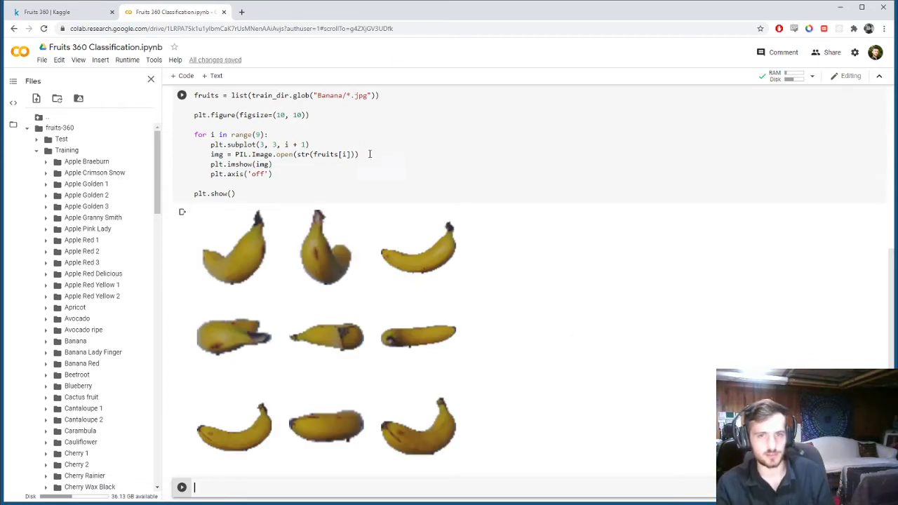
scroll("down", 3)
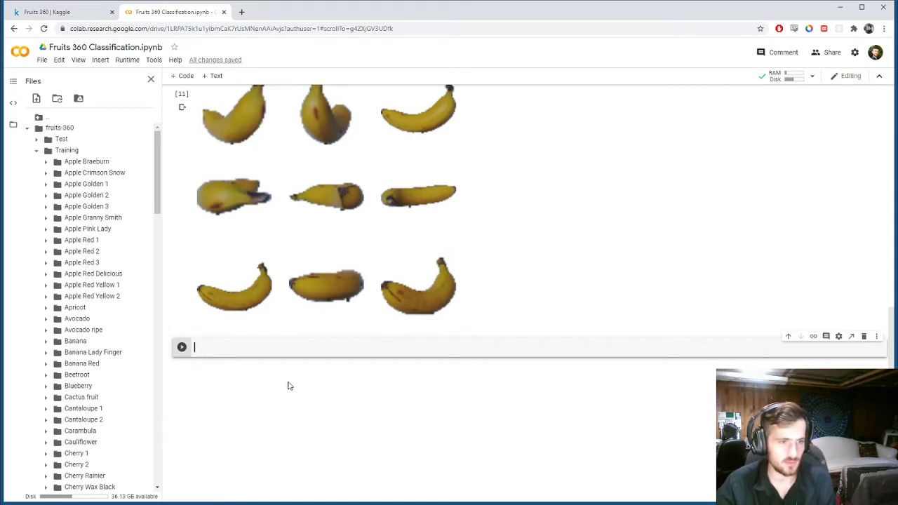
mouse_move(305, 393)
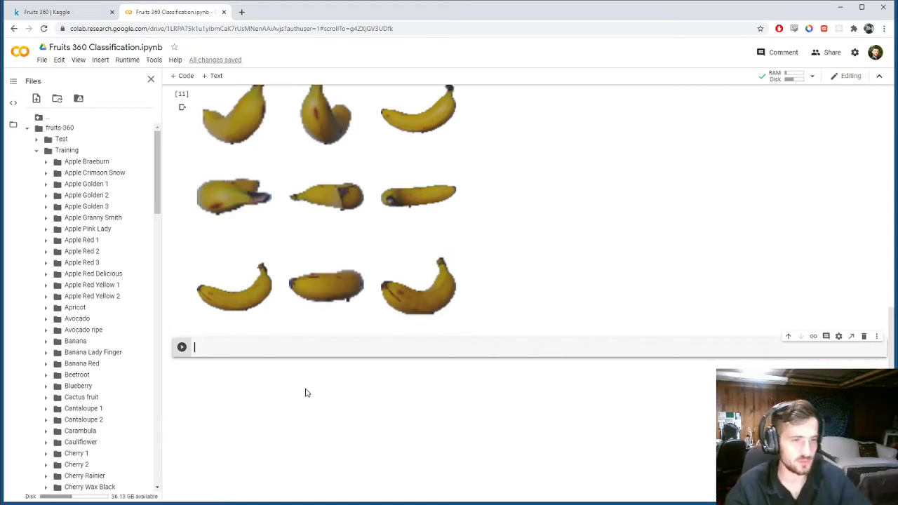
Step: Set batch_size = 32, img_height = 100 and start img_width, then check the Kaggle dataset page
type("batch")
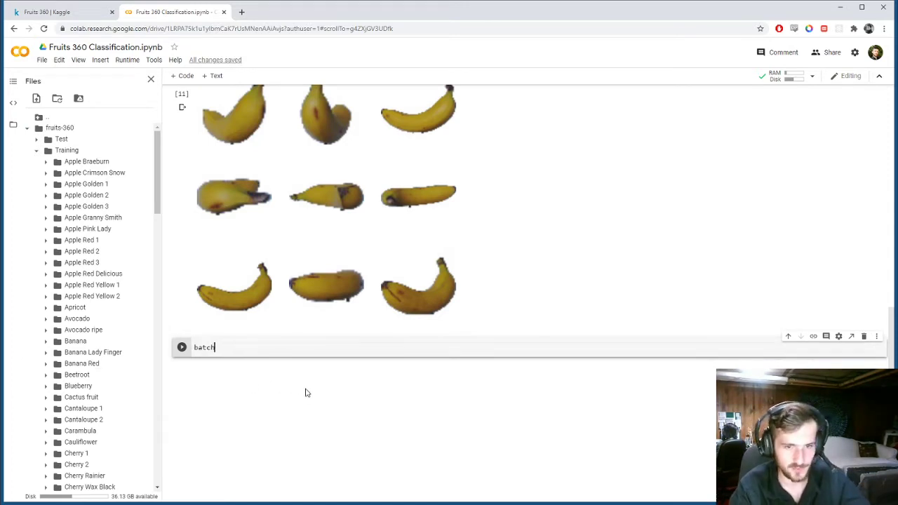
type("_size = 32")
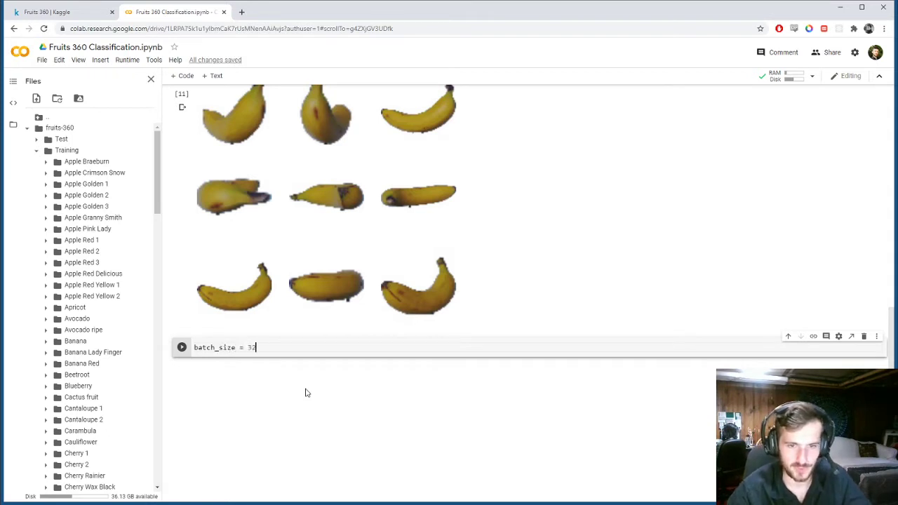
key("enter")
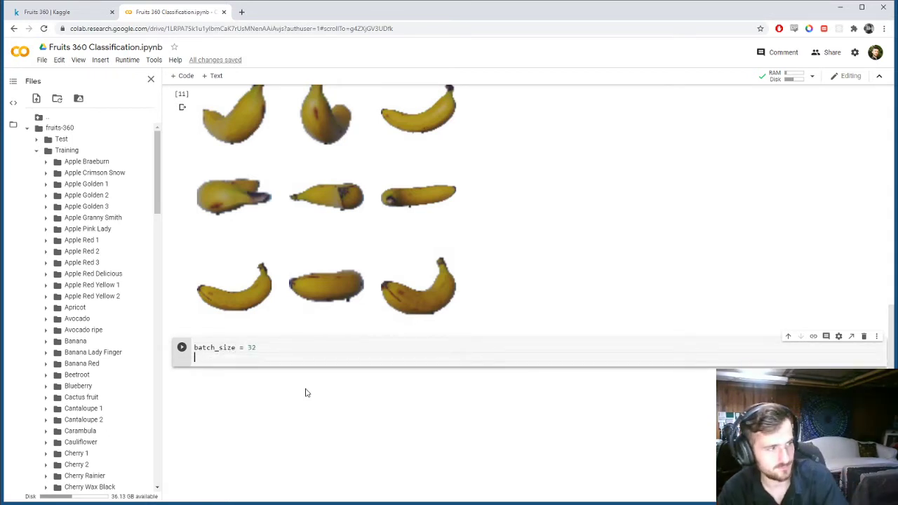
type("img")
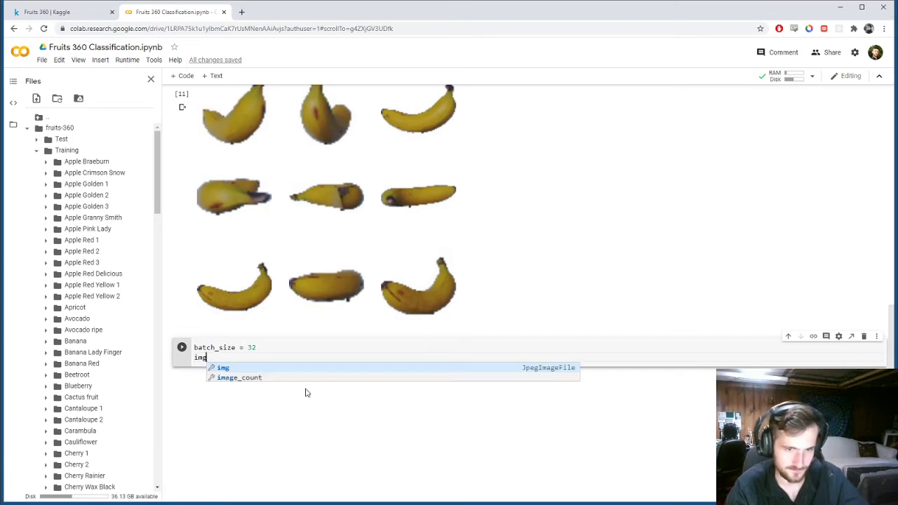
type("img_height = 100")
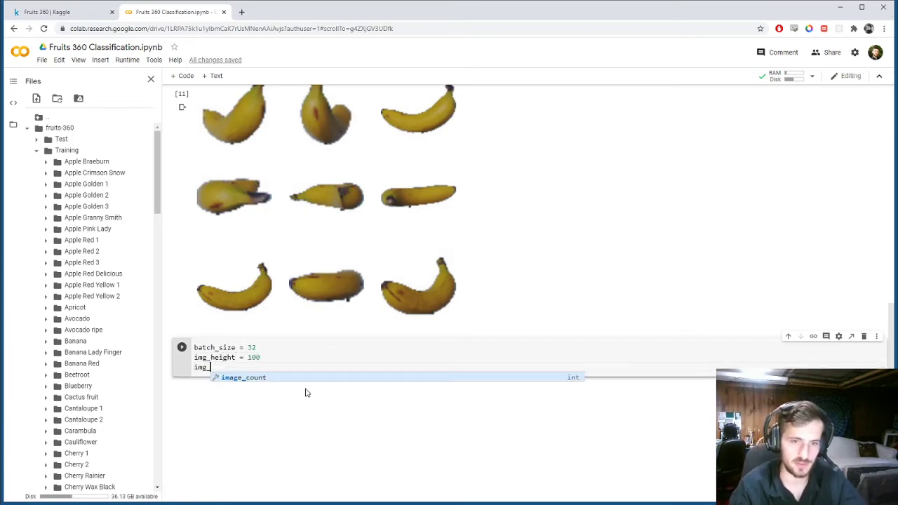
type("img_width = 10")
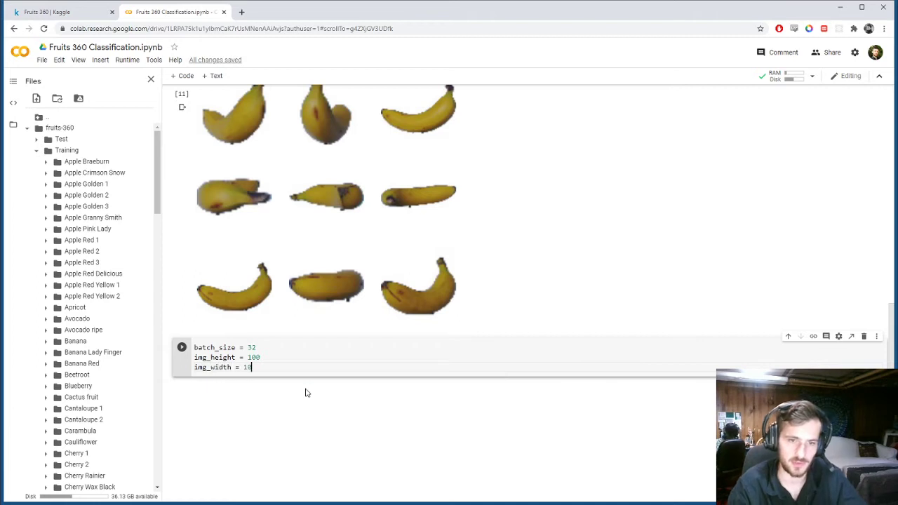
left_click(59, 11)
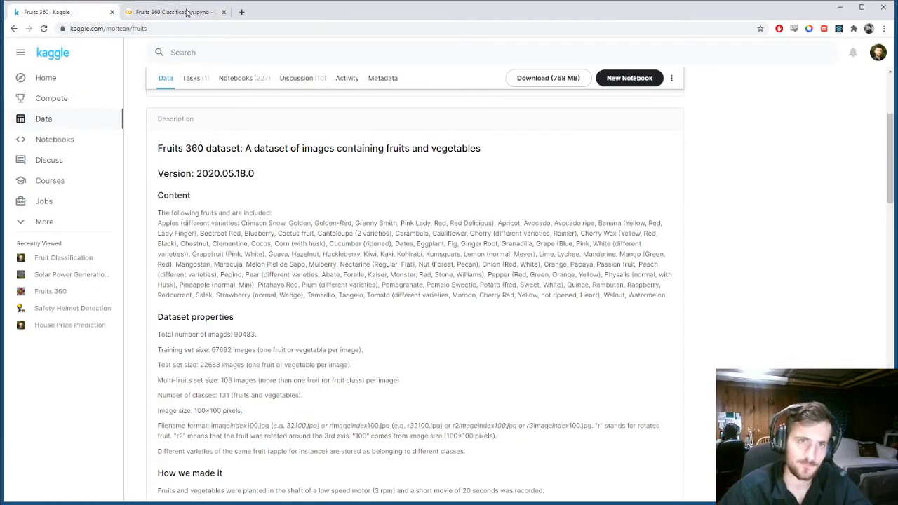
Step: Return to the Colab notebook after confirming the 100x100 image size on Kaggle
left_click(175, 12)
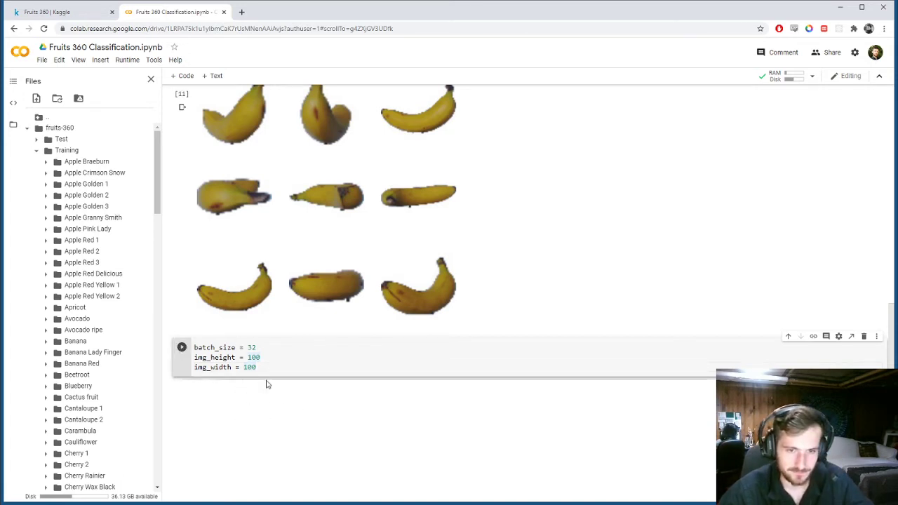
Step: Run the size settings and start train_ds = tf.keras.preprocessing.image_dataset_from_directory(train_dir)
left_click(183, 348)
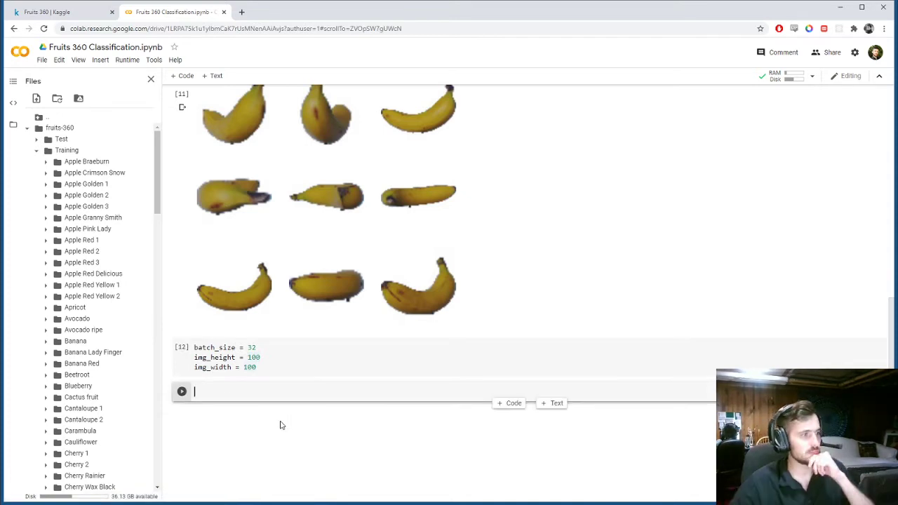
mouse_move(112, 398)
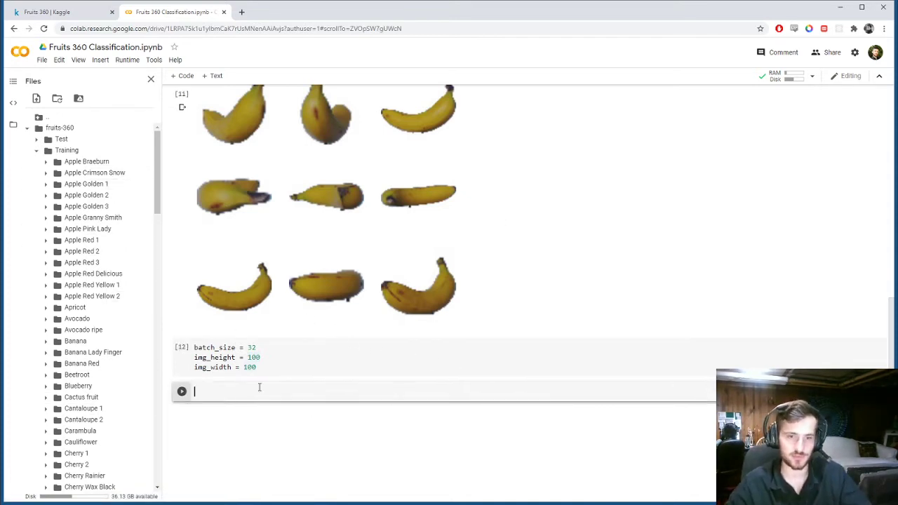
type("train_ds =")
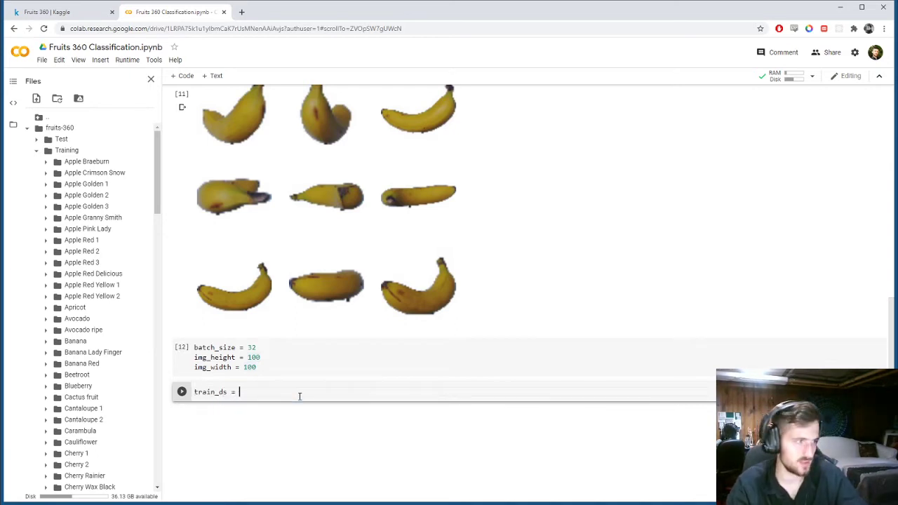
type("tf.keras.preprocessing")
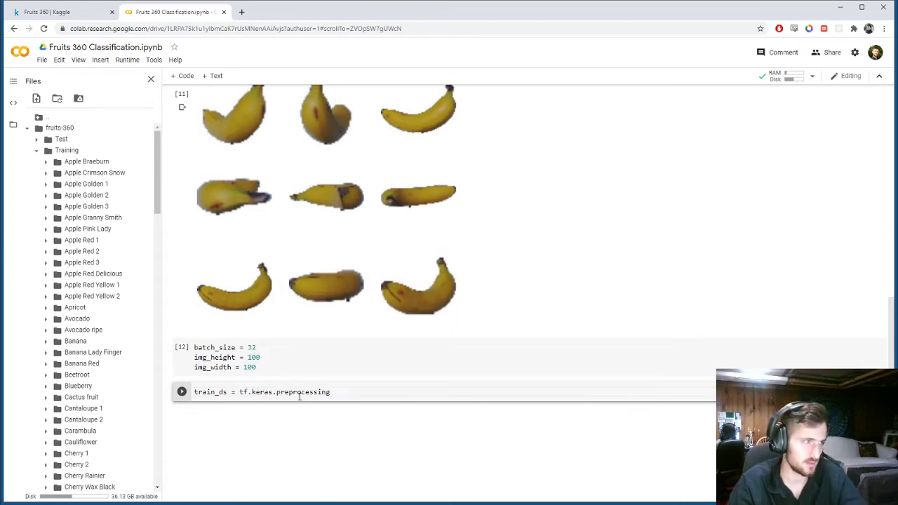
type("imag")
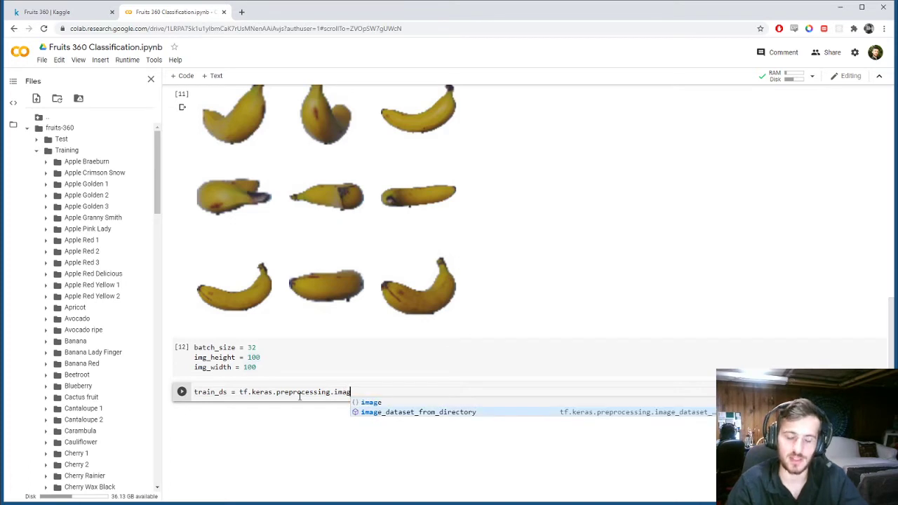
left_click(418, 413)
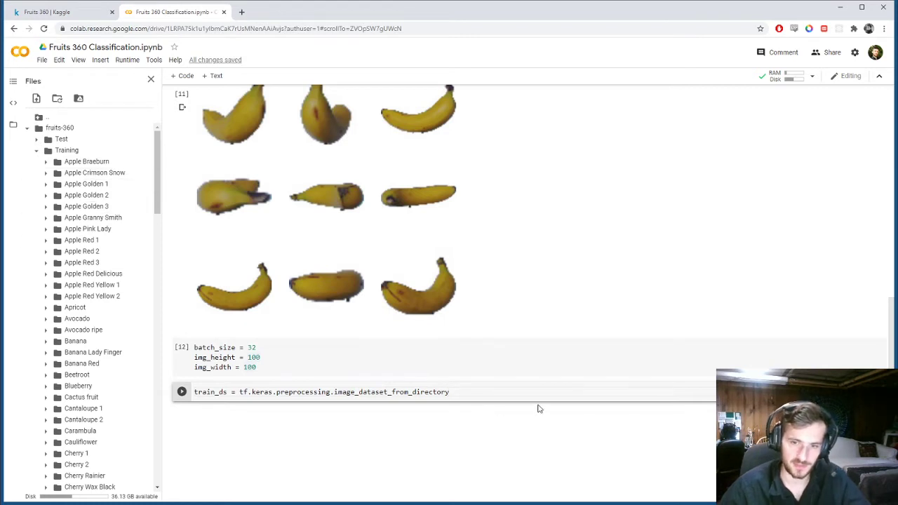
type("()")
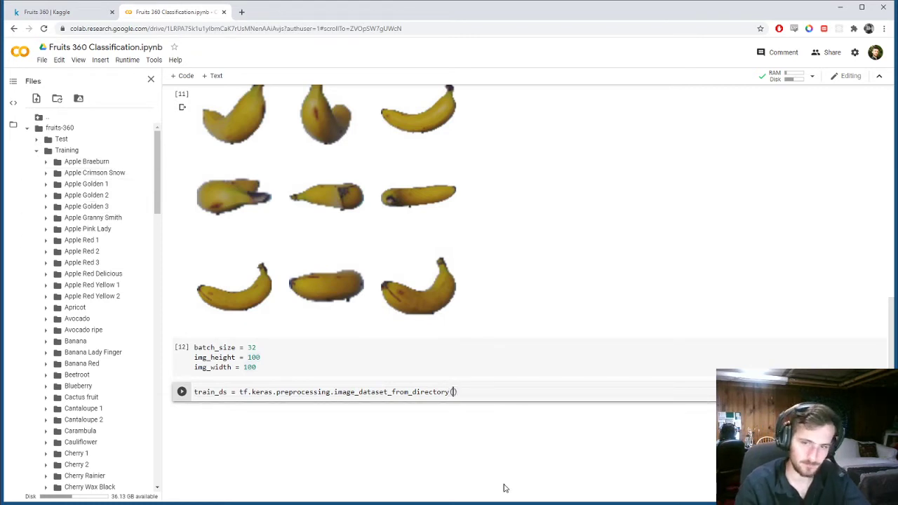
left_click(455, 391)
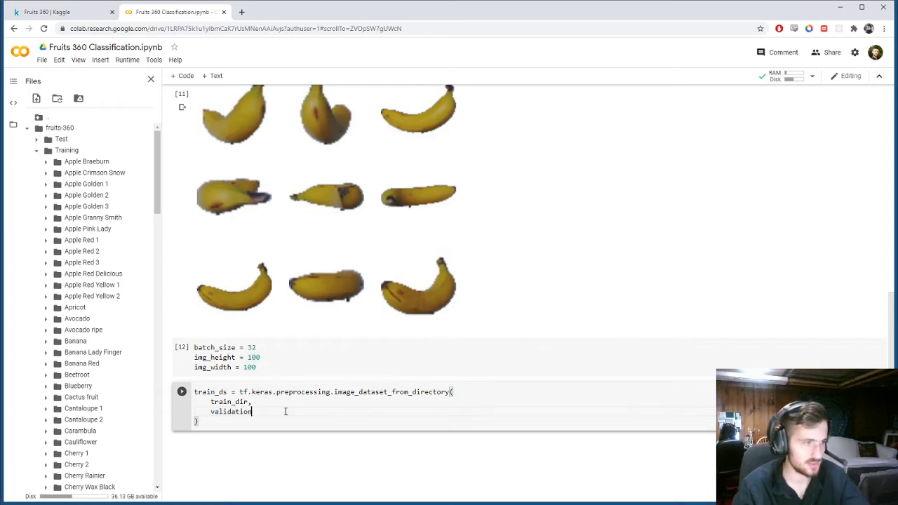
Step: Add validation_split=0.2, subset="training" and seed=42 to the train_ds call
type("_split=")
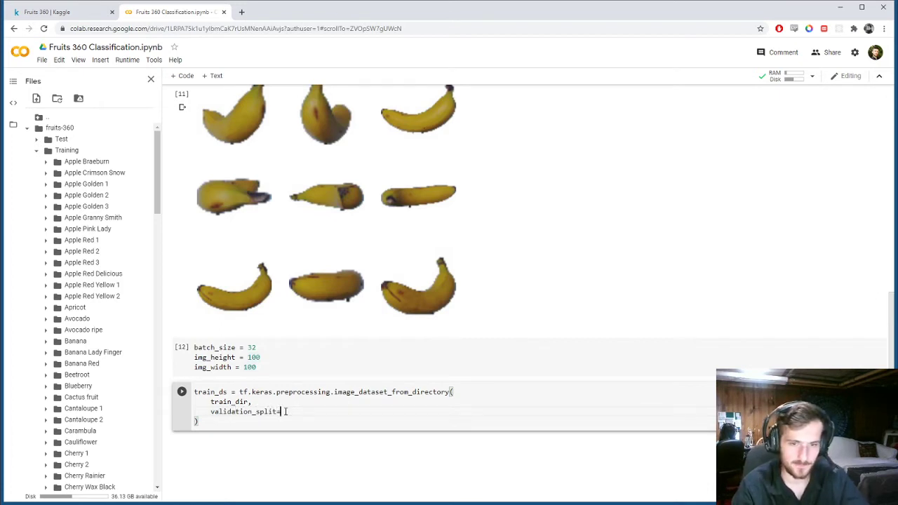
type("0.2,")
type("subset='trai")
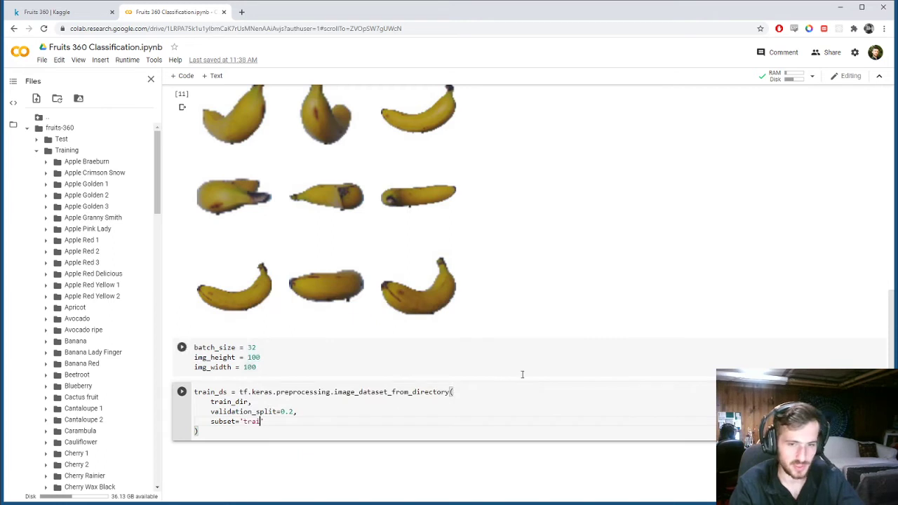
type("ning")
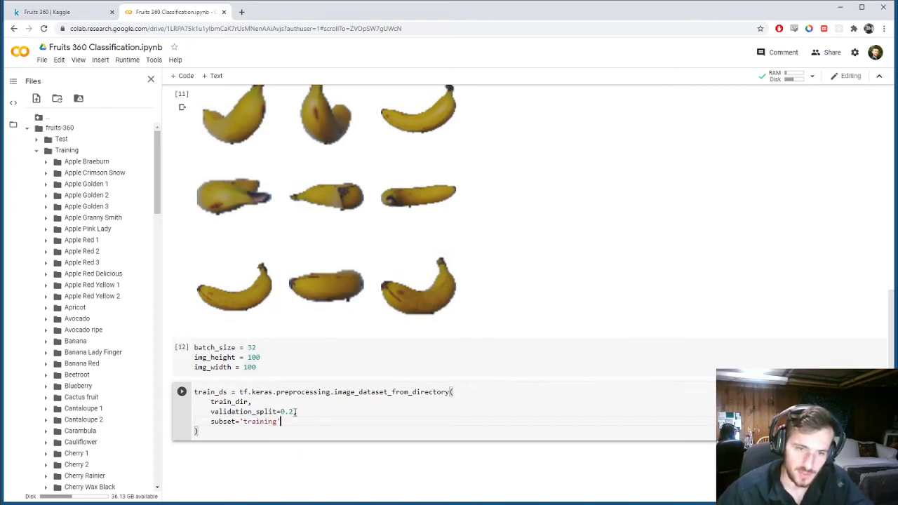
type(",")
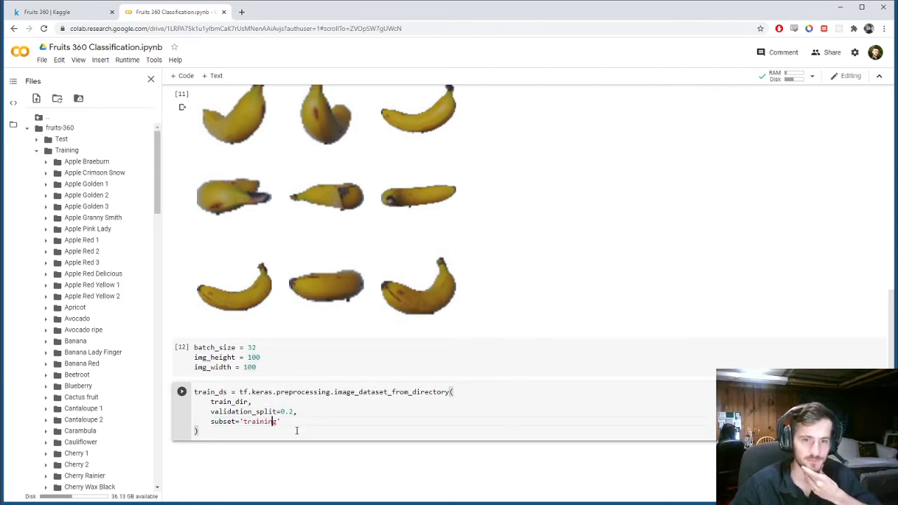
double_click(259, 421)
type("seed=")
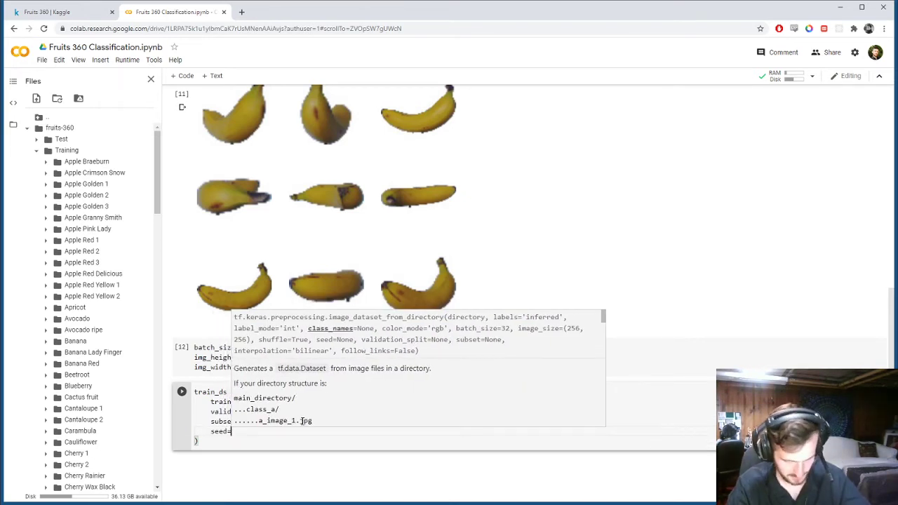
type("42,")
type("image_size=(img_height, image_width")
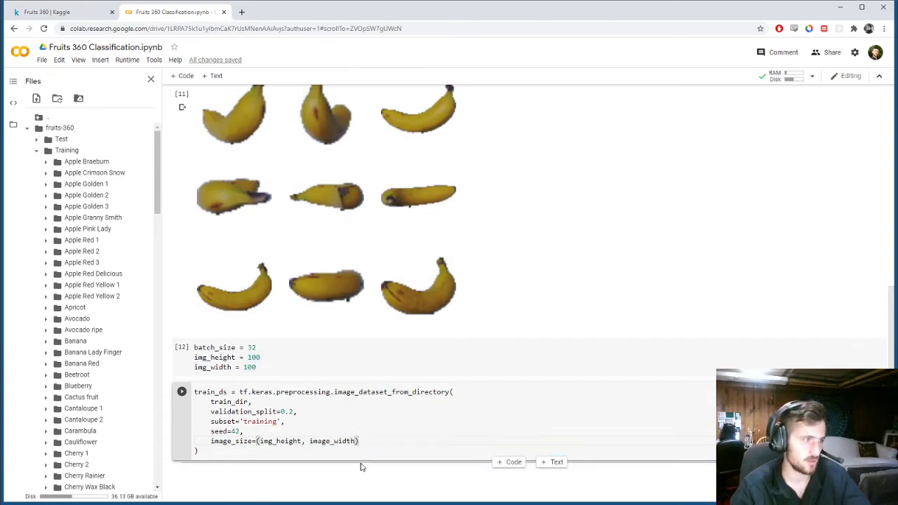
Step: Finish with image_size and batch_size=batch_size, then begin editing a val_ds copy of the cell
type("batch_size=b")
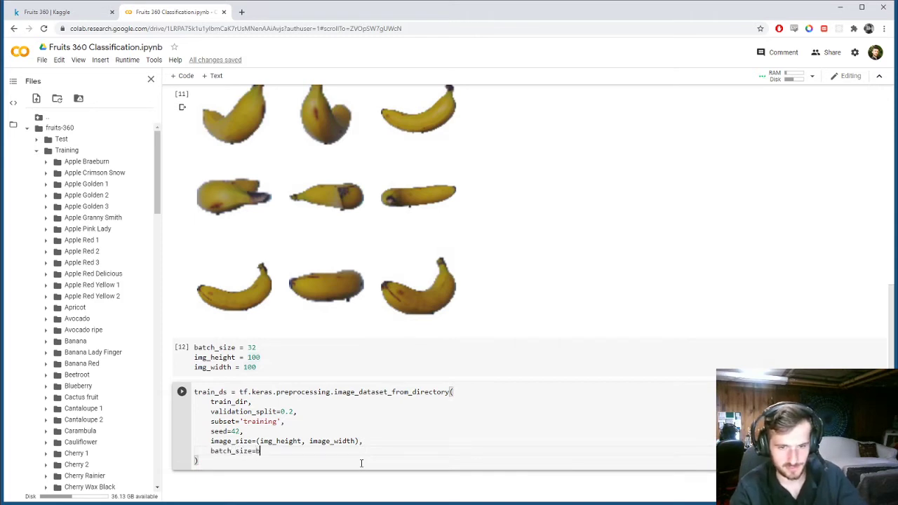
type("atch_size")
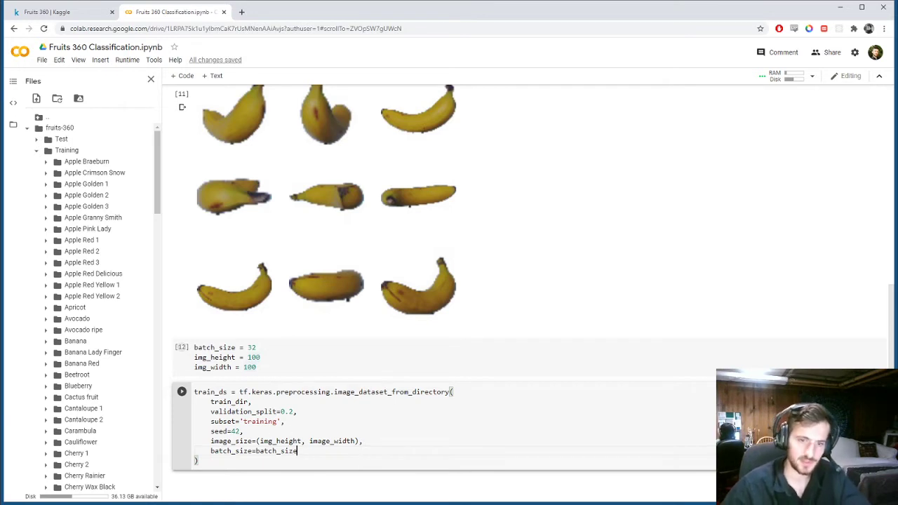
double_click(211, 392)
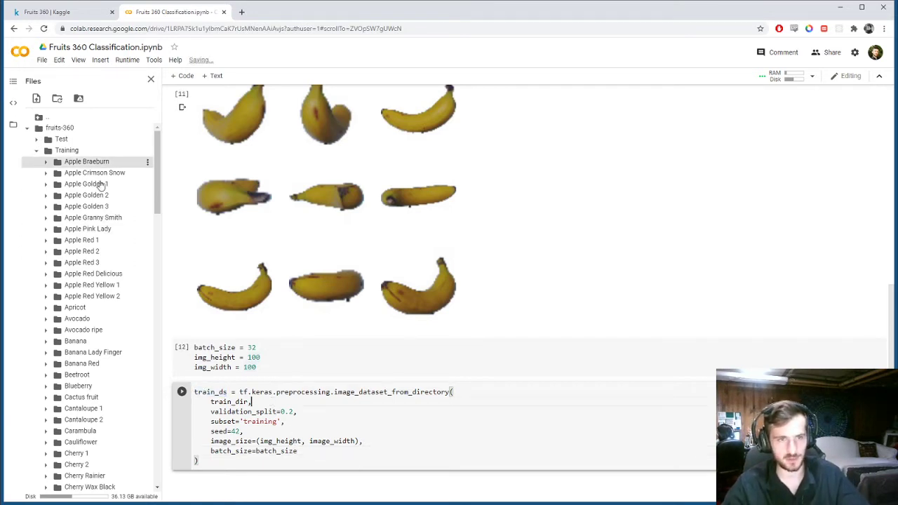
mouse_move(357, 422)
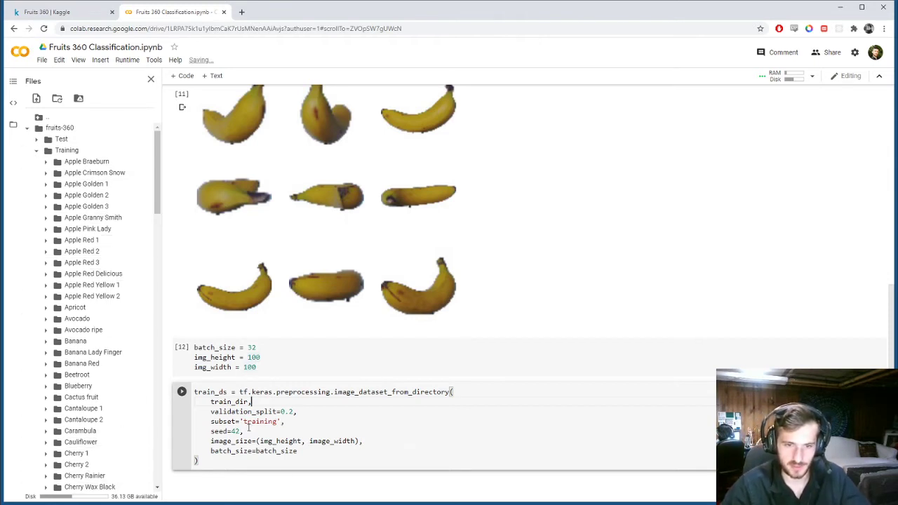
double_click(286, 412)
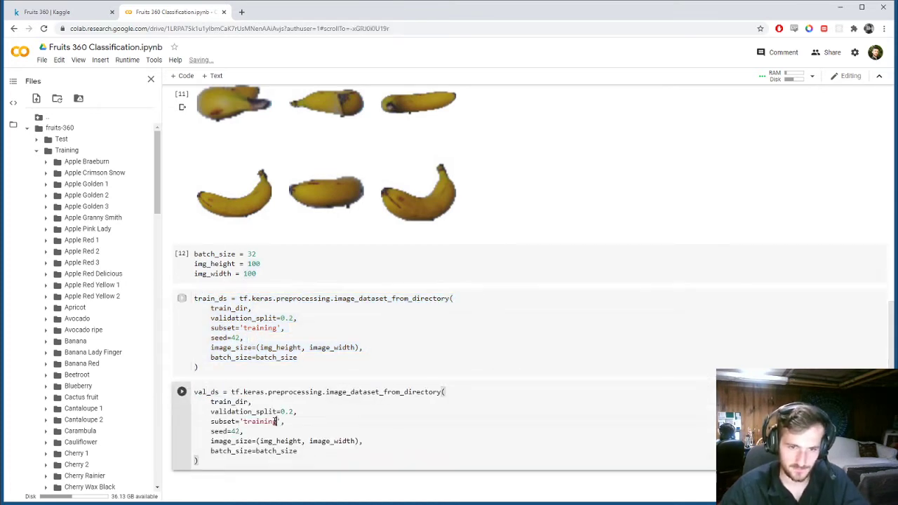
Step: Make val_ds use subset='validation', run both dataset cells and start a new cell
type("validatio")
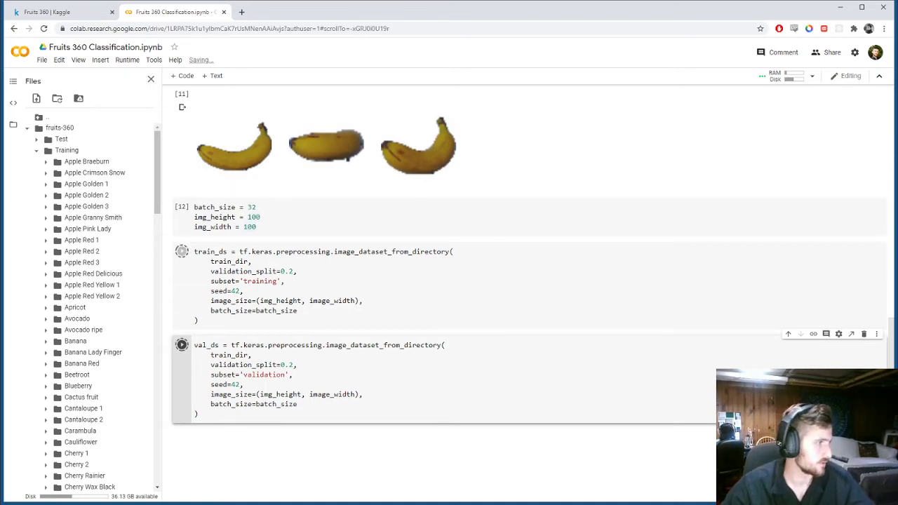
mouse_move(490, 430)
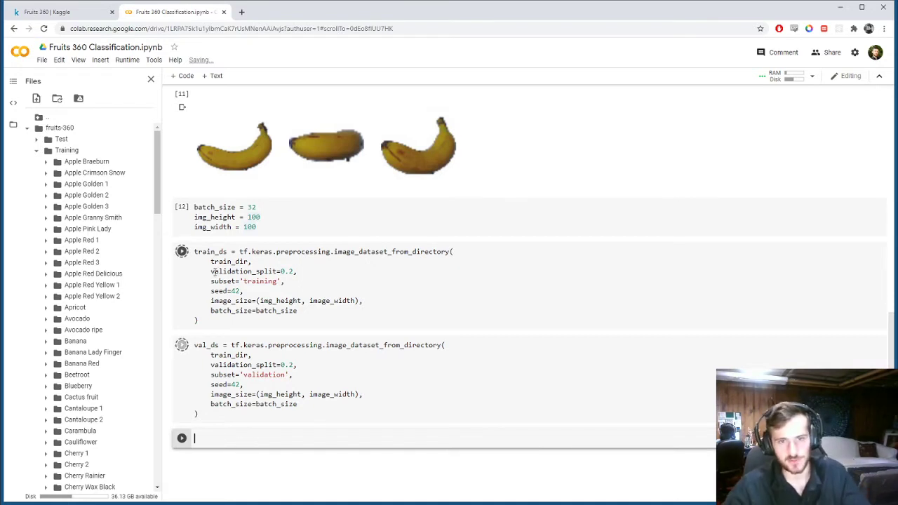
type("train_ds")
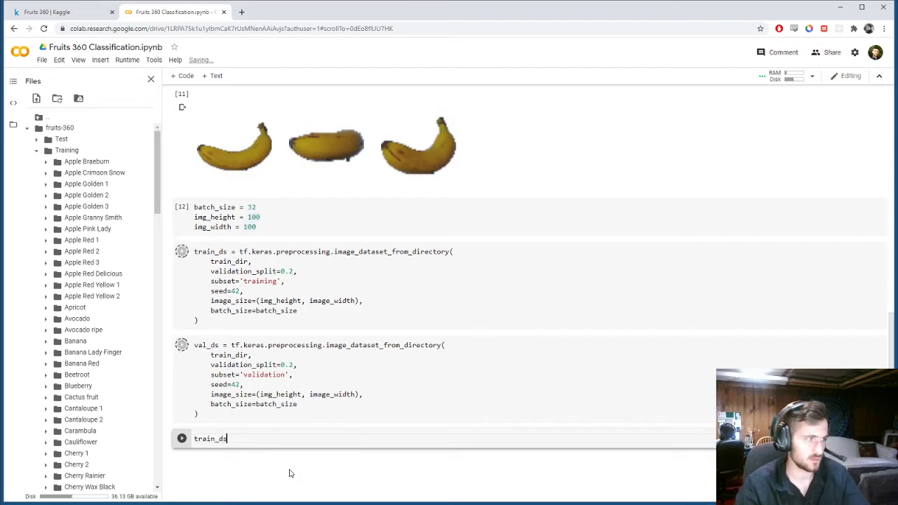
Step: Write class_names = train_ds.class_names and num_class = len(class_names)
type(".c")
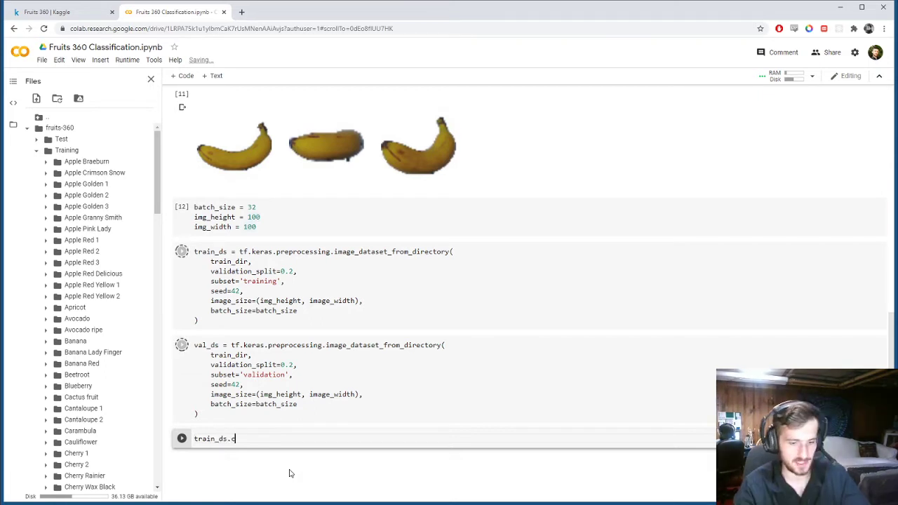
type("lass_names")
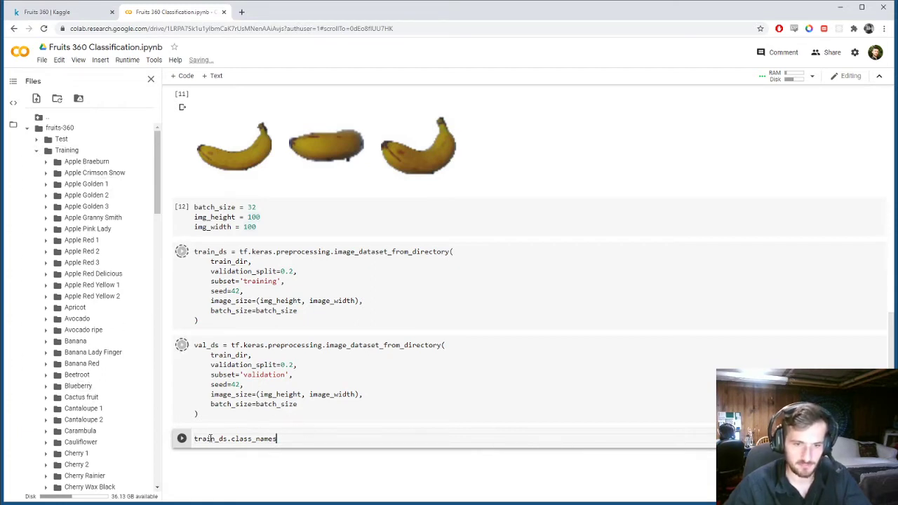
type("class_names =")
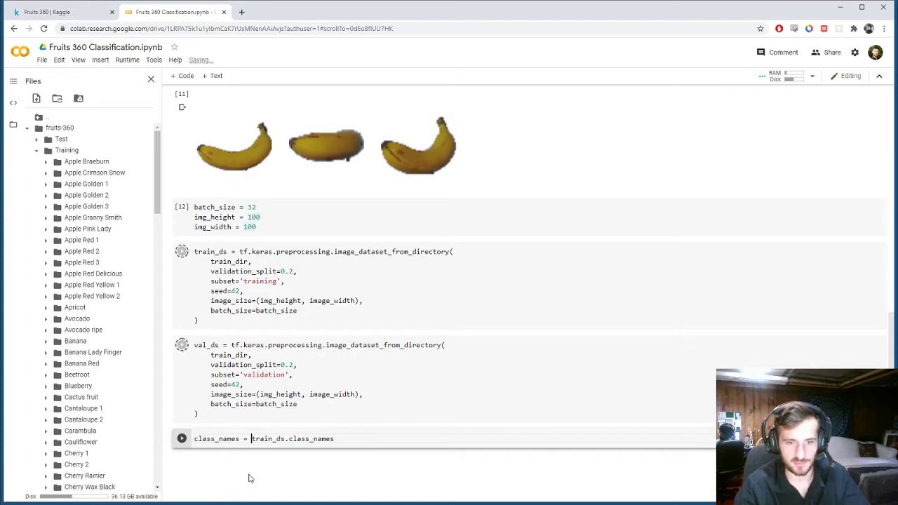
key("enter")
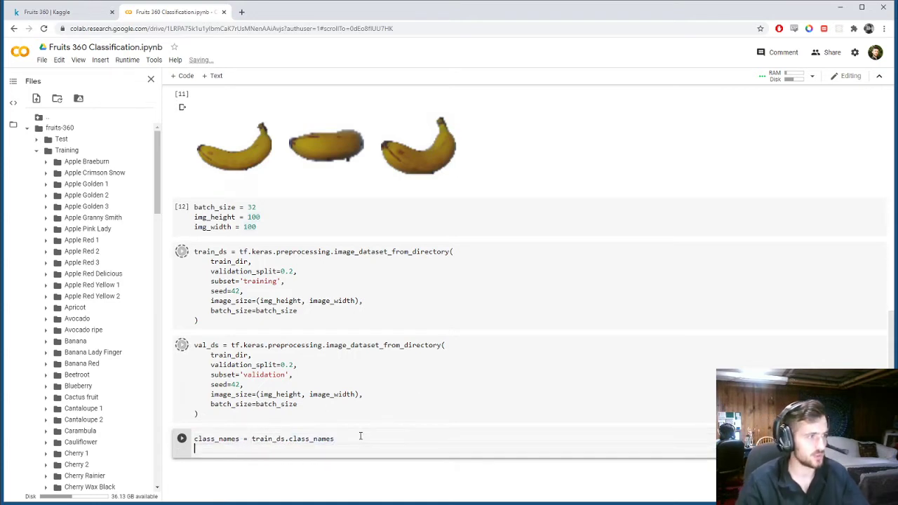
type("num_class = len(")
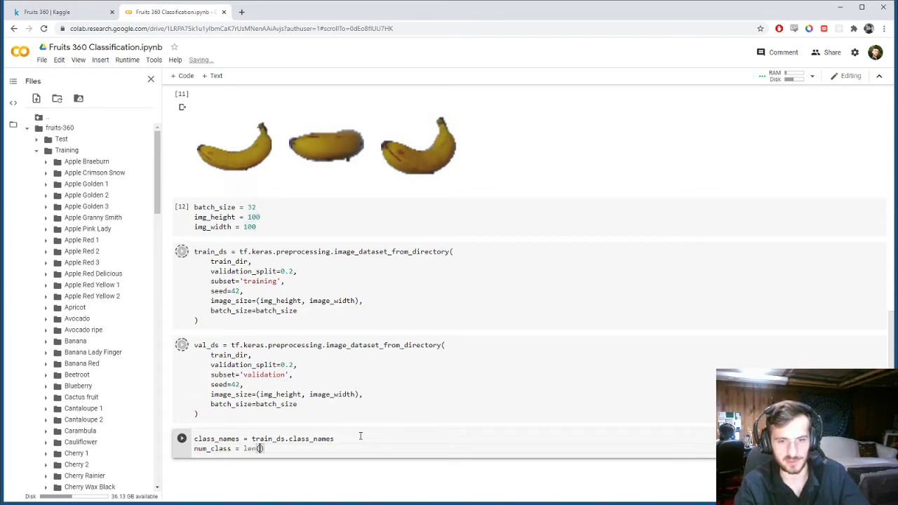
type("class_names")
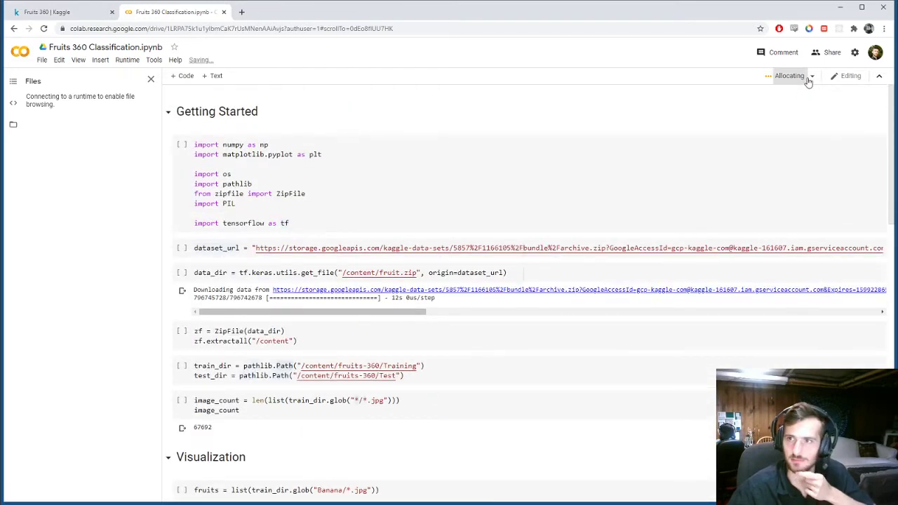
Step: Reconnect the notebook to a new runtime, retrying once, while scrolling through the cells
left_click(811, 75)
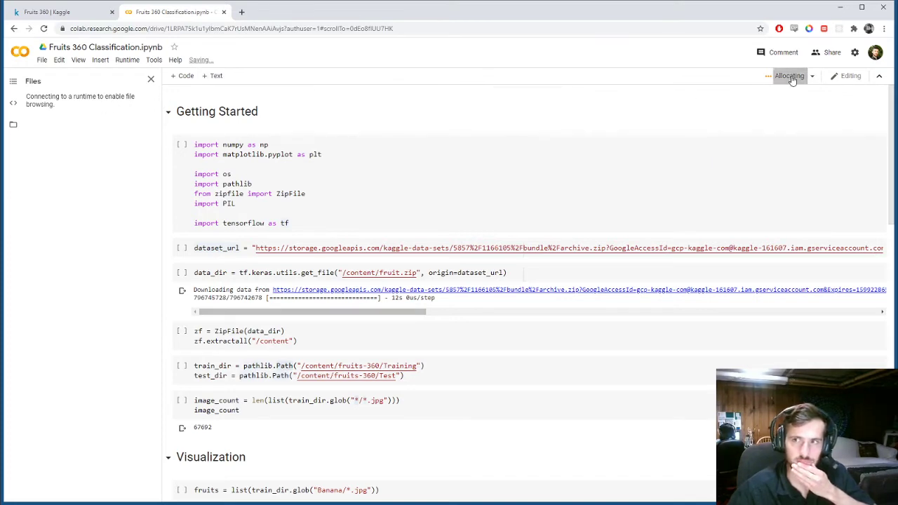
scroll("down", 3)
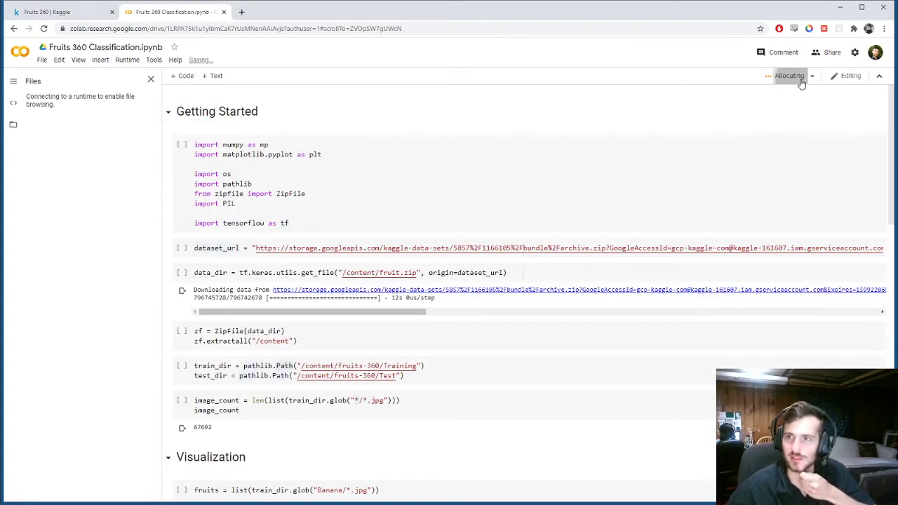
left_click(810, 76)
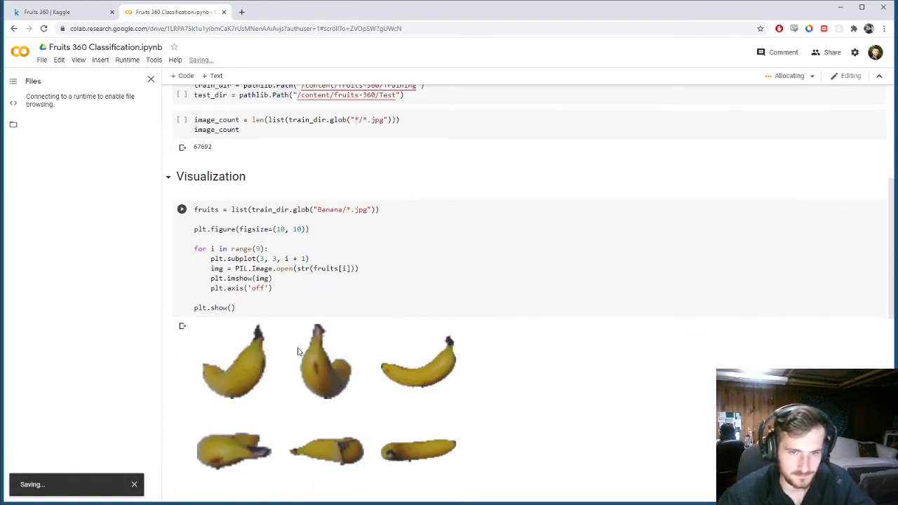
scroll("up", 3)
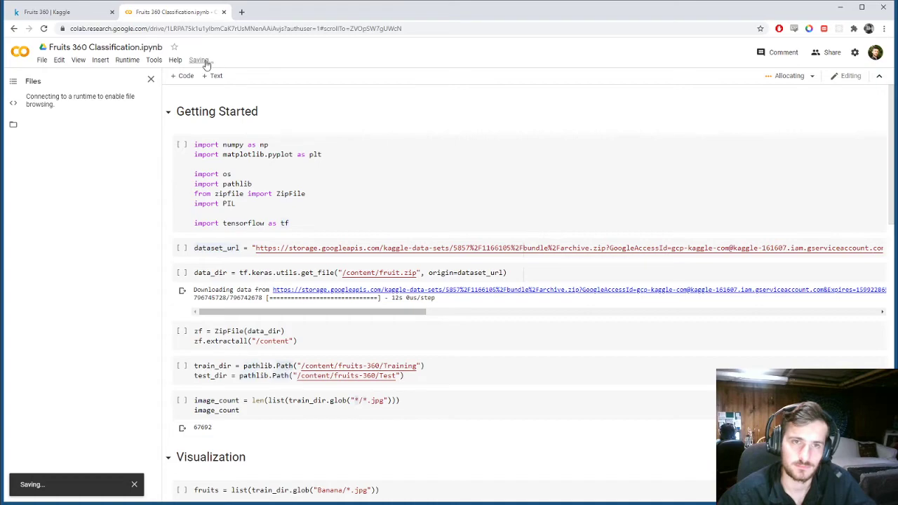
scroll("down", 3)
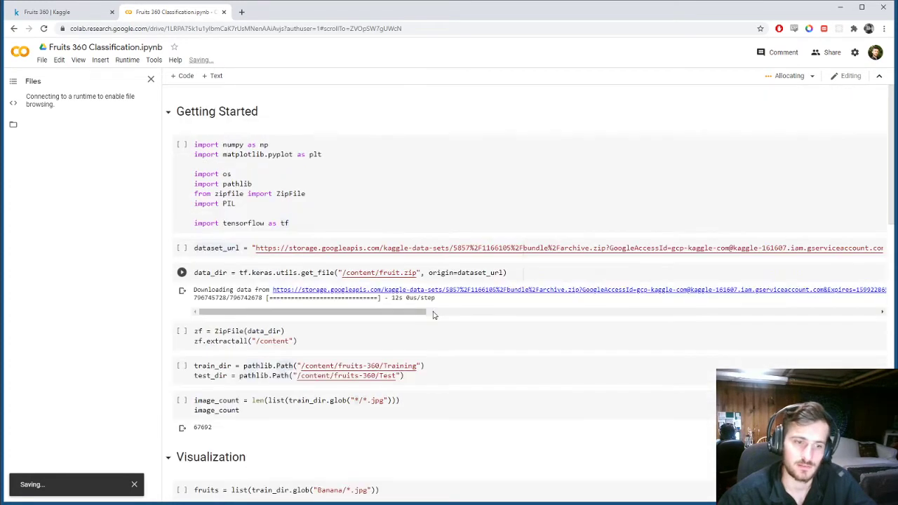
scroll("down", 3)
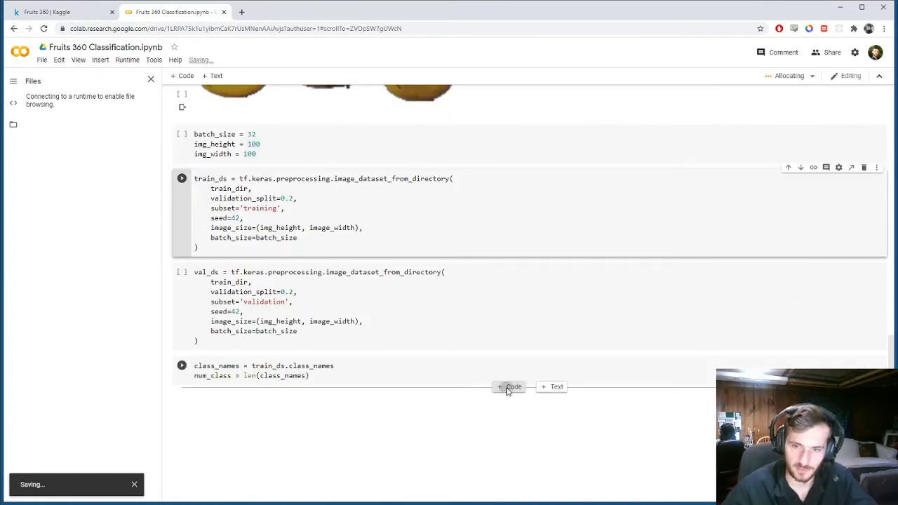
Step: Add a code cell with an outer loop 'for images, labels in train_ds.take(1):'
left_click(508, 387)
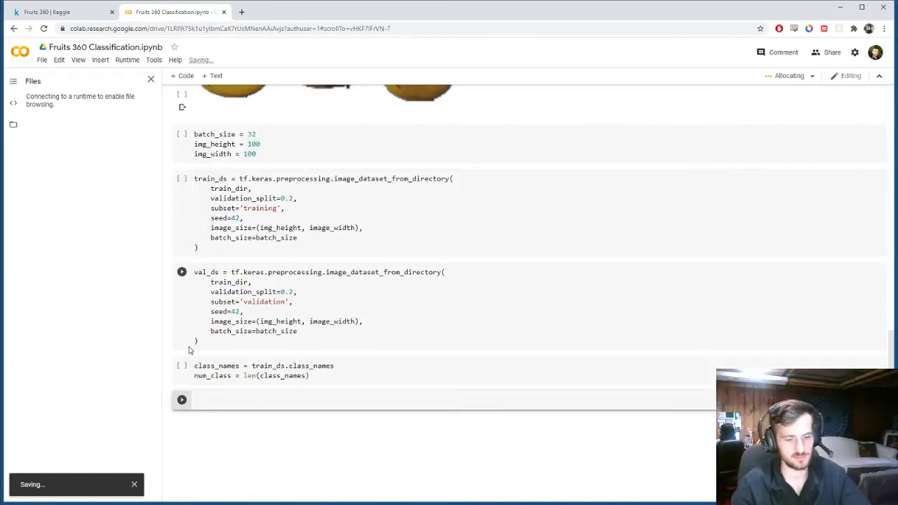
left_click(280, 400)
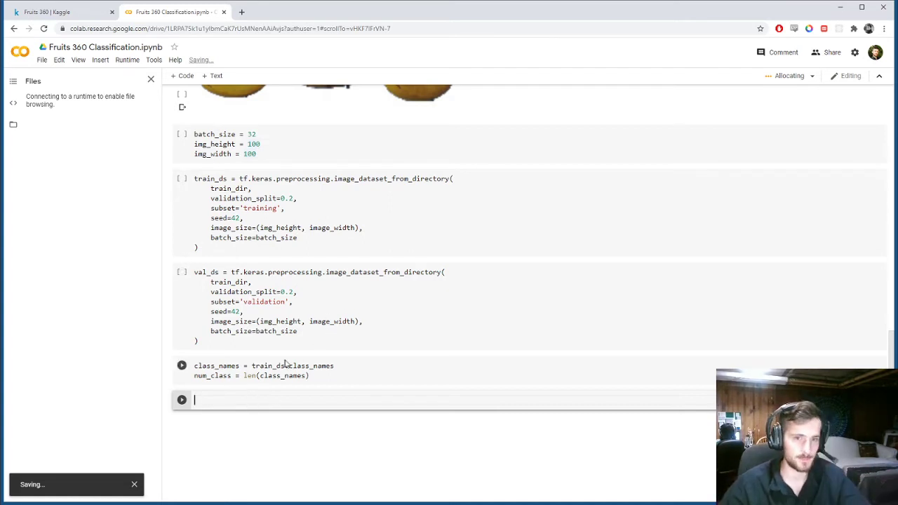
type("for")
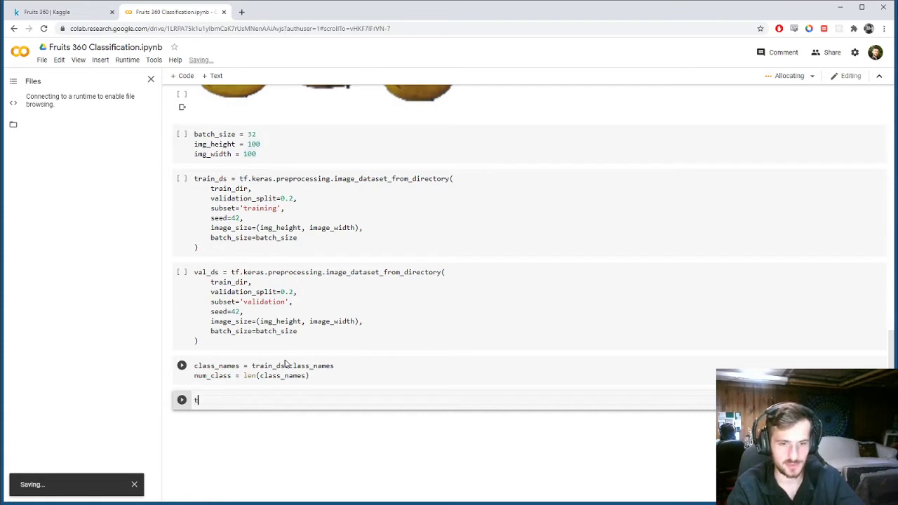
type("rain_s")
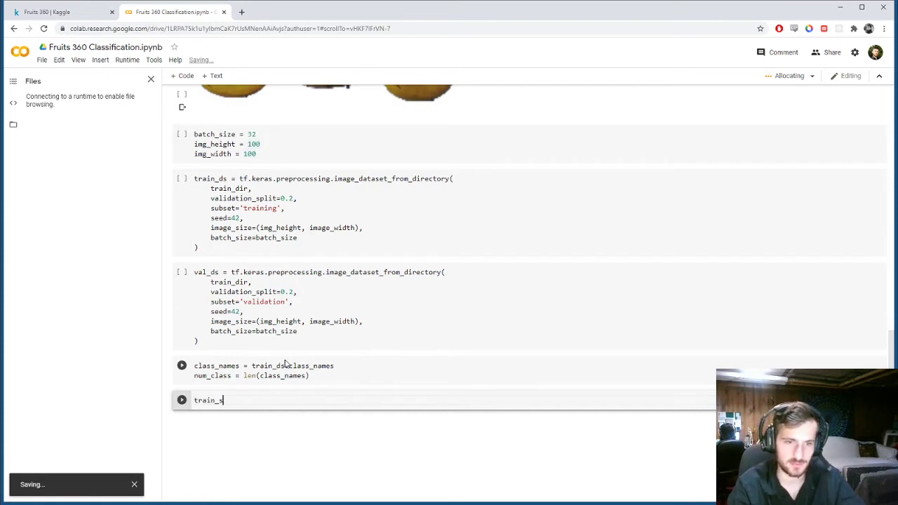
type("ds")
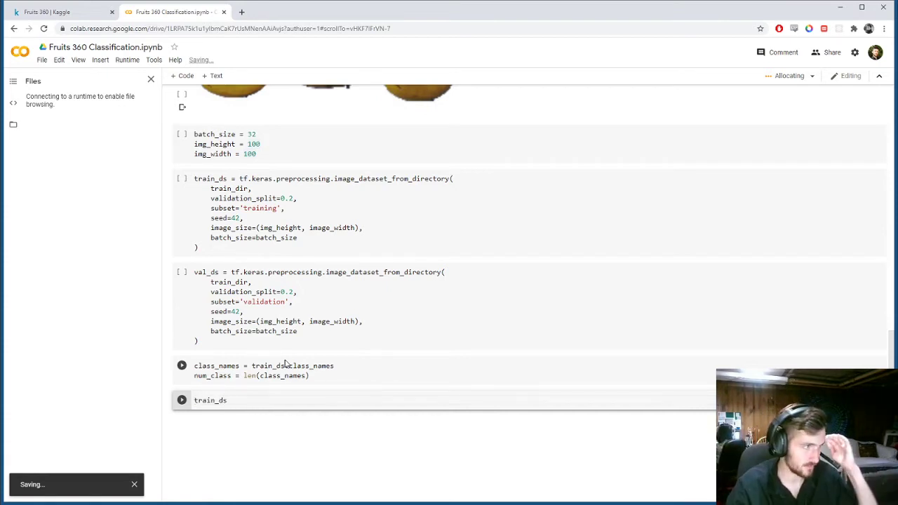
type(".take(1)")
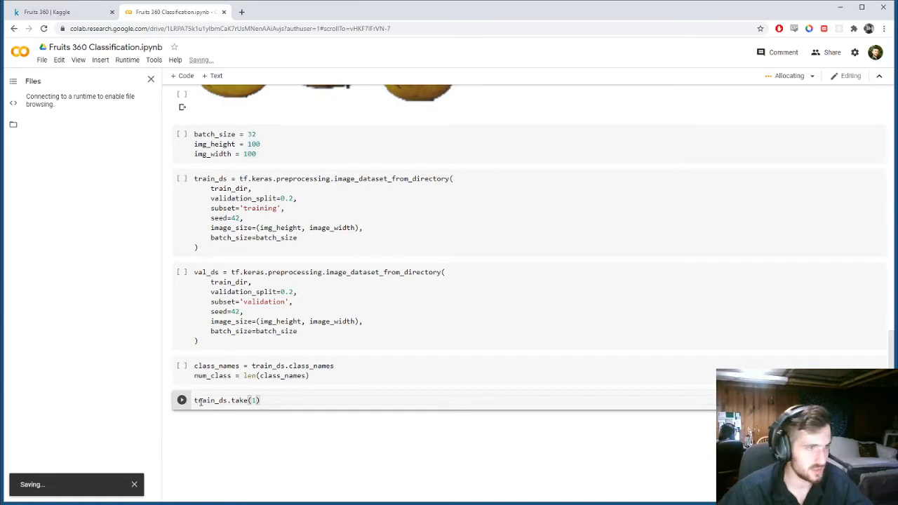
type("images")
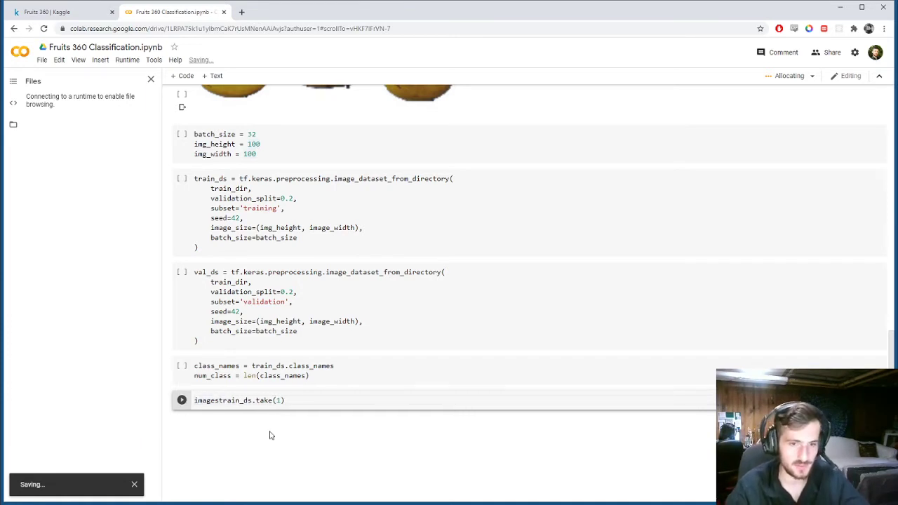
type("images, lebe")
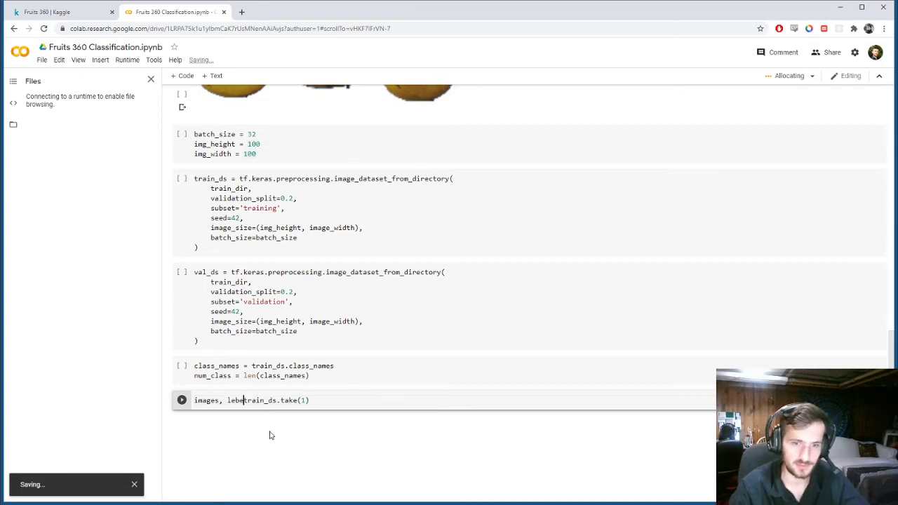
type("labels")
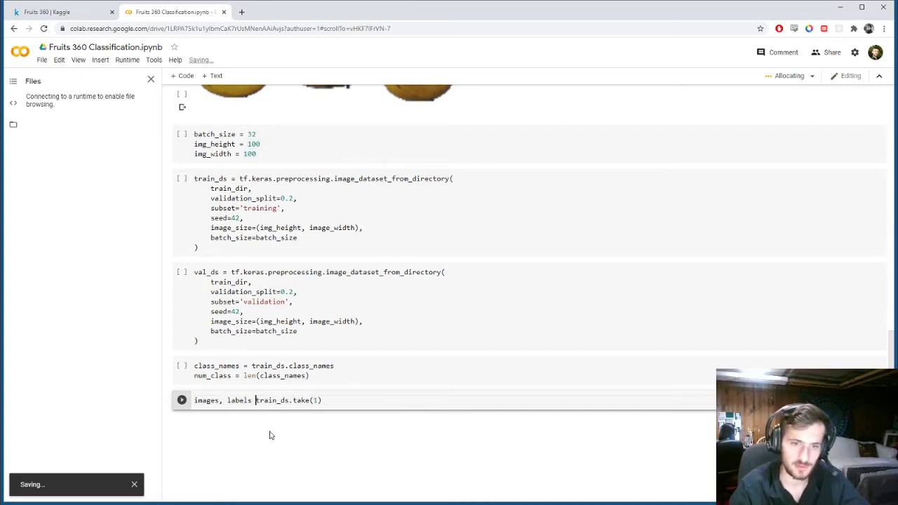
type("for")
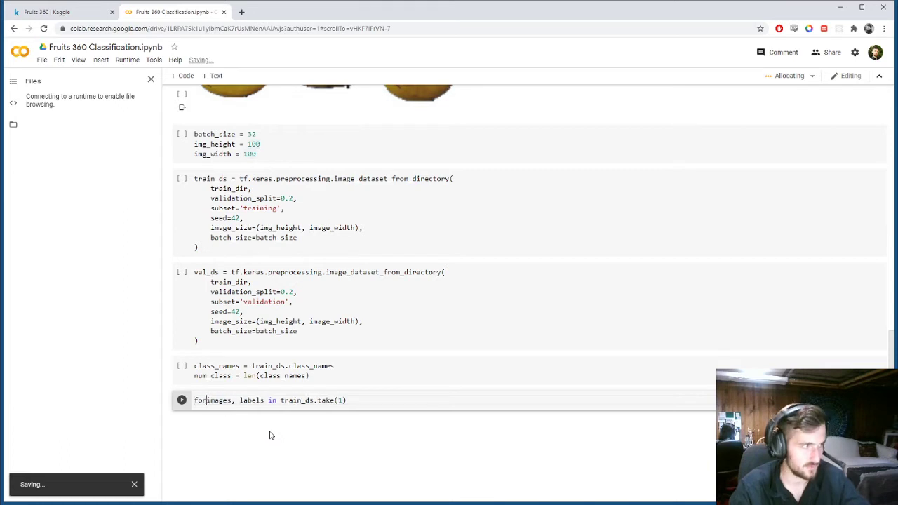
type(":")
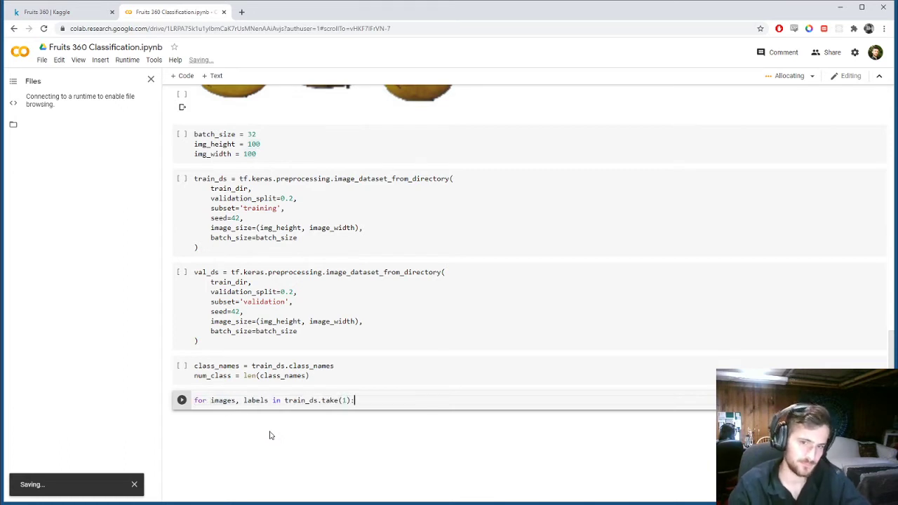
Step: Add an inner loop over range(9) calling plt.subplot(3, 3, i + 1)
type("for")
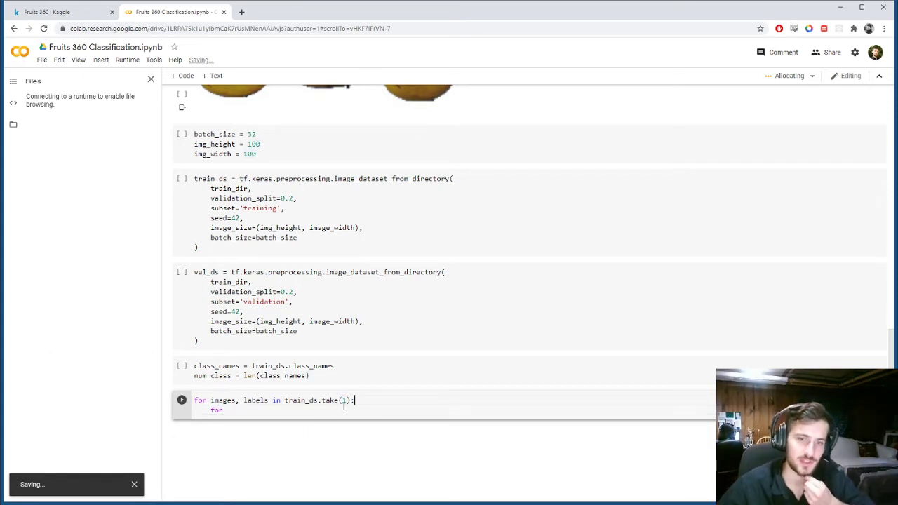
double_click(221, 400)
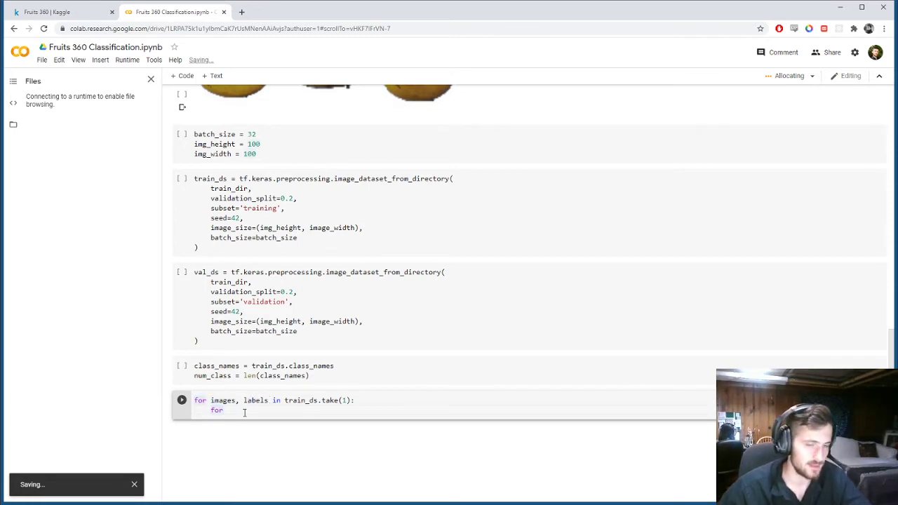
type("i in range(")
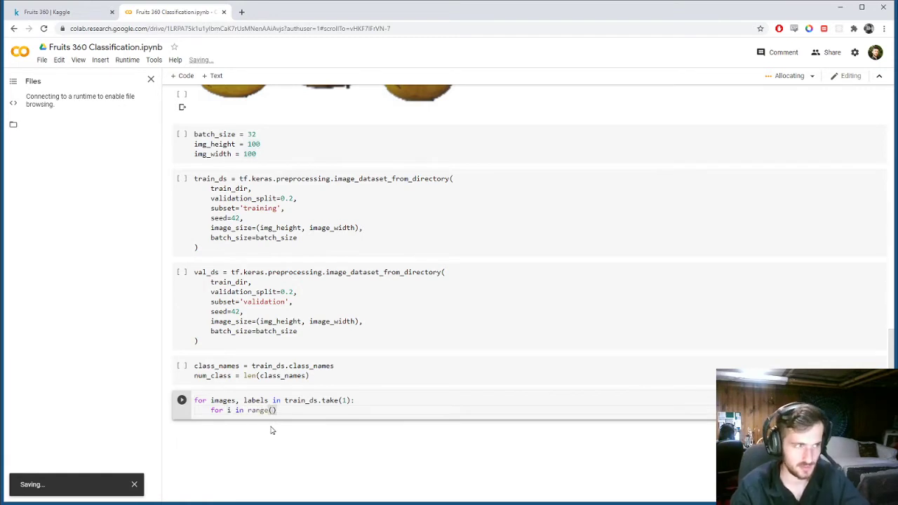
type("9")
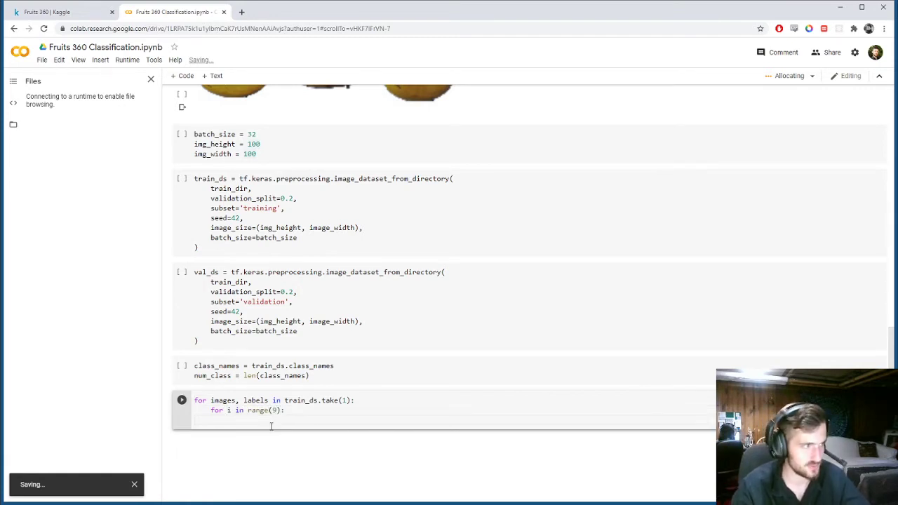
type("plt.subplot()")
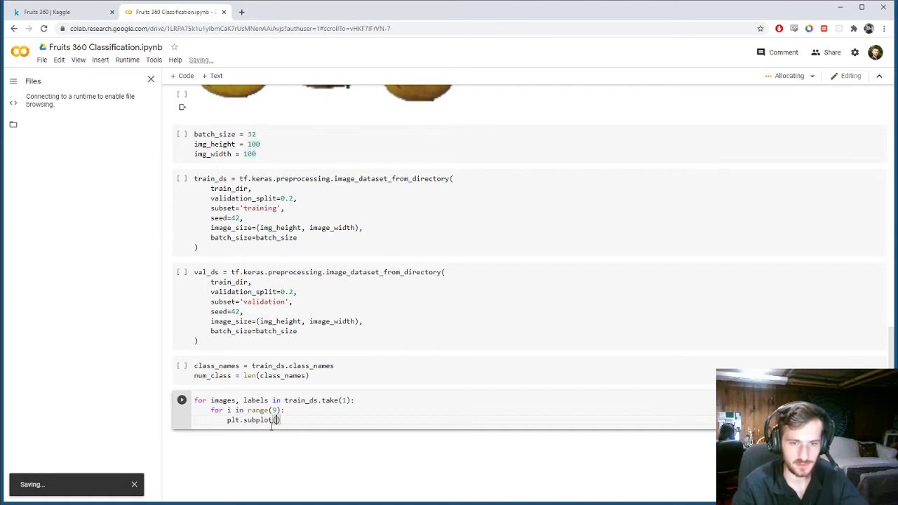
type("3, 3, i + 1")
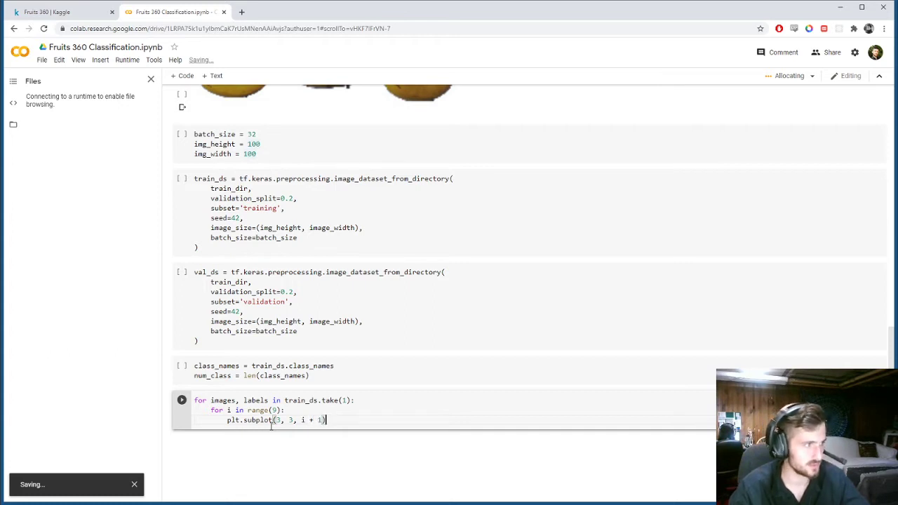
Step: Show images[i] as uint8 with plt.imshow and start a plt.title call on the class names
key("enter")
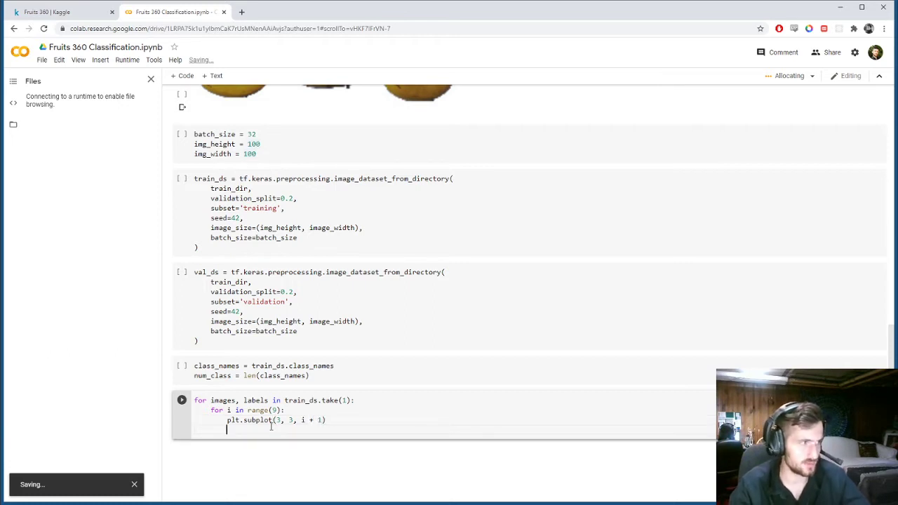
type("plt.imshow(")
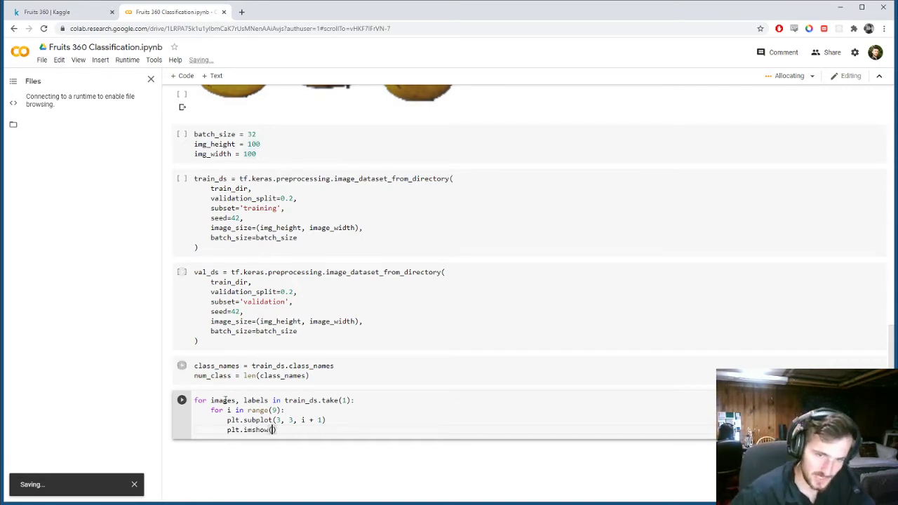
type("images")
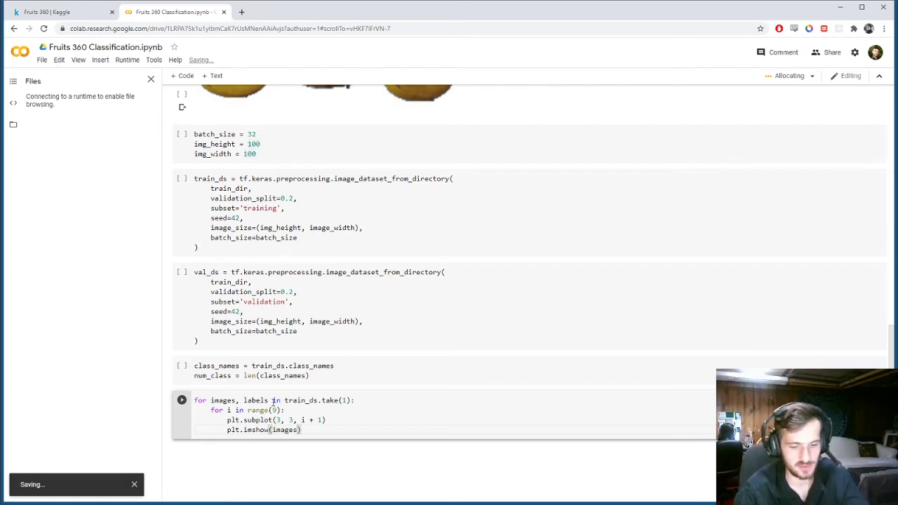
type("[i].numpy(")
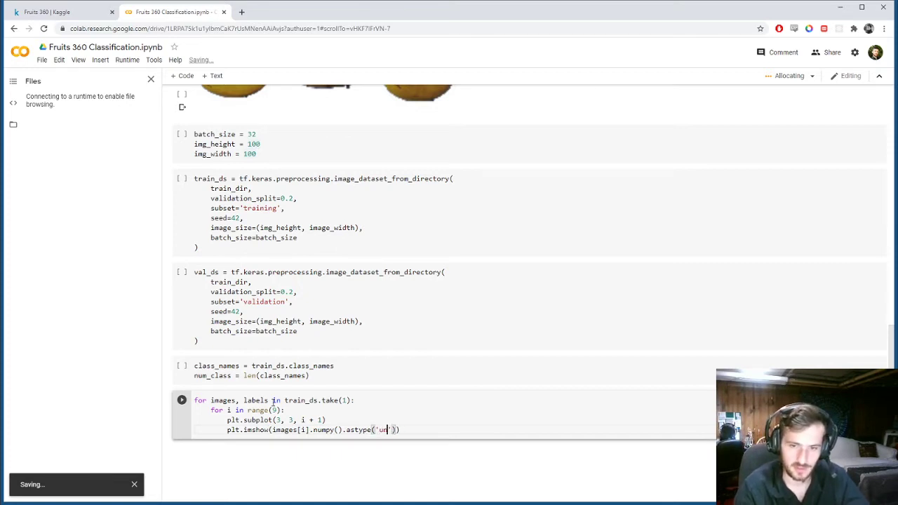
type("int8")
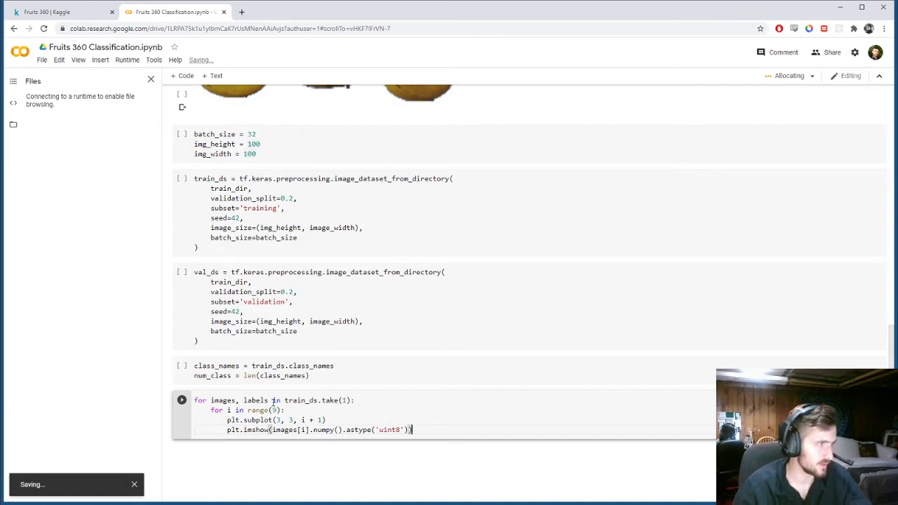
type("plt.title(")
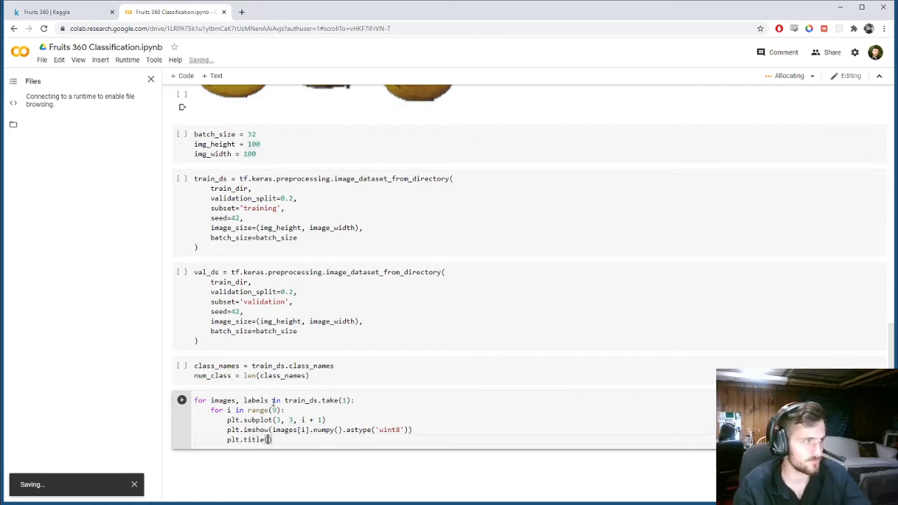
type("class[]")
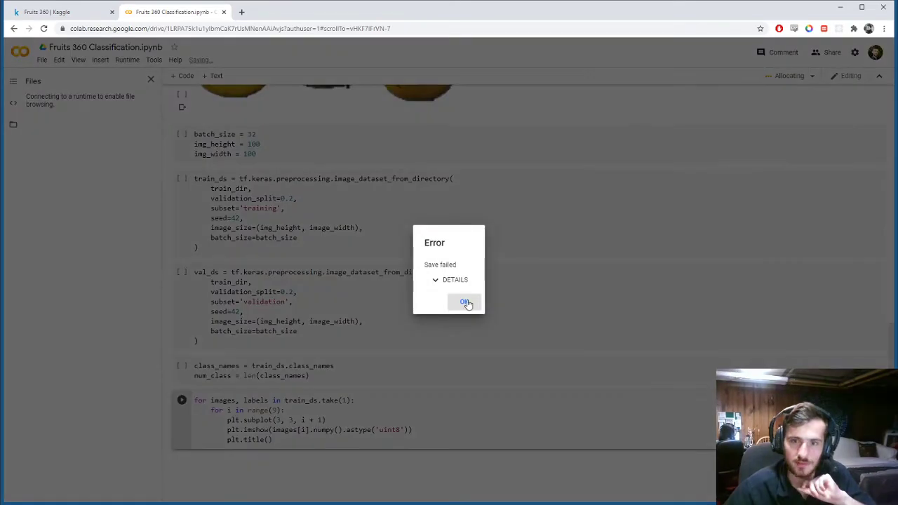
Step: Dismiss the save-failed error and the GPU runtime warning, then save the notebook with Ctrl+S
left_click(464, 301)
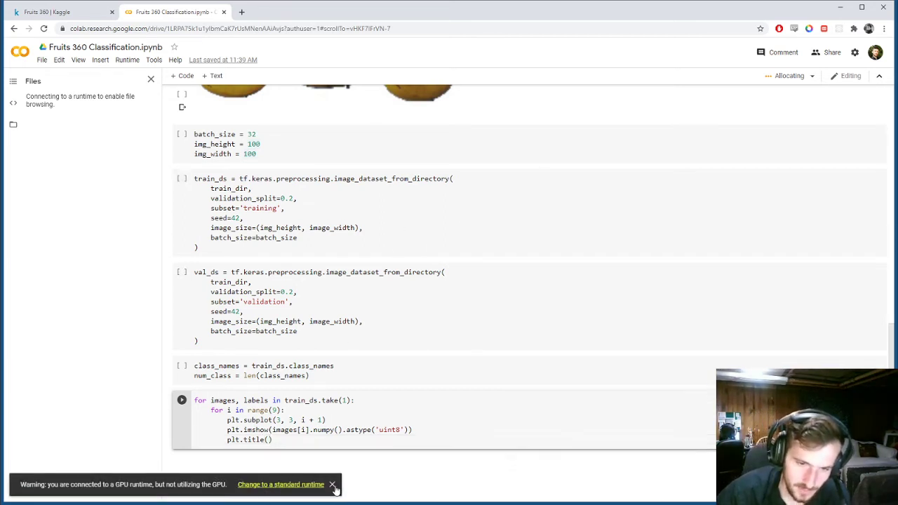
left_click(333, 483)
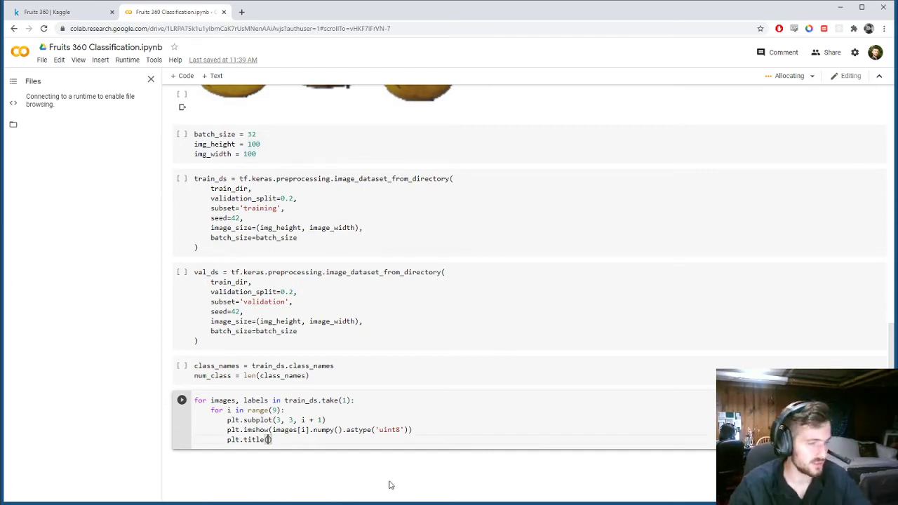
key("ctrl+s")
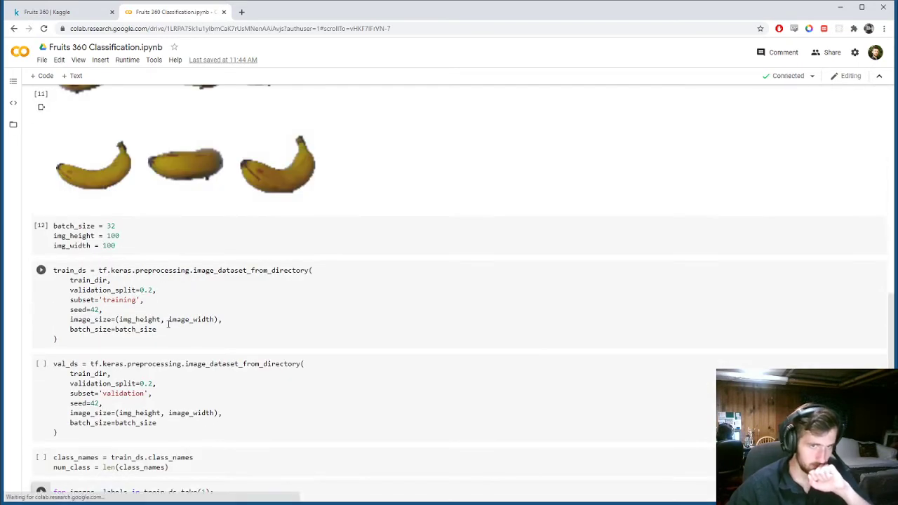
Step: Title each image with class_names[labels[i]] and add plt.axis("off") in the plotting loop
left_click(41, 269)
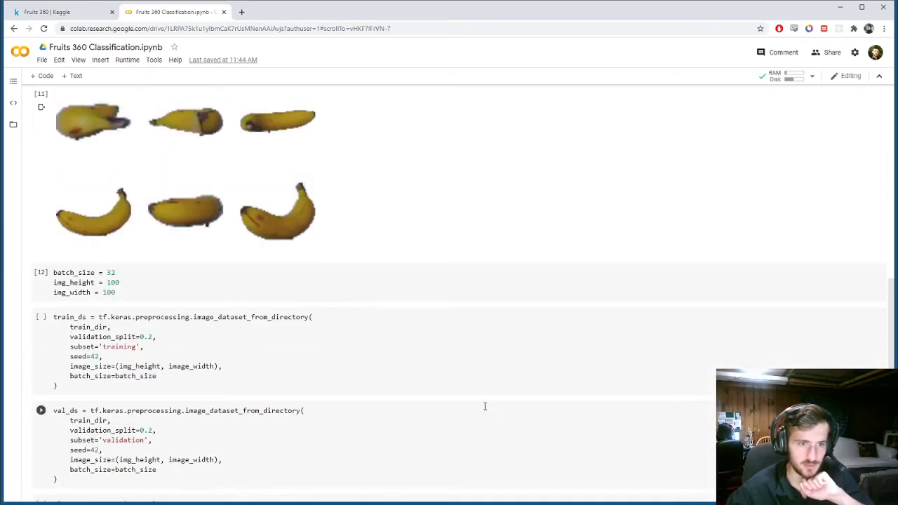
left_click(126, 59)
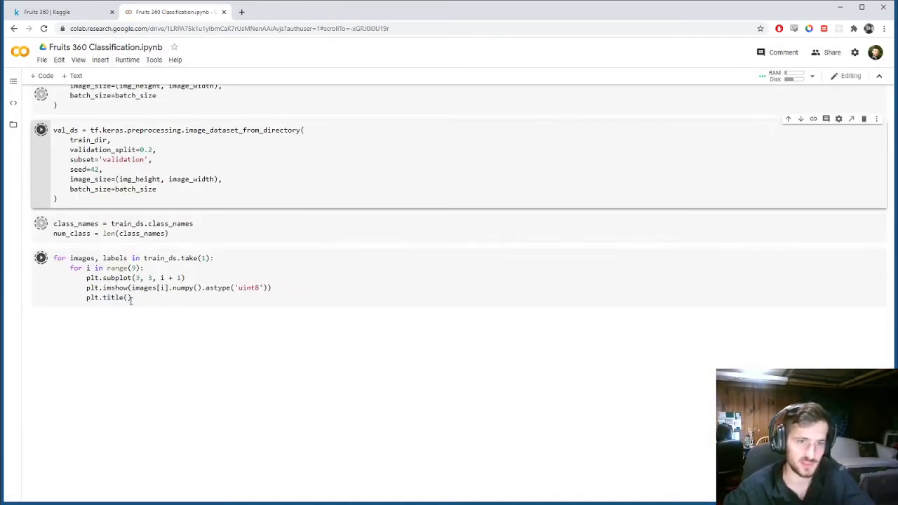
left_click(129, 298)
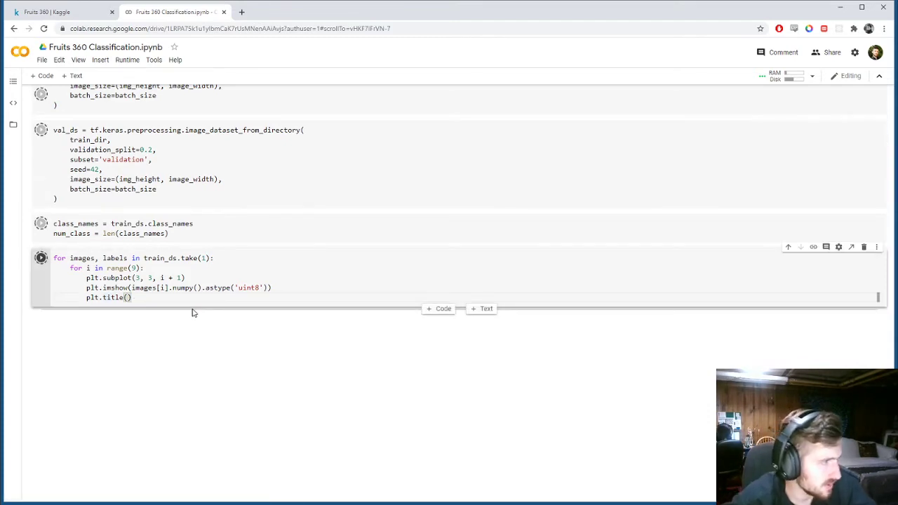
left_click(129, 298)
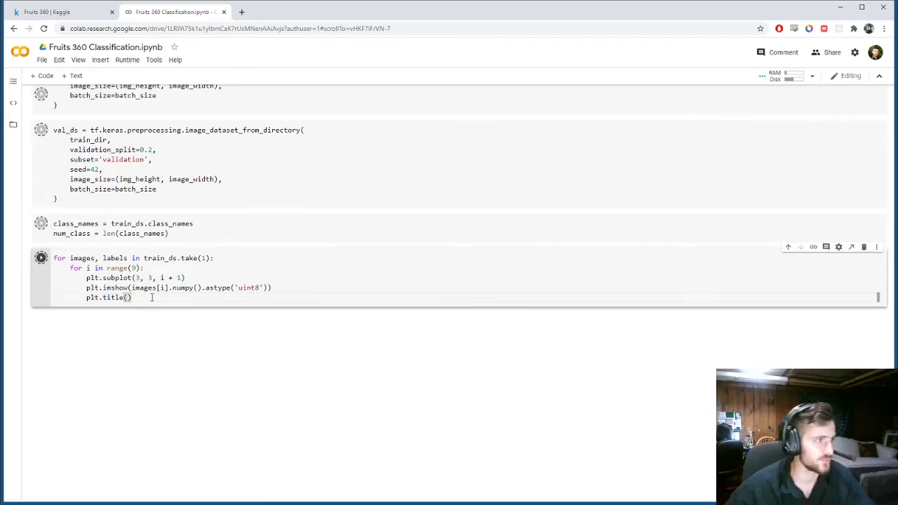
type("labels[i")
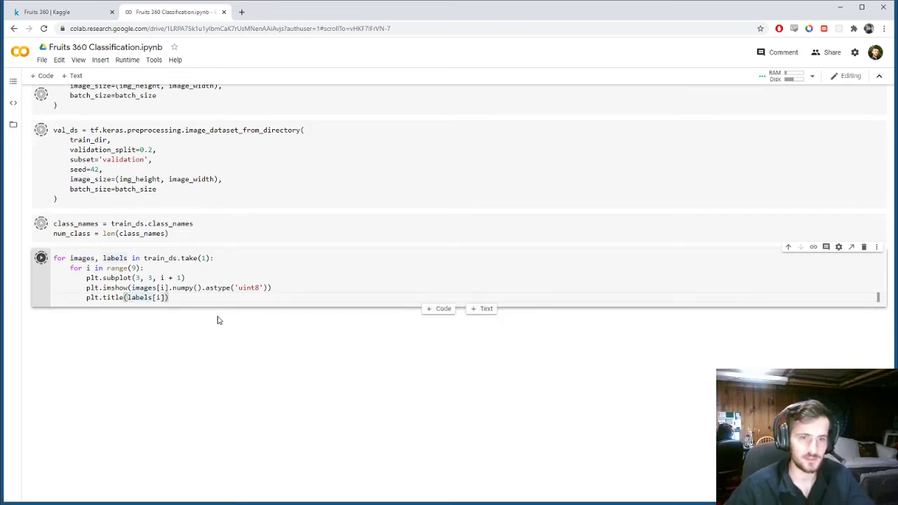
type("class_names[")
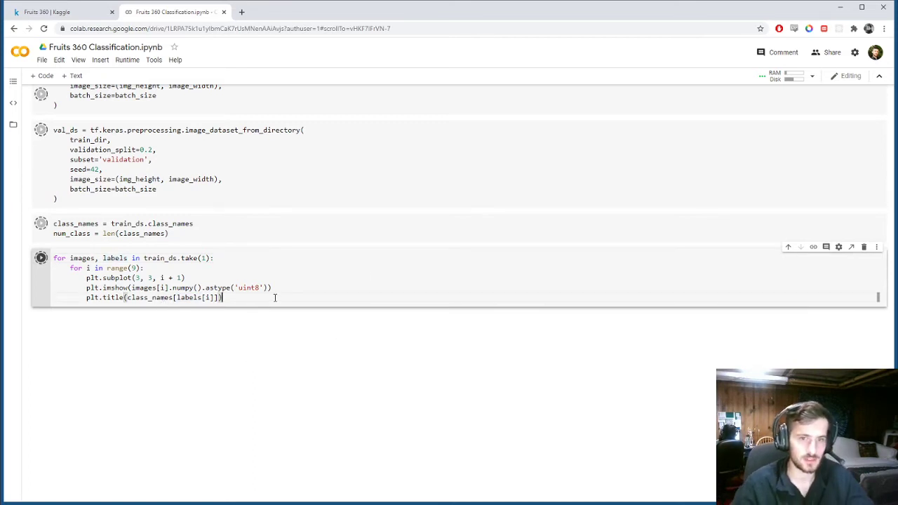
type("plt.axis")
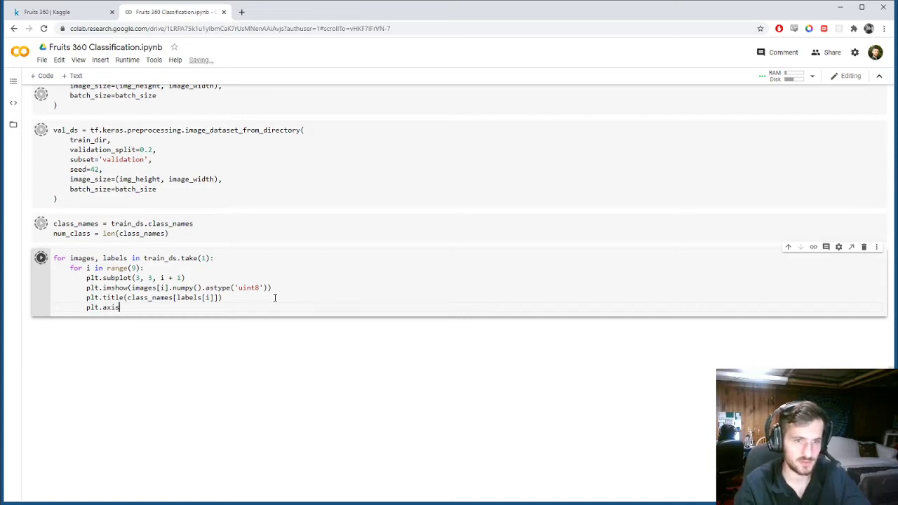
type("(\"off\")")
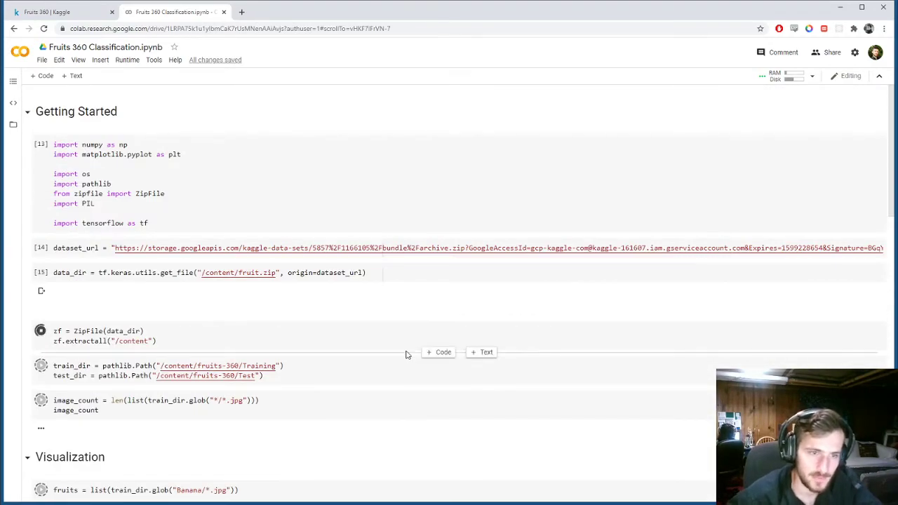
Step: End the plotting cell with plt.show(), revealing the train_ds NameError on image_width
scroll("down", 3)
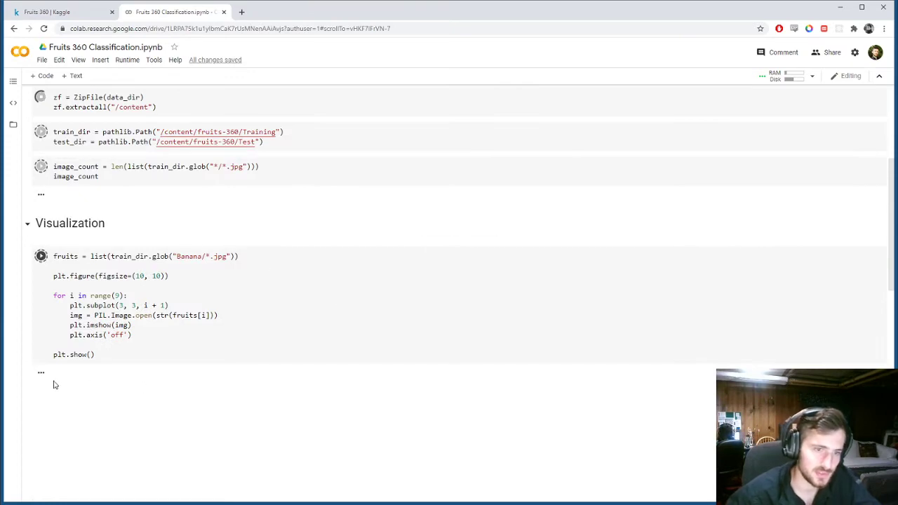
scroll("down", 3)
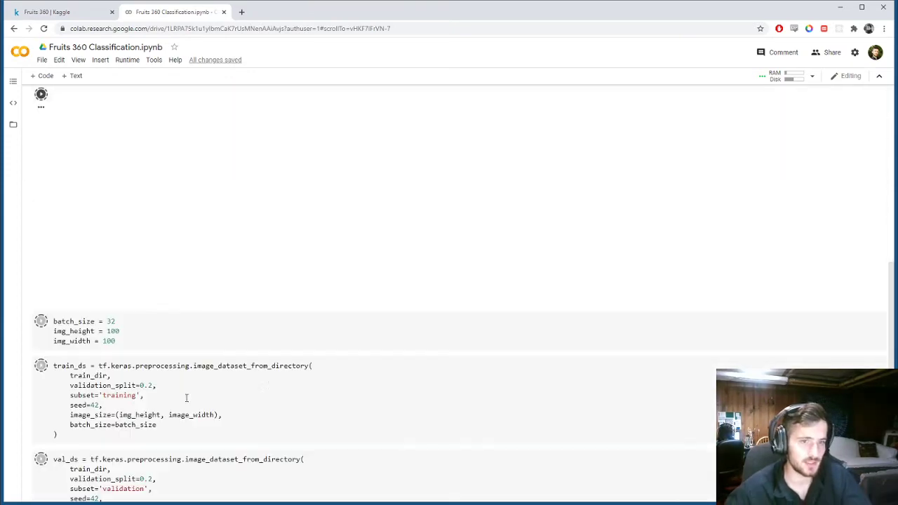
scroll("down", 3)
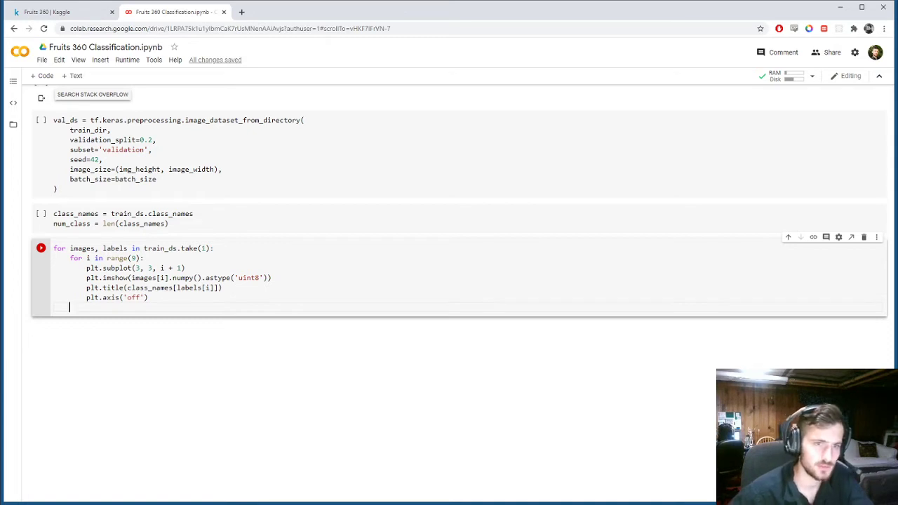
type("plt.shgo")
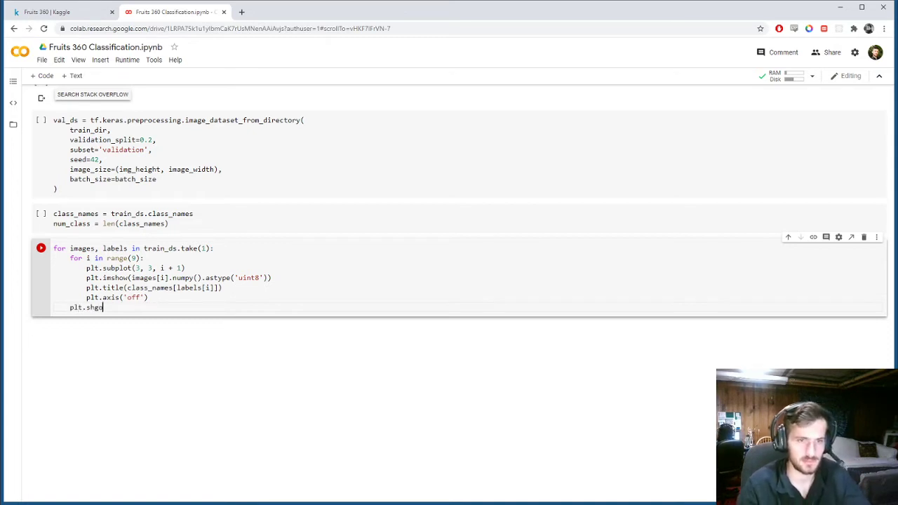
type("w()")
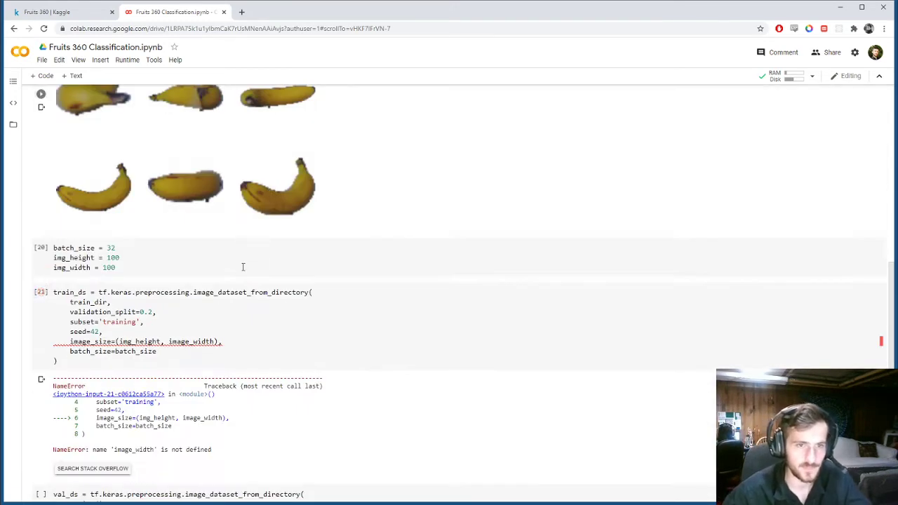
Step: Replace image_width with img_width in the train_ds and val_ds cells and rerun both
scroll("down", 3)
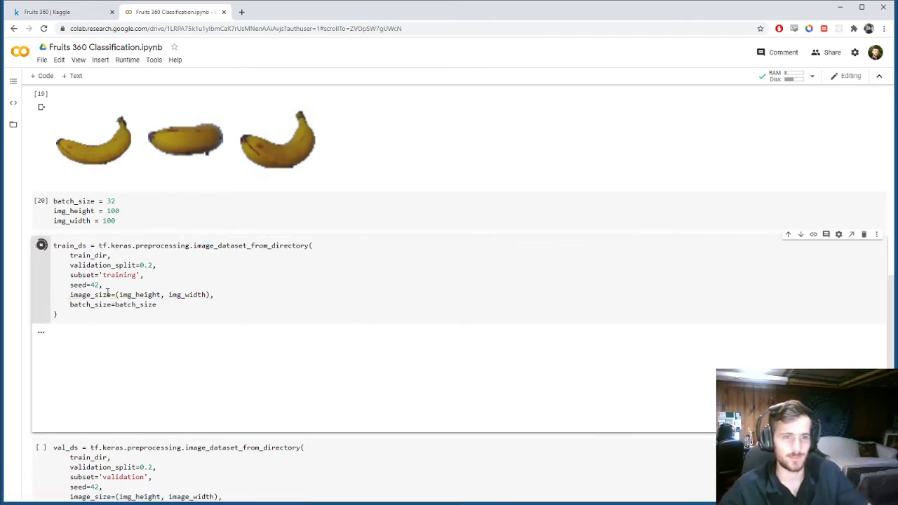
left_click(41, 244)
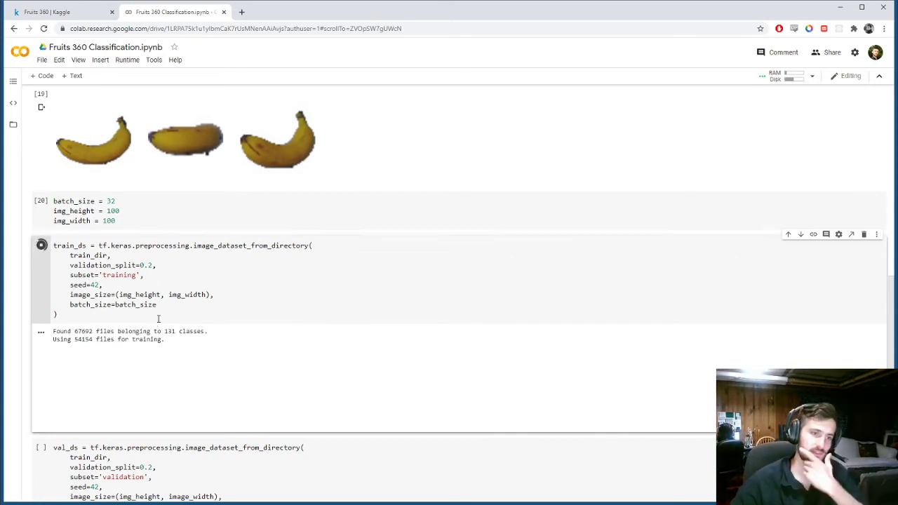
mouse_move(224, 362)
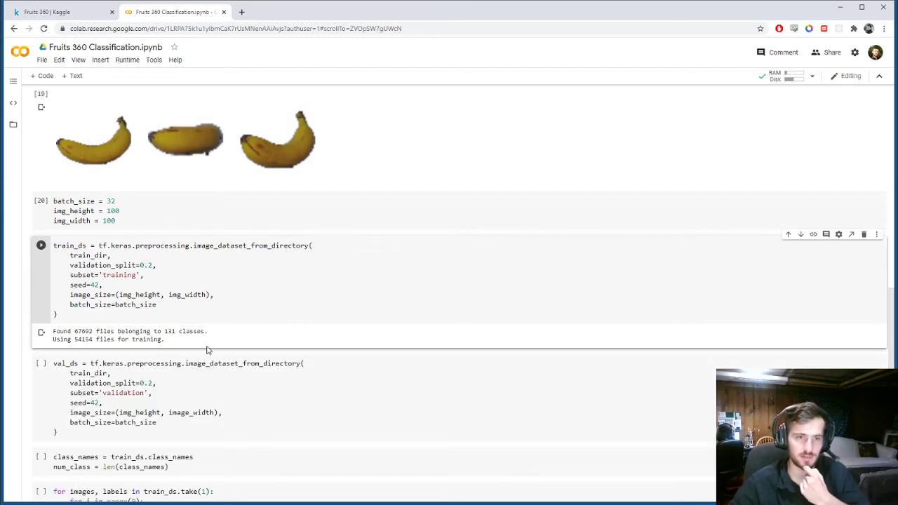
double_click(83, 331)
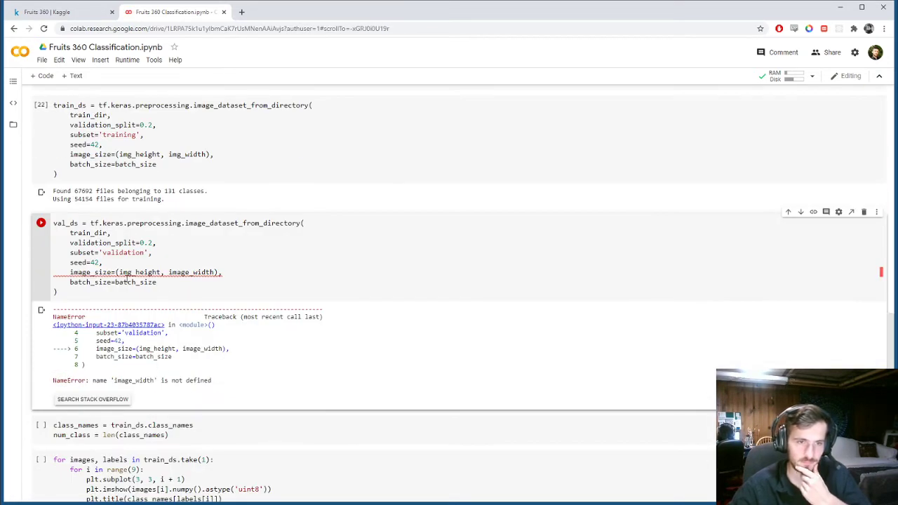
double_click(185, 273)
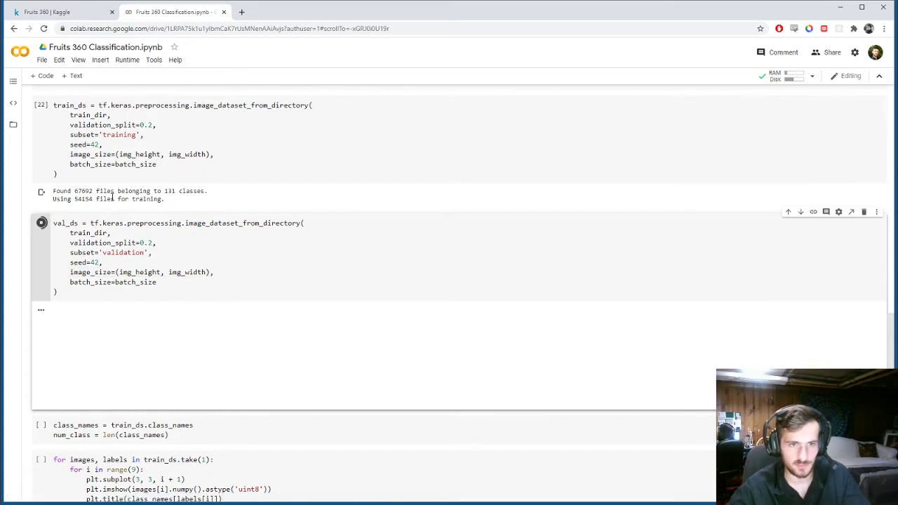
left_click(40, 222)
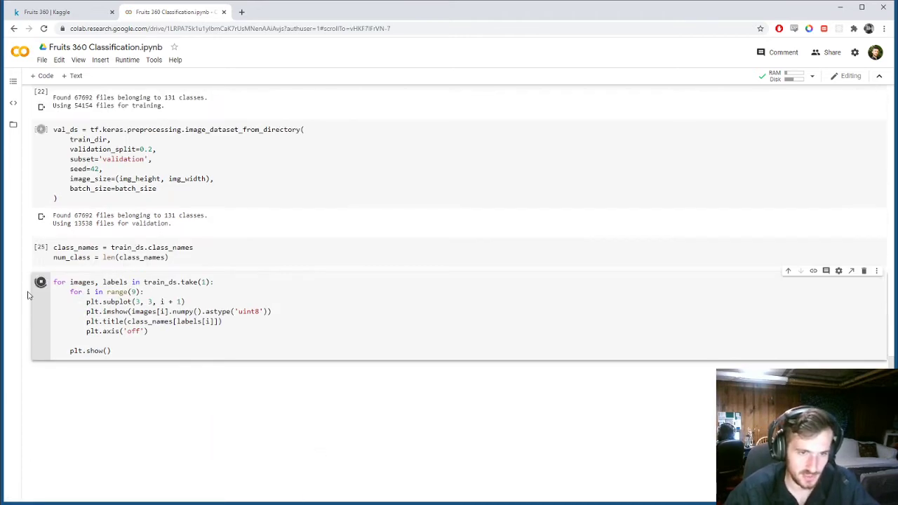
Step: Add plt.figure(figsize=(10, 10)) inside the loop and rerun to redraw the larger image grid
left_click(41, 282)
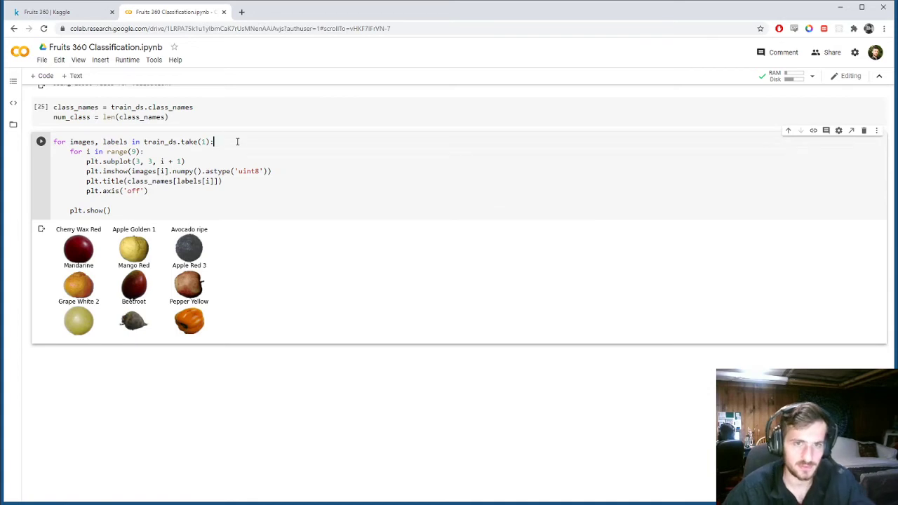
key("Enter")
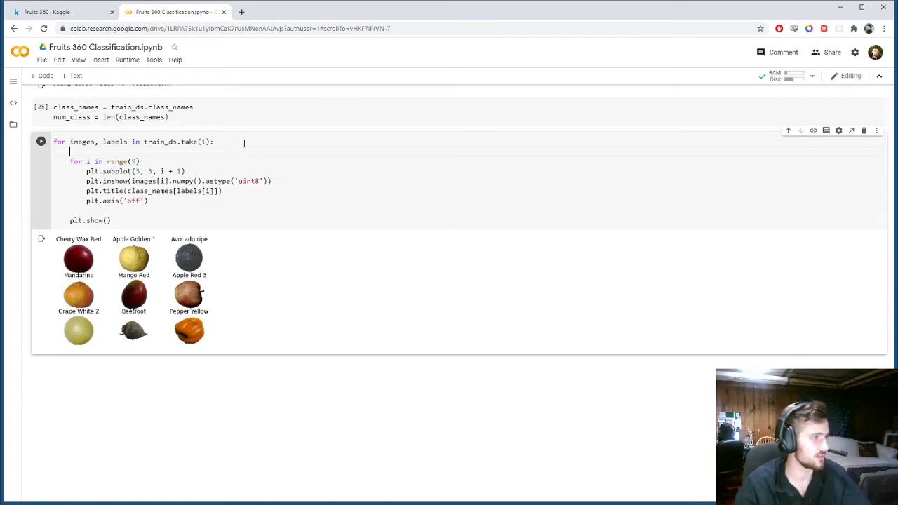
type("plt.figure(")
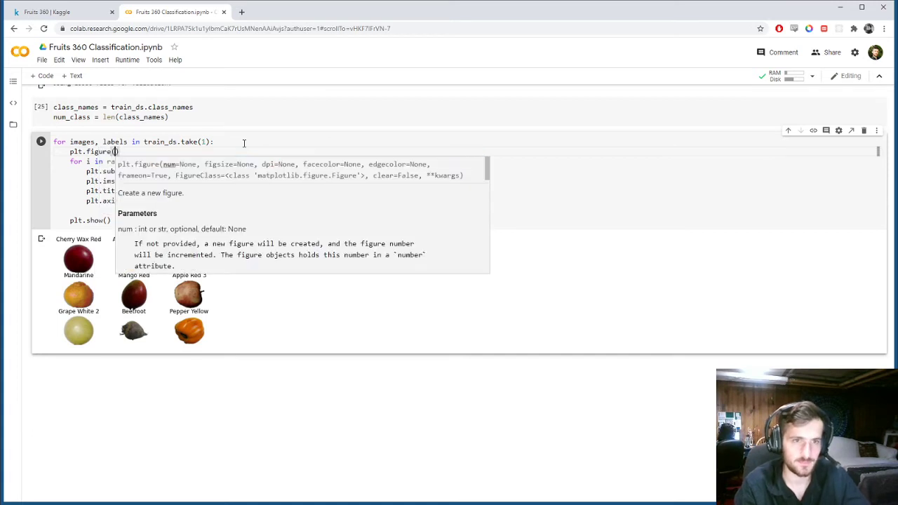
type("figsize=(")
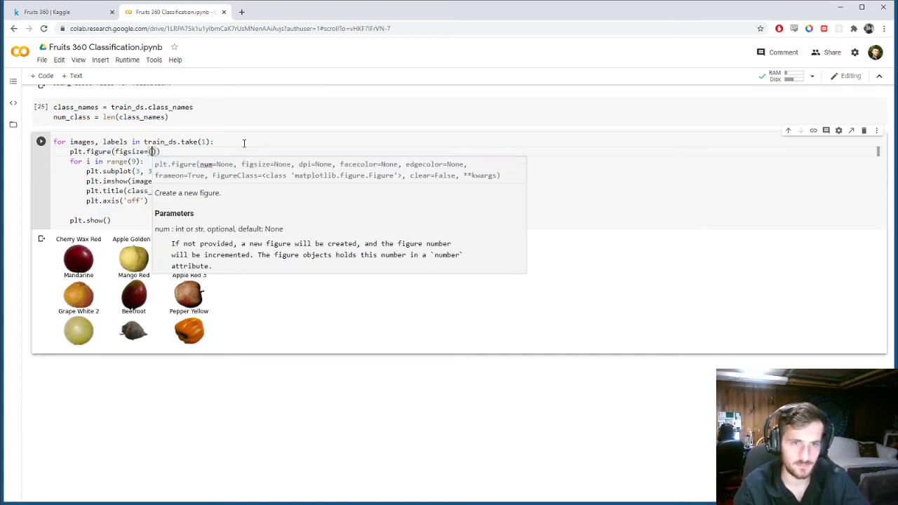
type("10, 10")
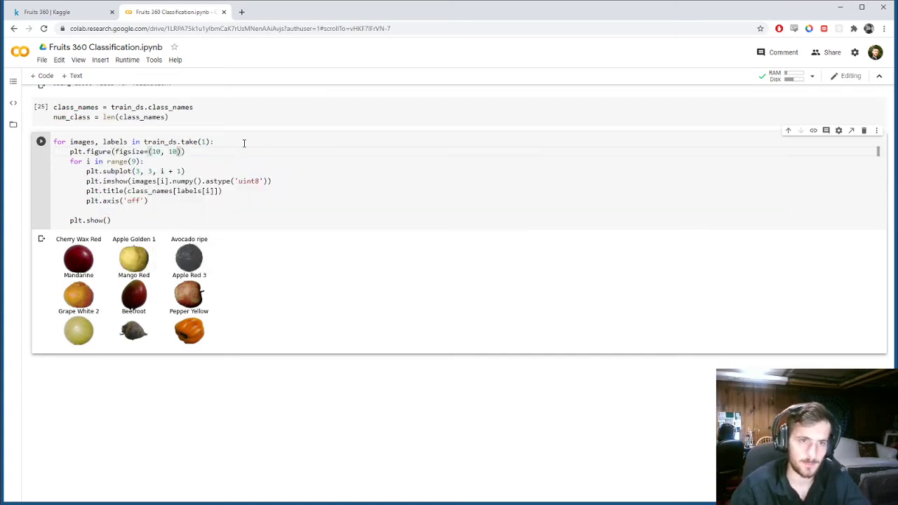
left_click(41, 140)
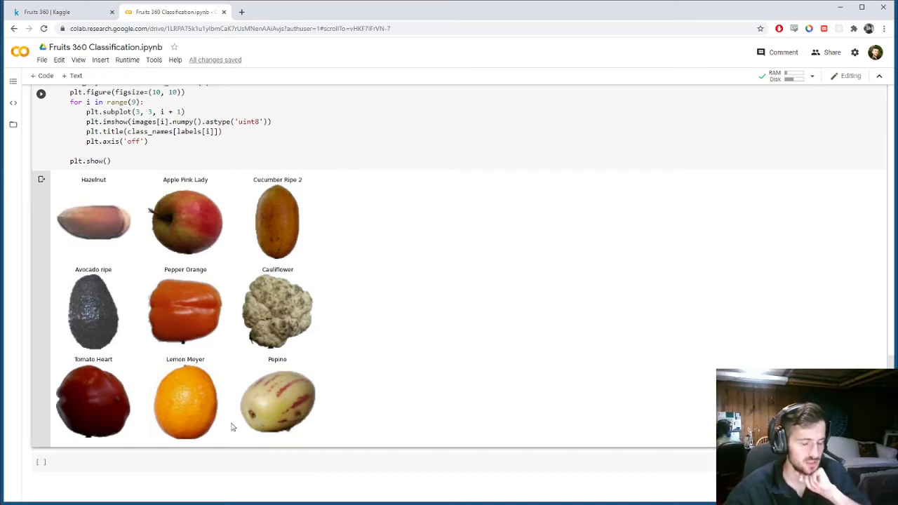
scroll("down", 3)
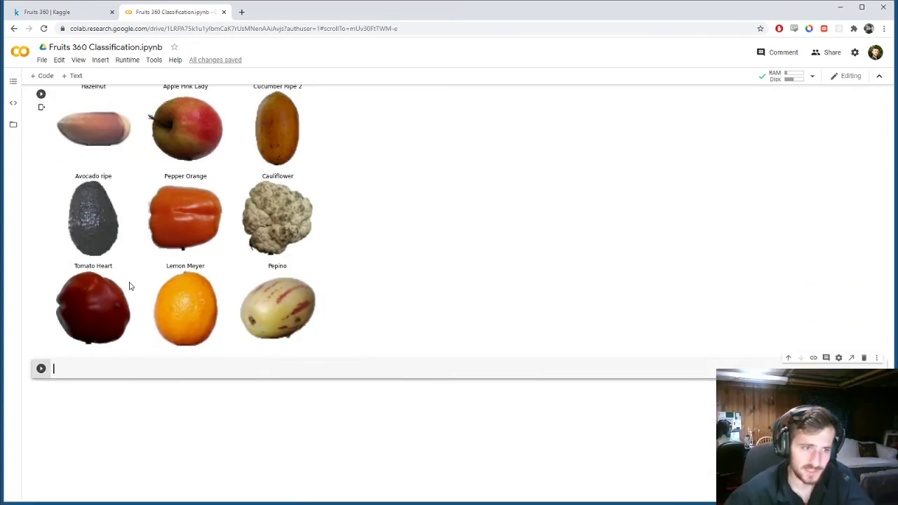
mouse_move(57, 283)
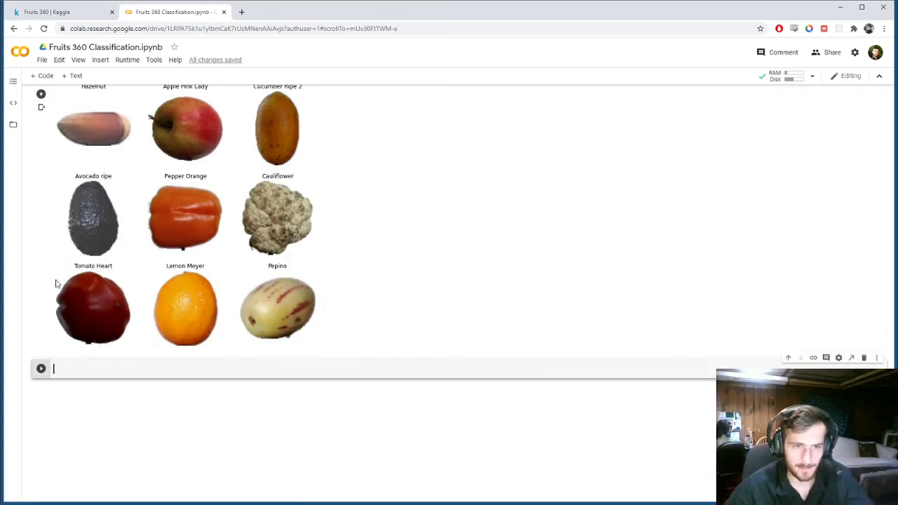
mouse_move(116, 289)
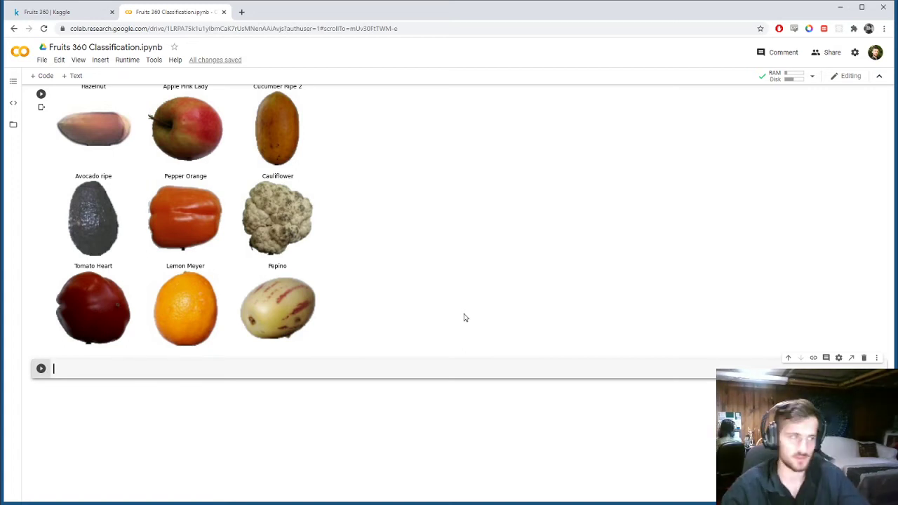
left_click(41, 94)
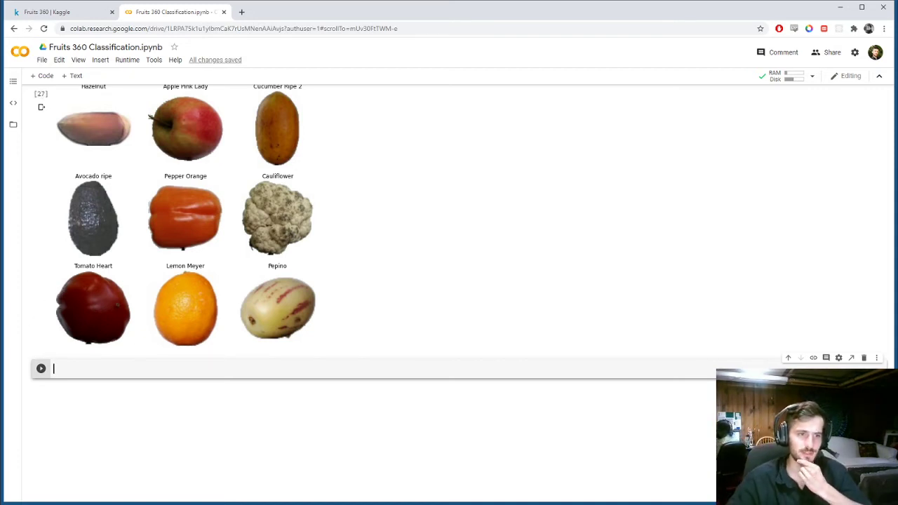
mouse_move(202, 480)
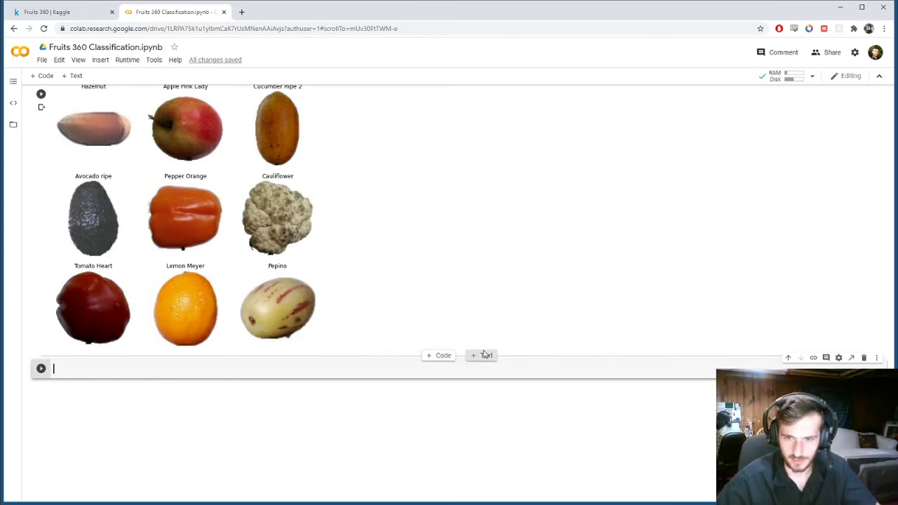
Step: Add a text cell heading '# Preprocessing/Setting Up Base Model' below the image grid
left_click(483, 355)
type("# Preprocessing/")
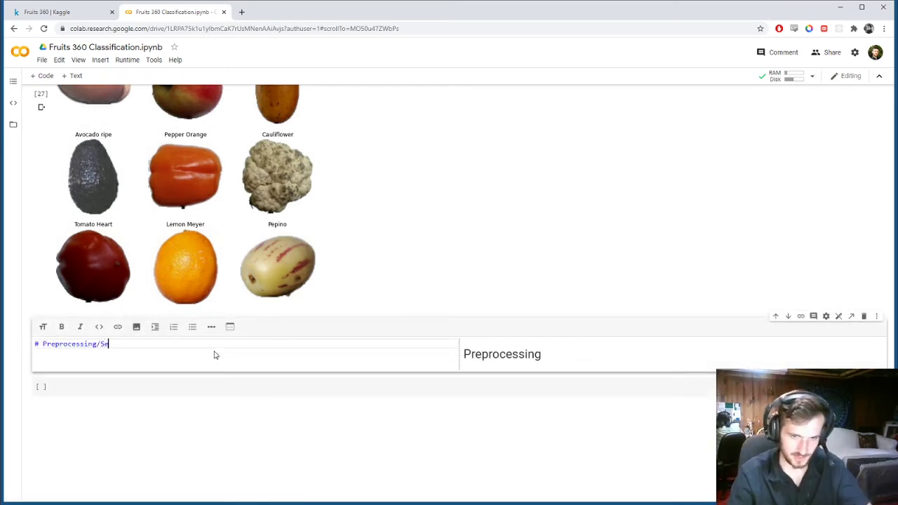
type("Setting Up Base Model")
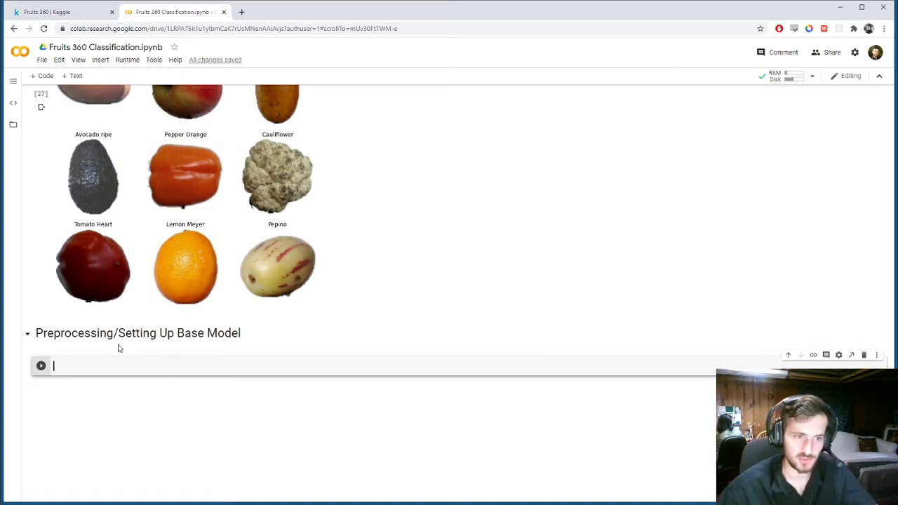
mouse_move(129, 413)
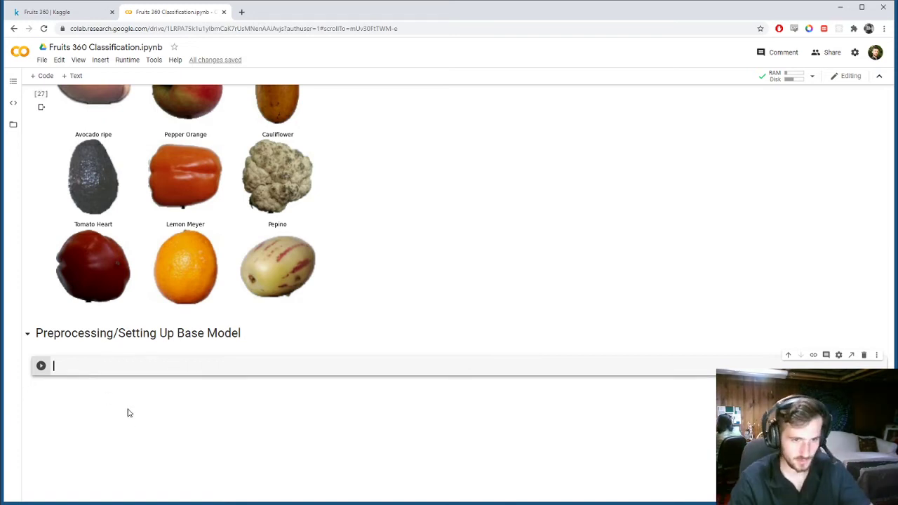
Step: Define AUTOTUNE = tf.data.experimental.AUTOTUNE in the new code cell
type("AUTOTUNE")
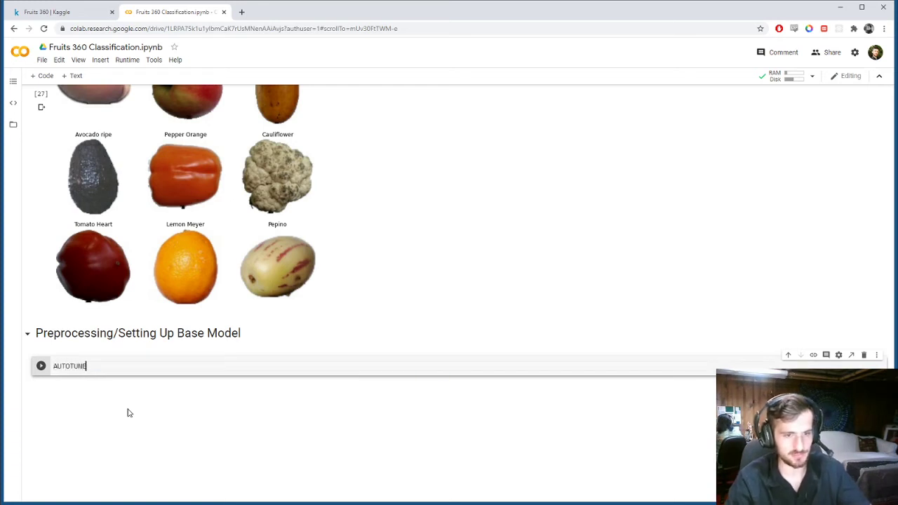
type("=")
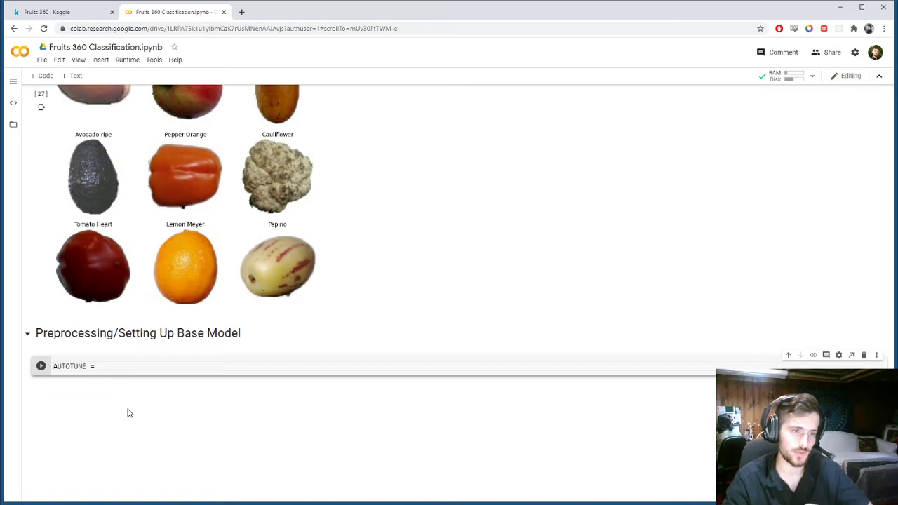
type("tf.")
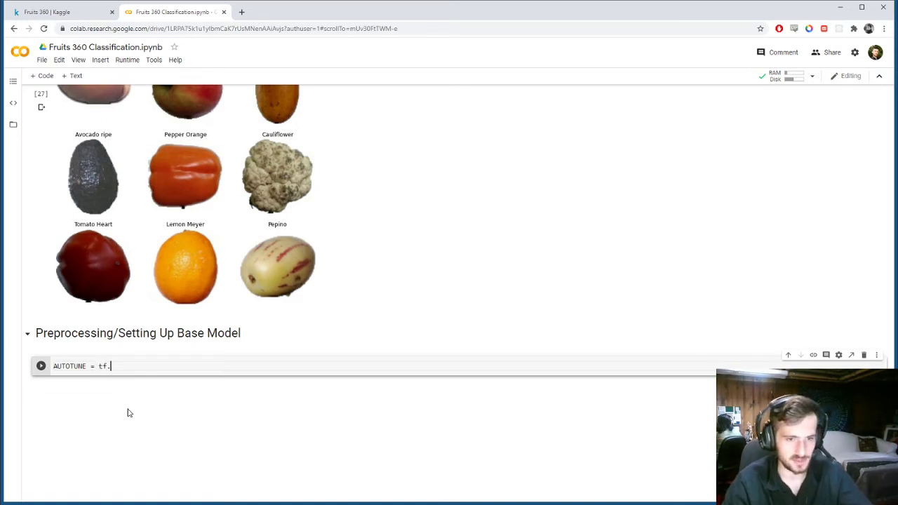
type("data.ev")
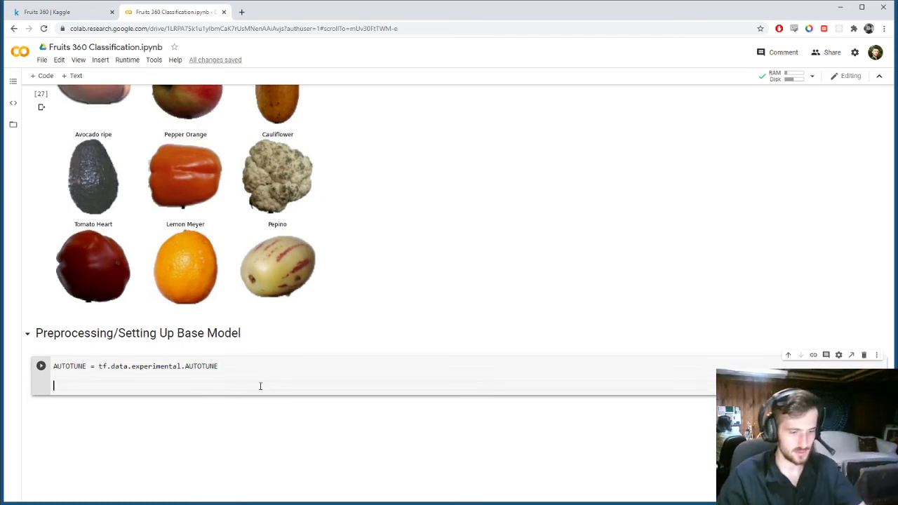
Step: Write train_ds = train_ds.cache().shuffle(1000).prefetch(buffer_size=AUTOTUNE)
type("traid")
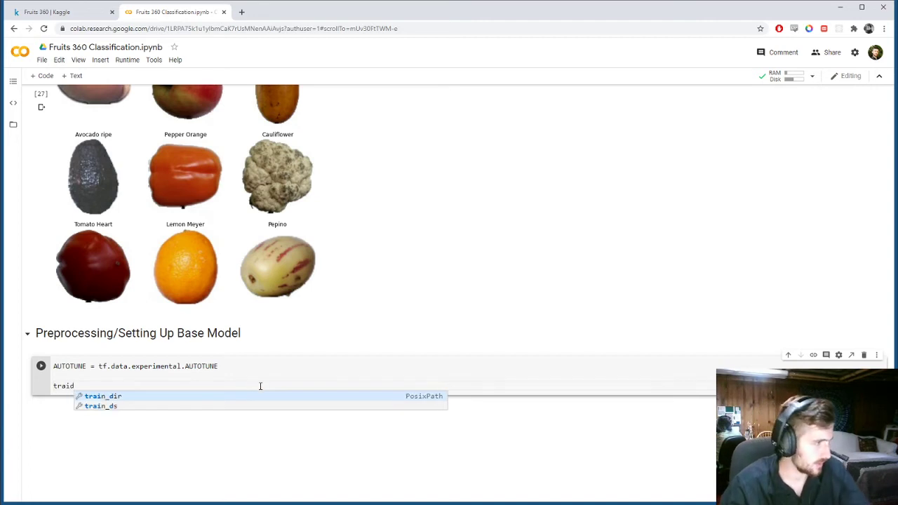
key("Backspace")
type("n_ds =")
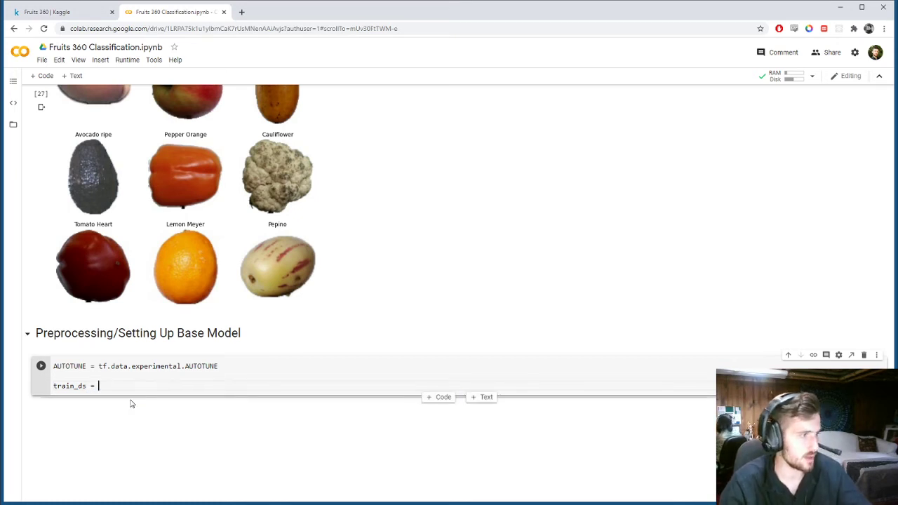
type("train_")
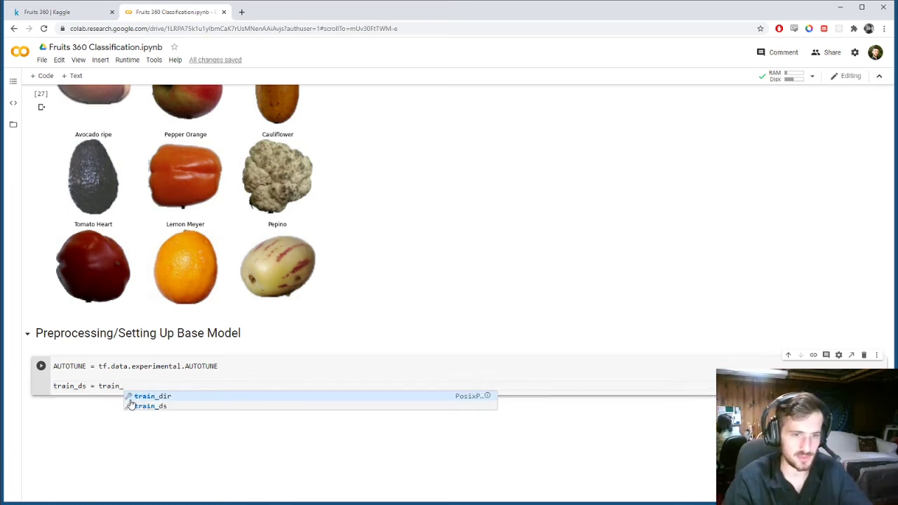
type("ds.cache(")
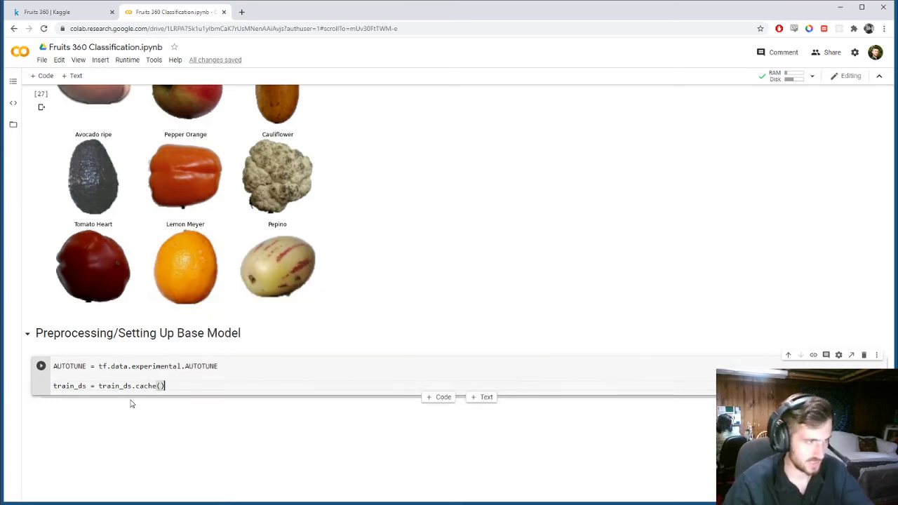
type(".shuffle()")
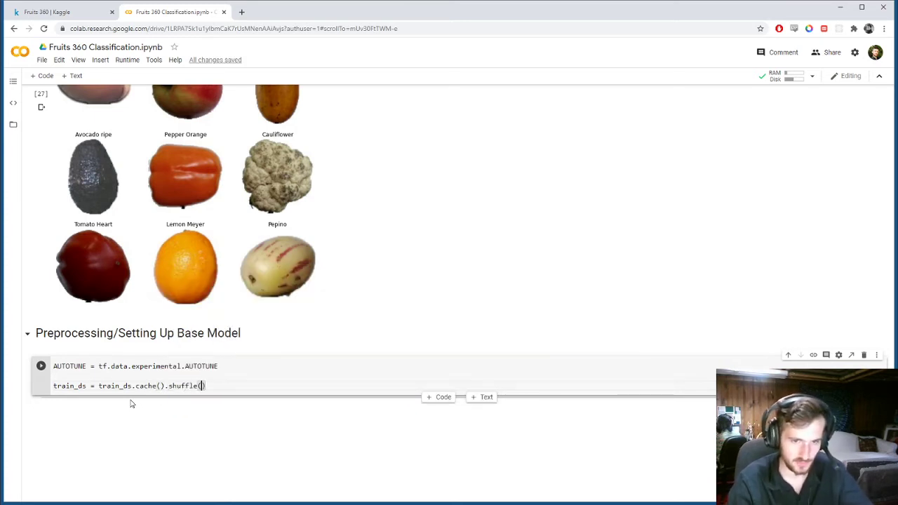
type("1000")
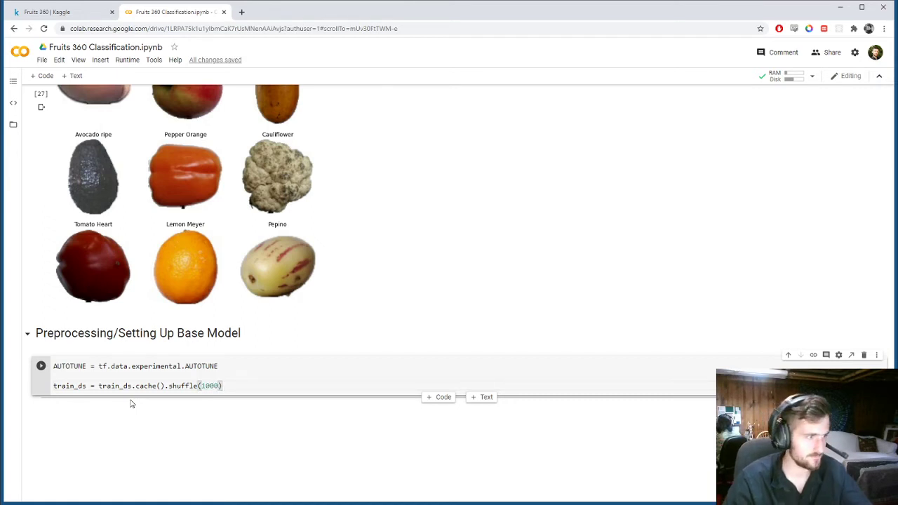
type(".pref")
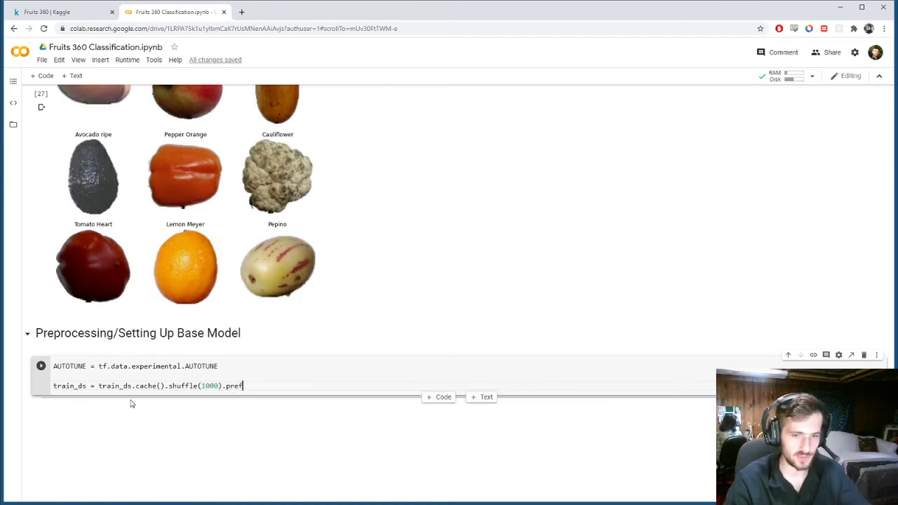
type("etch()")
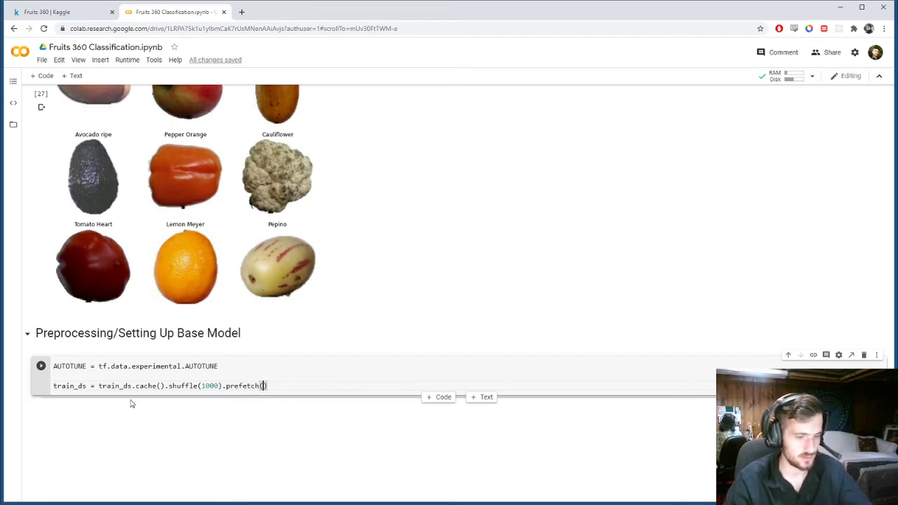
type("buffer")
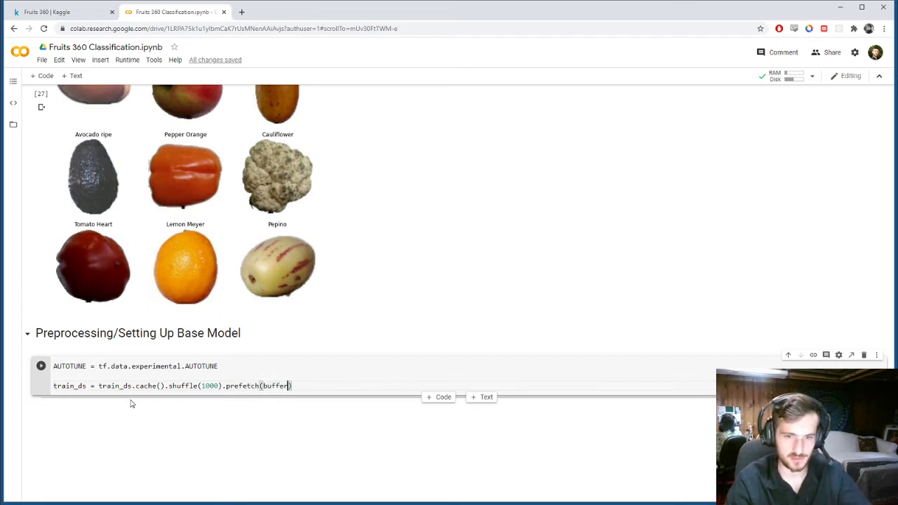
type("_size")
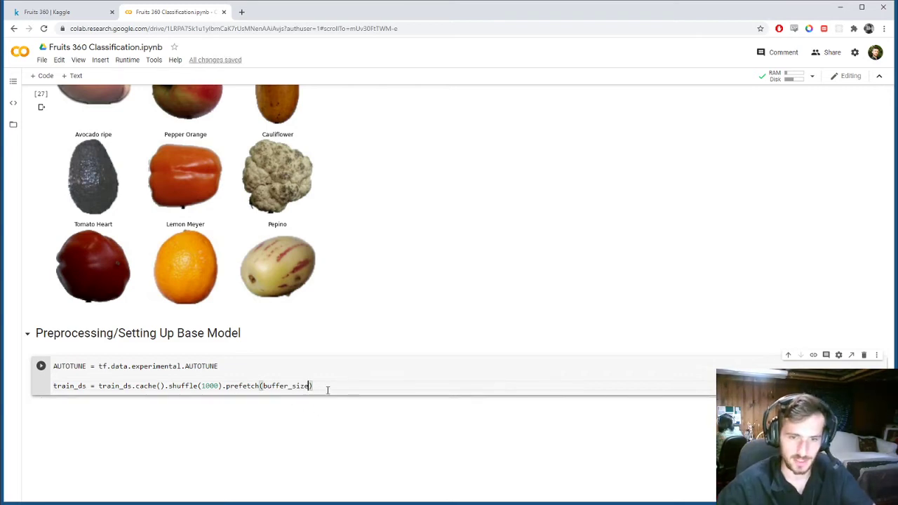
type("=4")
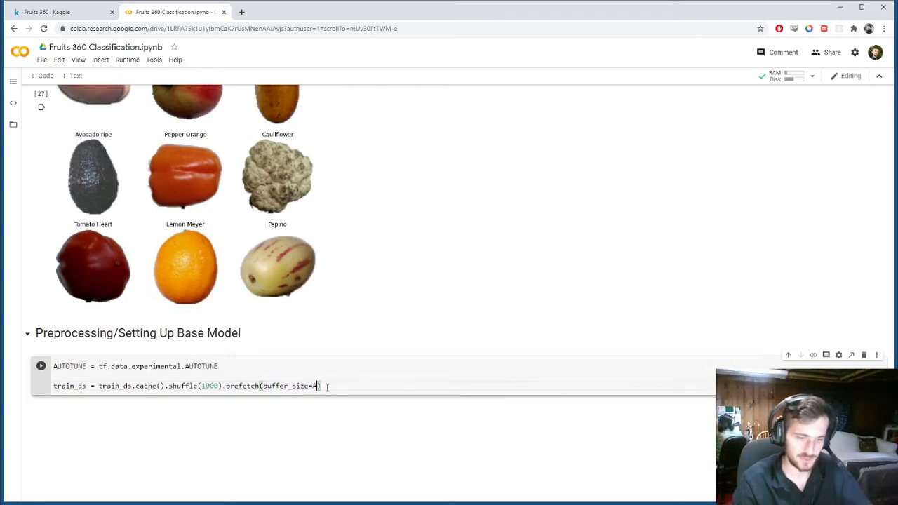
type("AUTOTUNE")
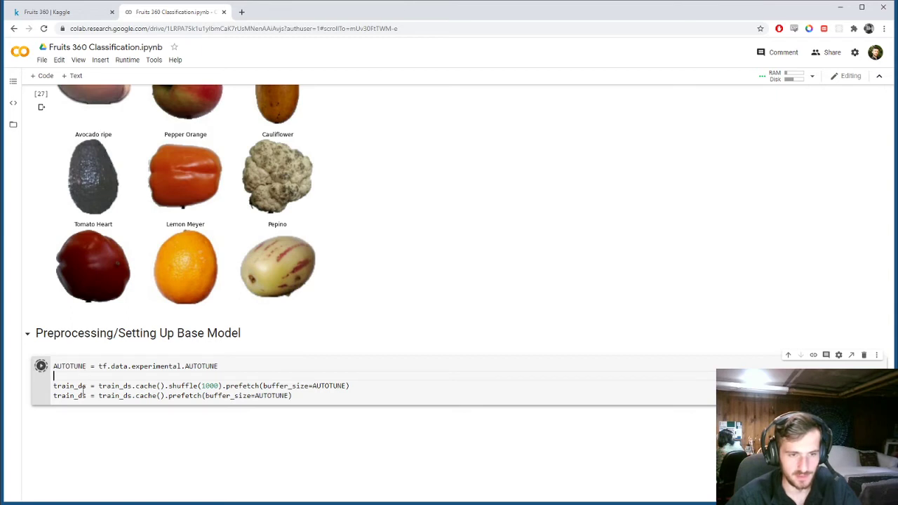
Step: Finish the val_ds cache().prefetch line, run the caching cell and bring up the Runtime menu
double_click(69, 396)
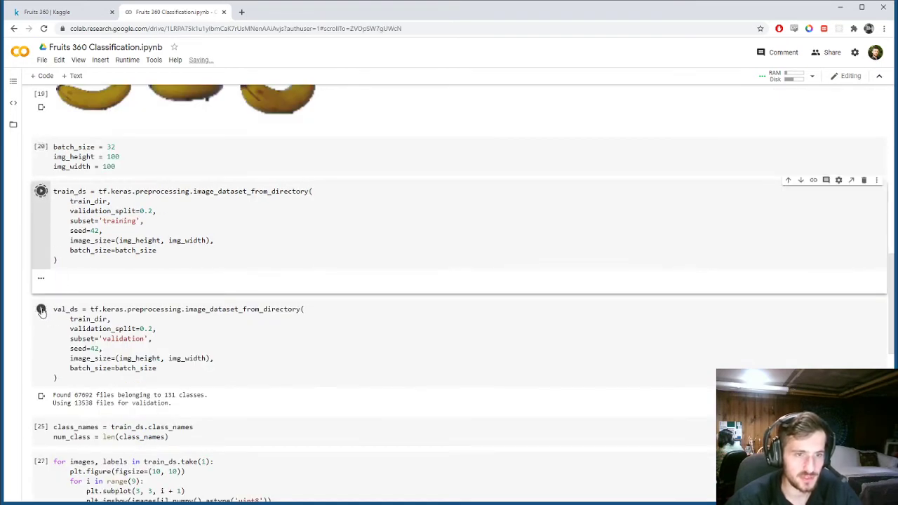
scroll("down", 3)
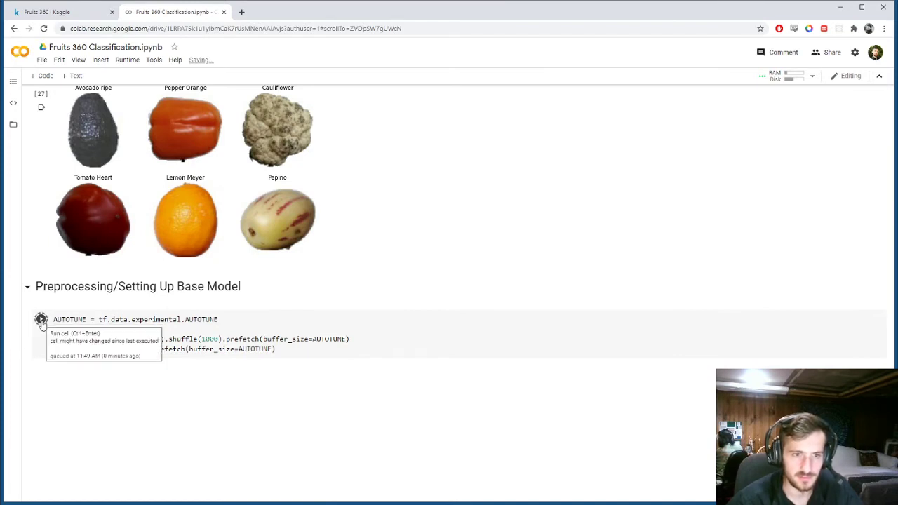
left_click(40, 320)
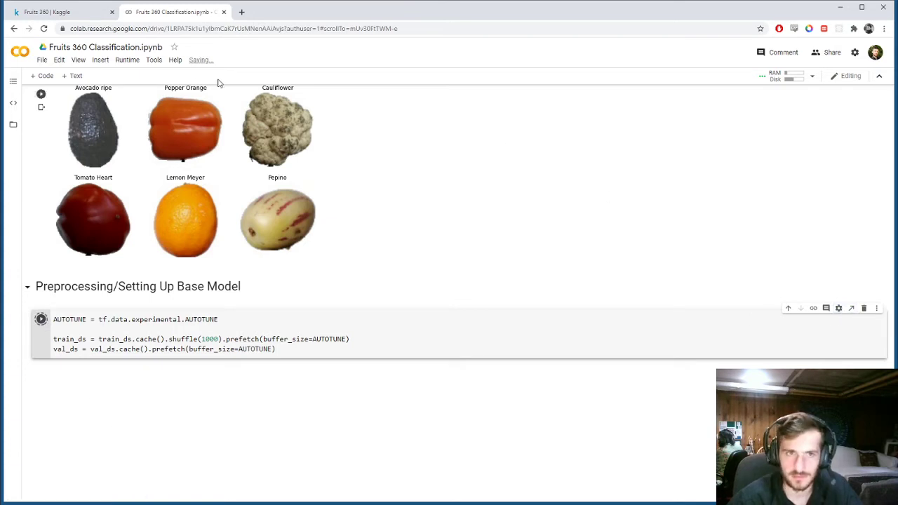
left_click(126, 59)
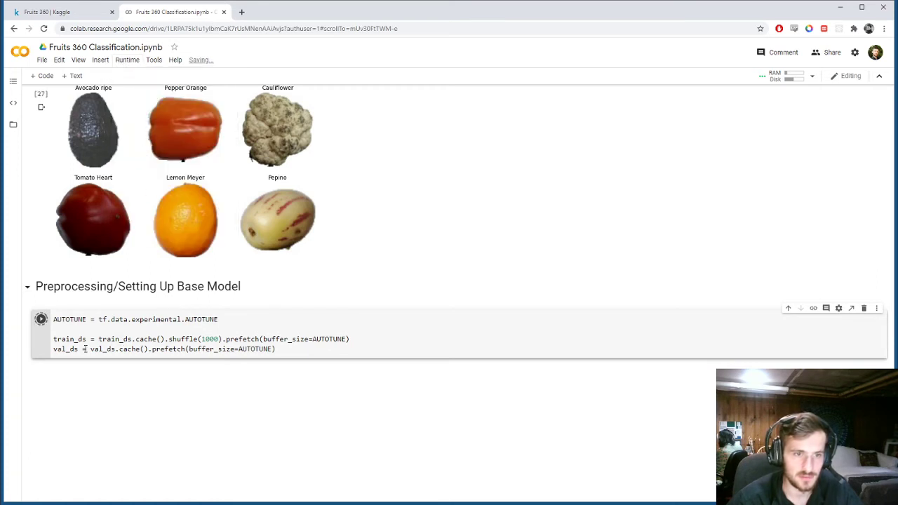
left_click(126, 59)
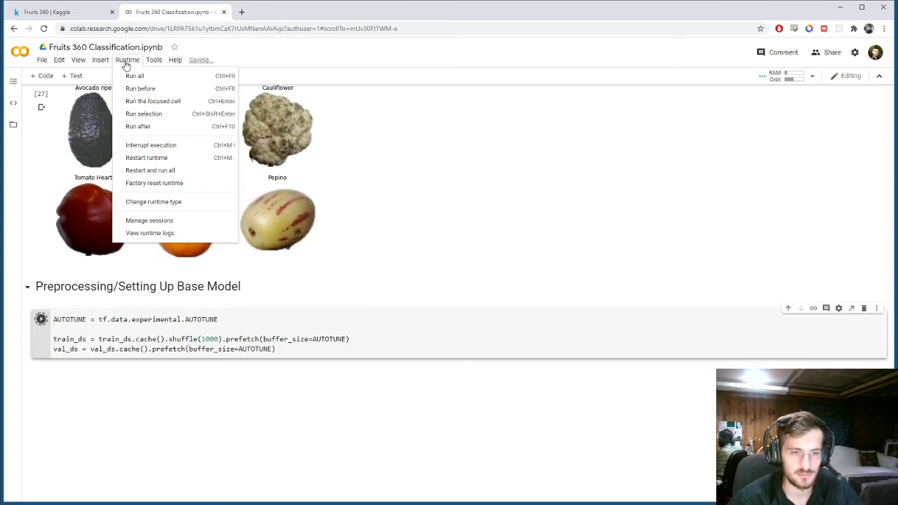
Step: Start a new cell assigning base_model = tf.keras.applications.resnet.ResNet50(...)
left_click(40, 320)
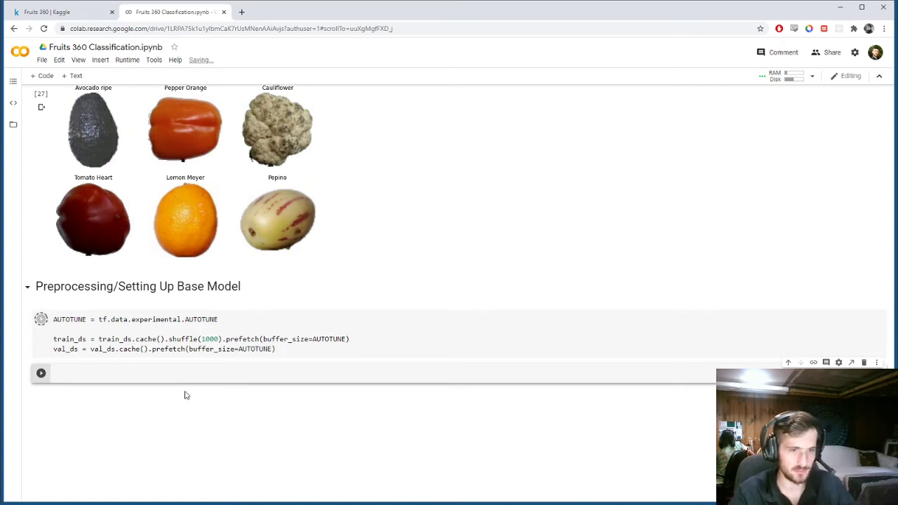
type("base_mo")
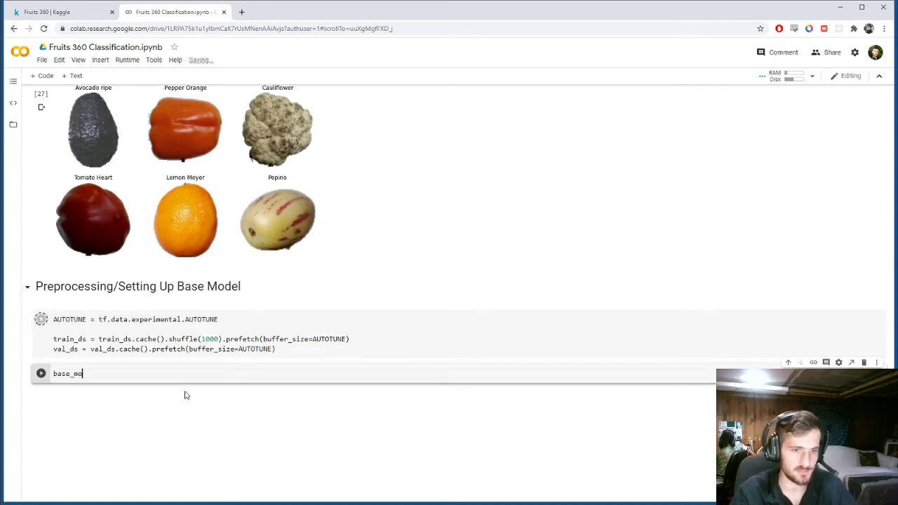
type("del =")
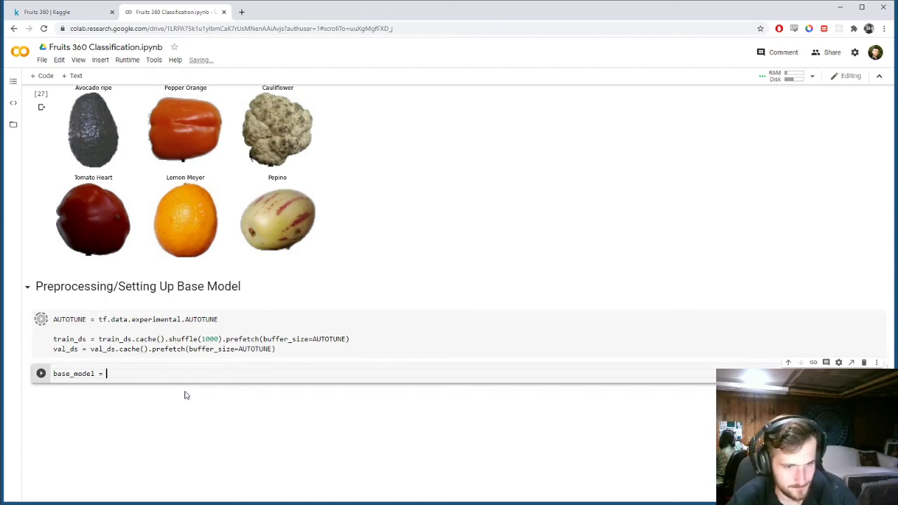
type("tf.")
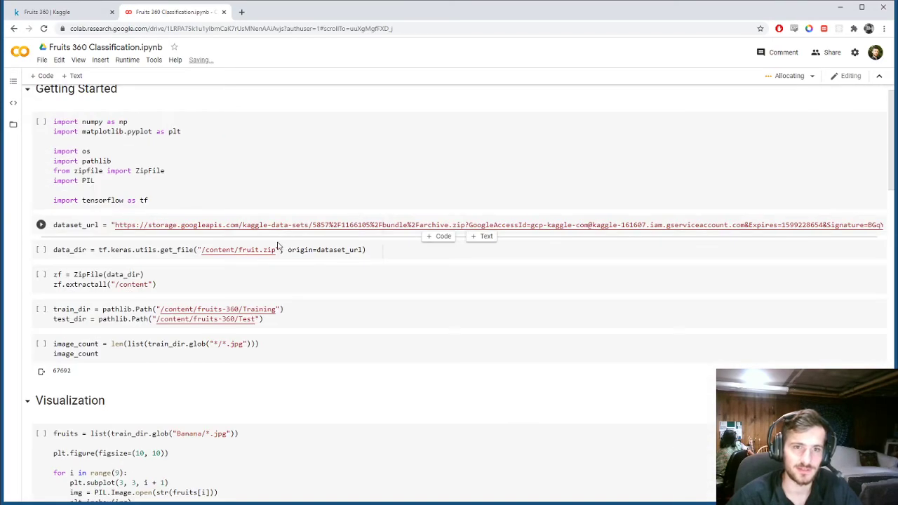
scroll("down", 3)
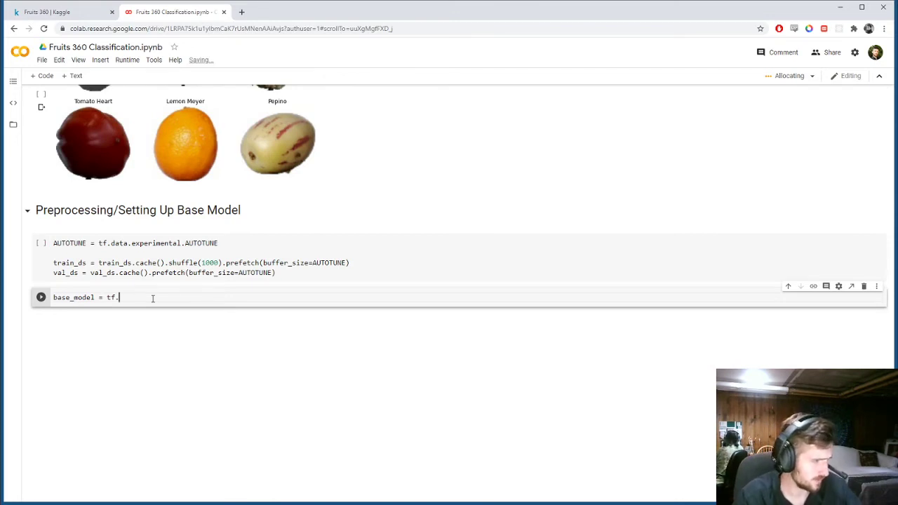
type("keras.")
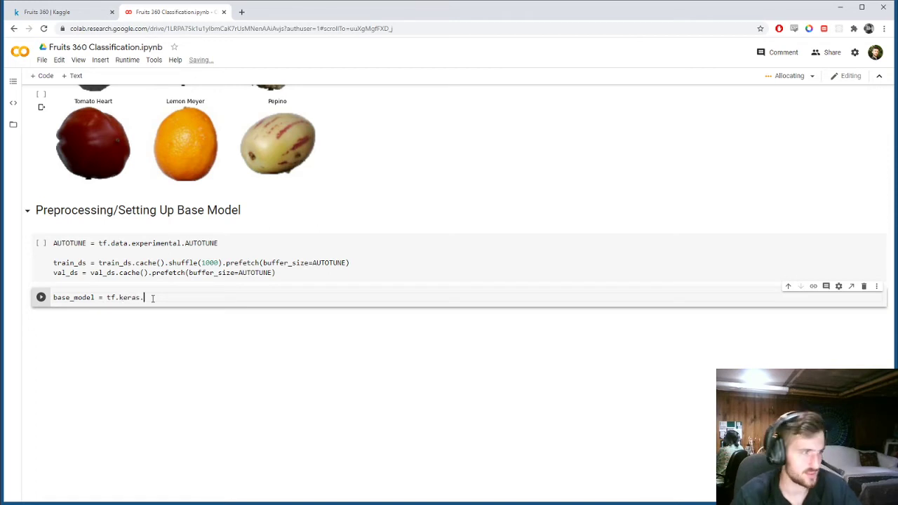
type("applications")
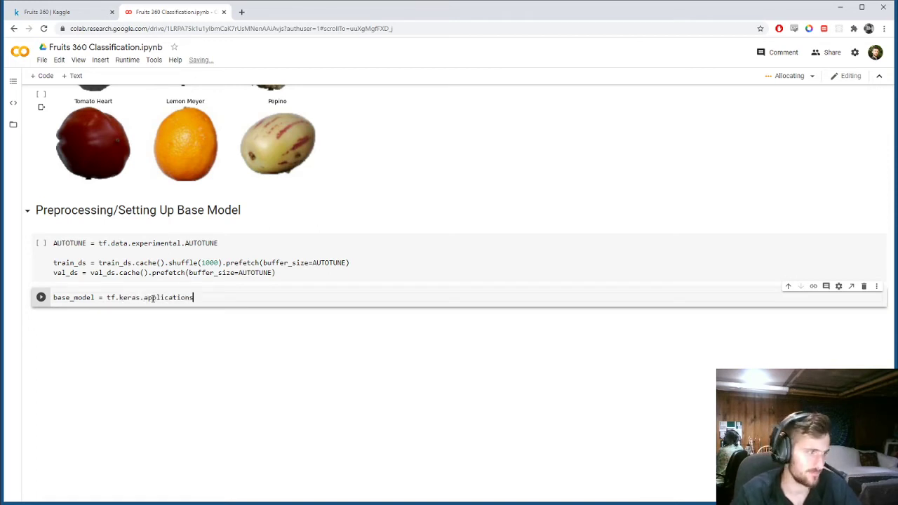
type(".resnet")
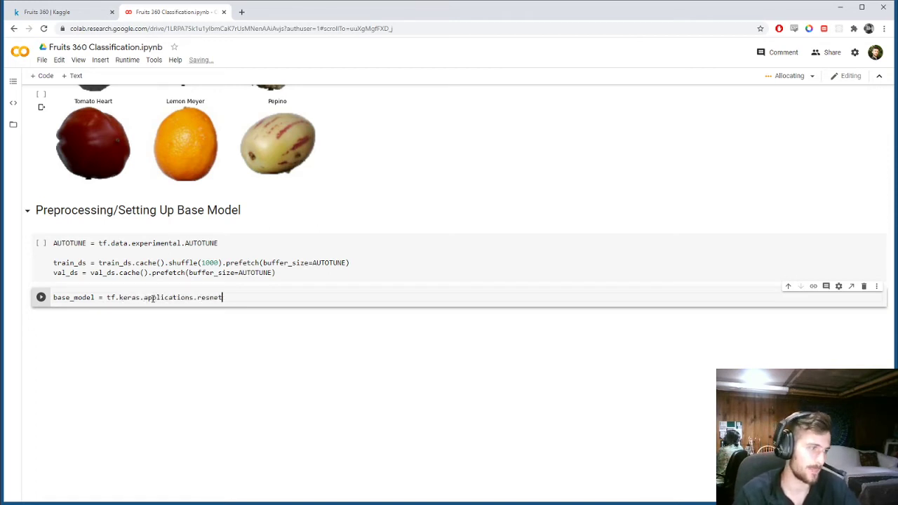
type("R")
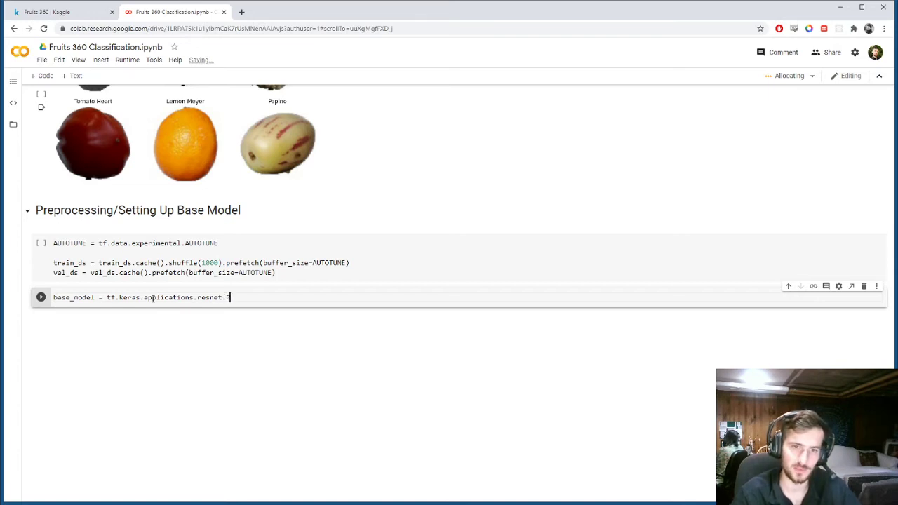
type("esNet50")
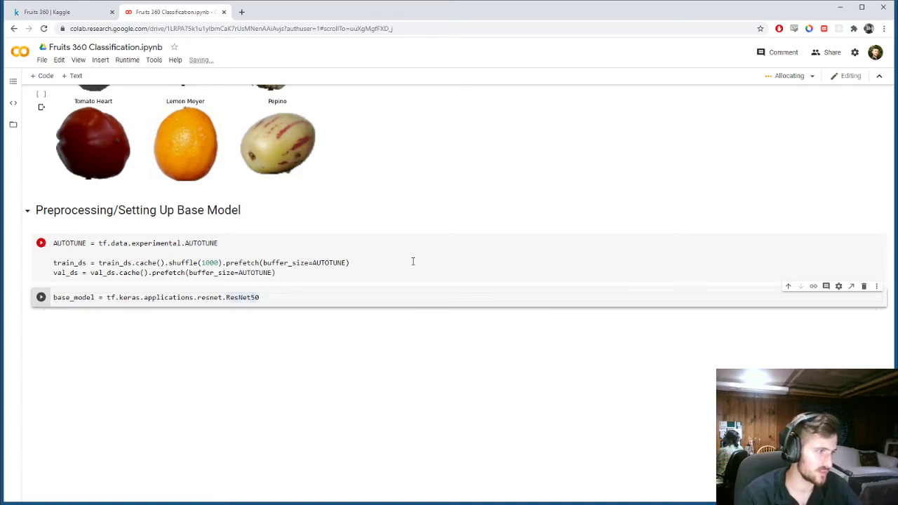
type("()")
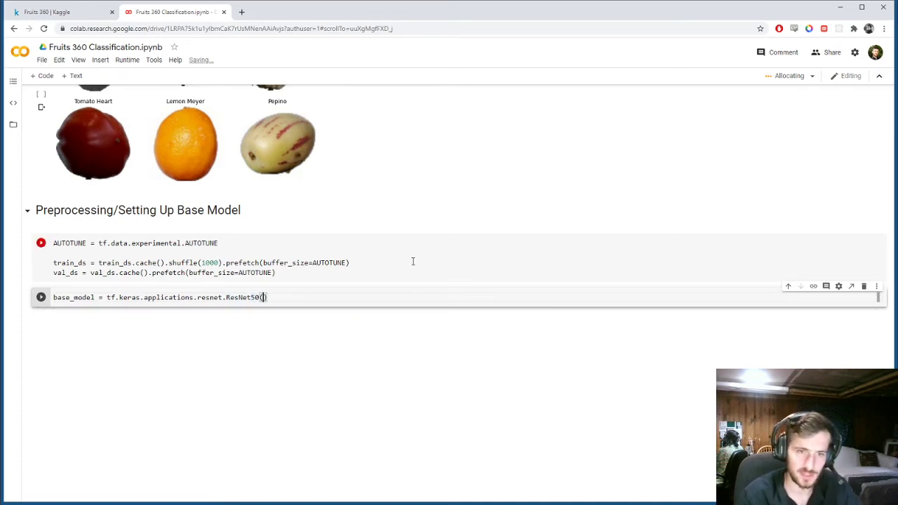
Step: Give ResNet50 an input_shape of (img_height, img_width, 3) on its own argument line
key("Enter")
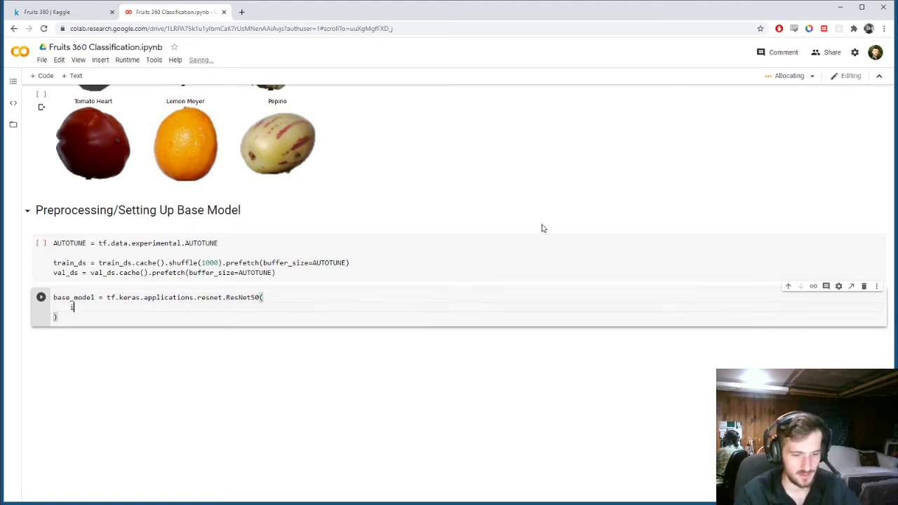
type("input_shap")
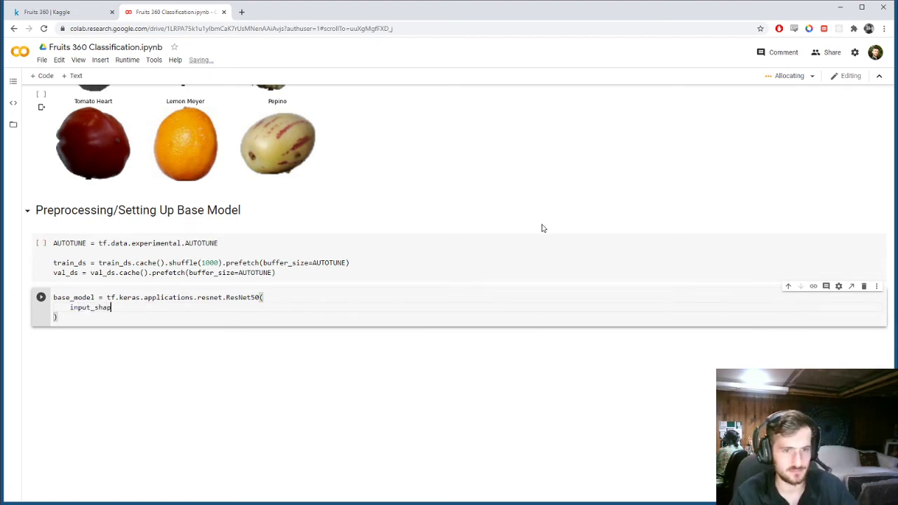
type("=(img_height, i")
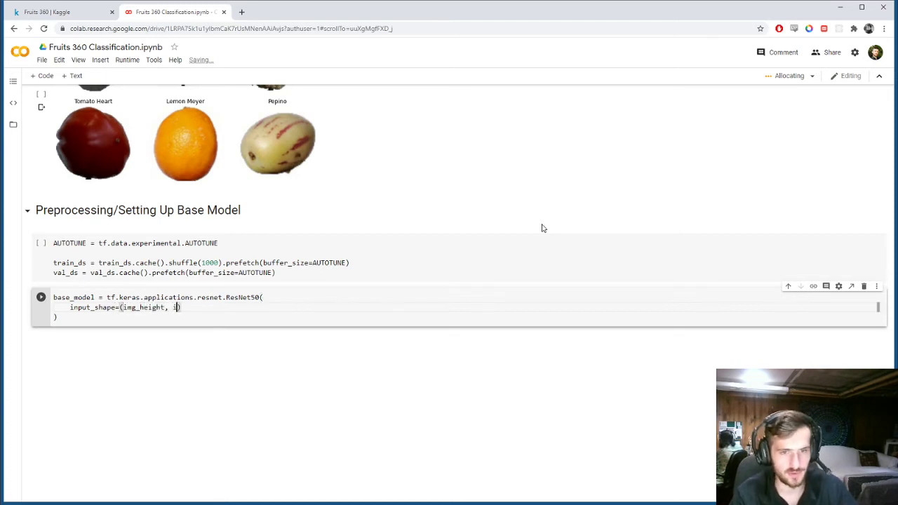
type("mg_width")
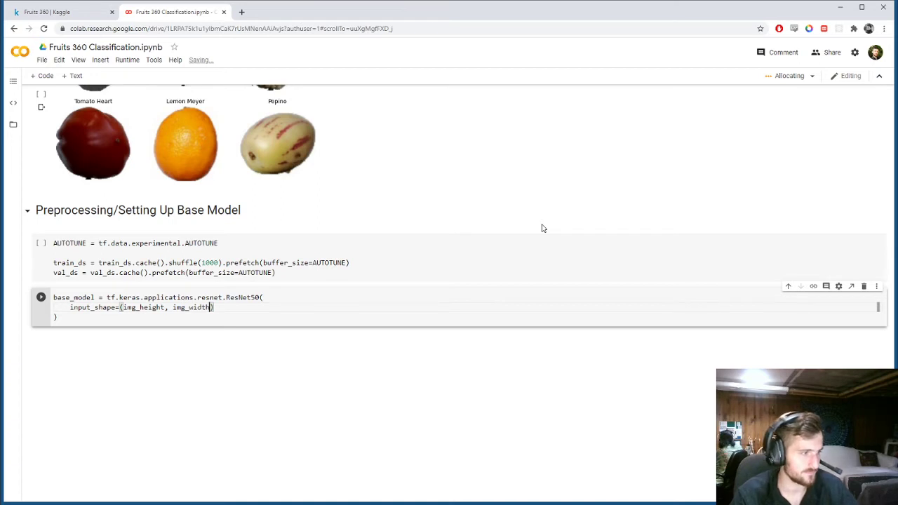
type(", 3")
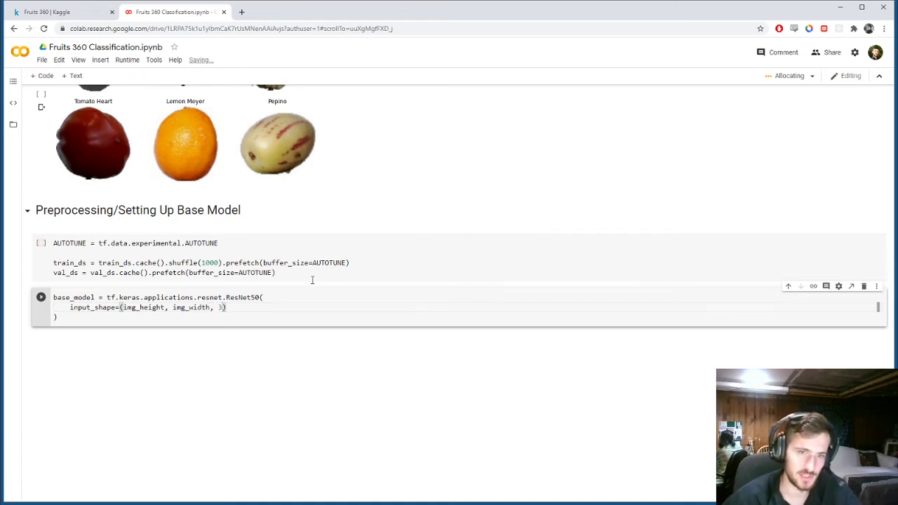
mouse_move(271, 336)
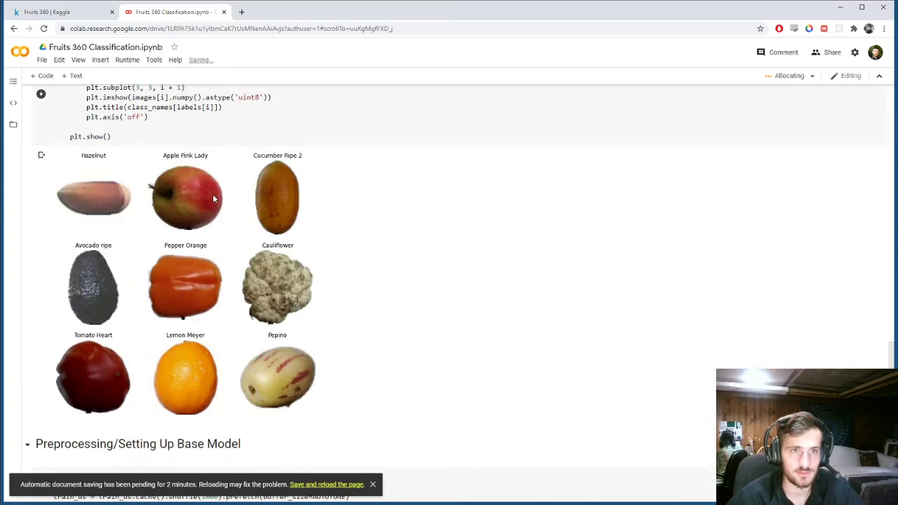
Step: Add include_top=False and weights='imagenet' arguments to the ResNet50 call
scroll("down", 3)
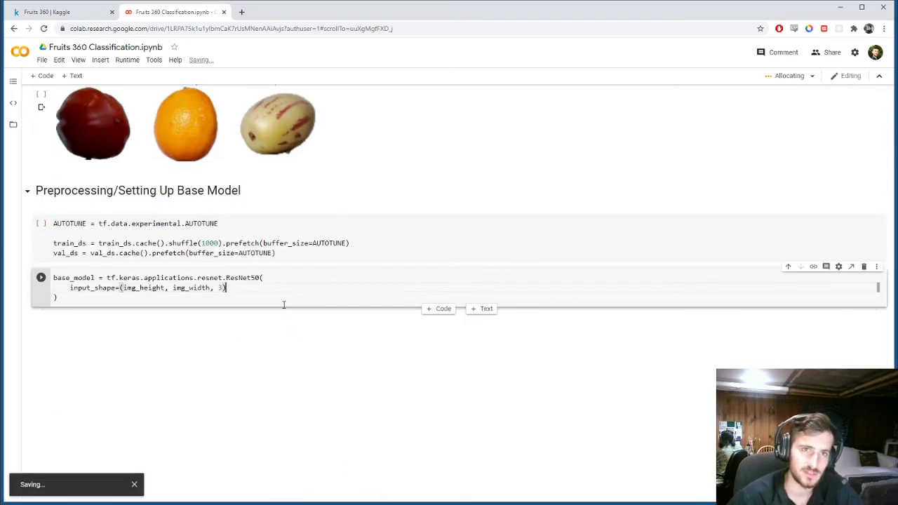
mouse_move(286, 350)
type(",")
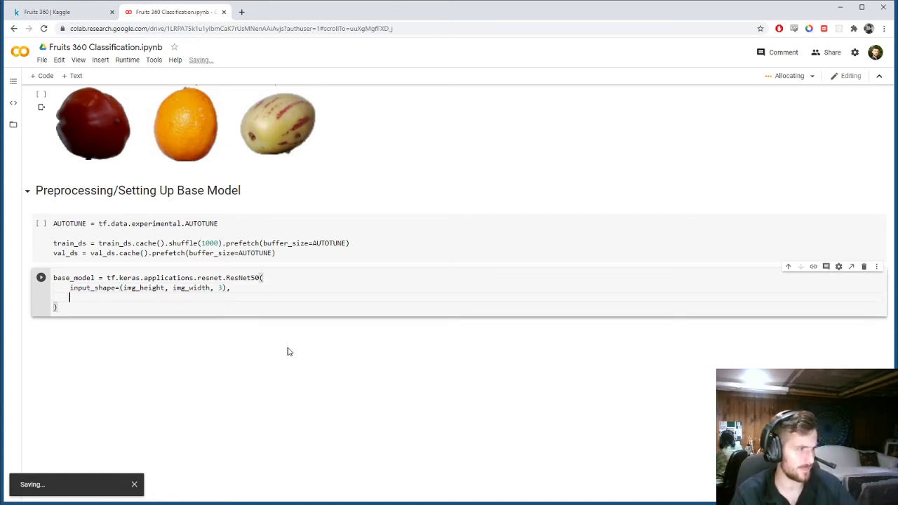
type("include_top=")
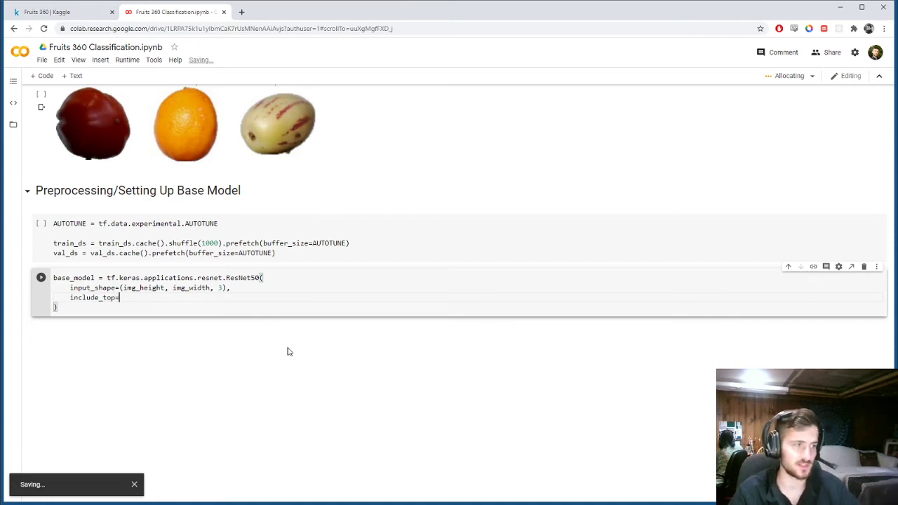
type("False,")
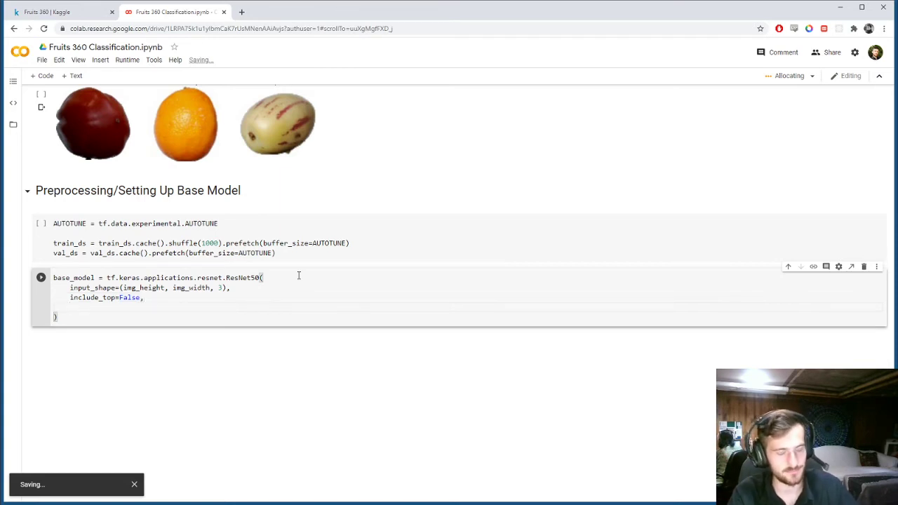
double_click(129, 298)
type("weights='")
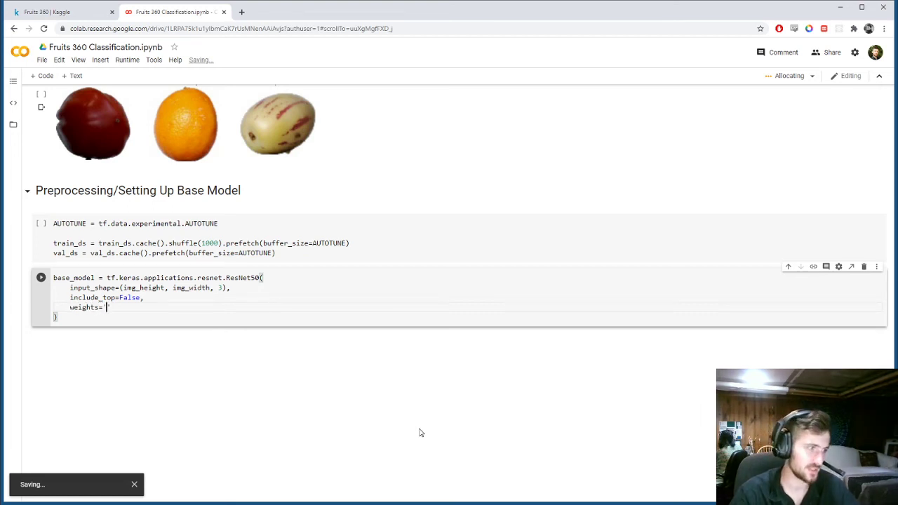
type("imagenet")
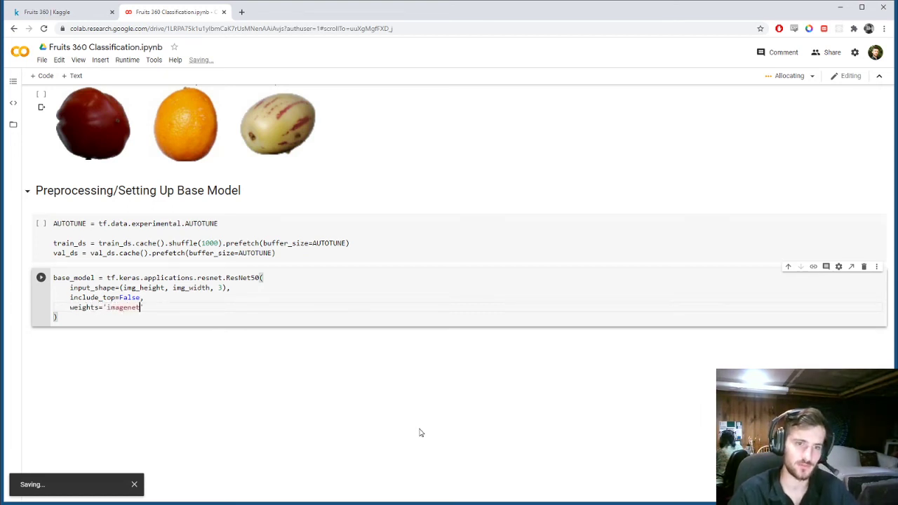
type("'")
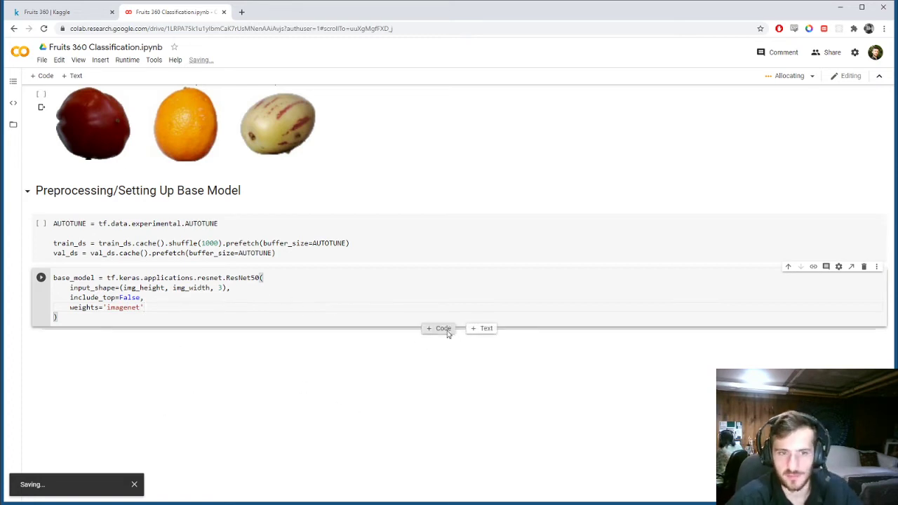
Step: Add a cell starting data_augmentation = tf.keras.Sequential([...])
left_click(438, 328)
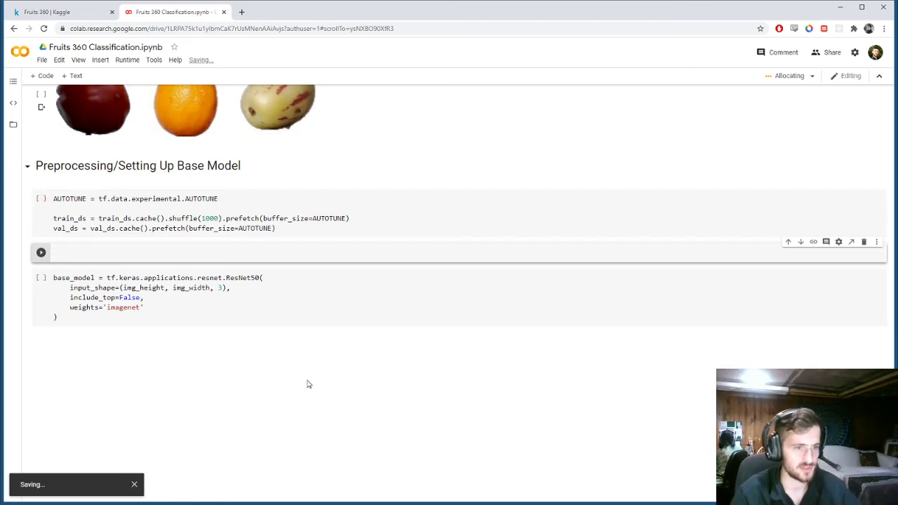
type("data_augmentation = tf.keras.")
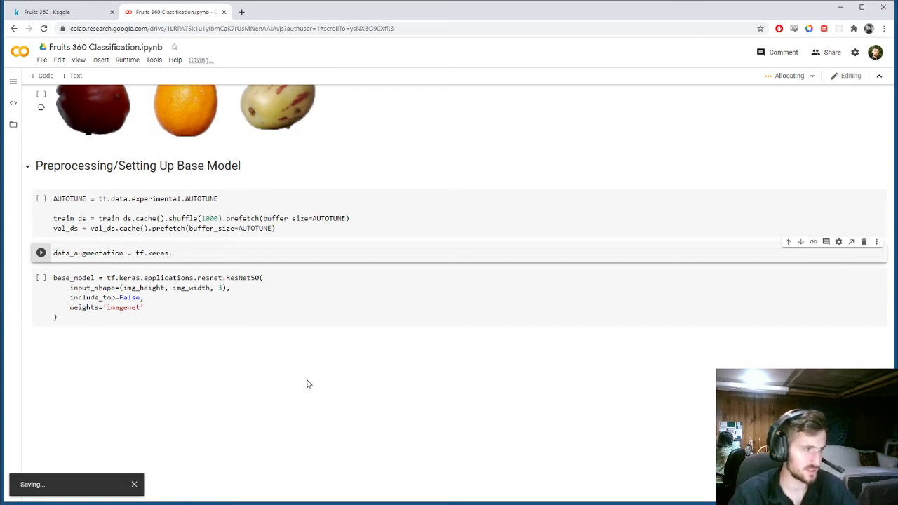
type("Seq")
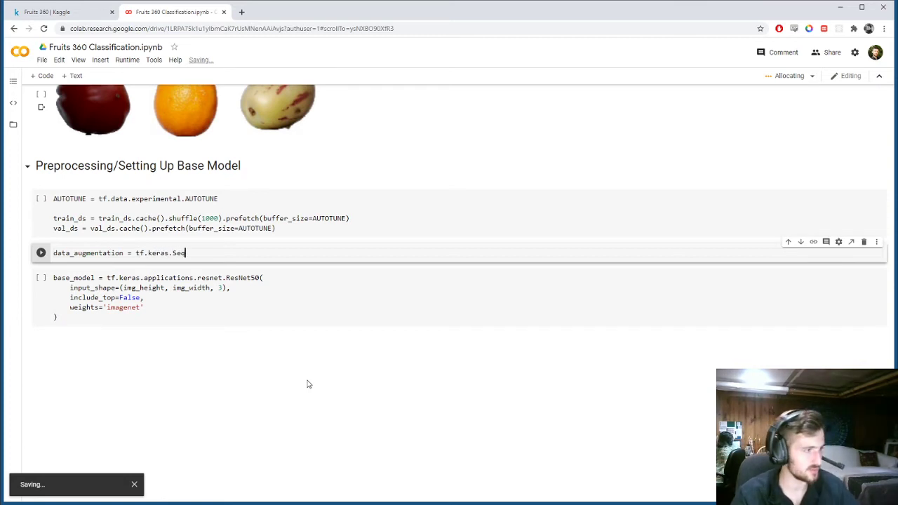
type("uential")
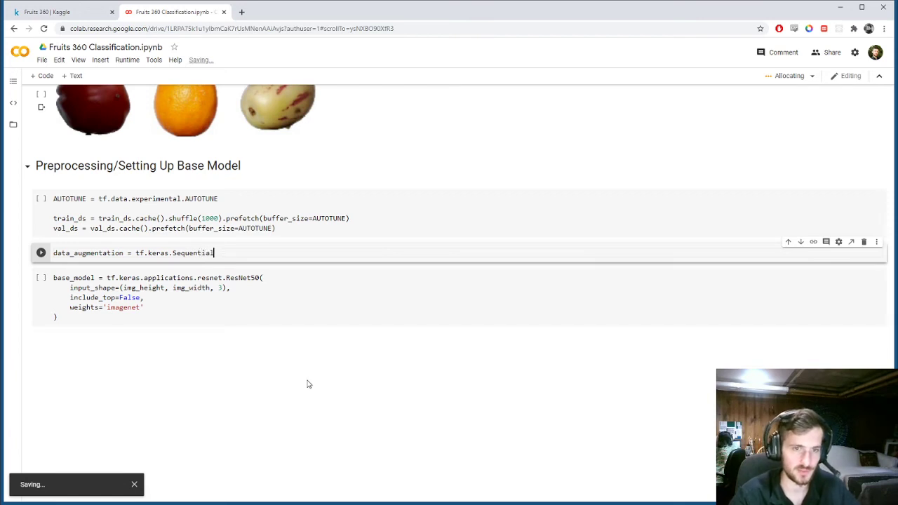
type("()")
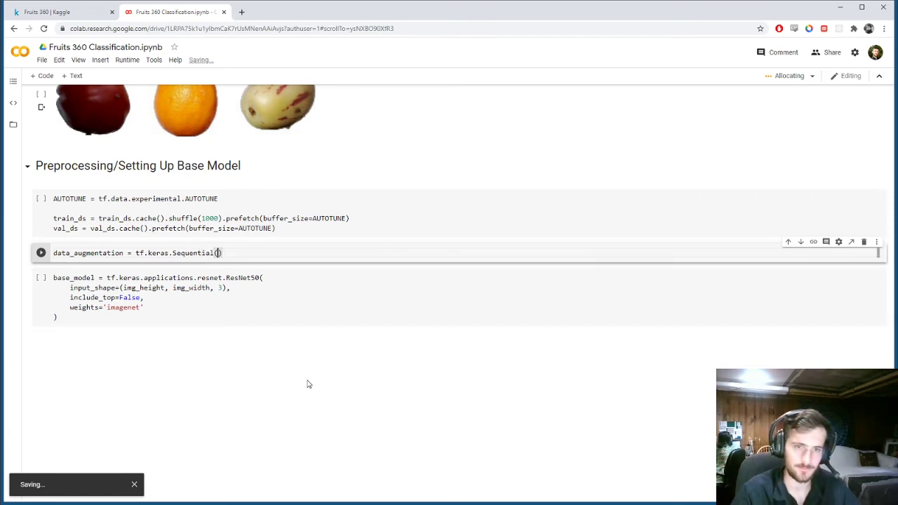
type("[")
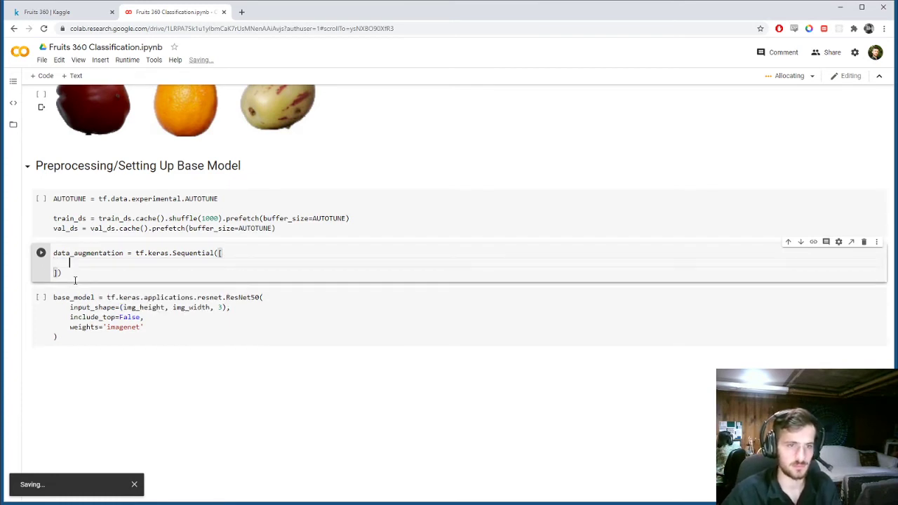
Step: Fill the Sequential with preprocessing RandomFlip('horizontal') and RandomRotation(0.2) layers
type("tf.")
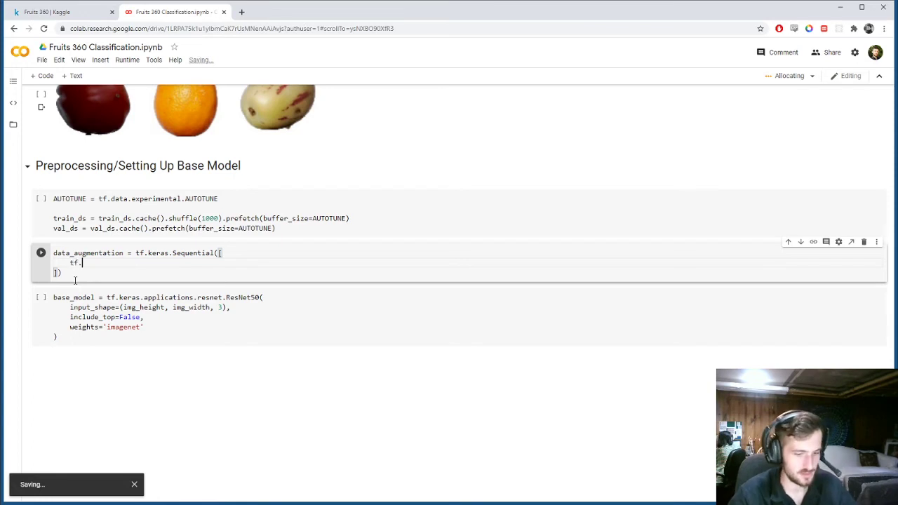
type("keras.layer")
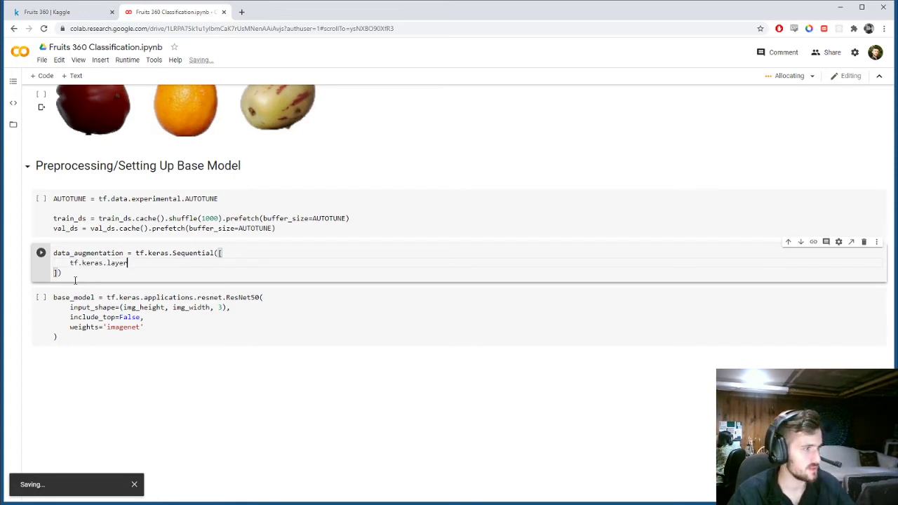
type("s.experim")
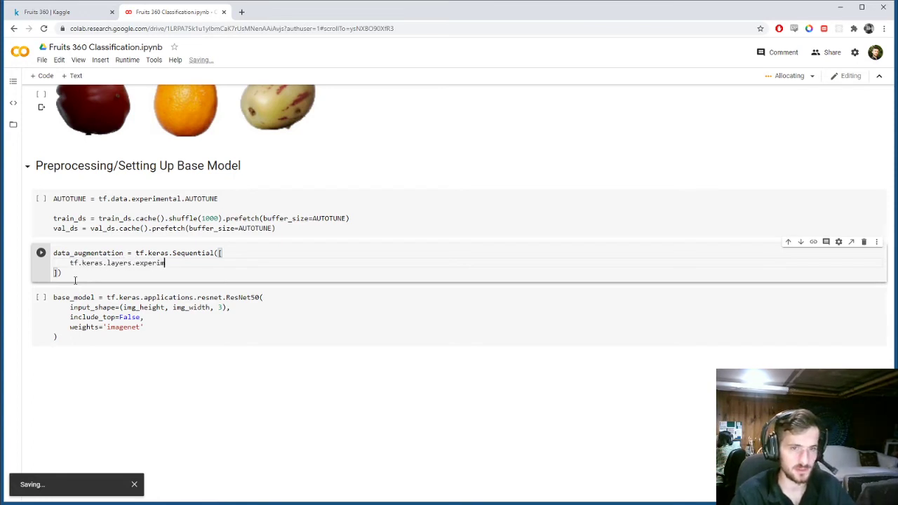
type("ental.pre")
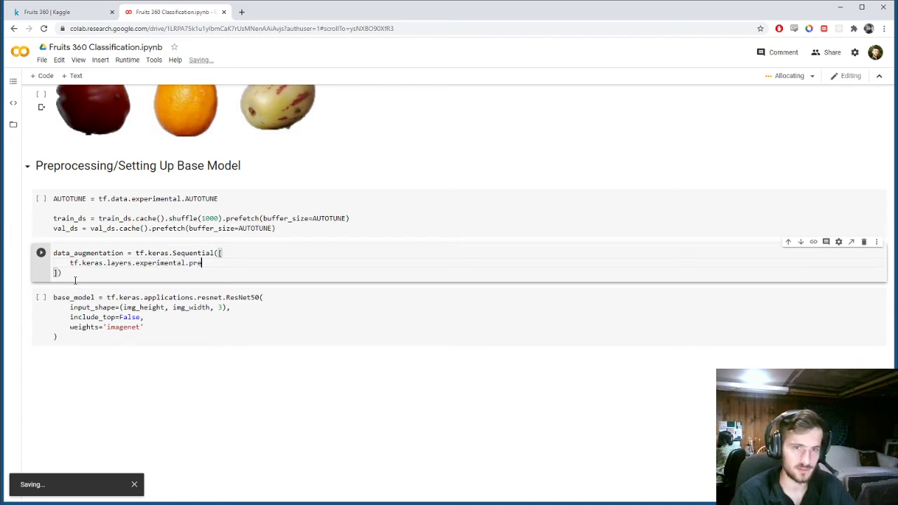
type("processing.")
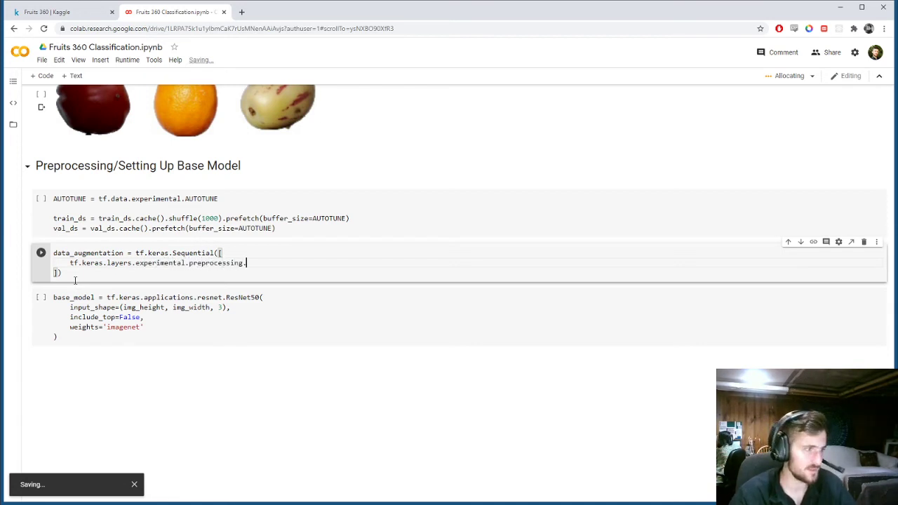
type("RandomFlip('horizontal'),")
type("tf.keras.layers.experimental.prep")
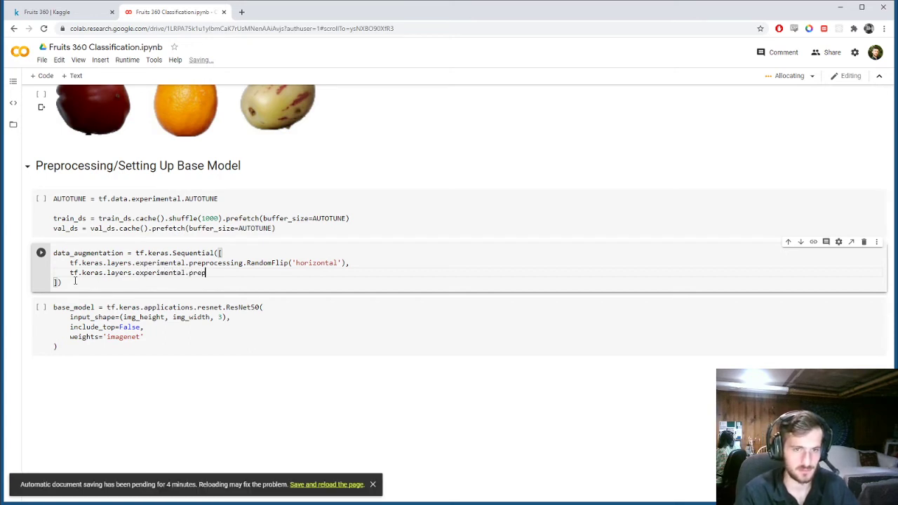
type("rocessing.")
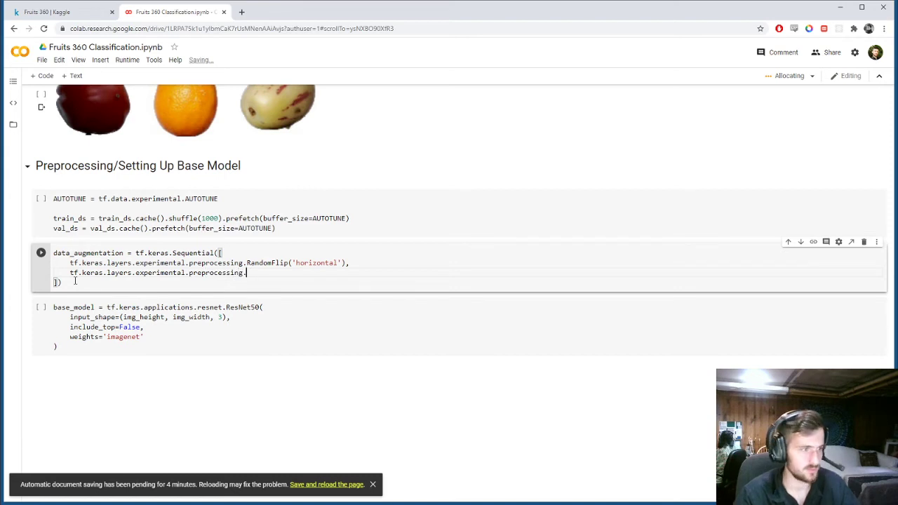
type("RandomRotation(0.2")
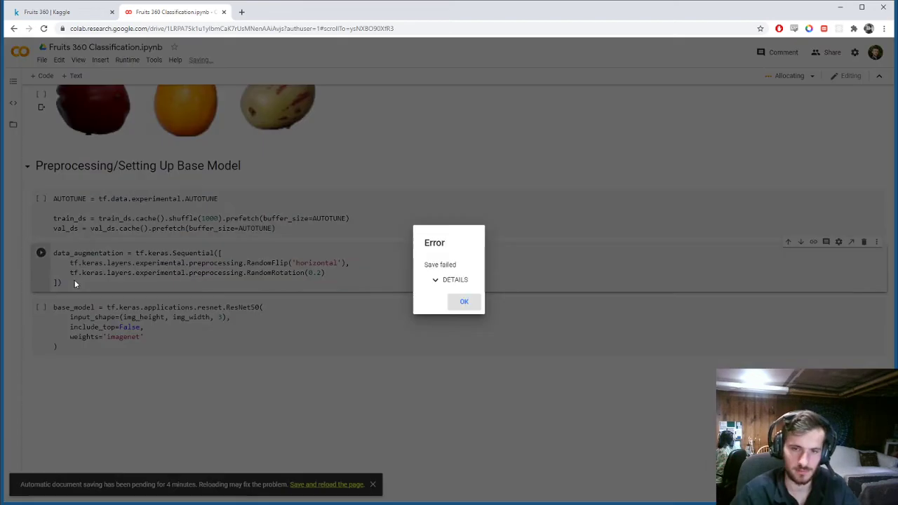
Step: Dismiss the Save failed error and reload the notebook page, discarding unsaved edits
left_click(463, 301)
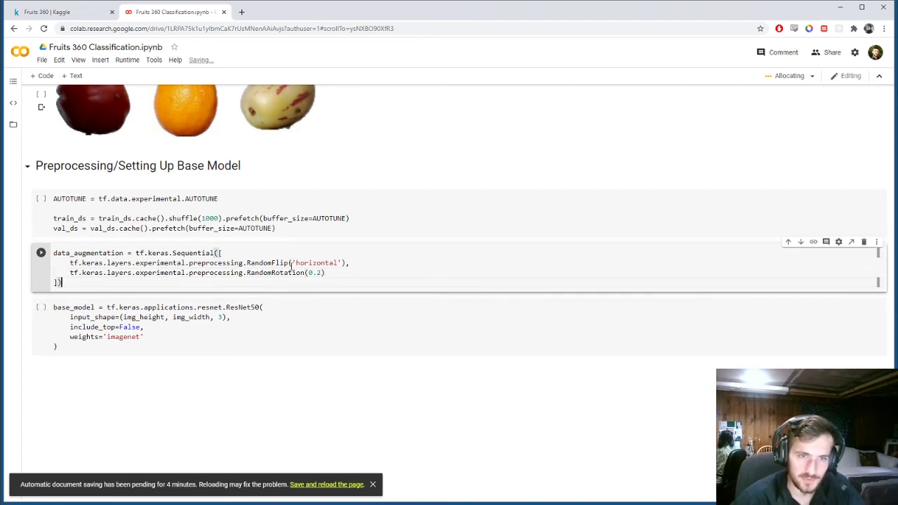
double_click(87, 252)
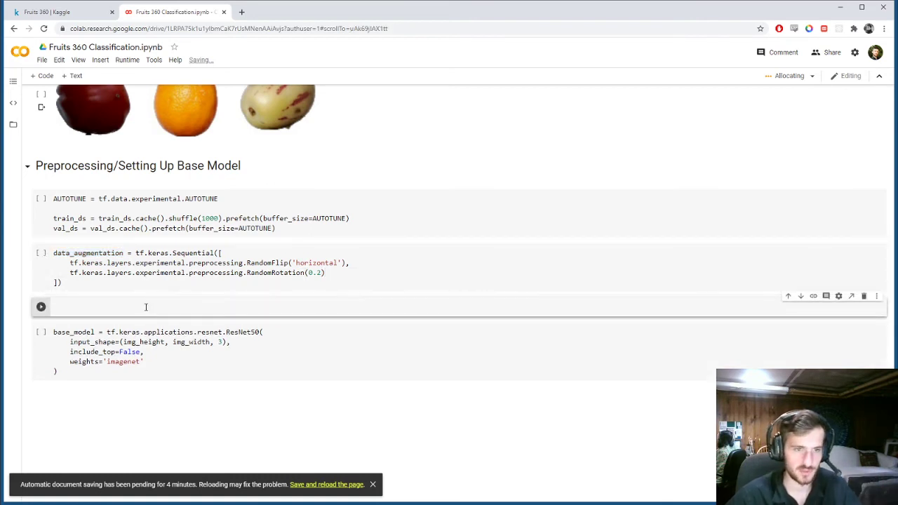
type("proces")
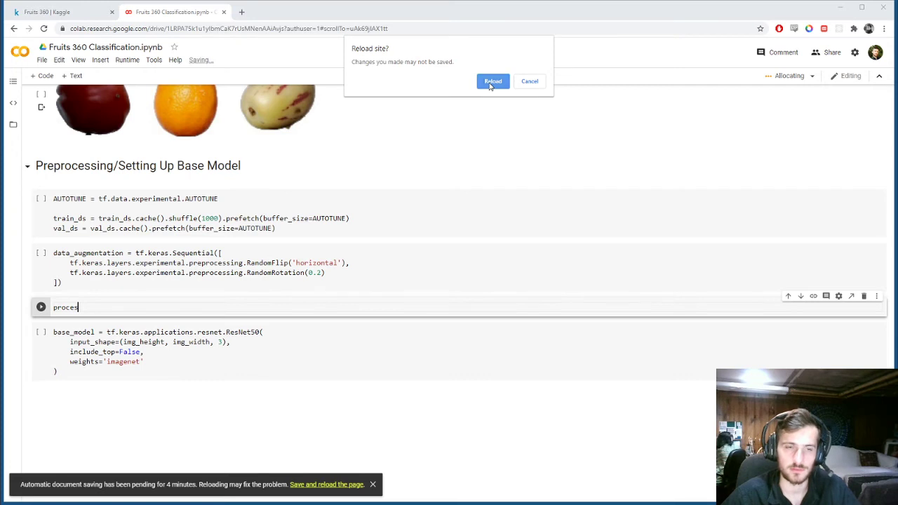
left_click(492, 79)
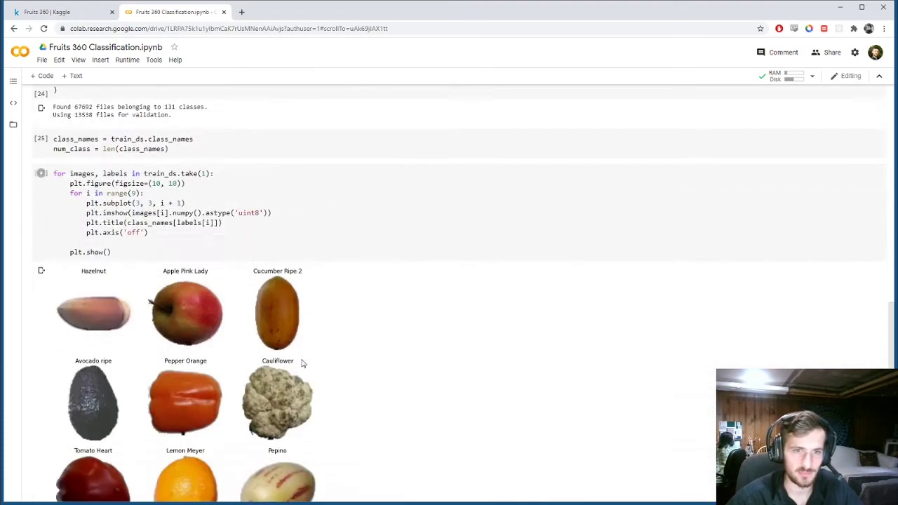
Step: Add a cell assigning preprocess_input = tf.keras.applications.resnet.preprocess_input
scroll("down", 3)
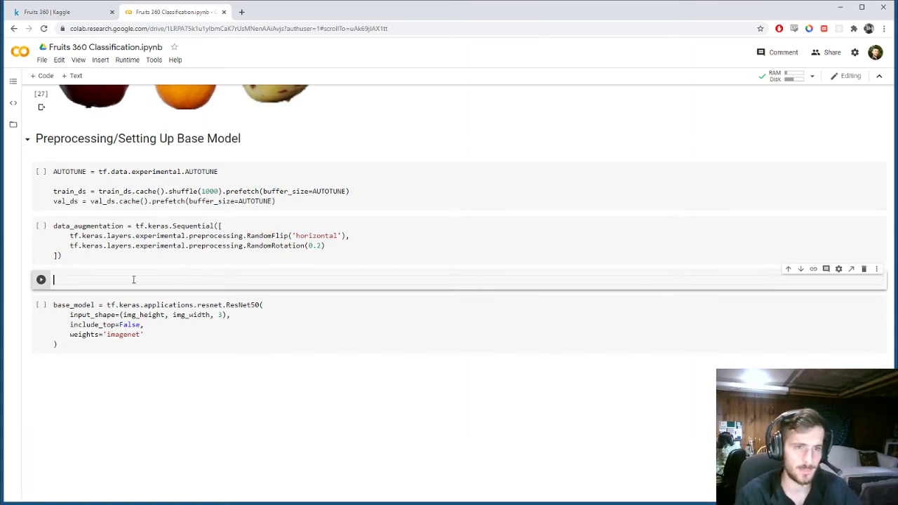
type("preprocess_inpu")
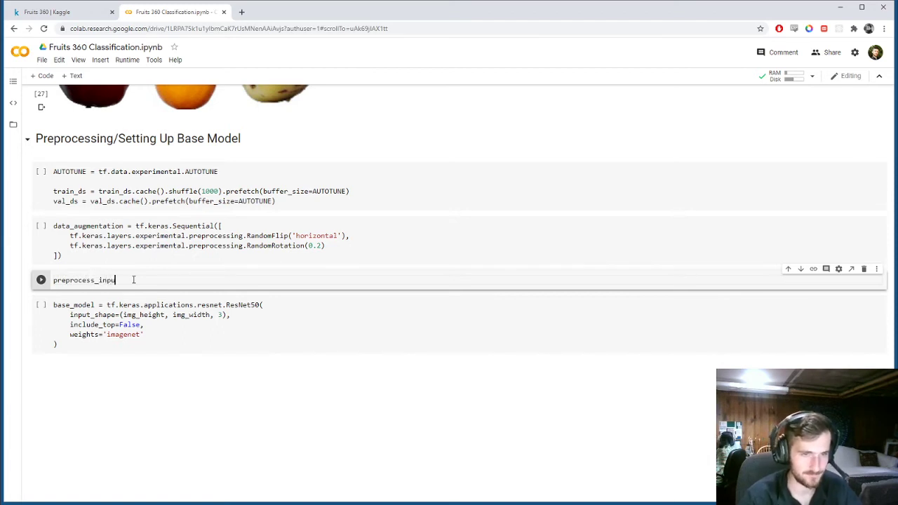
type("= tf.keras.applications.")
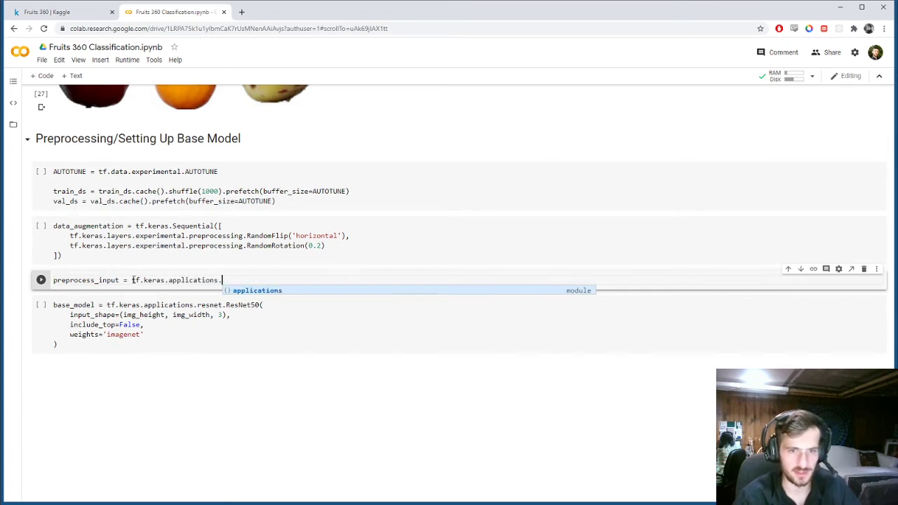
type("resnet.pred")
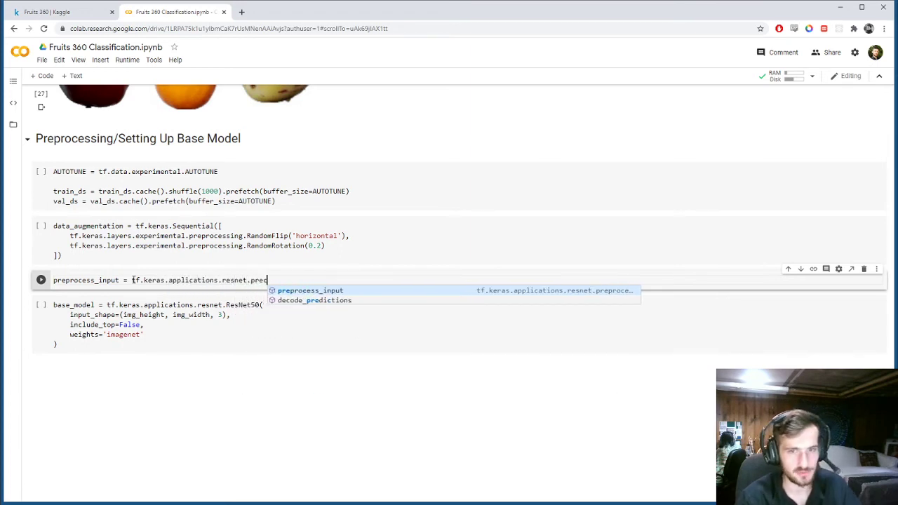
left_click(310, 289)
type("base_model.trainable = False")
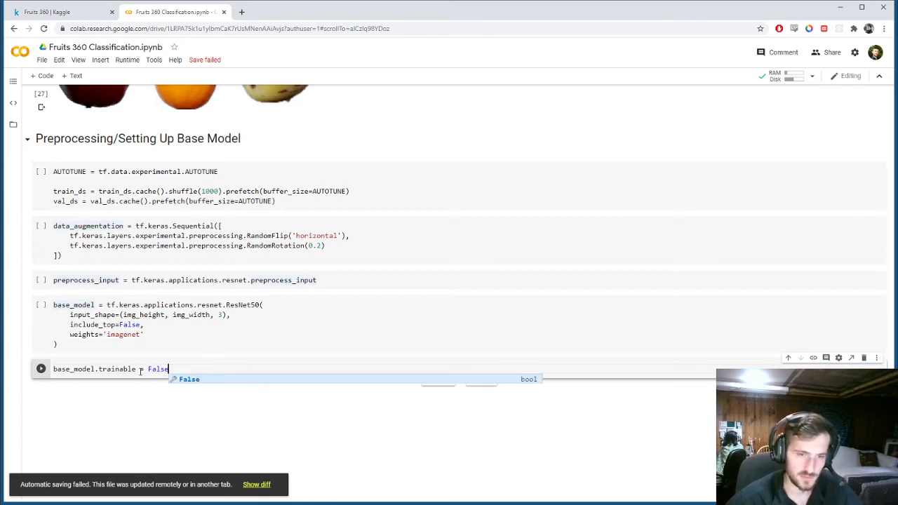
Step: Complete base_model.trainable = False and begin a prediction_layer assignment in a new cell
key("enter")
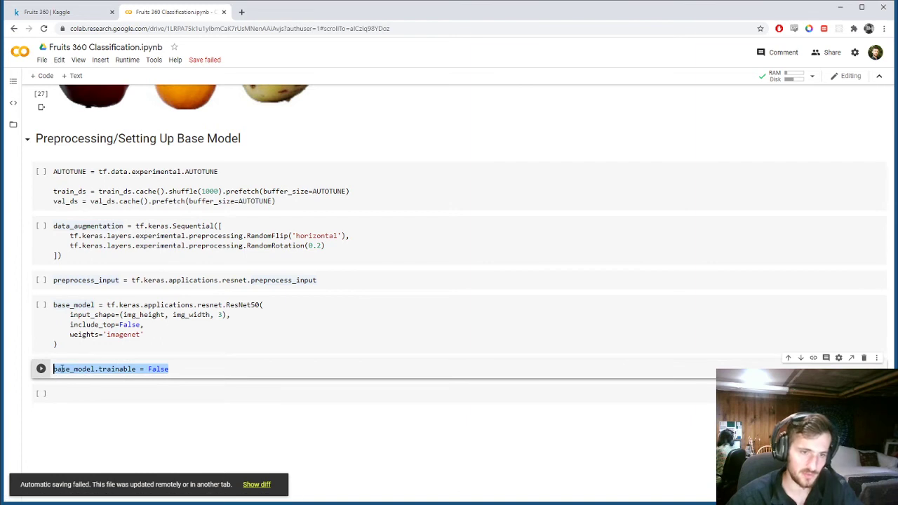
left_click(101, 369)
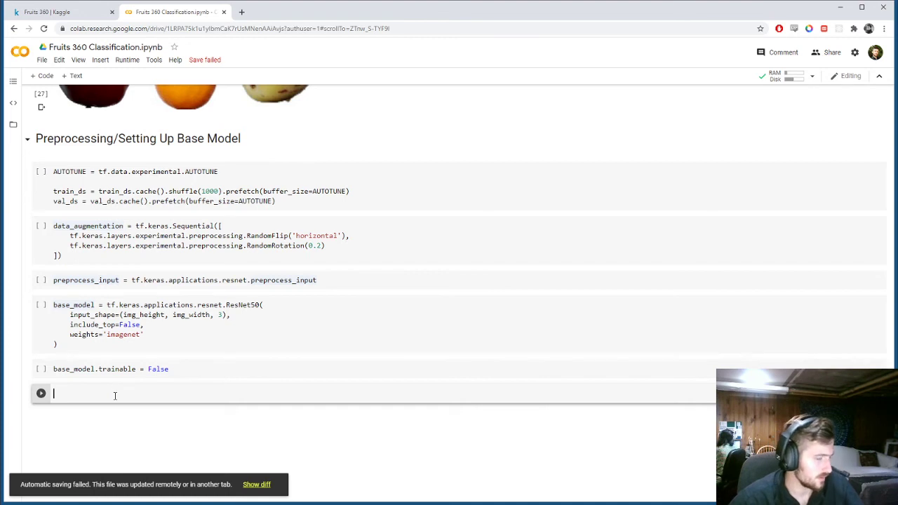
mouse_move(118, 396)
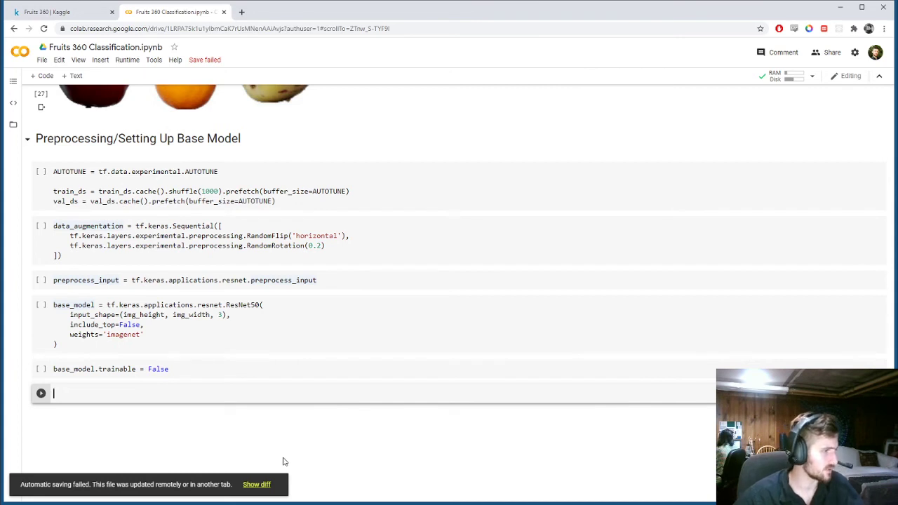
type("prediction_layer =")
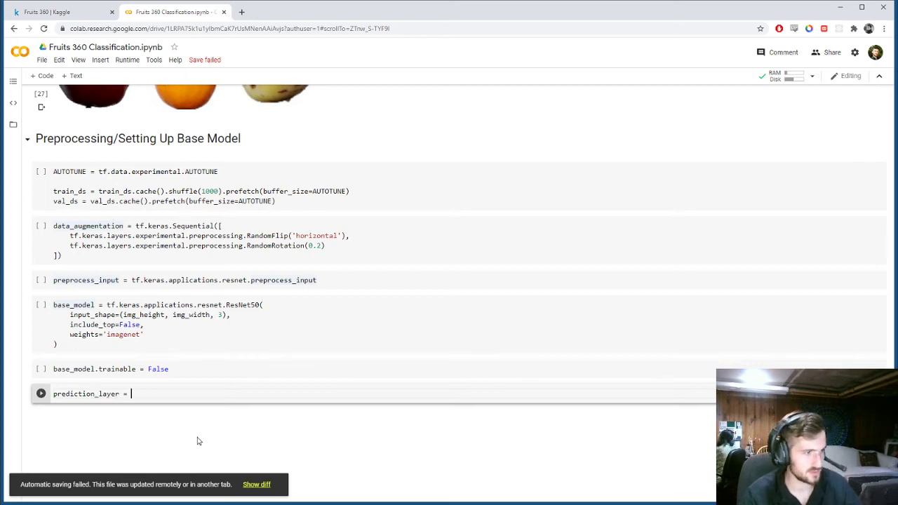
Step: Define prediction_layer as tf.keras.layers.Dense(num_classes)
type("tf.keras.")
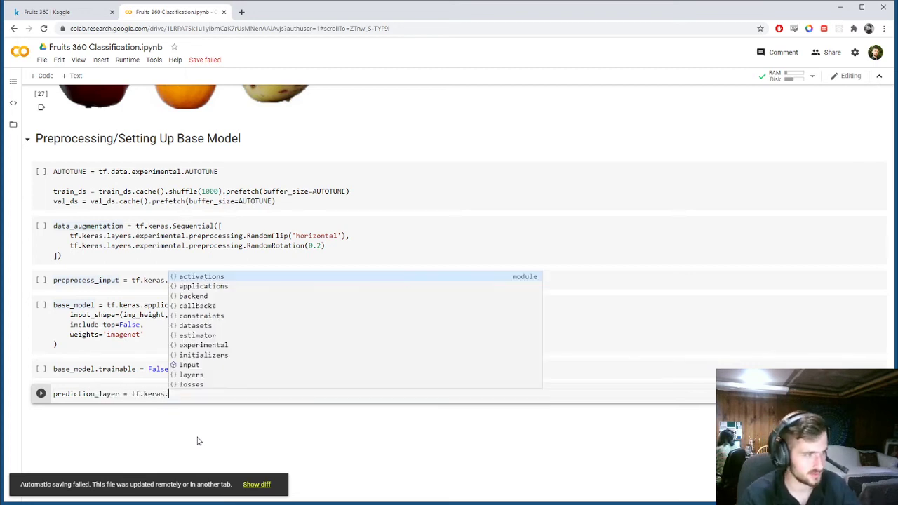
type("layers.")
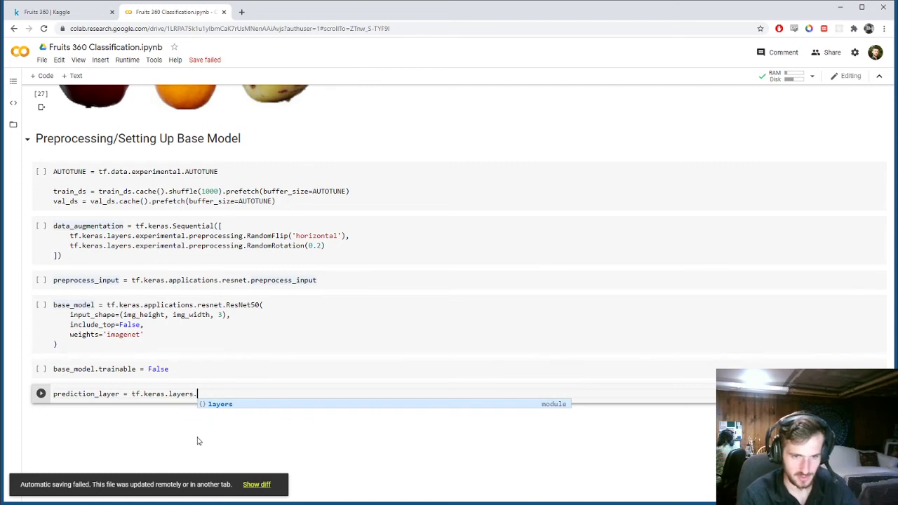
type("Dense(")
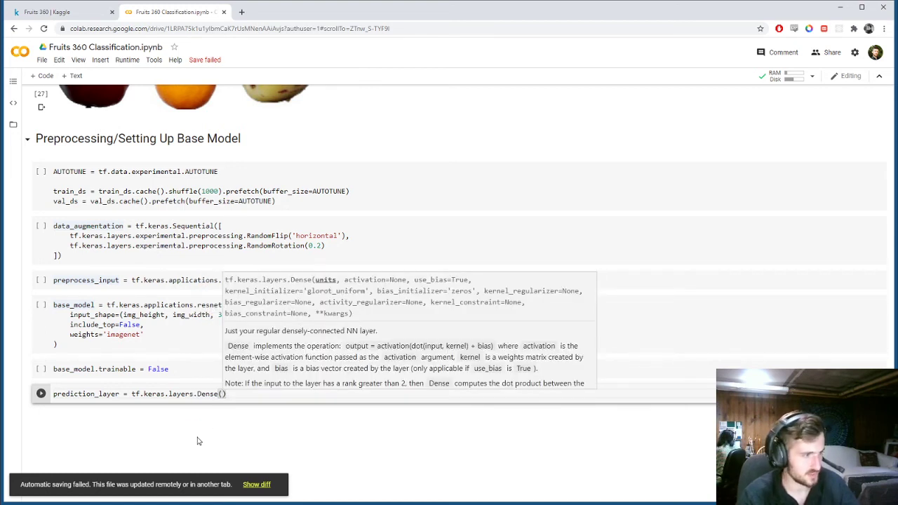
type("num_classes")
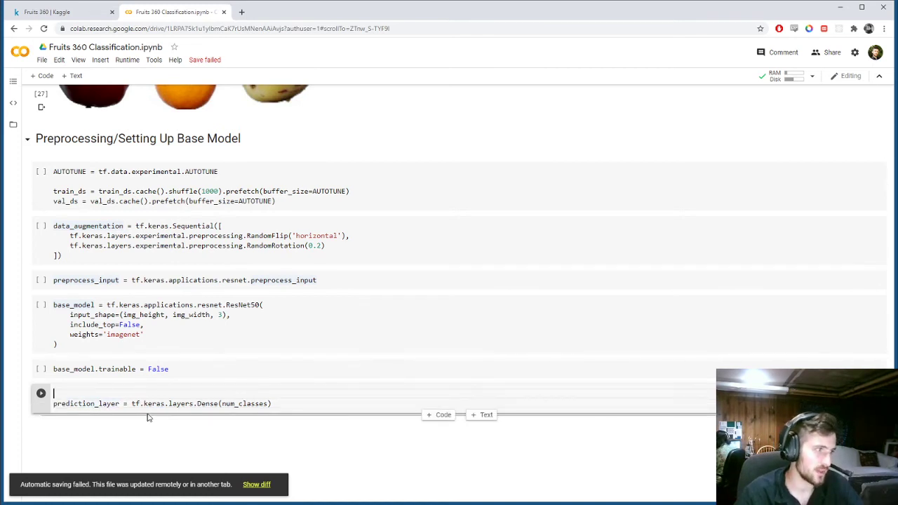
Step: Define global_average_layer as tf.keras.layers.GlobalAveragePooling2D() above it
type("global_average_")
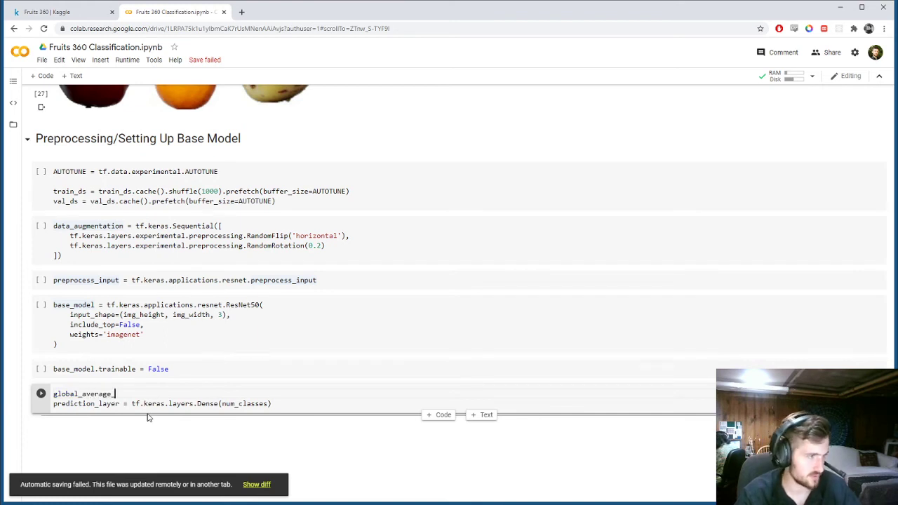
type("layers")
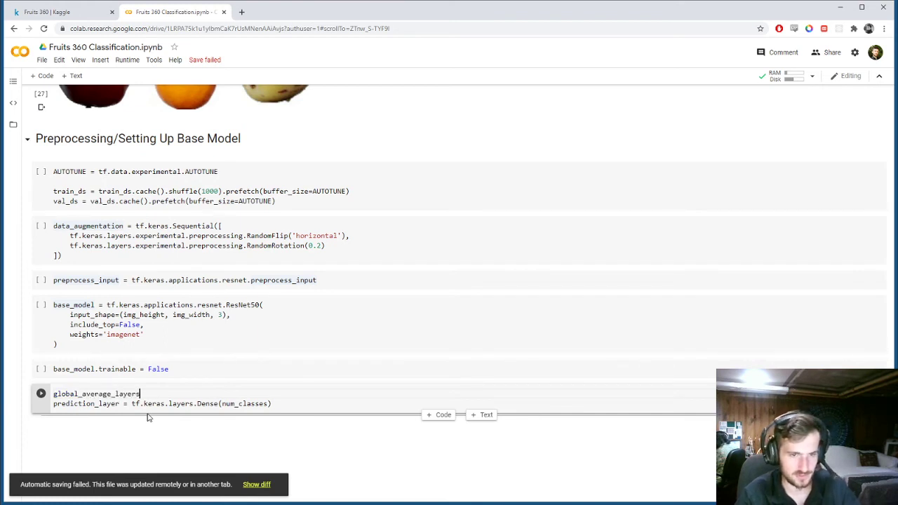
type("= tf.kera")
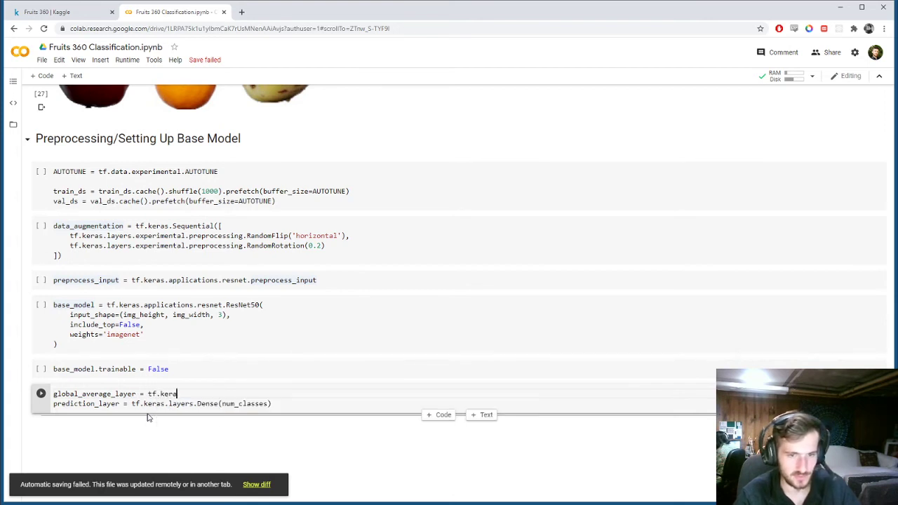
type("s.layers.")
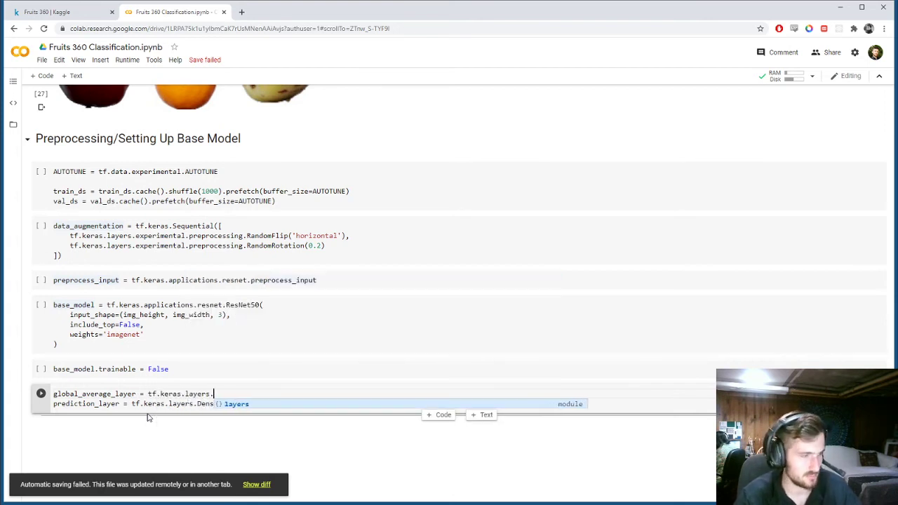
type("Global")
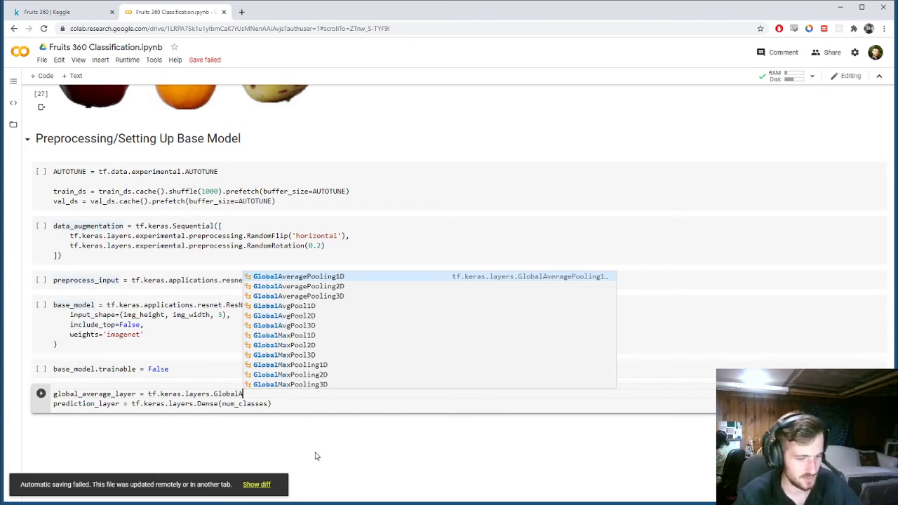
type("Average")
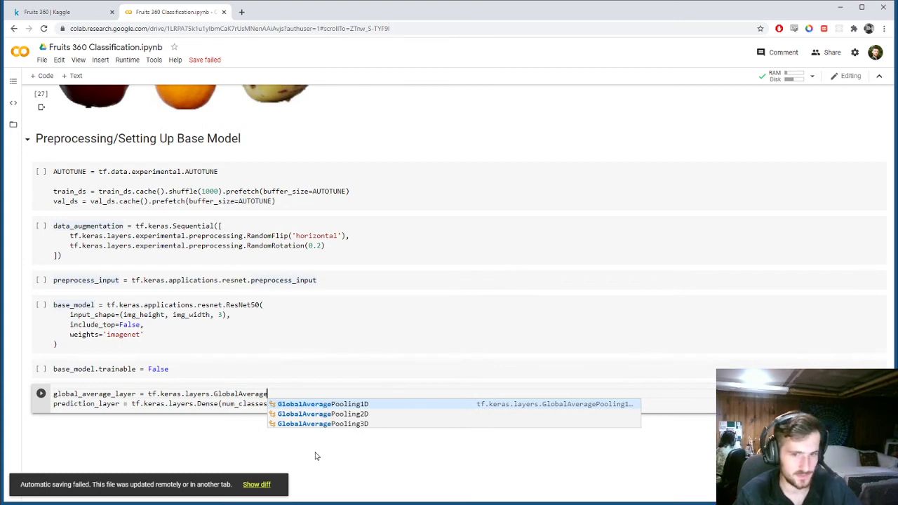
type("Pooling2D(")
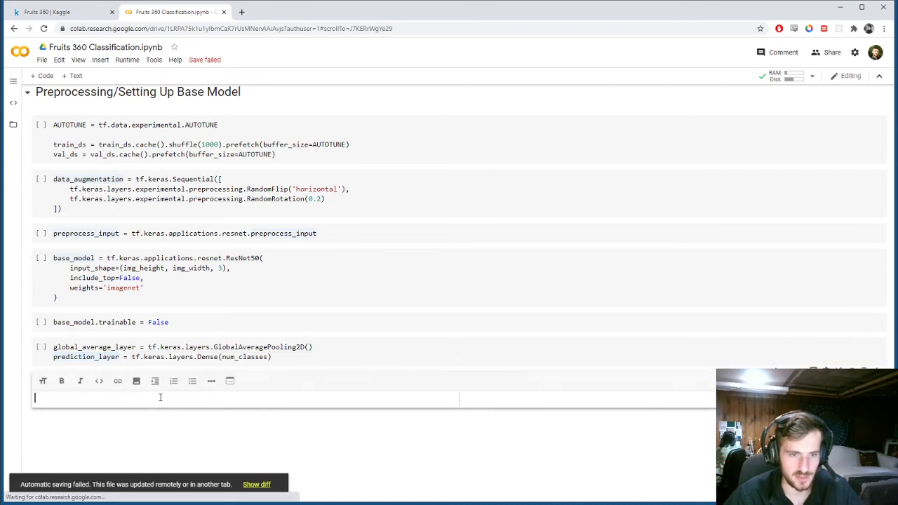
Step: Add a '# Building the Model' heading and inputs = tf.keras.Input(shape=(100, 100, 3))
type("# Buildin")
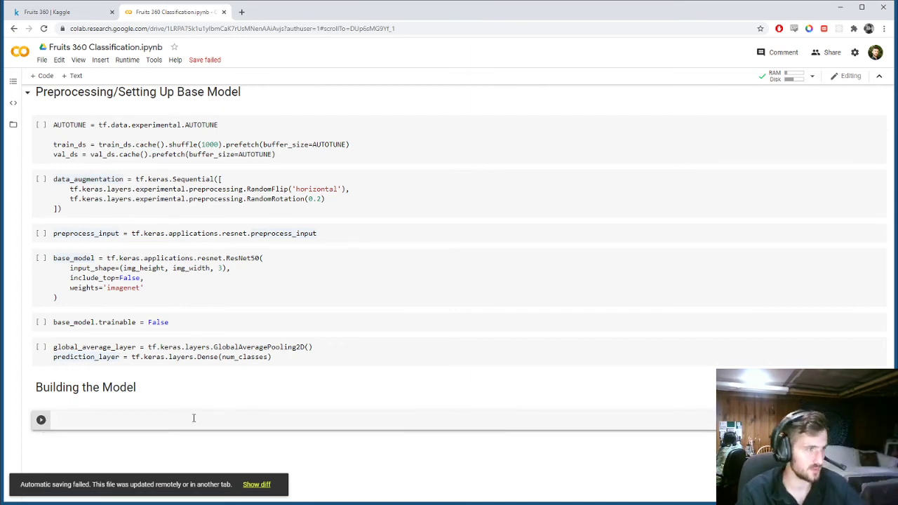
type("inputs =")
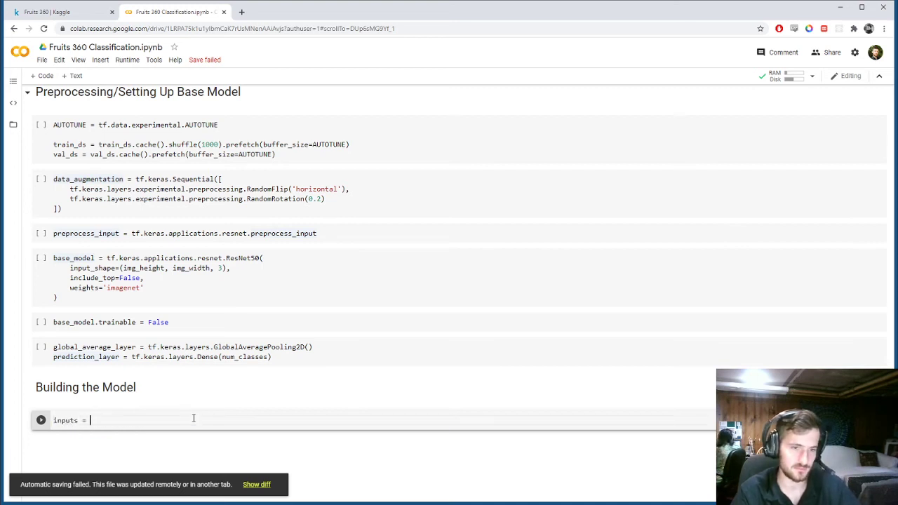
type("tf.keras.Input(")
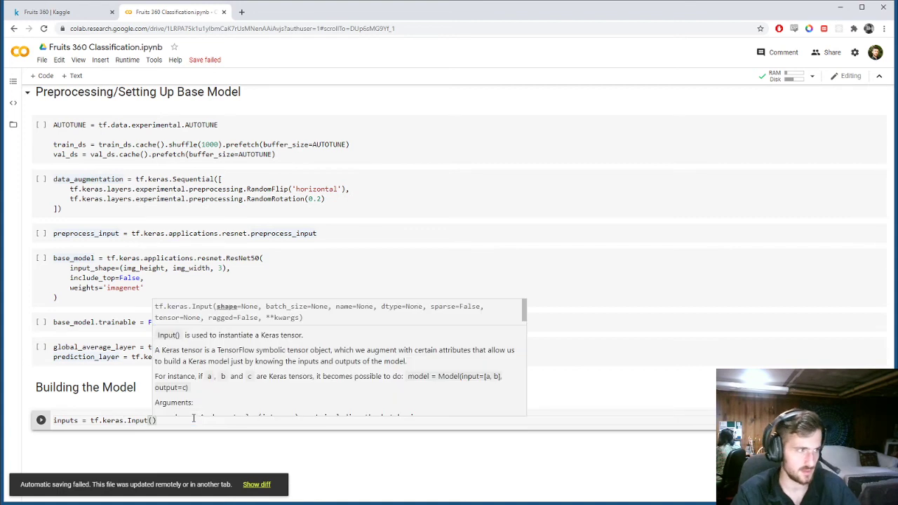
type("shape=(100, 100, 3")
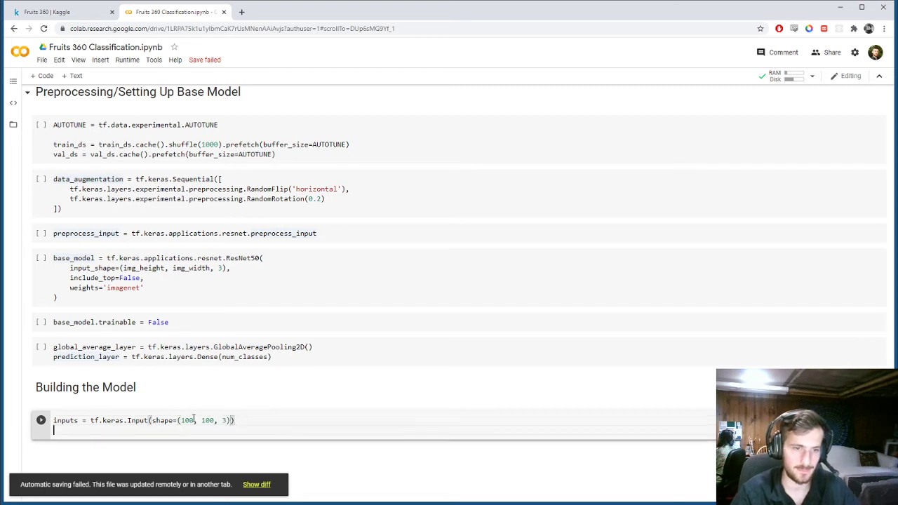
Step: Pass inputs through data_augmentation and preprocess_input, storing the result in x
type("x =")
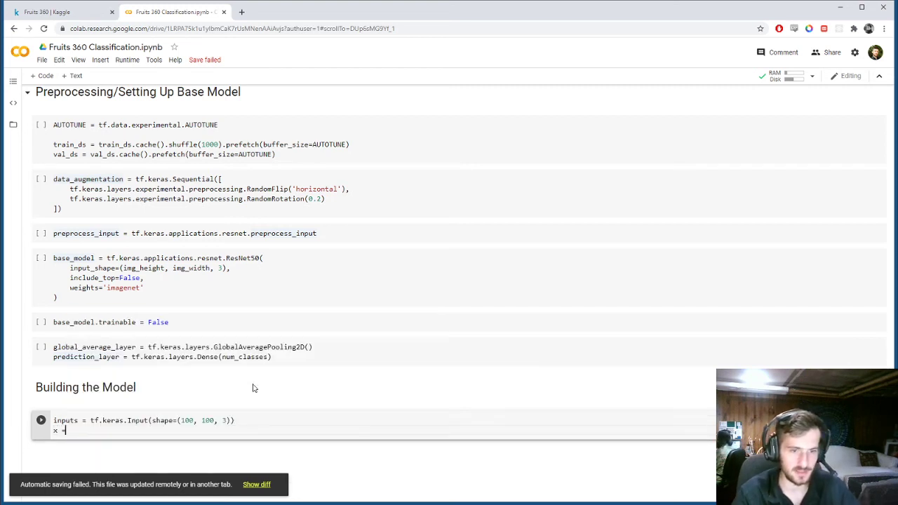
type("data_augm")
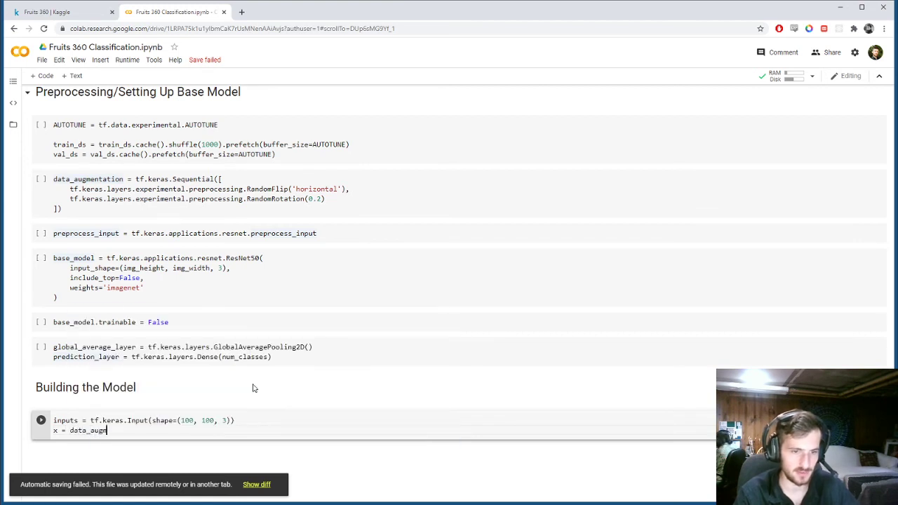
type("entation")
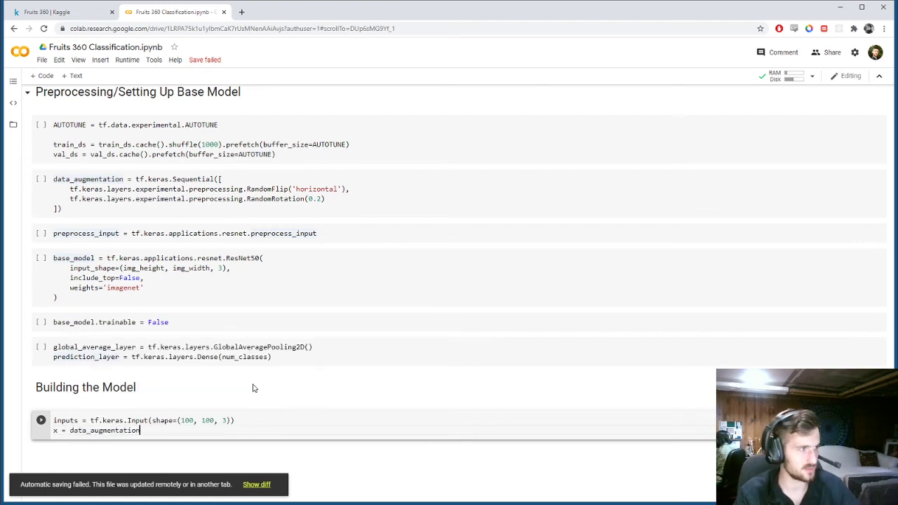
type("(inputs)")
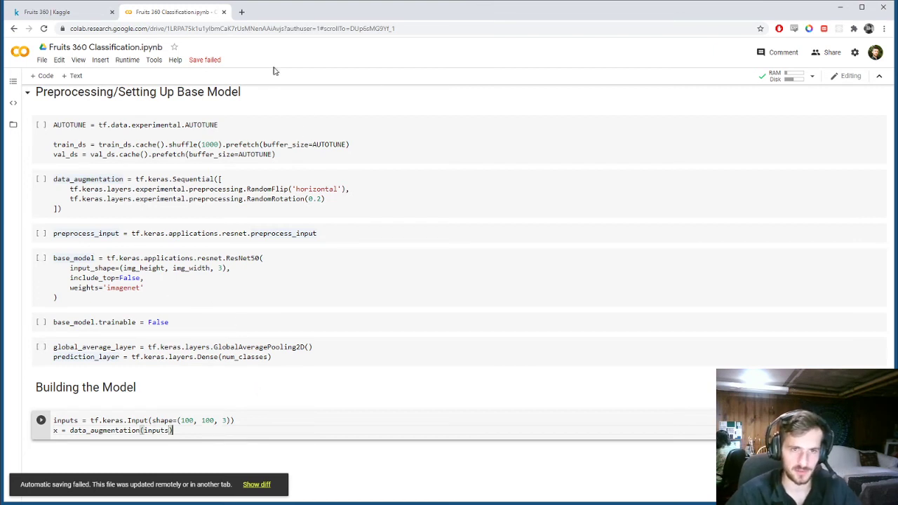
mouse_move(306, 390)
type("x")
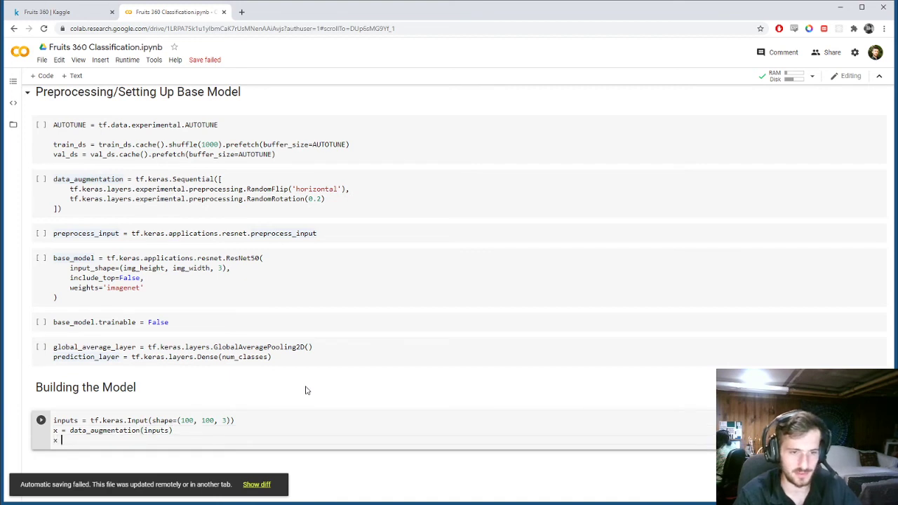
type("pre")
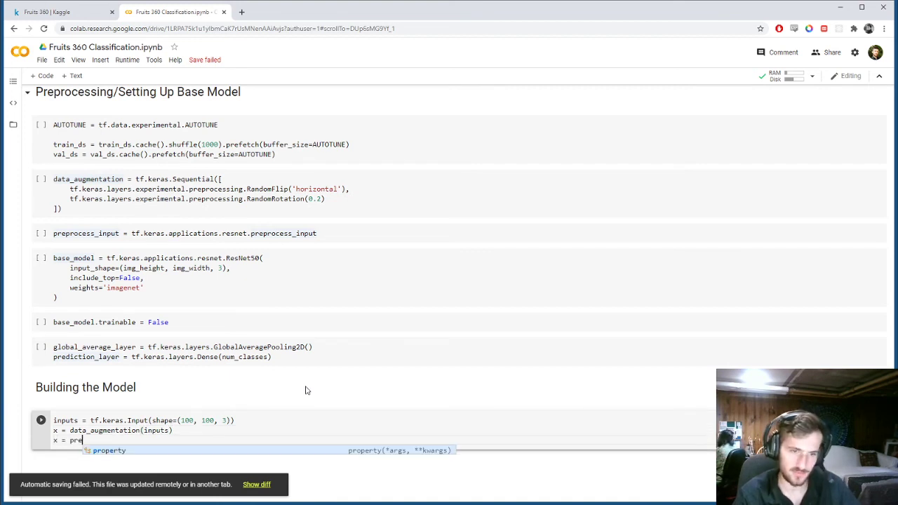
type("process_")
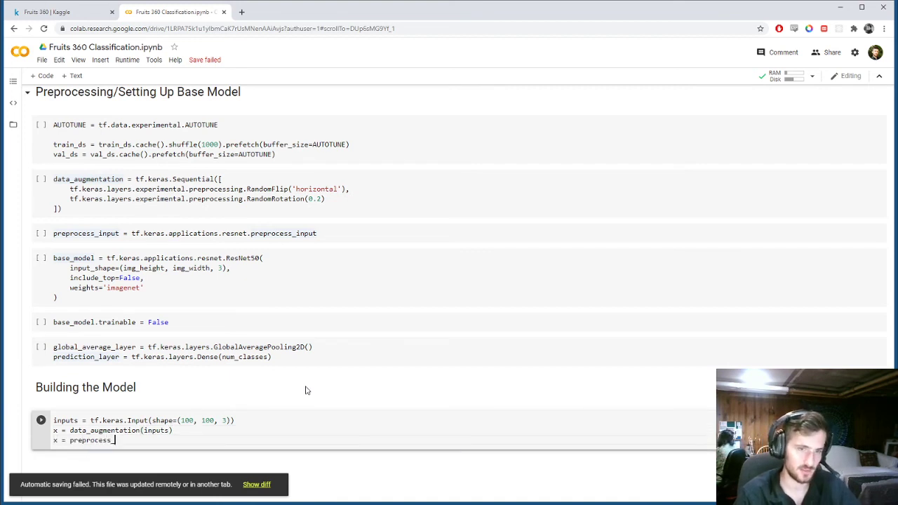
type("_input")
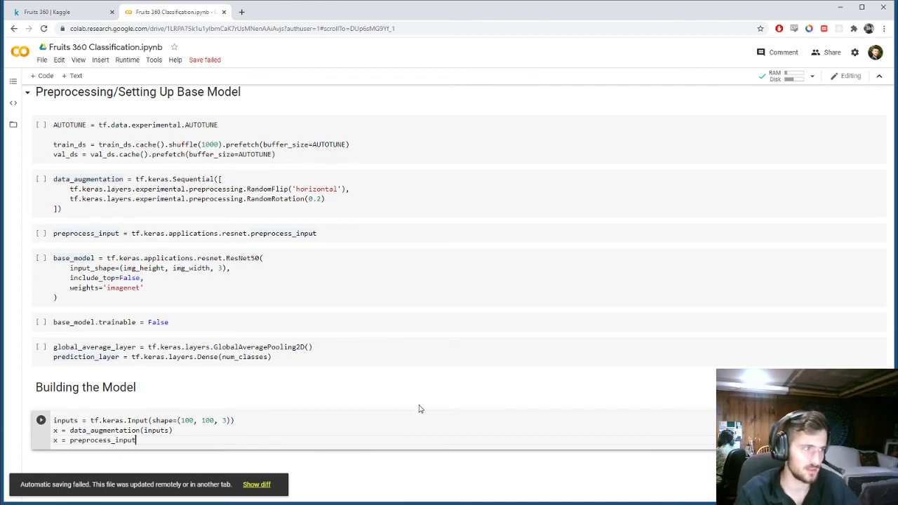
type("(x)")
type("x = bas")
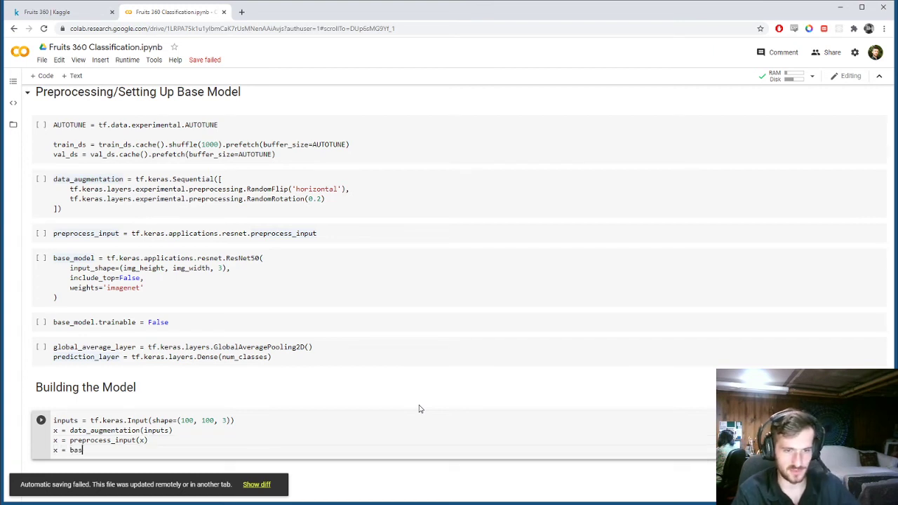
Step: Run x through base_model(x, training=False)
type("e_model")
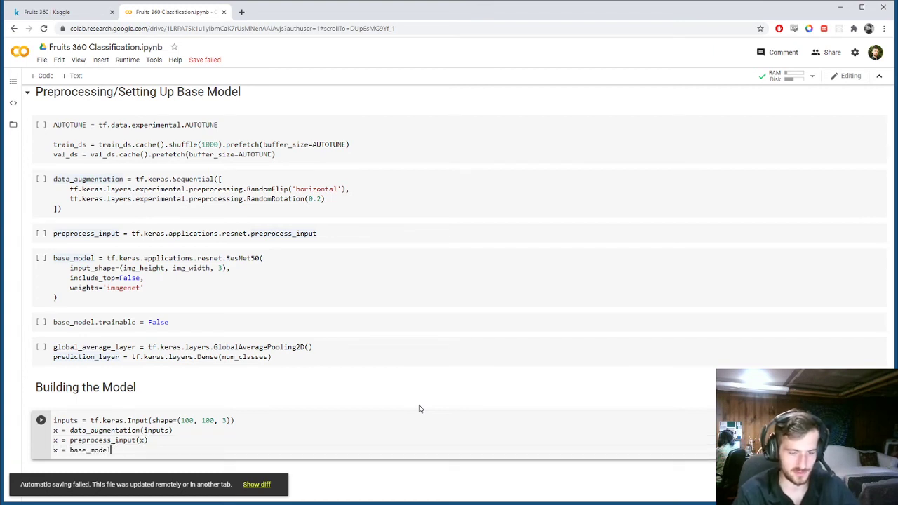
type("(x)")
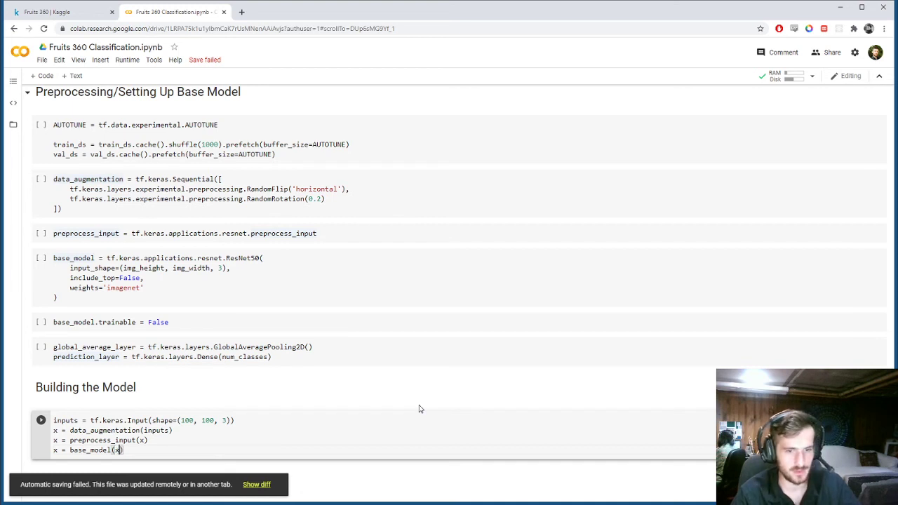
type(", train")
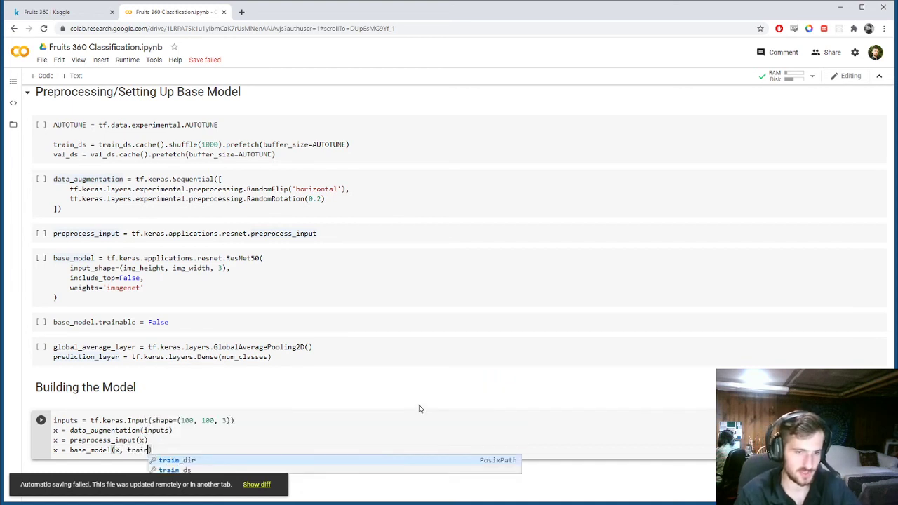
type("ing")
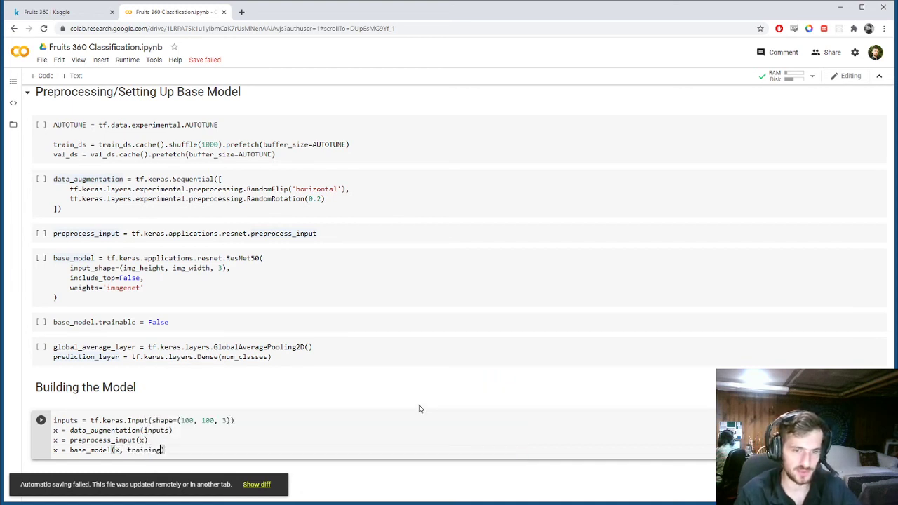
type("=False")
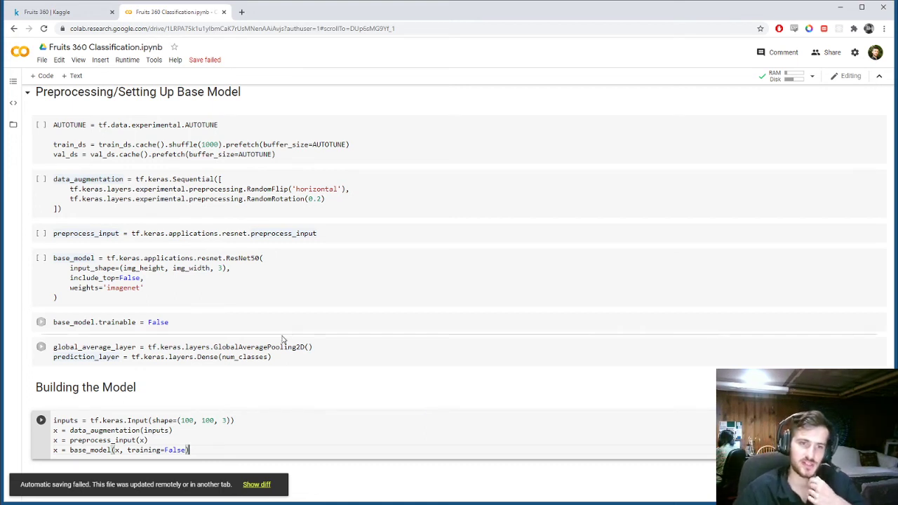
mouse_move(314, 400)
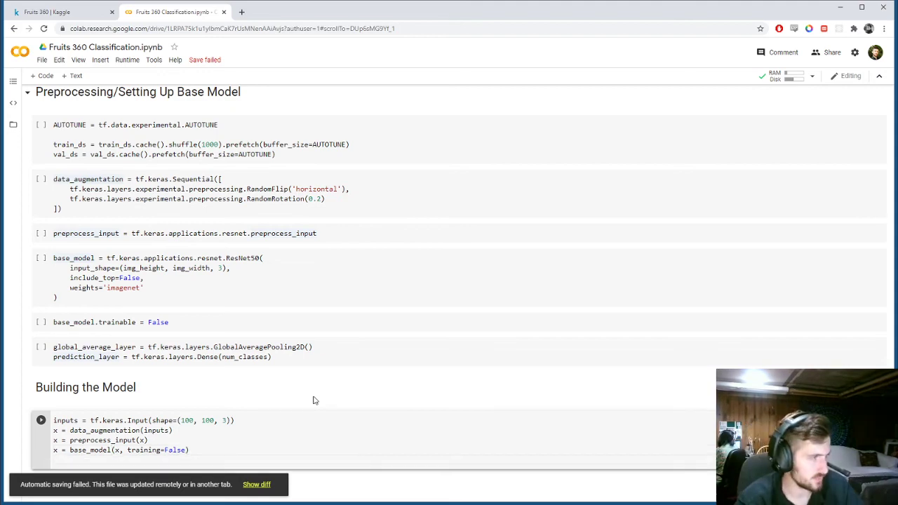
Step: Apply global_average_layer to x on a new line
scroll("down", 3)
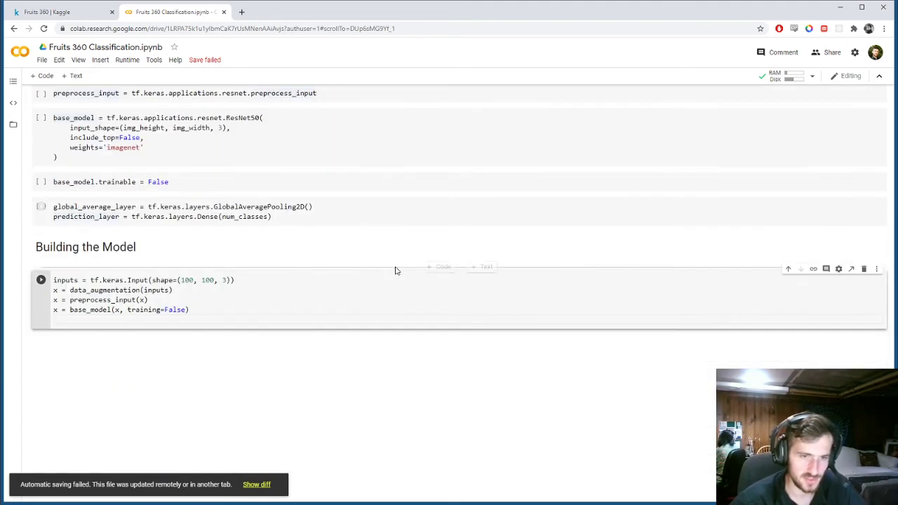
type("x")
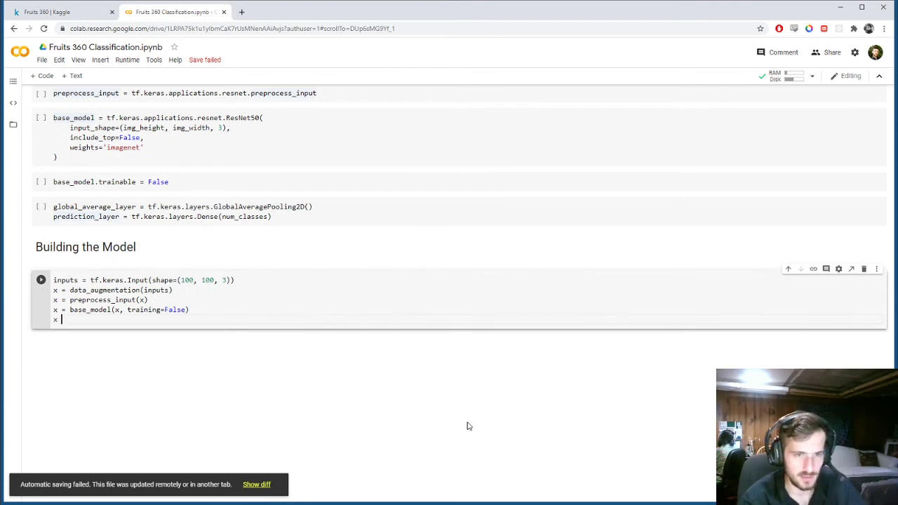
type("global")
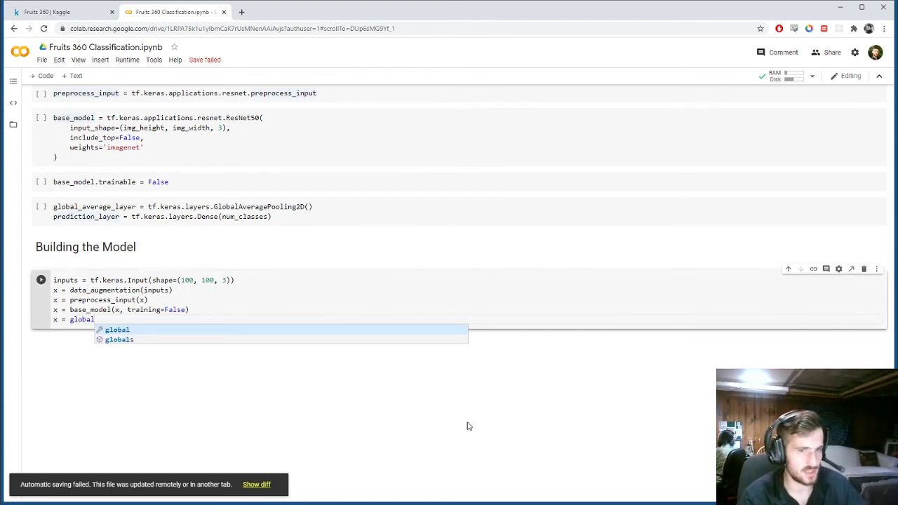
type("_ab")
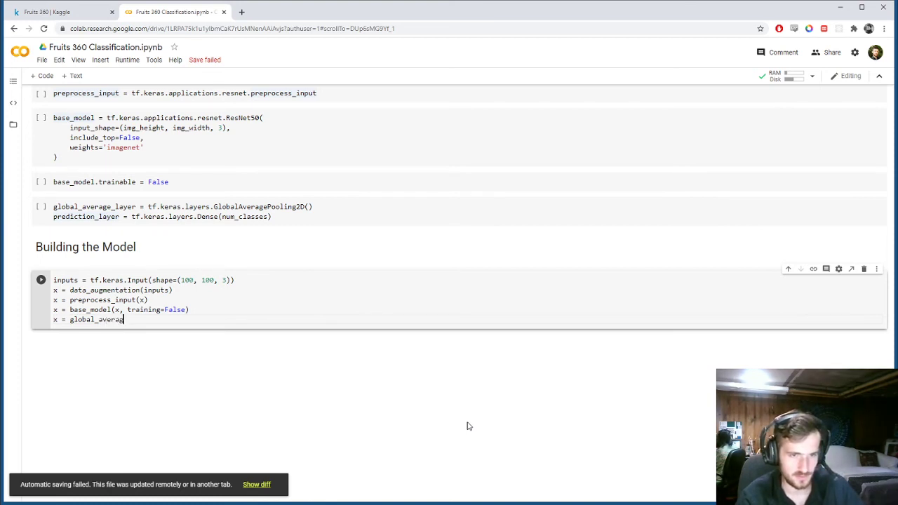
type("_layer(x")
type("x =")
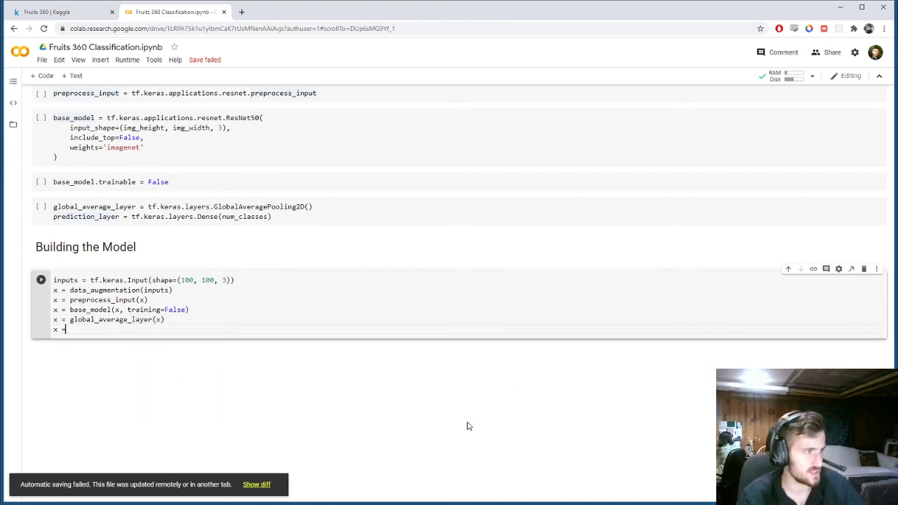
key("BackSpace")
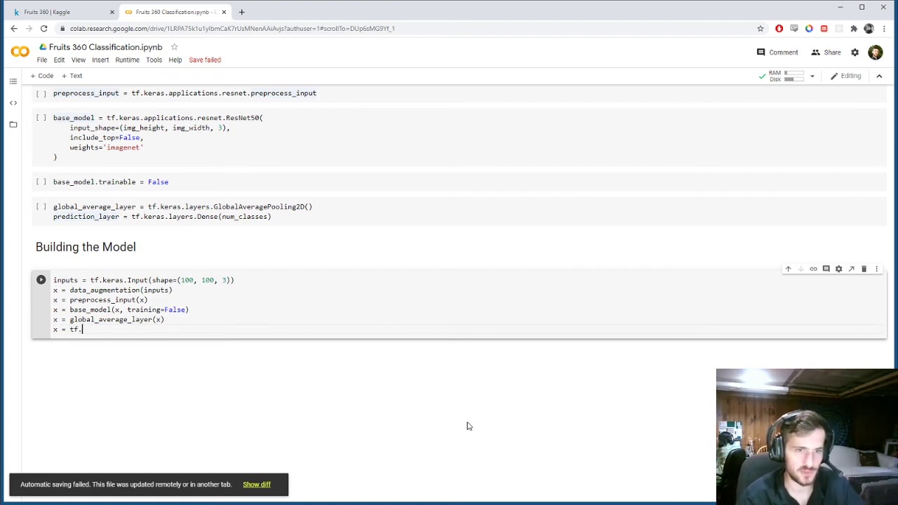
Step: Add x = tf.keras.layers.Dropout(0.2)(x) and outputs = prediction_layer(x)
type("keras")
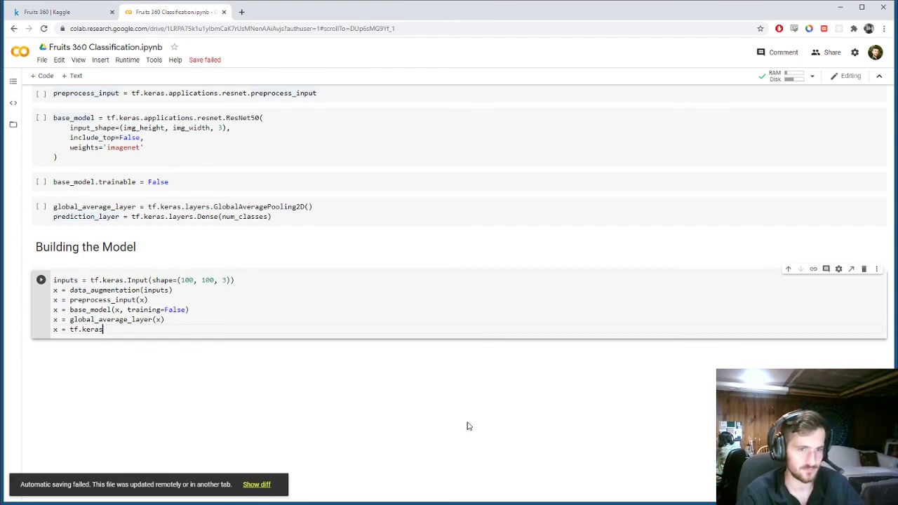
type(".layers.Dro")
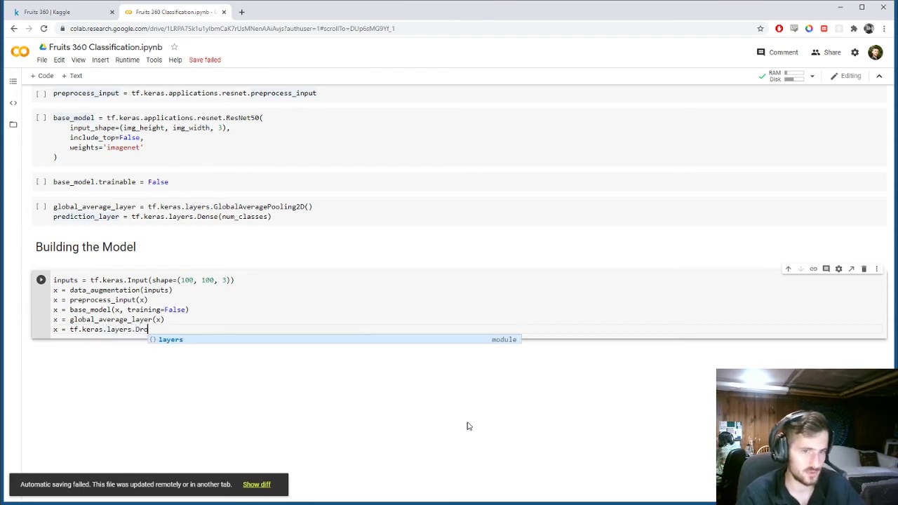
type("pout")
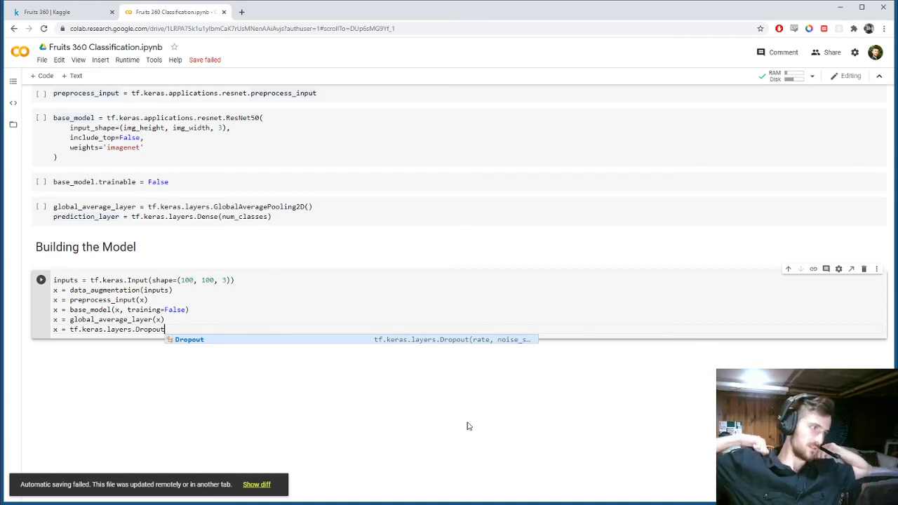
type("(0.2")
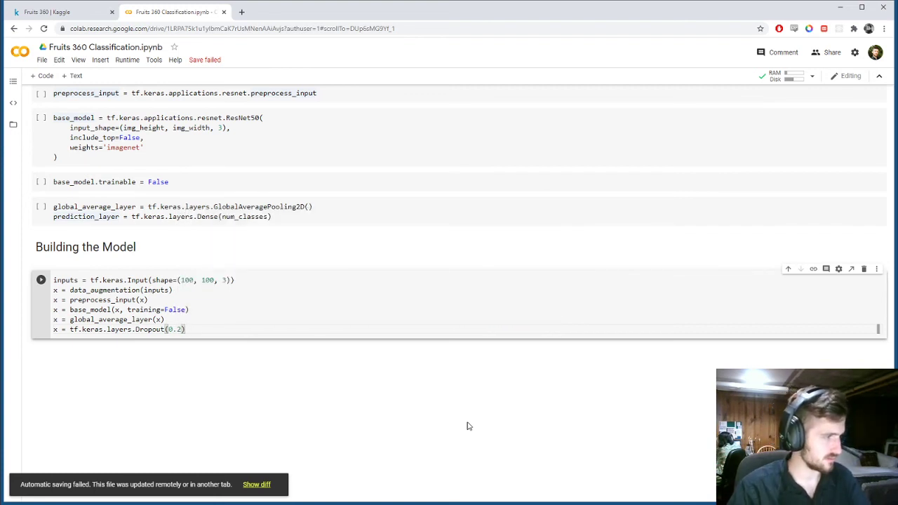
type("(x)")
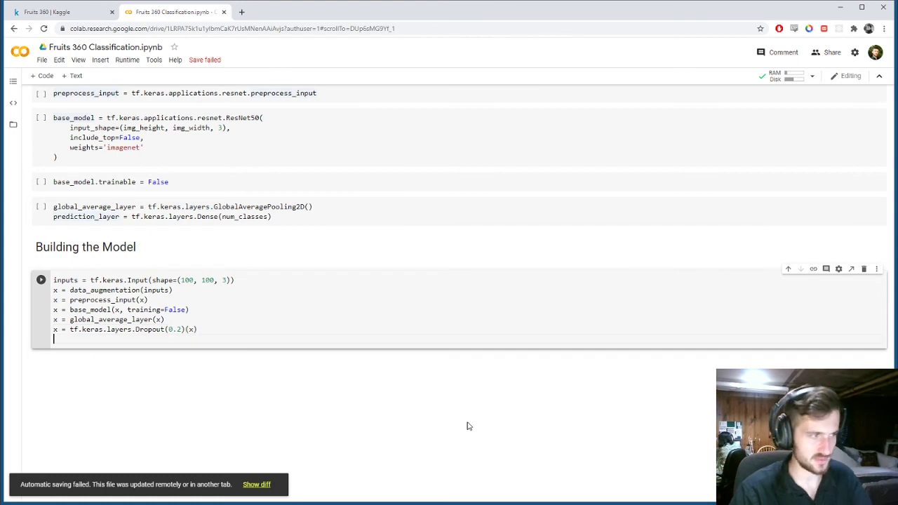
type("output")
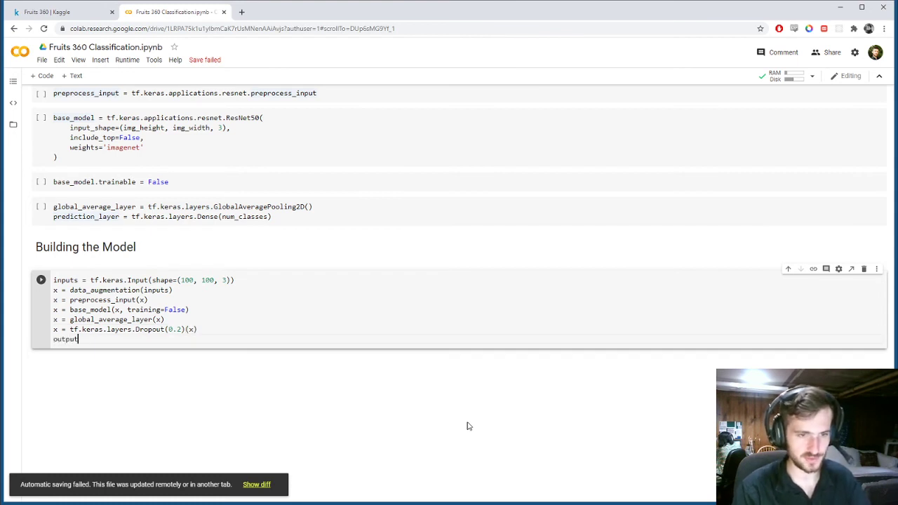
type("s = pred")
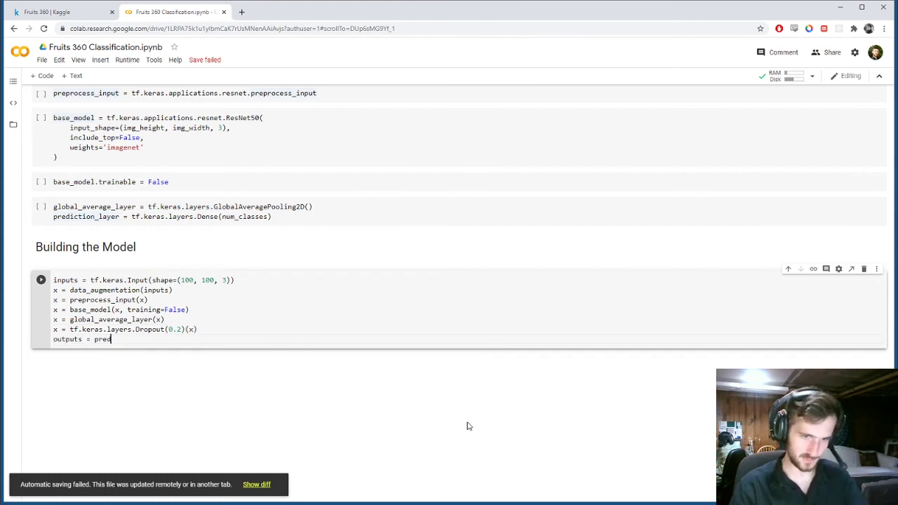
type("iction_layer(x")
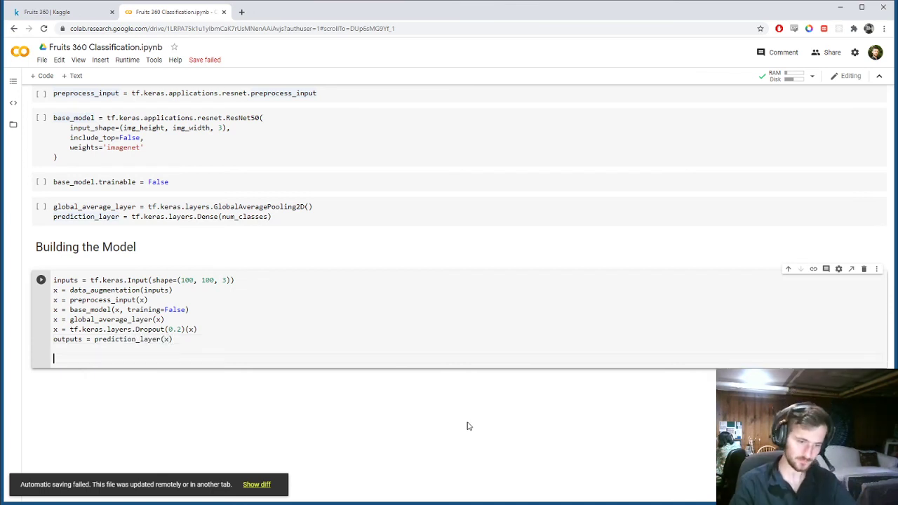
Step: End the cell with model = tf.keras.Model(inputs=inputs, outputs=outputs)
type("model = tf.keras.")
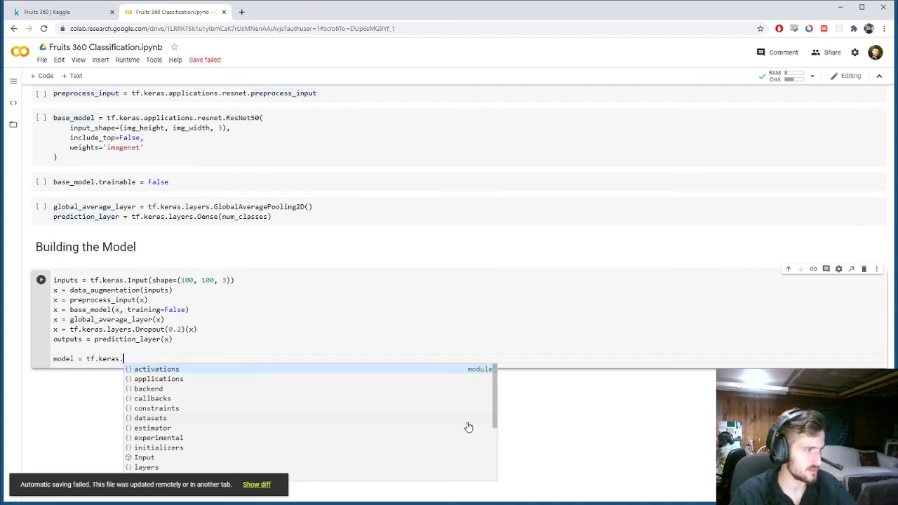
type("Model(inputs=inputs")
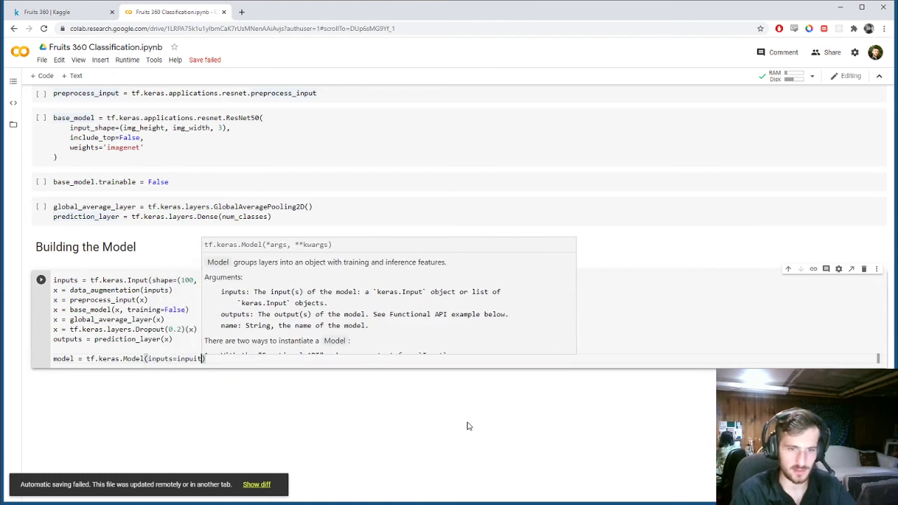
type(", outputs=outpu")
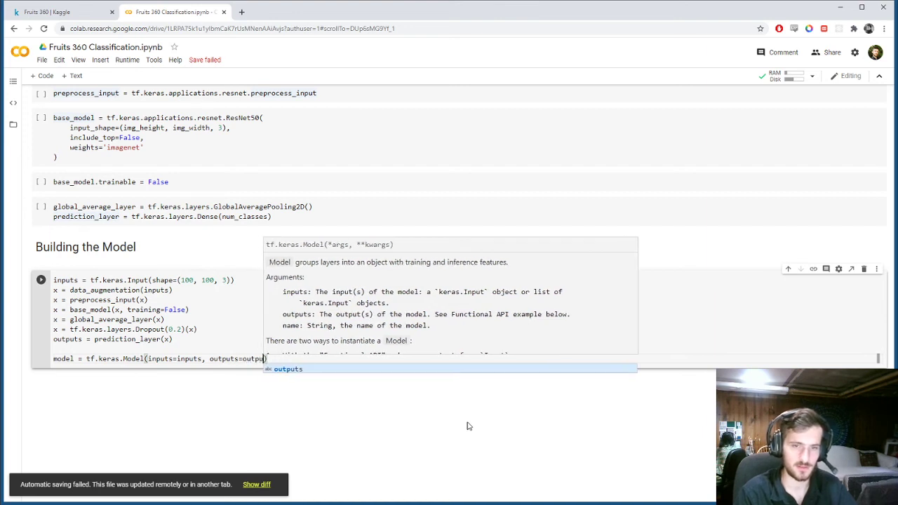
type(")")
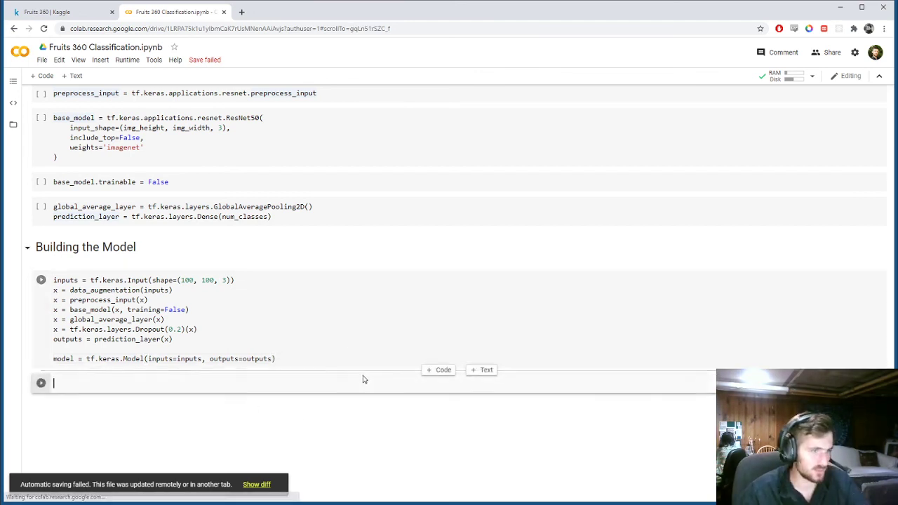
Step: Define optimizer = tf.keras.optimizers.Adam(learning_rate=0.0001) and begin the model.compile line
type("optimizer = t")
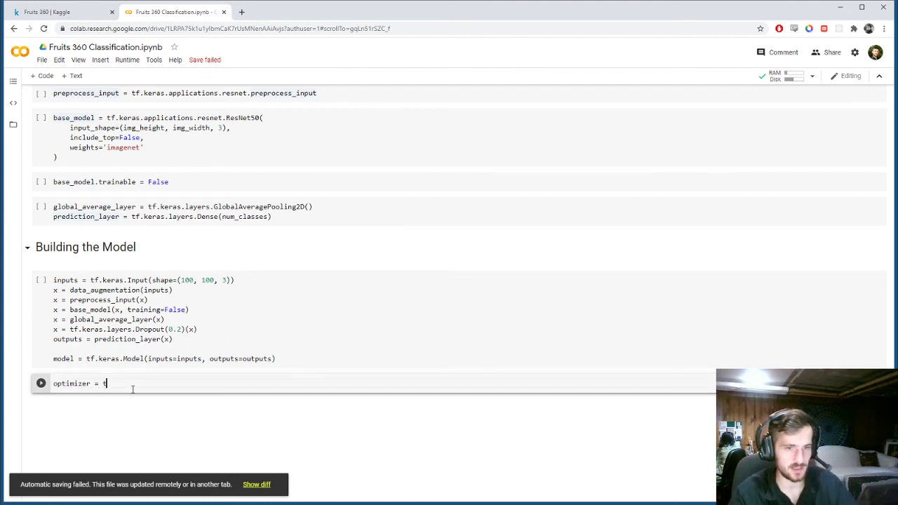
type("f.keras")
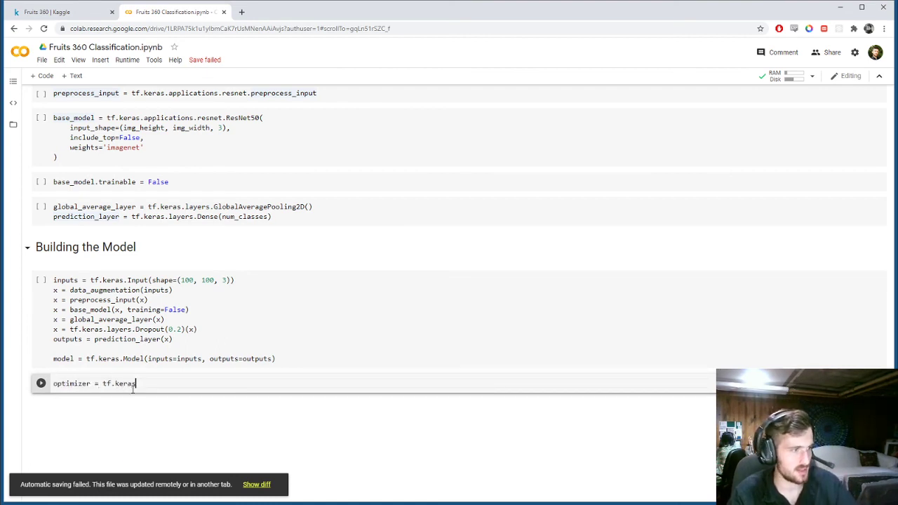
type(".optimizers.Adam")
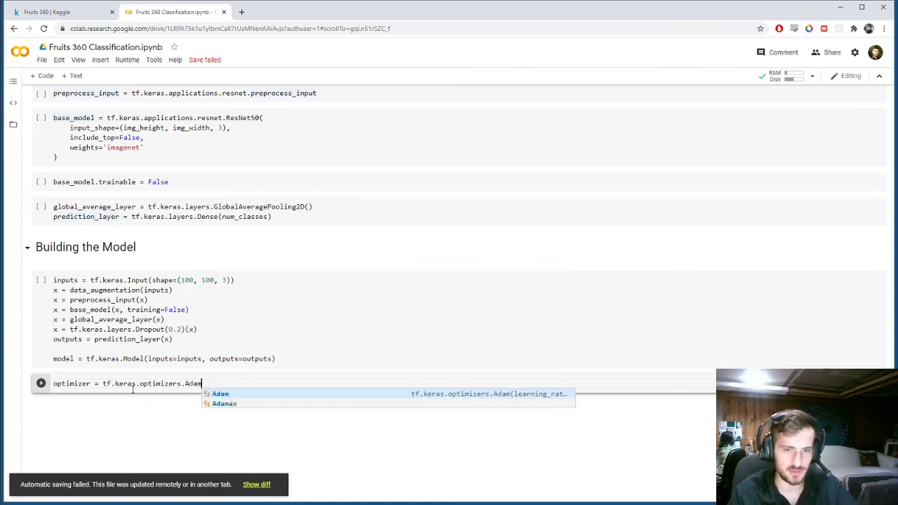
type("(learning_rate=0.0001")
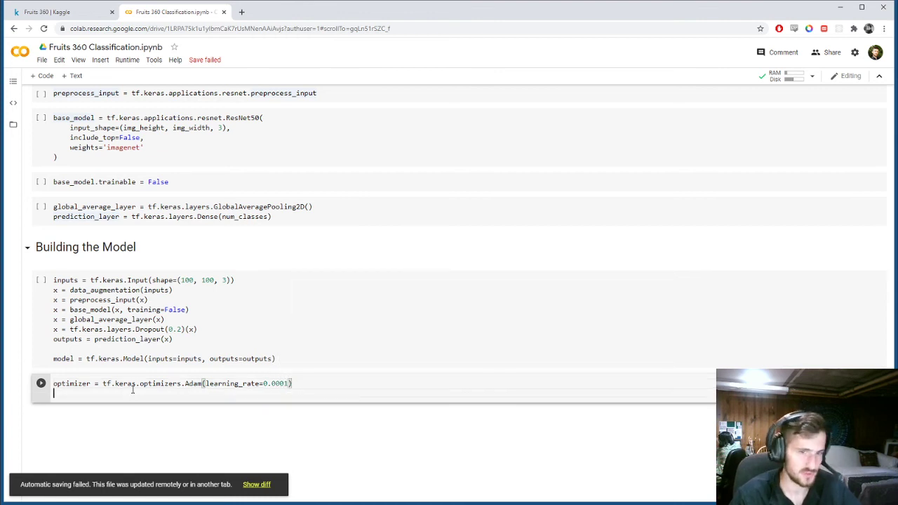
type("model.compil")
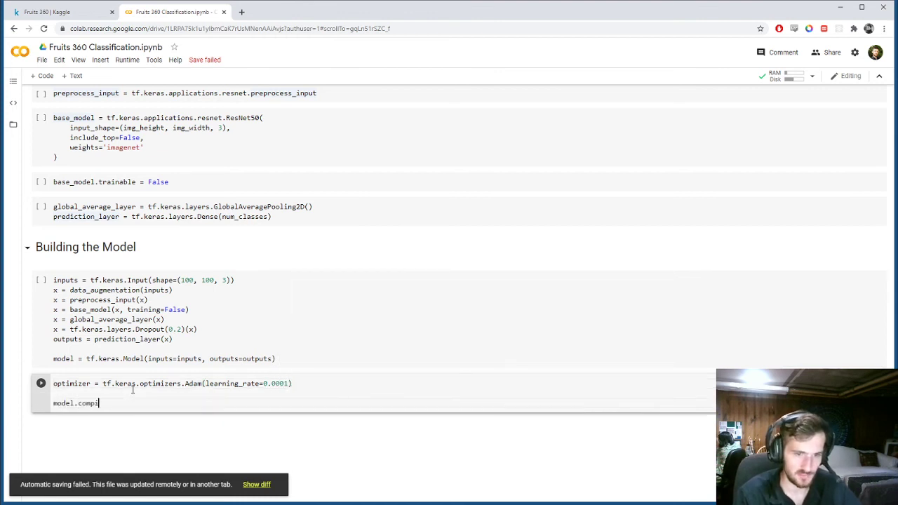
Step: Pass optimizer=optimizer and SparseCategoricalCrossentropy(from_logits=True) loss to model.compile
type("(")
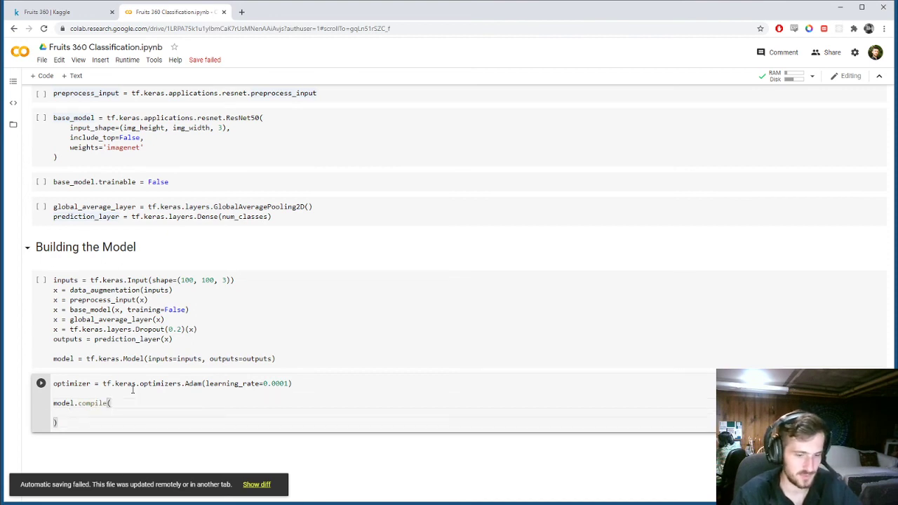
type("optimizer=optimizer,")
type("loss=tf.keras.Spa")
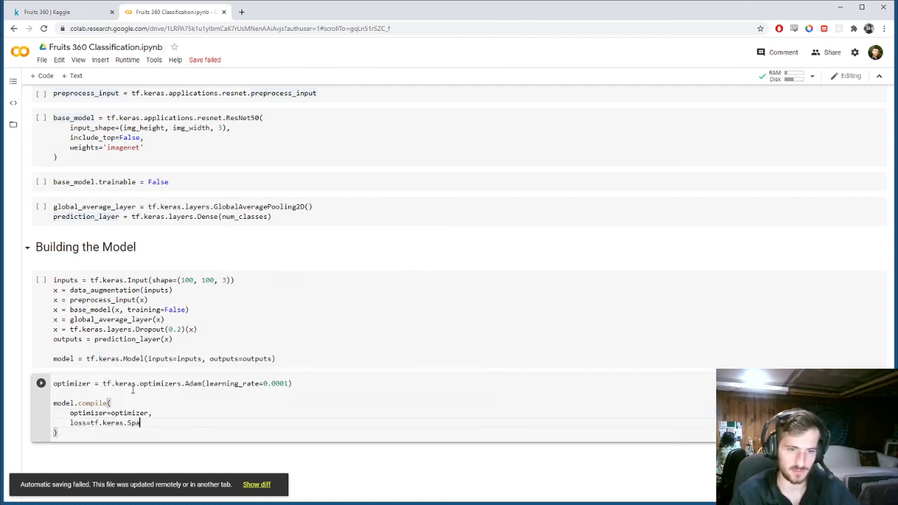
type("rseCategf")
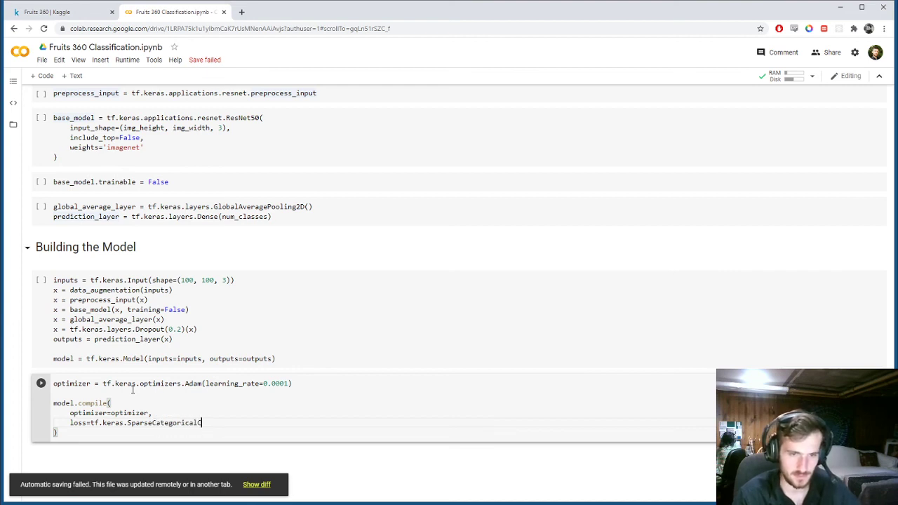
type("rossentropy(fr")
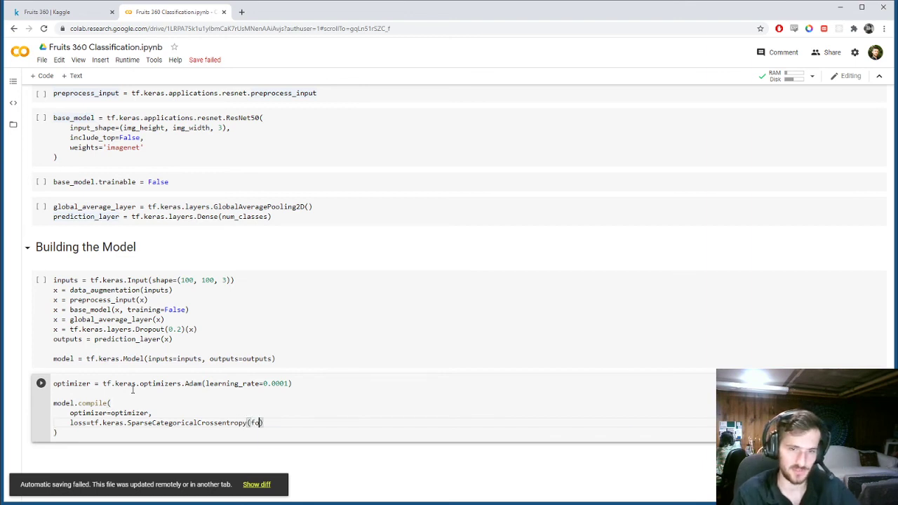
type("from_logits=True")
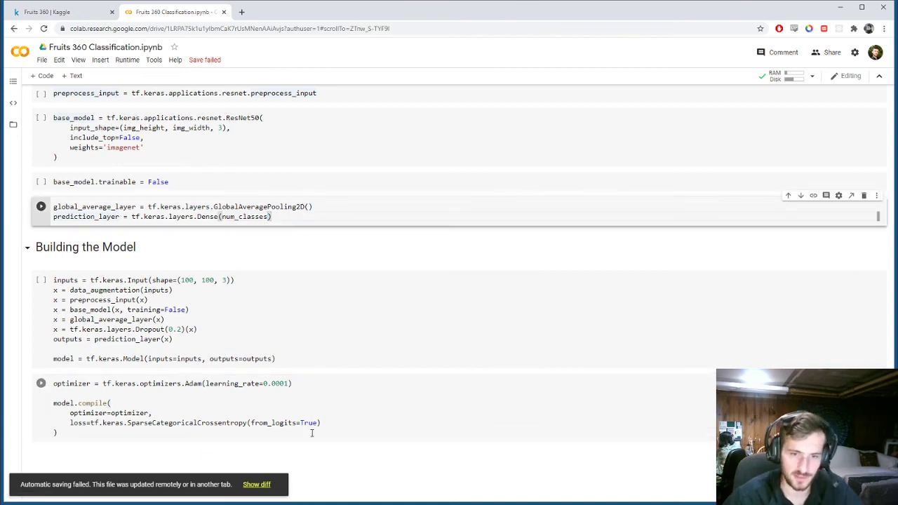
Step: Finish the compile call with metrics=['accuracy'] and add a text cell below
double_click(284, 422)
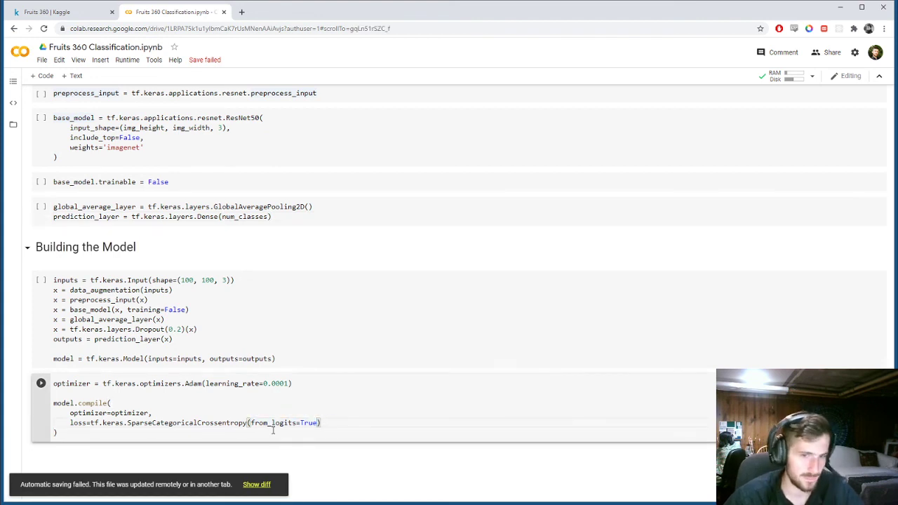
type("metrics=['accuracy")
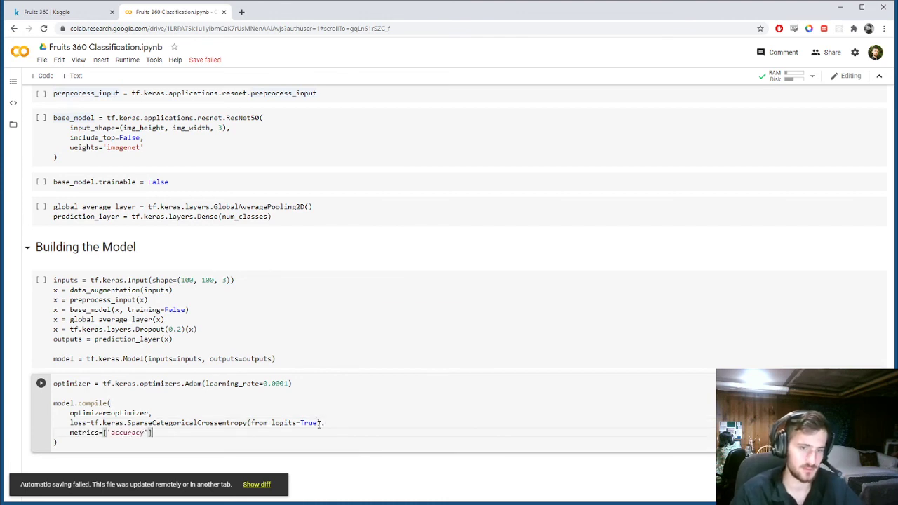
scroll("down", 3)
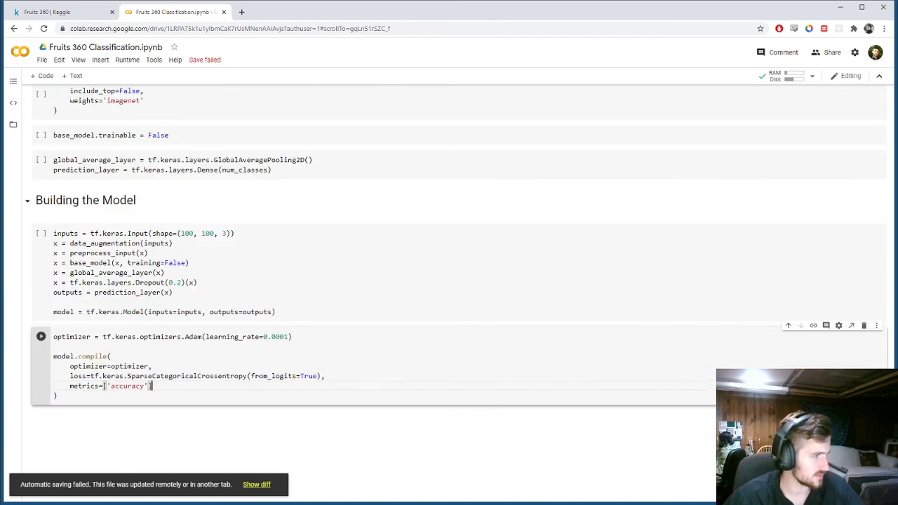
scroll("down", 3)
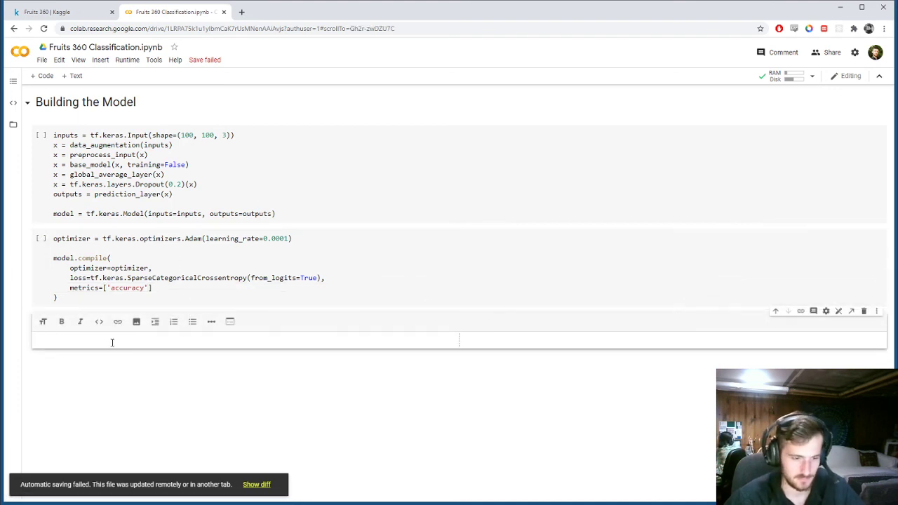
Step: Write the '# Training the Model' heading and a cell running model.evaluate(val_ds)
type("# Training the Model")
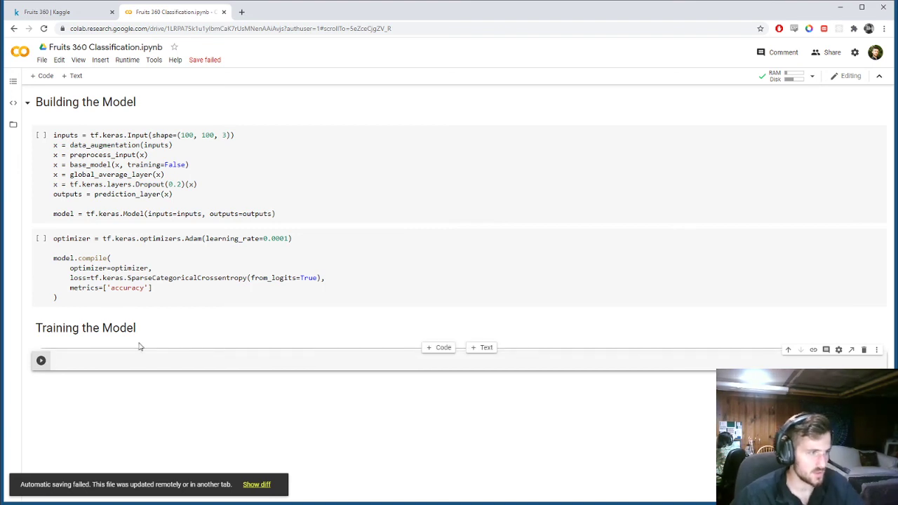
type("model")
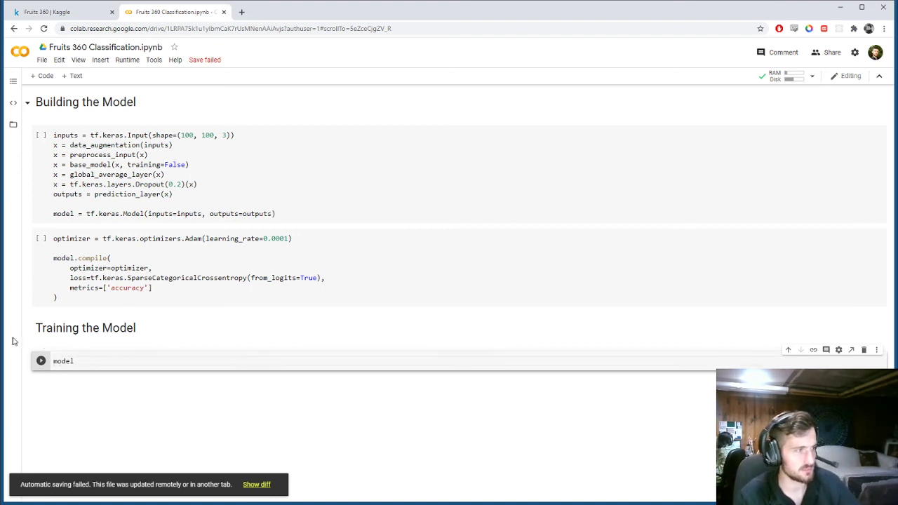
type(".evaluate")
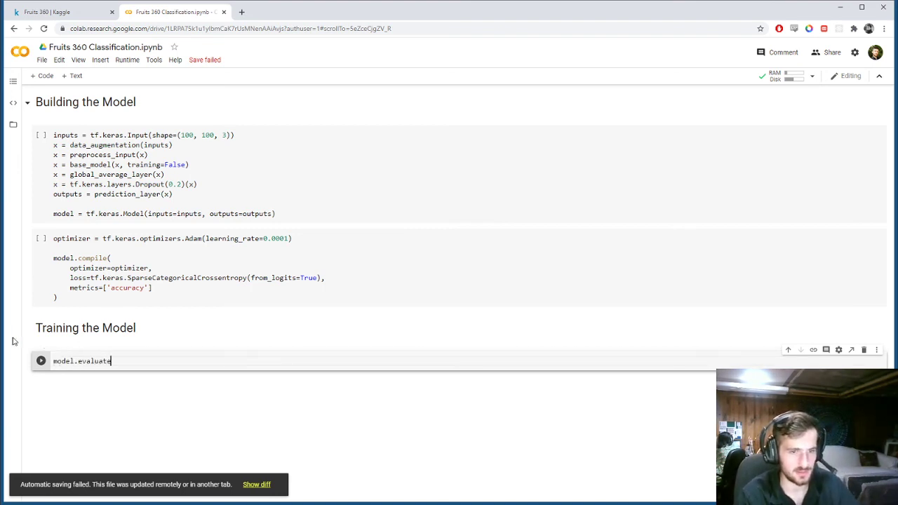
type("(val_")
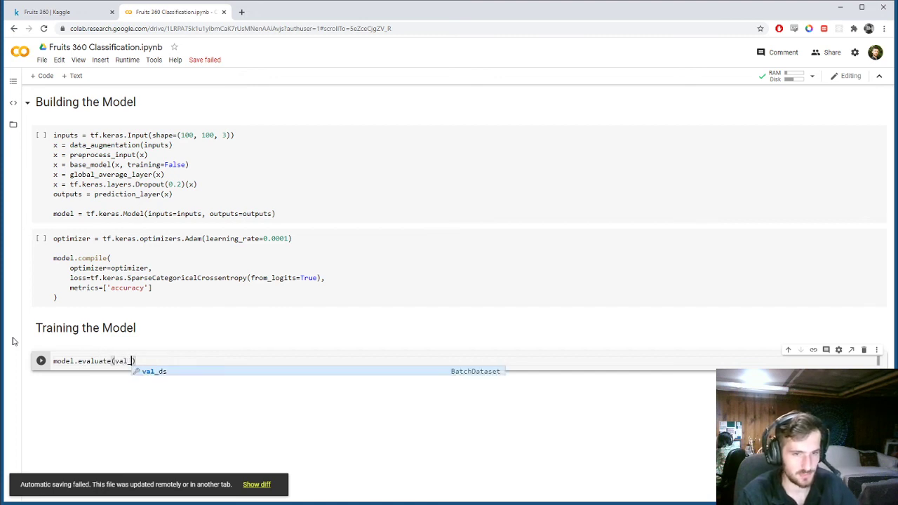
key("Tab")
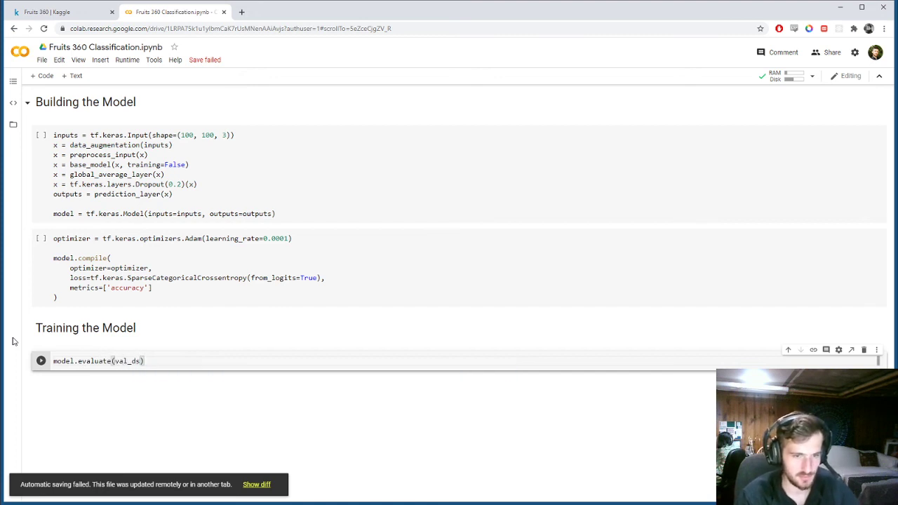
mouse_move(55, 365)
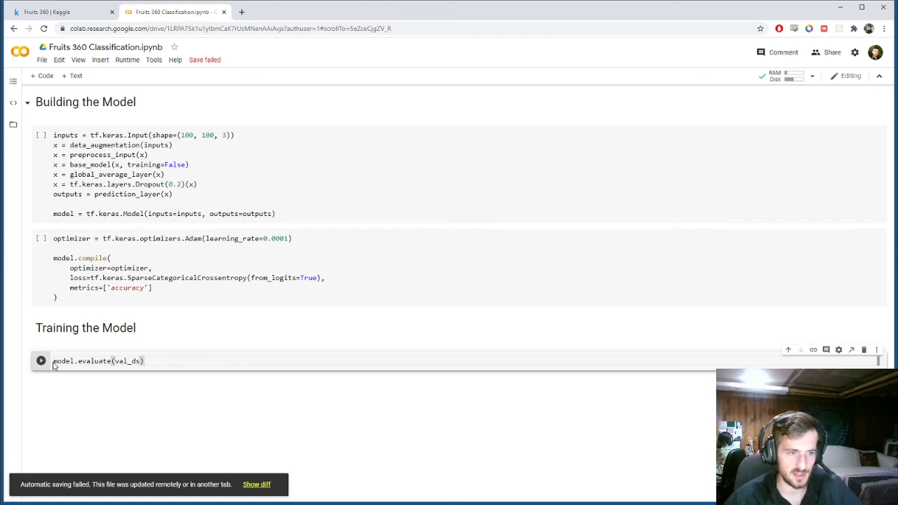
mouse_move(522, 393)
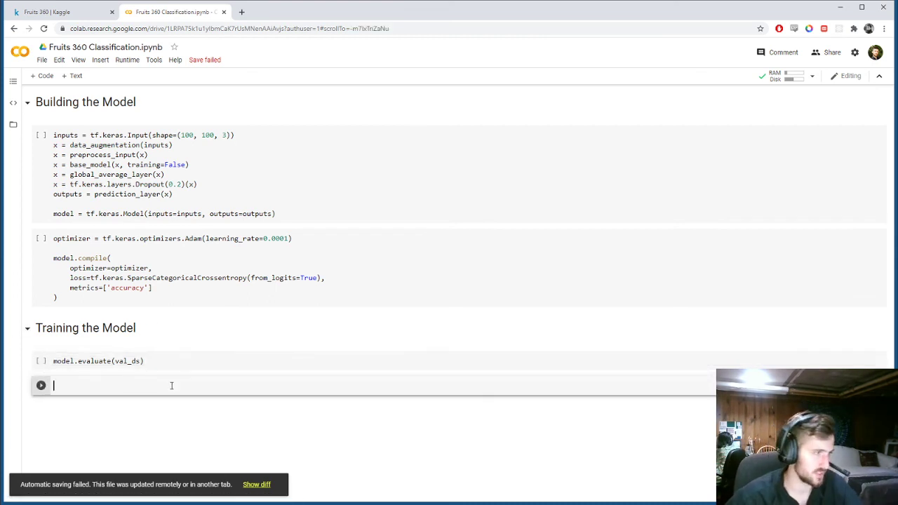
Step: Set epochs = 10 and history = model.fit(train_ds, epochs=epochs, validation_data=val_ds)
type("epochs =")
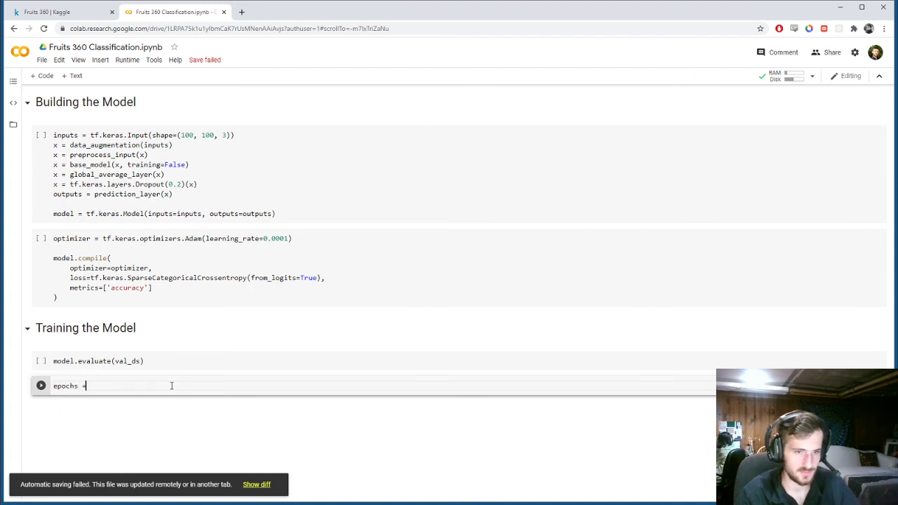
type("10")
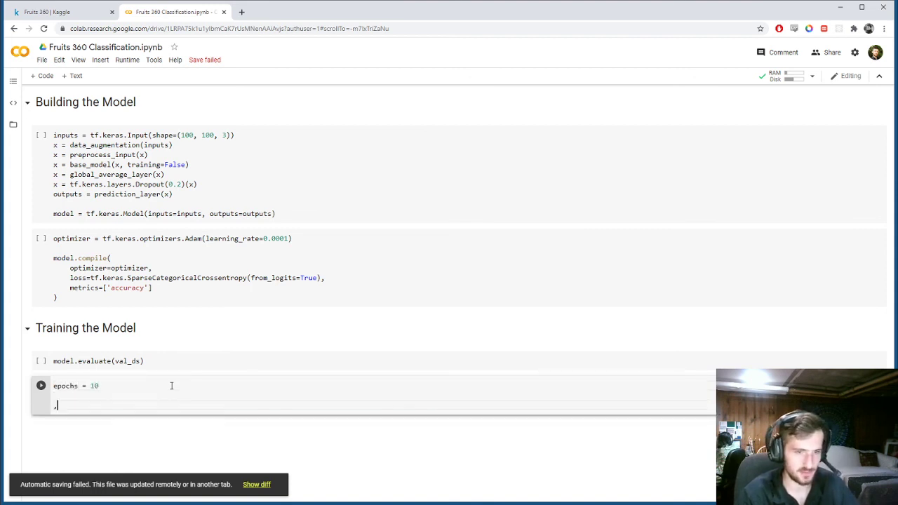
type("history")
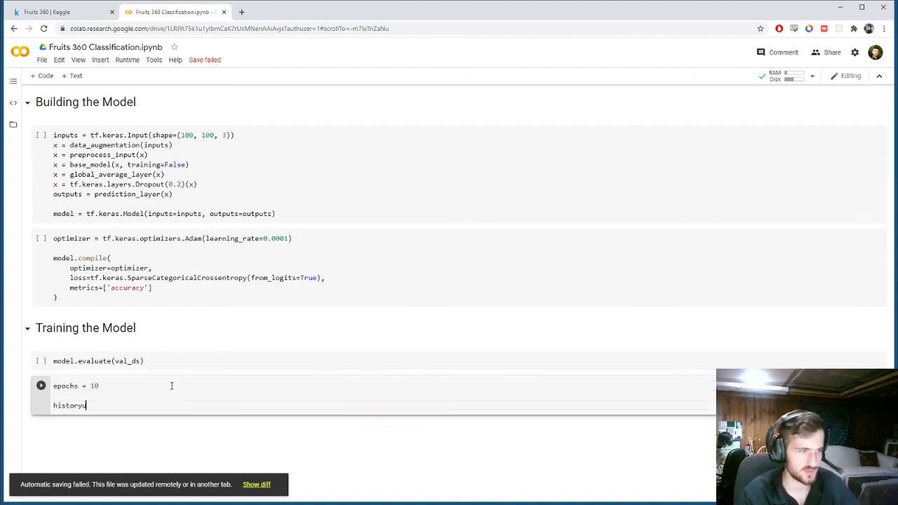
type("= model.")
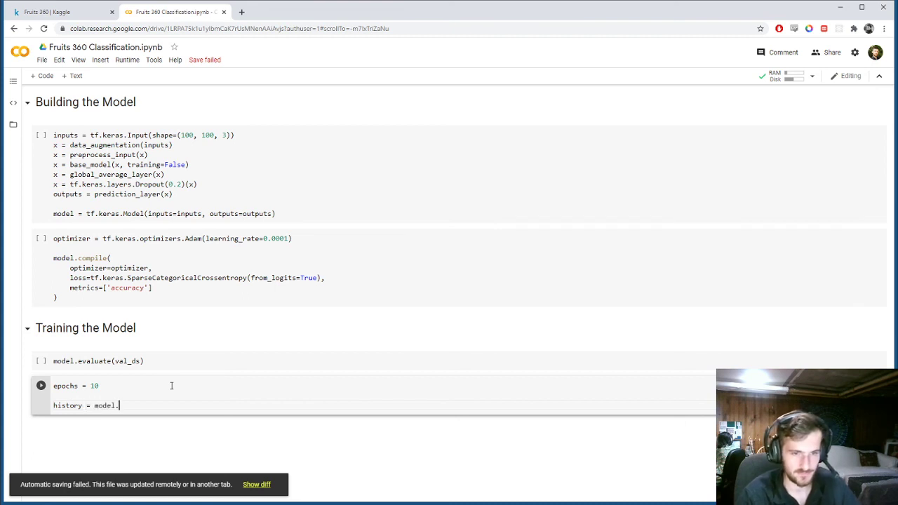
type("fit()")
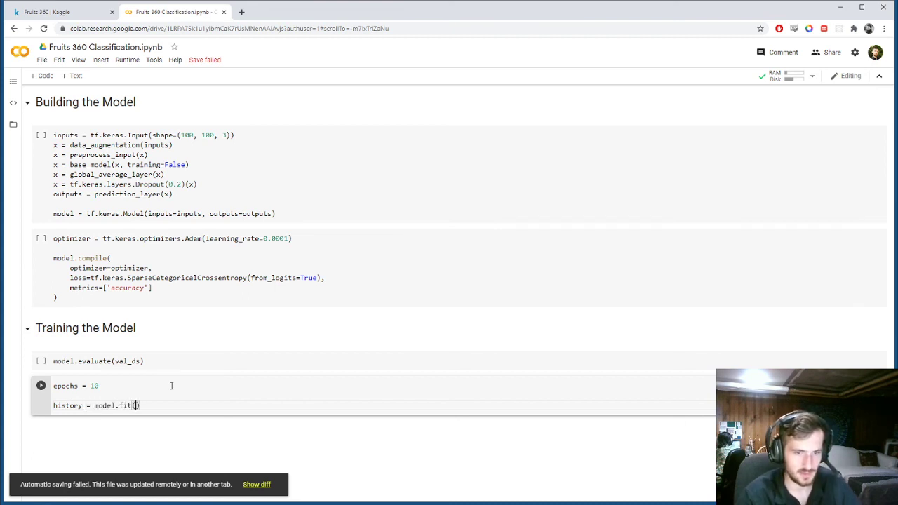
type("train_ds,")
type("epochs=epochs,")
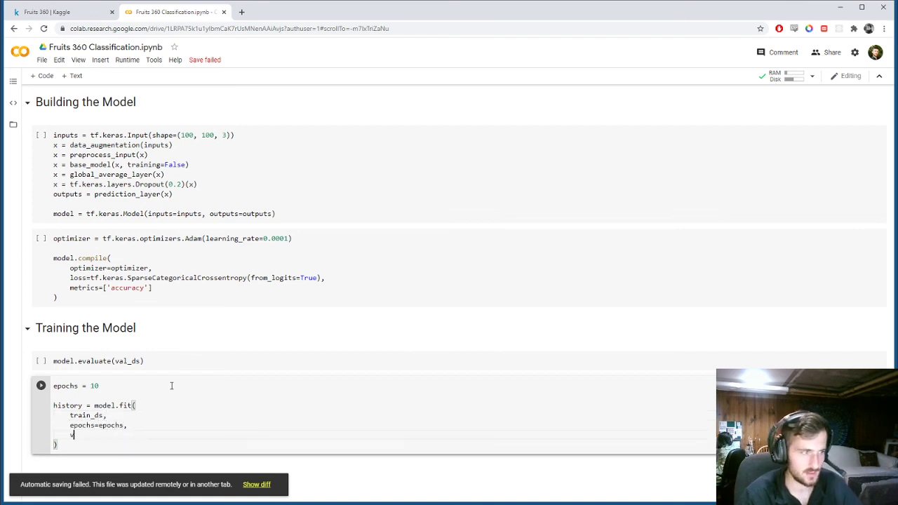
type("validation_")
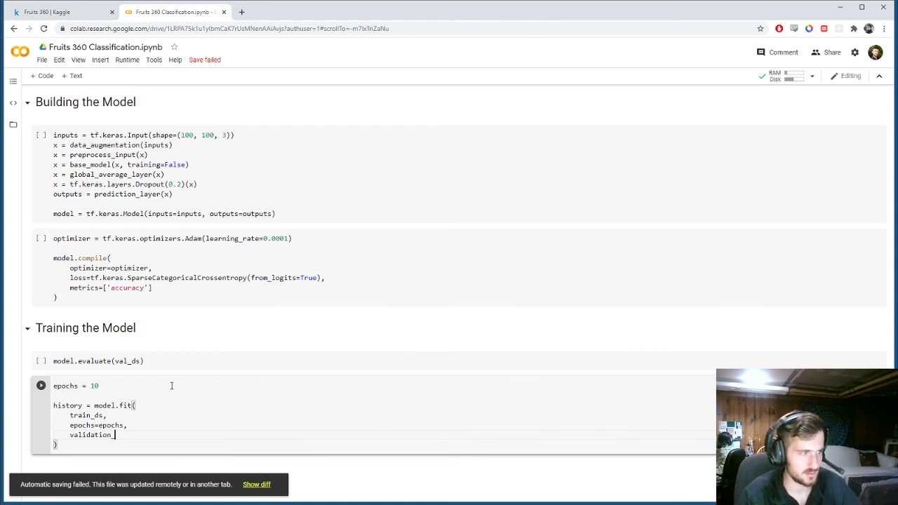
type("_data=val_ds")
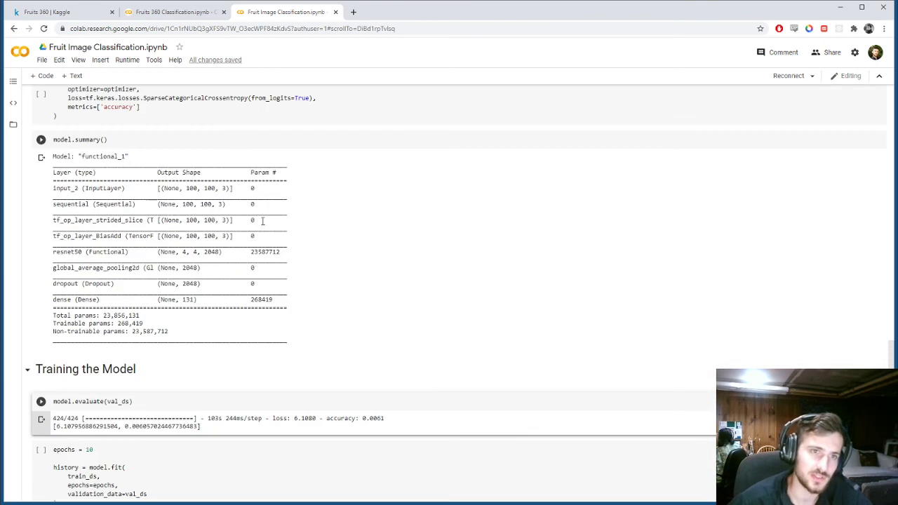
mouse_move(207, 191)
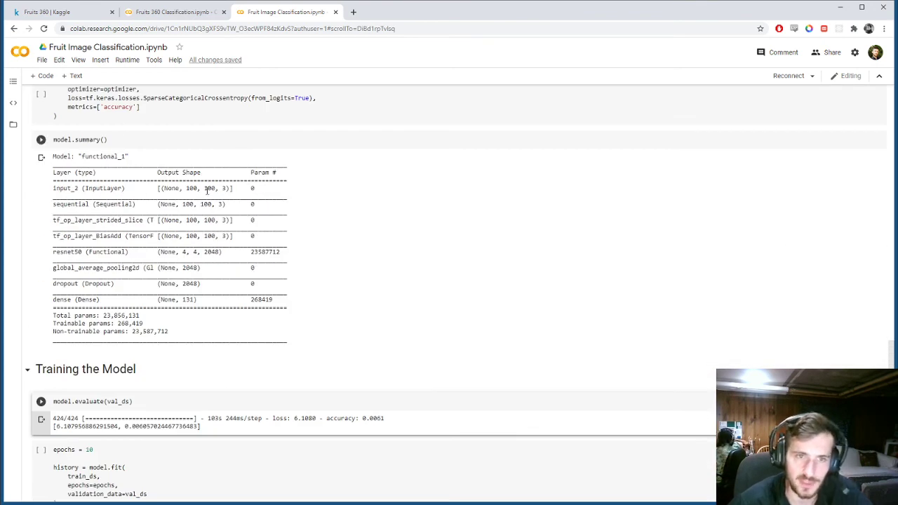
Step: Switch to the finished Fruit Image Classification notebook showing model.summary() with ~268K trainable parameters
double_click(264, 252)
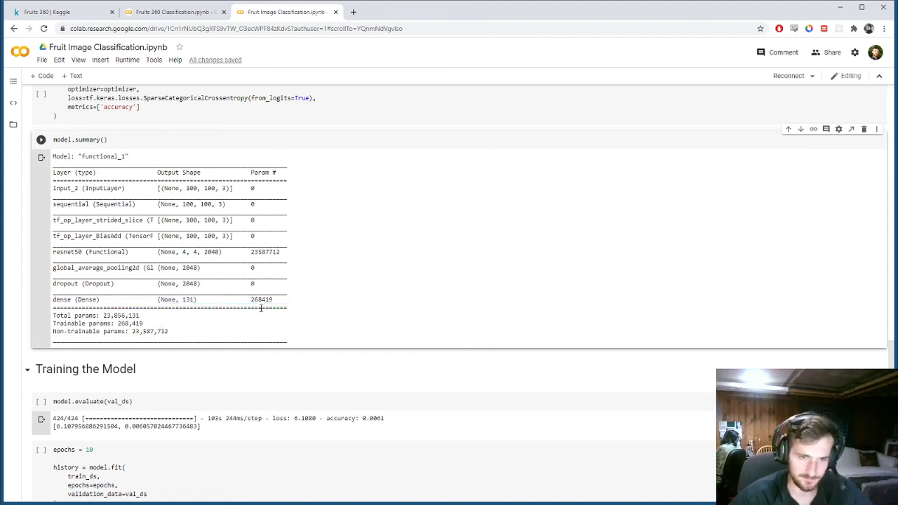
mouse_move(297, 301)
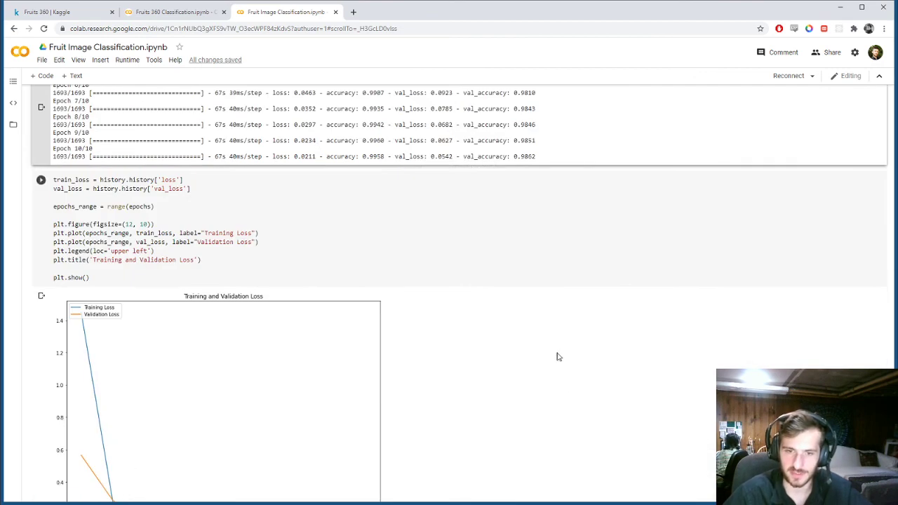
Step: Scroll to the completed 10-epoch model.fit log reaching 0.9862 validation accuracy and select its cell
scroll("down", 3)
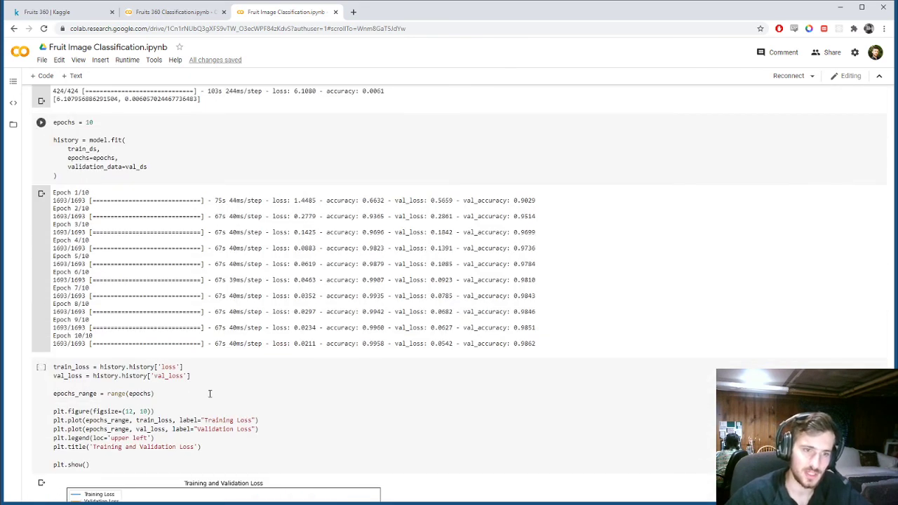
left_click(92, 122)
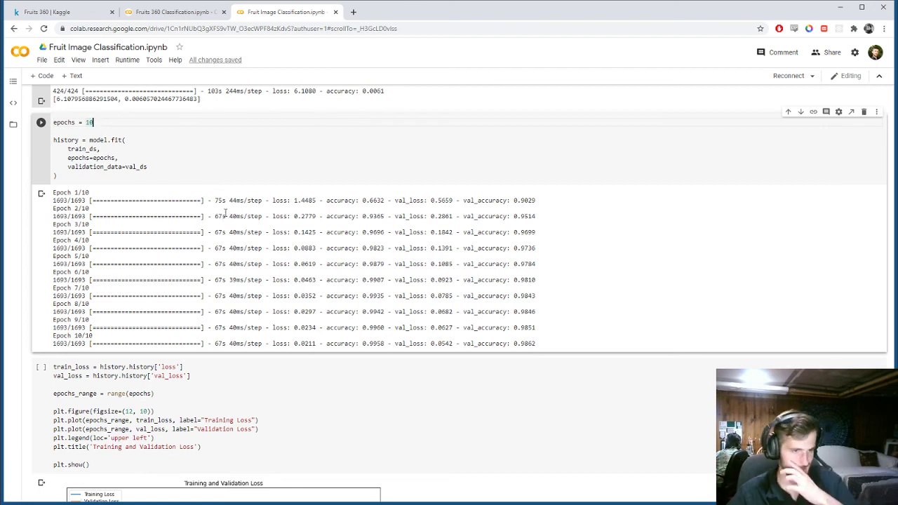
scroll("down", 3)
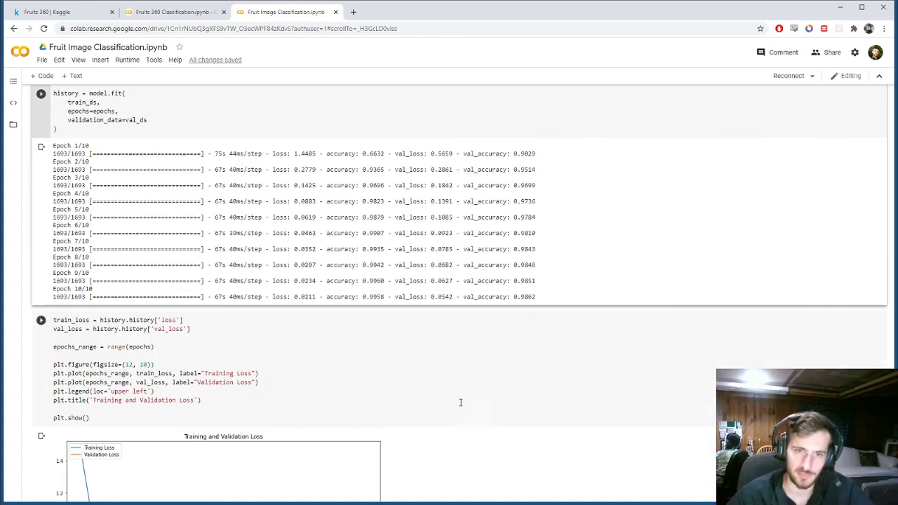
scroll("down", 3)
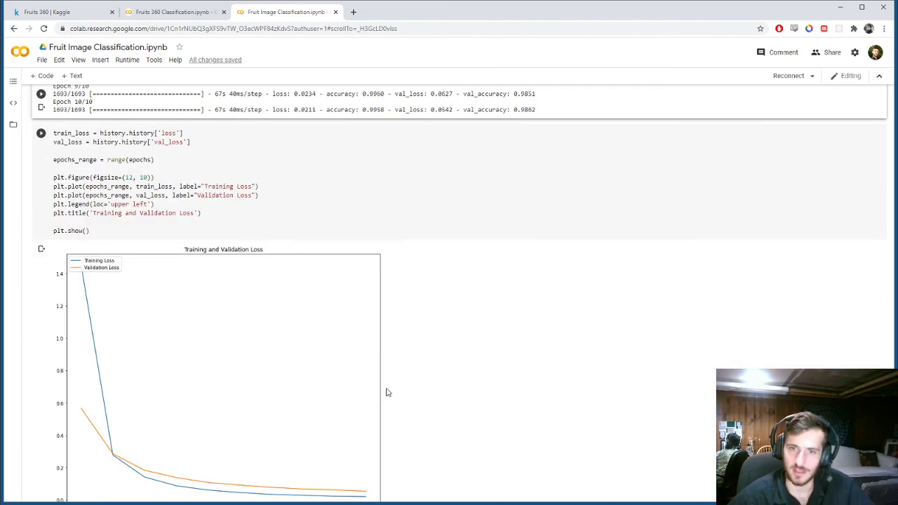
mouse_move(83, 258)
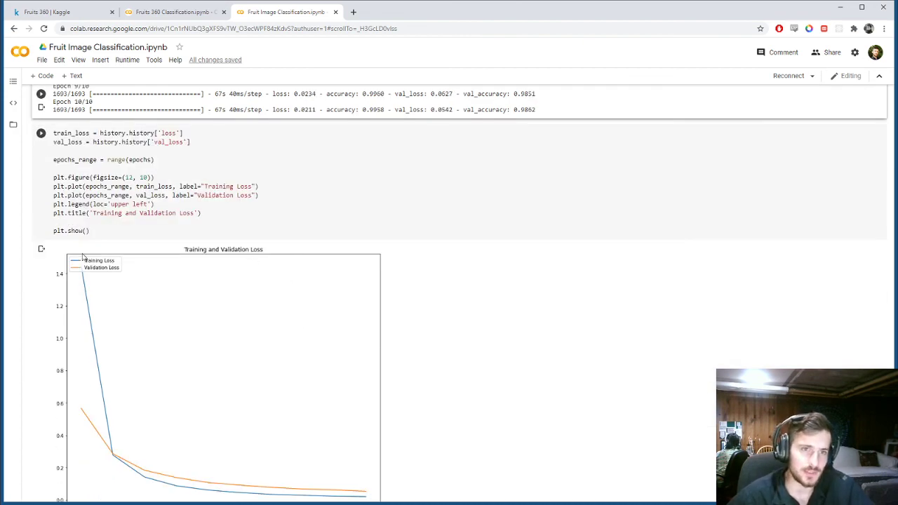
scroll("down", 3)
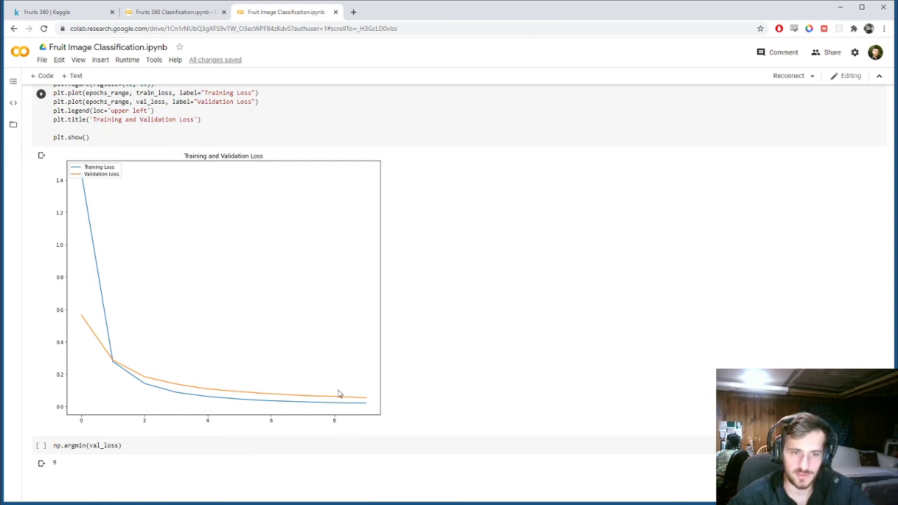
mouse_move(324, 407)
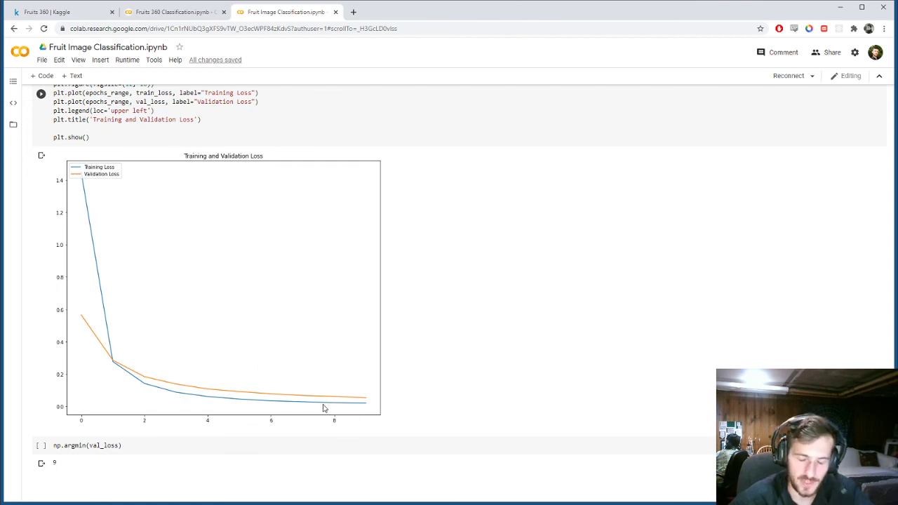
mouse_move(610, 289)
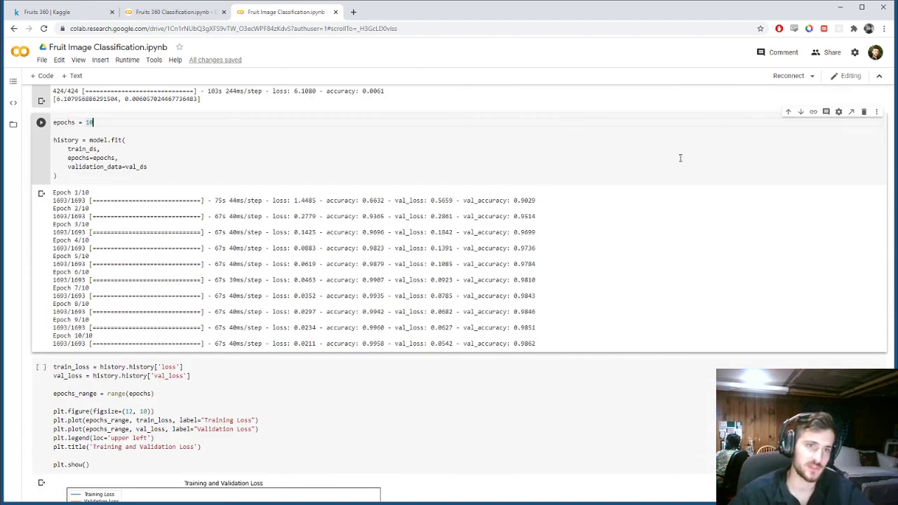
mouse_move(736, 330)
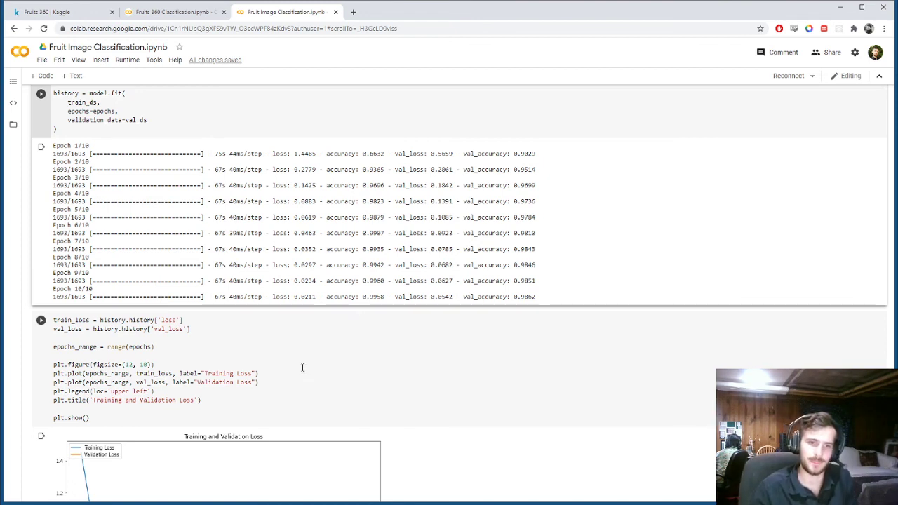
mouse_move(308, 365)
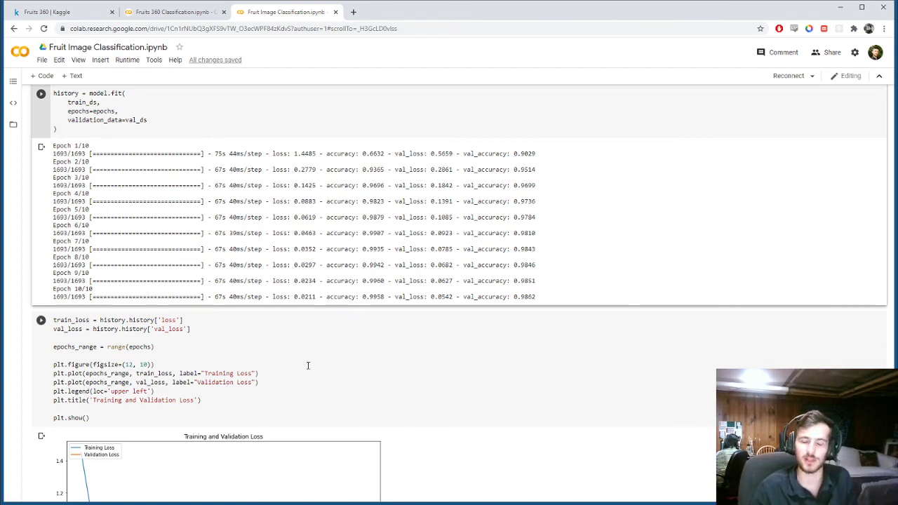